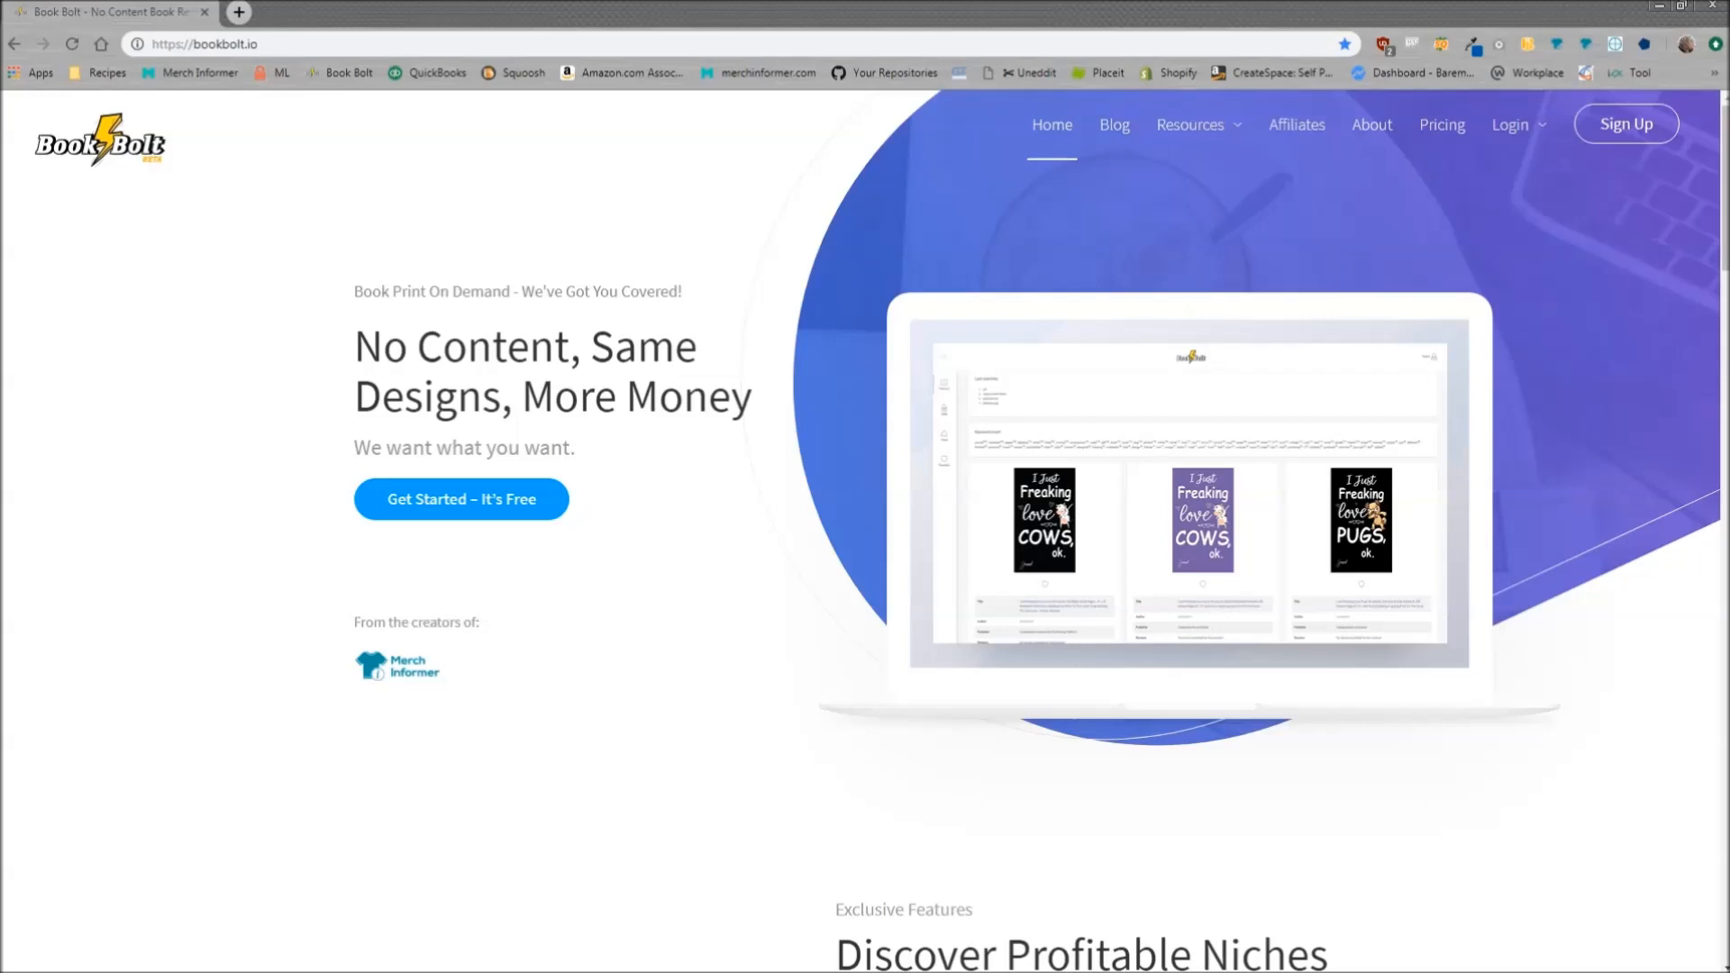
{"action": "mouse_move", "coordinate": [1401, 722]}
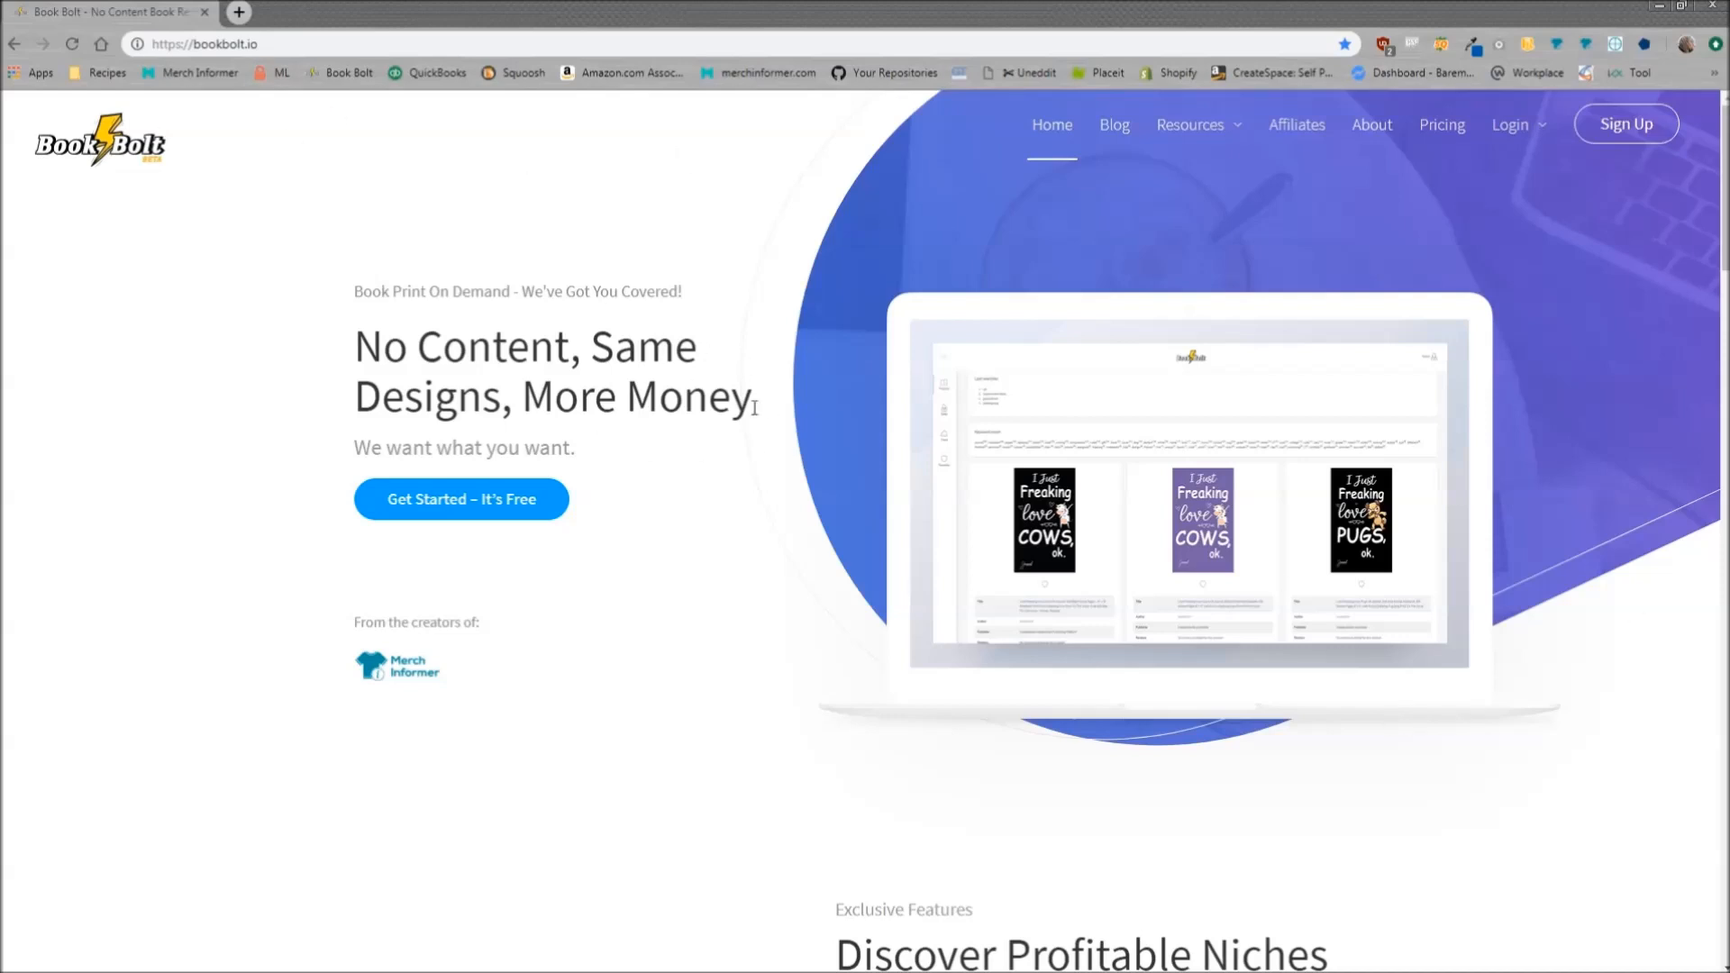
Log in on bookbolt.io and launch Book Bolt Designer from the account menu
{"action": "left_click", "coordinate": [1513, 125]}
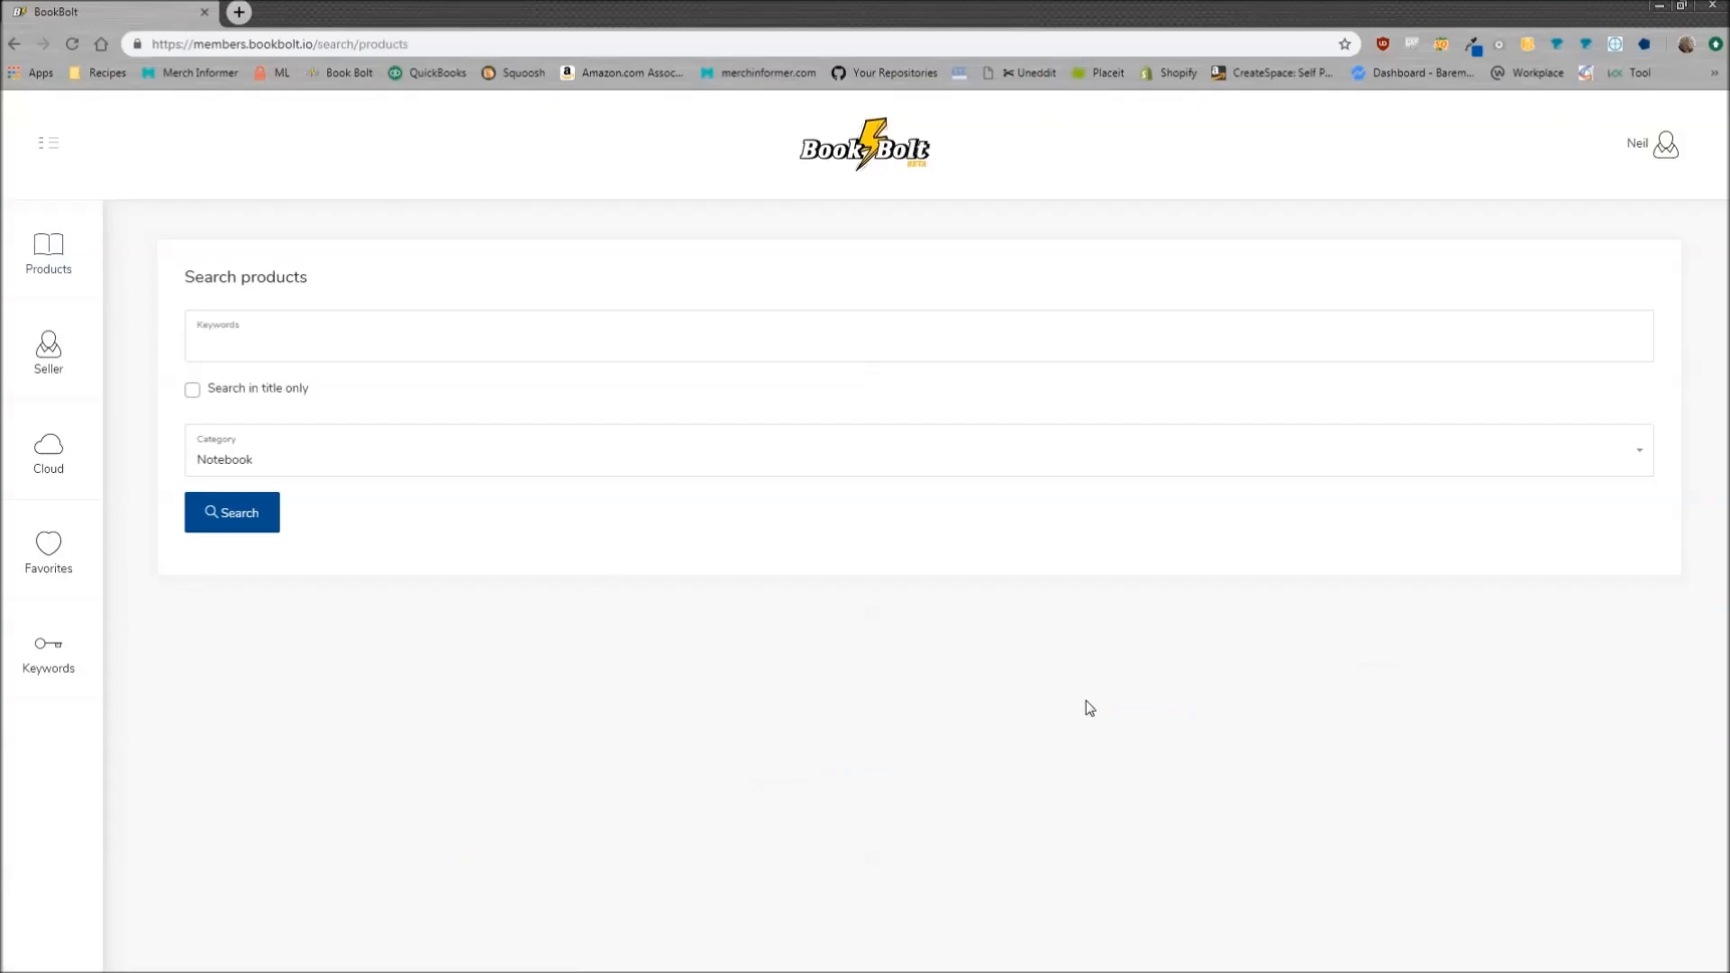
{"action": "mouse_move", "coordinate": [1070, 697]}
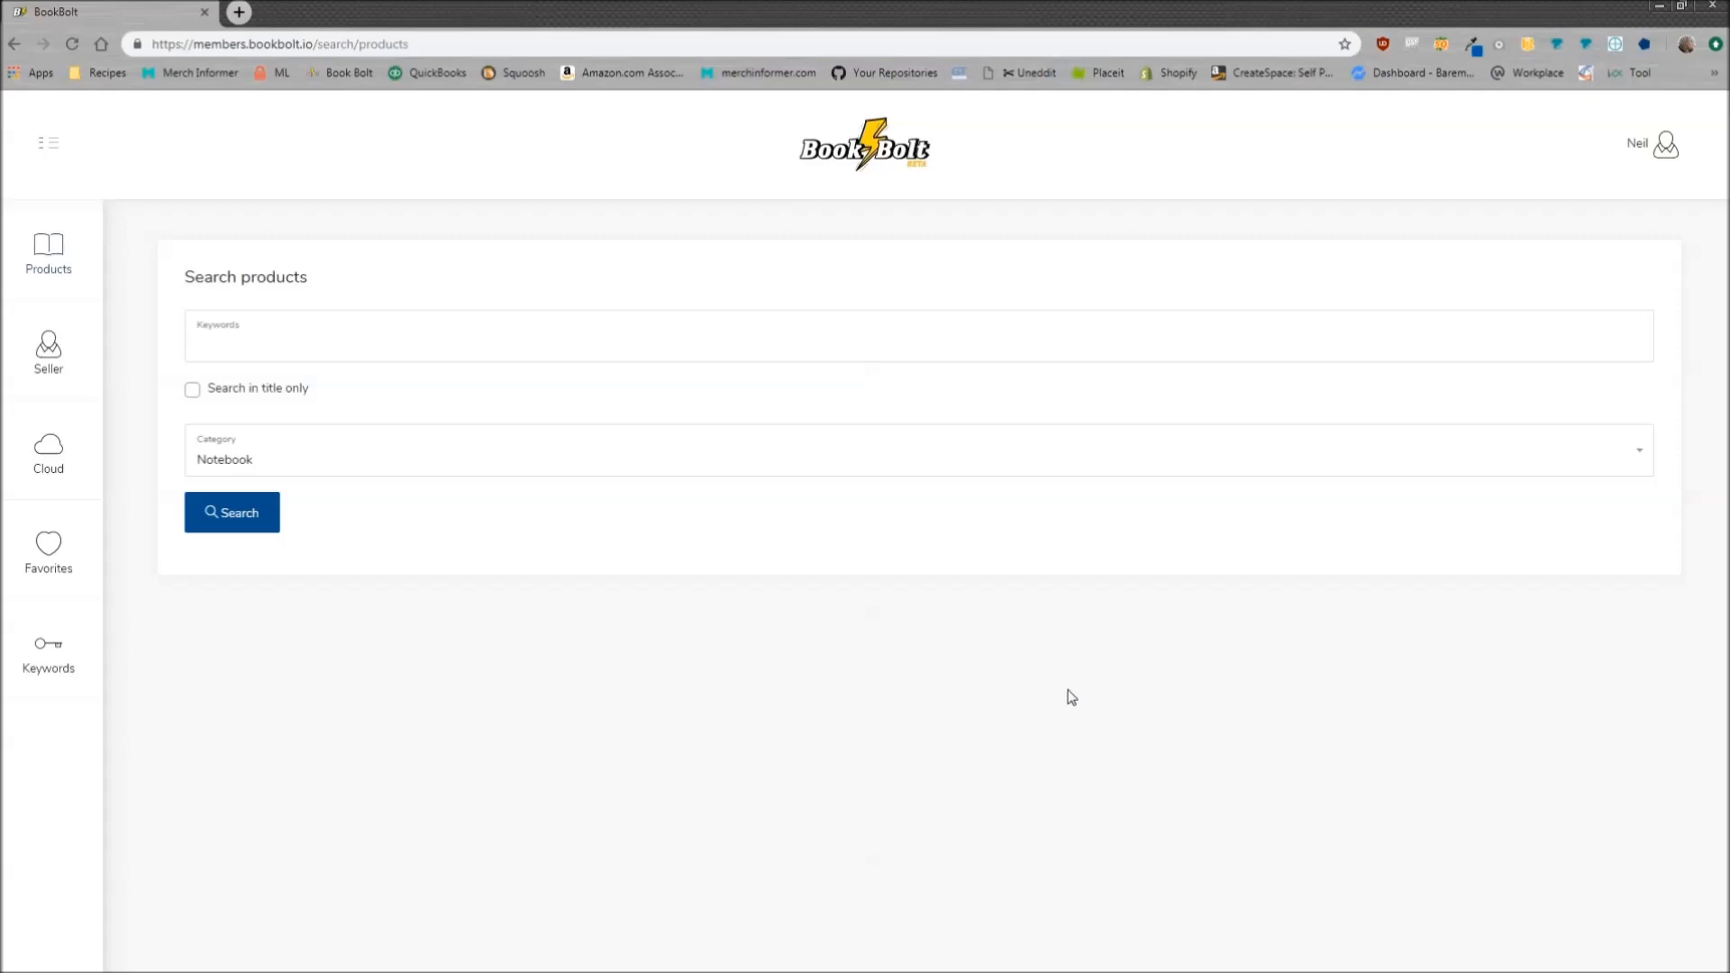
{"action": "mouse_move", "coordinate": [1666, 153]}
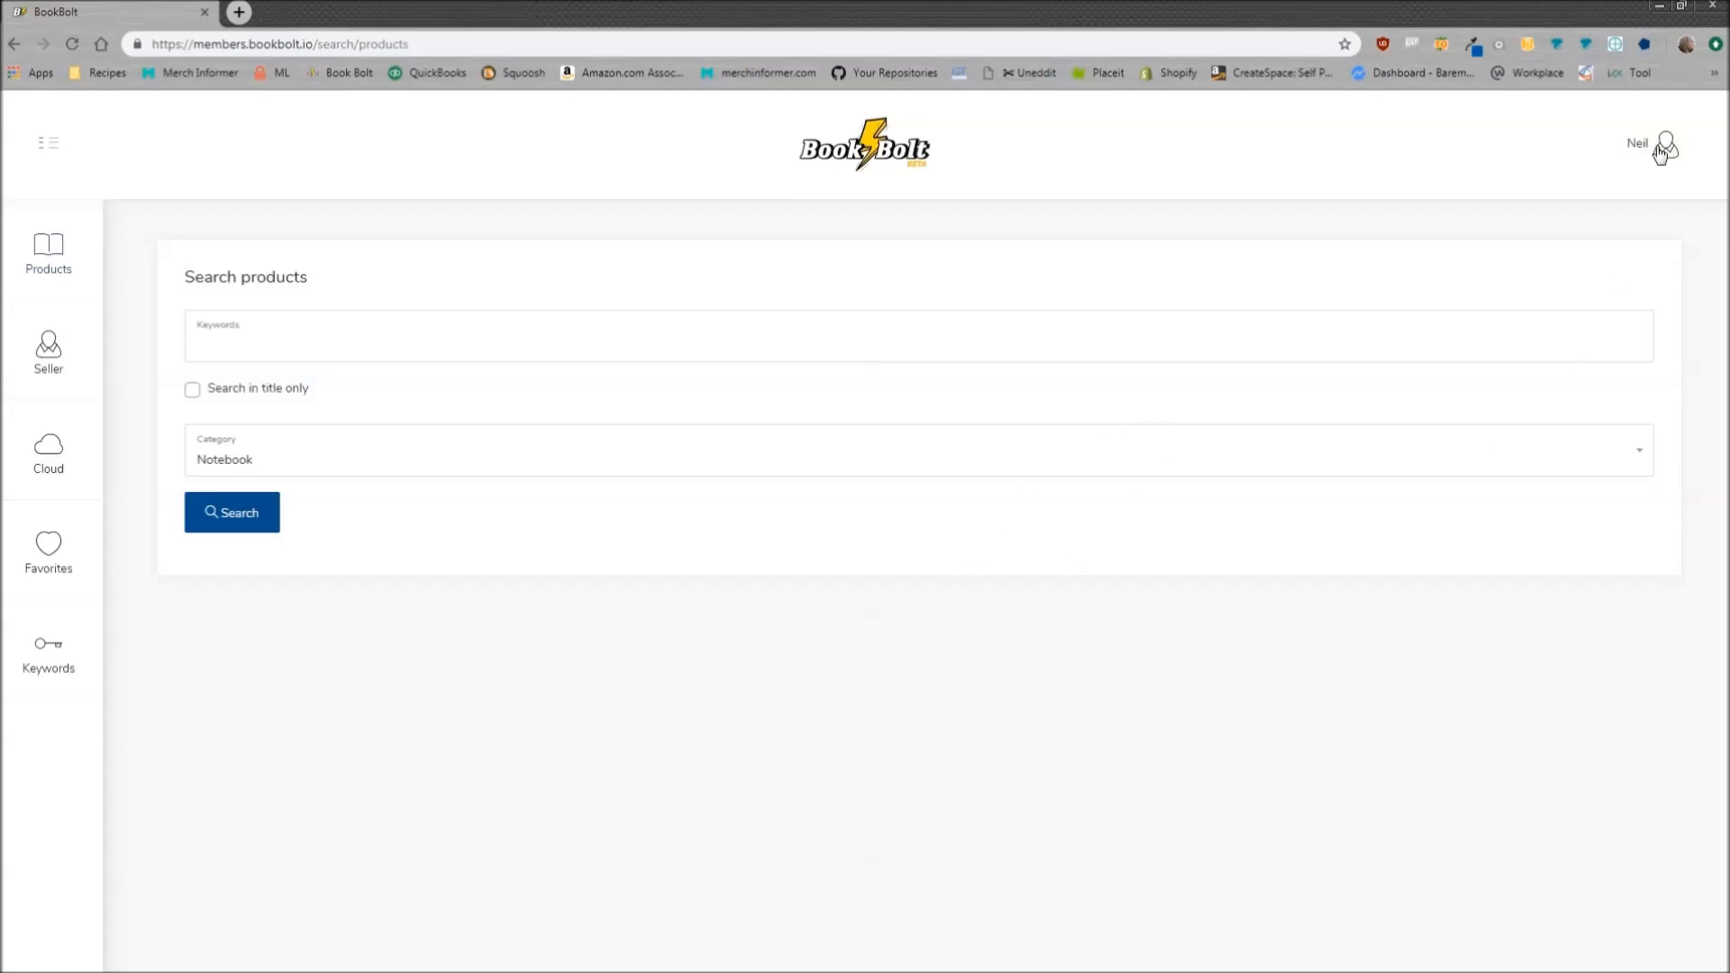
{"action": "left_click", "coordinate": [1668, 140]}
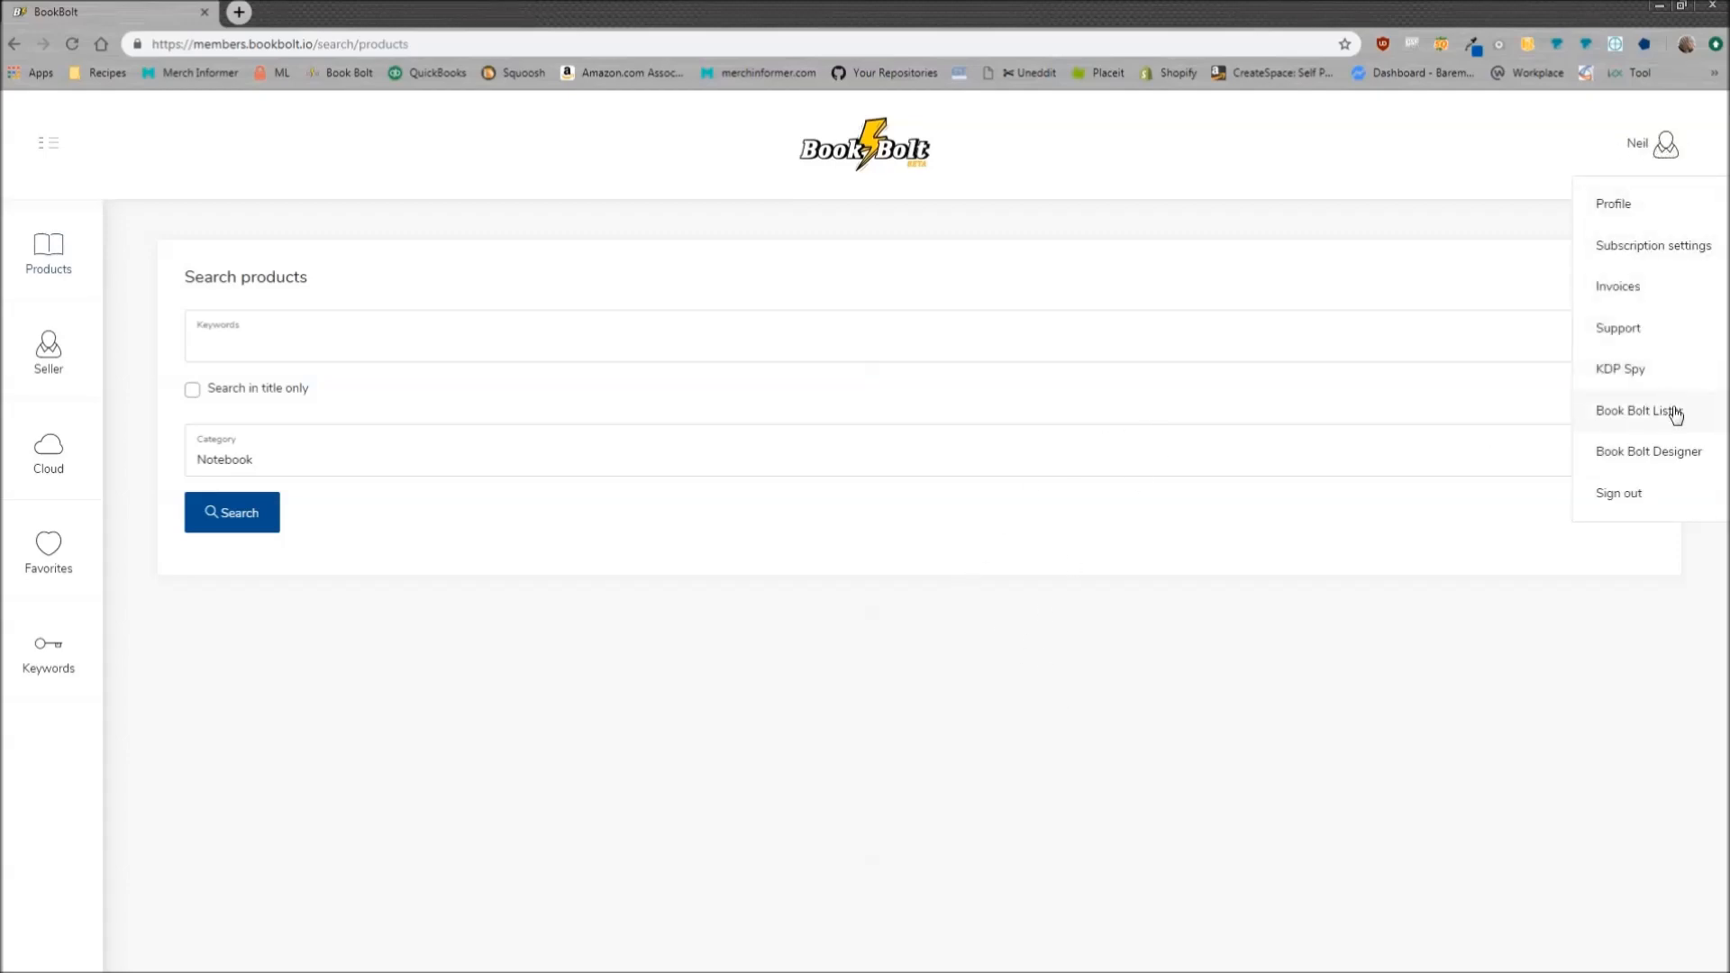
{"action": "left_click", "coordinate": [1647, 453]}
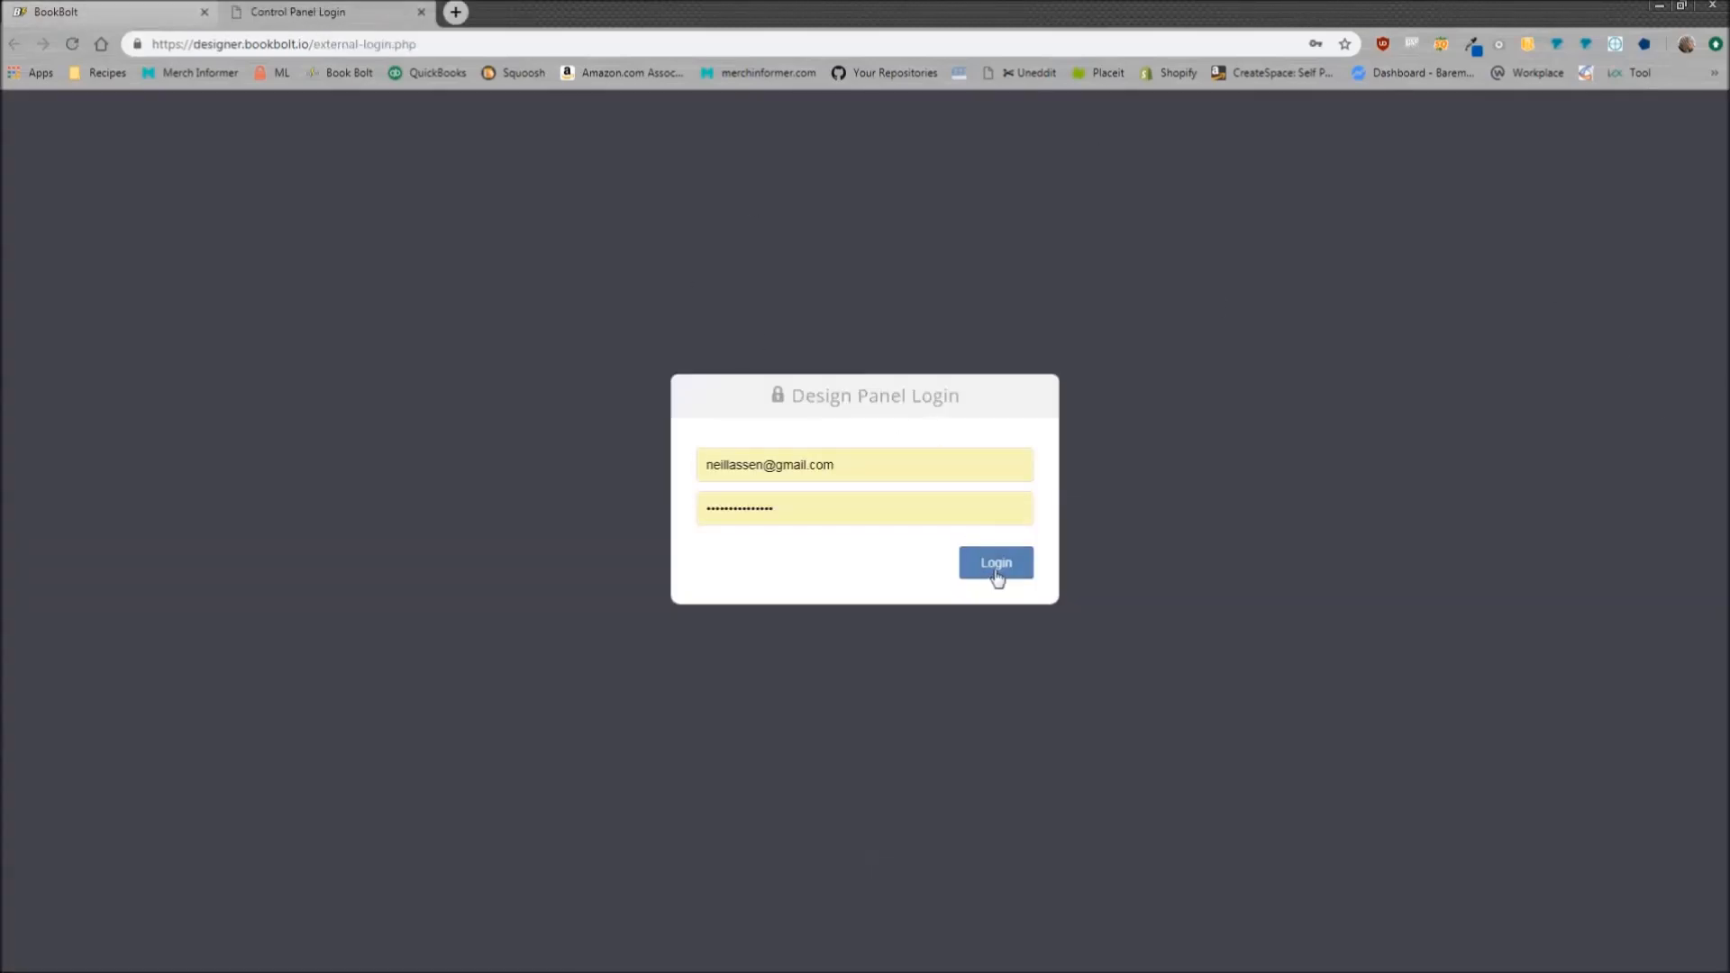
Sign in to the Designer and choose a 5 x 8 in template with 100 pages
{"action": "left_click", "coordinate": [996, 562]}
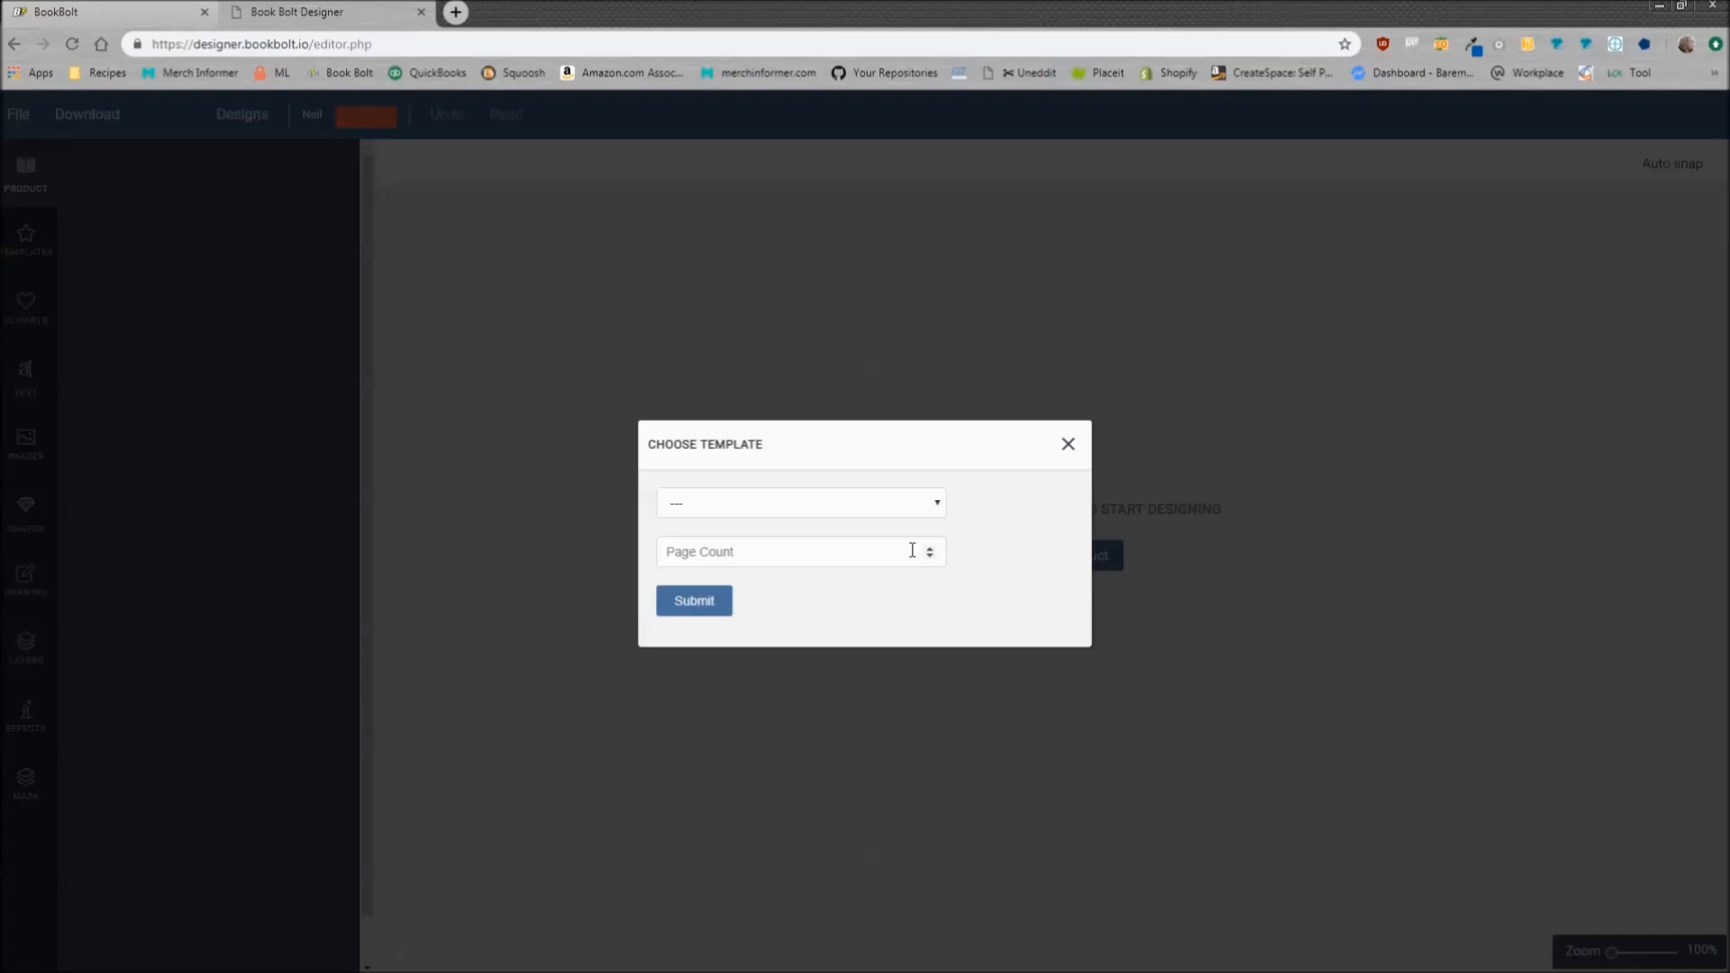
{"action": "mouse_move", "coordinate": [841, 521]}
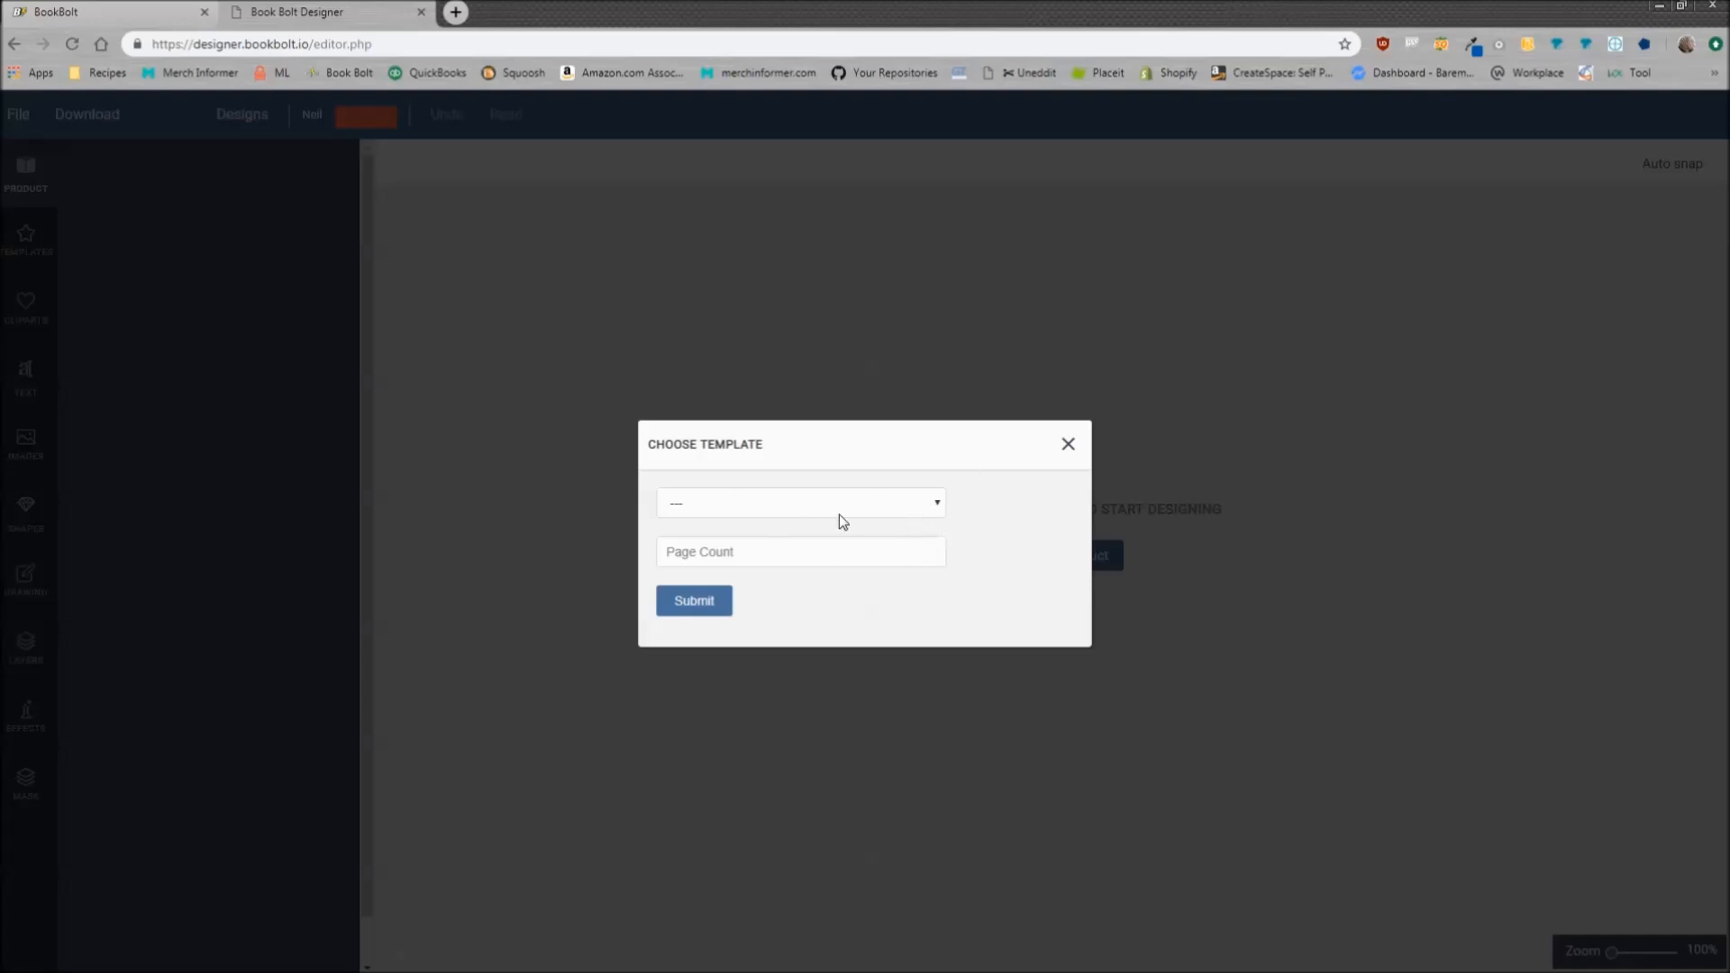
{"action": "left_click", "coordinate": [800, 502]}
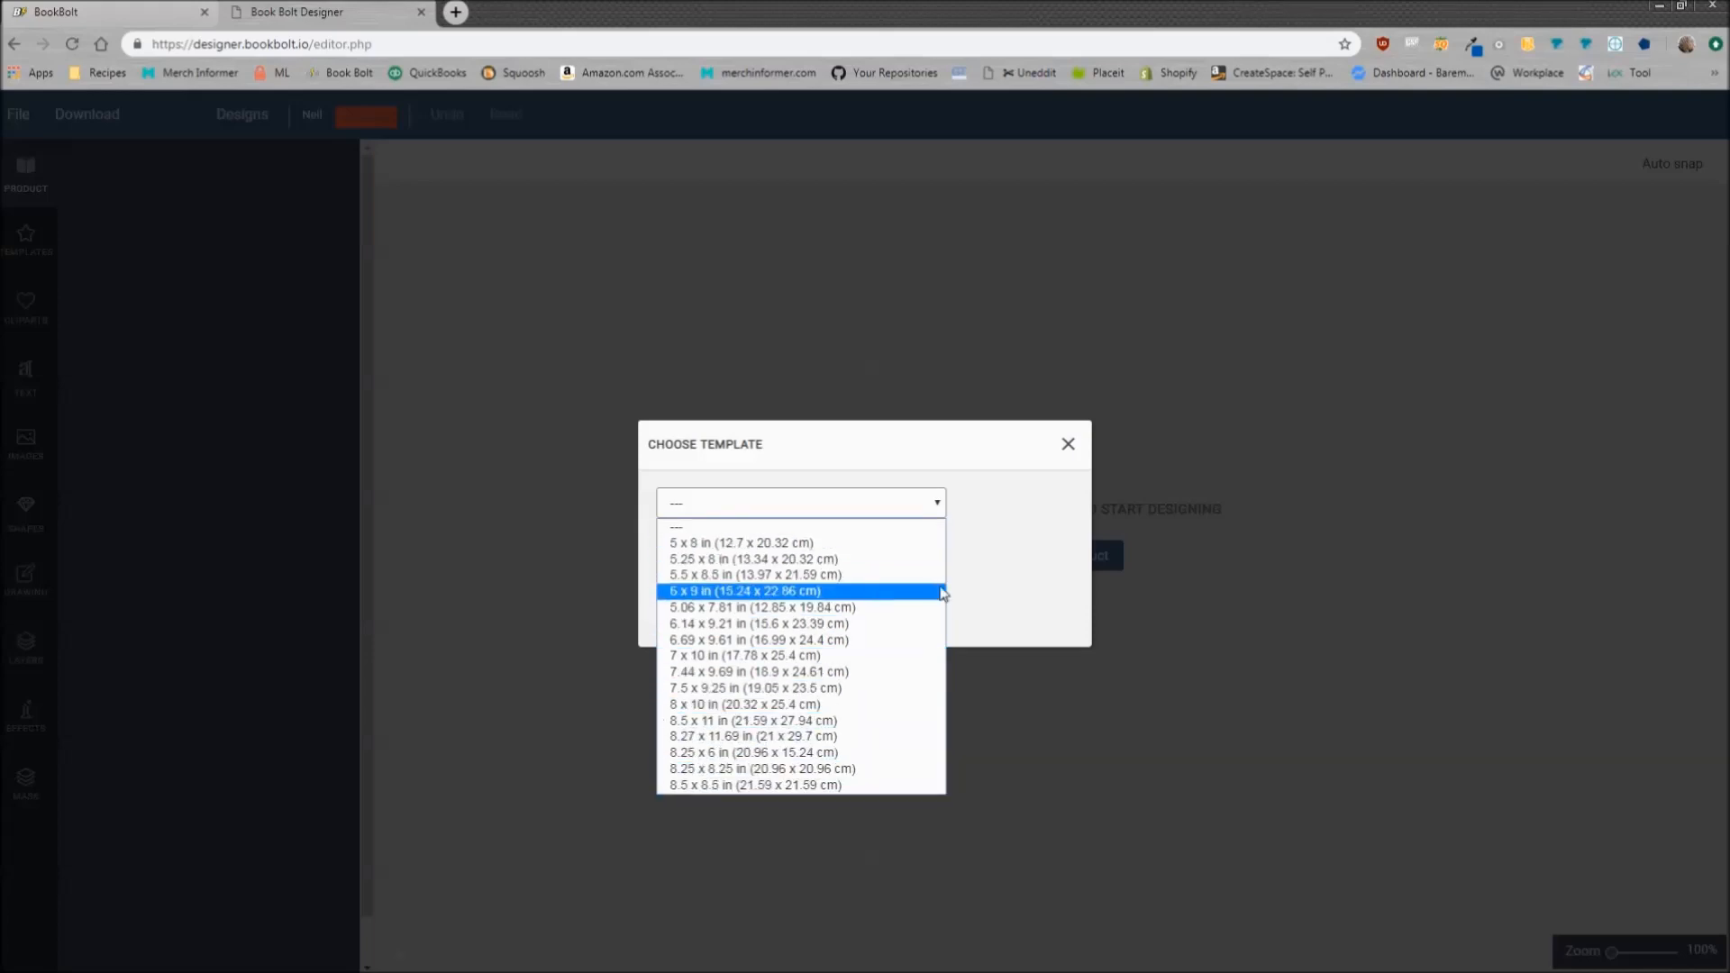
{"action": "left_click", "coordinate": [740, 543]}
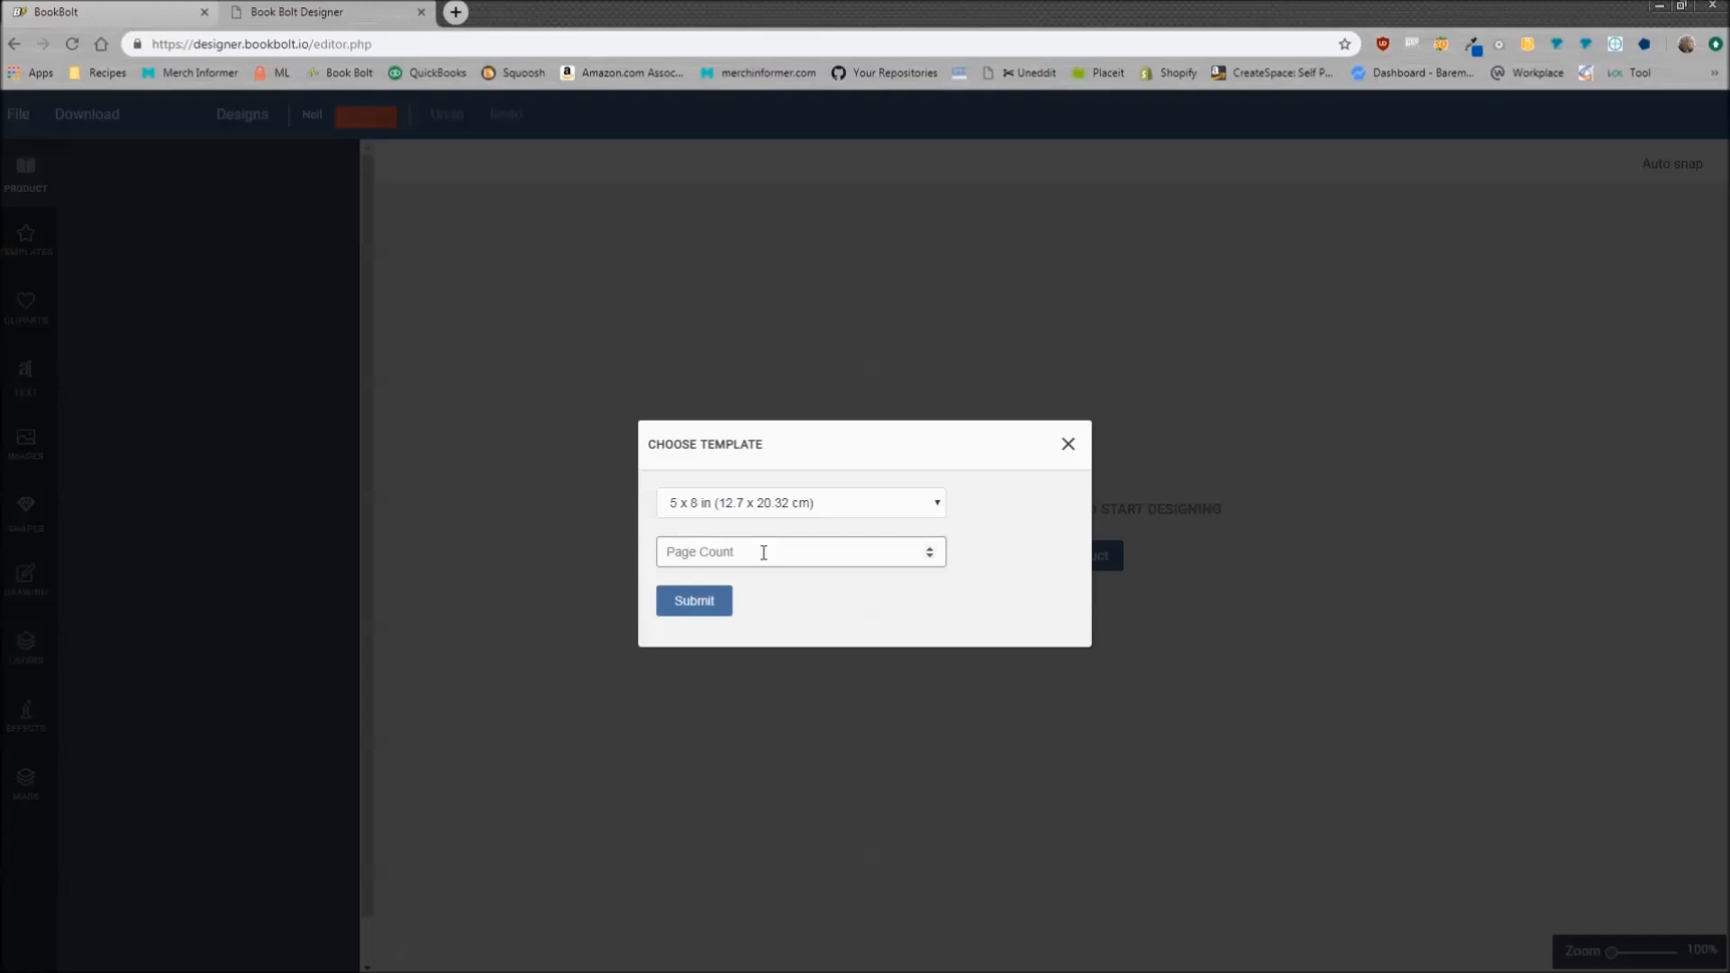
{"action": "type", "text": "100"}
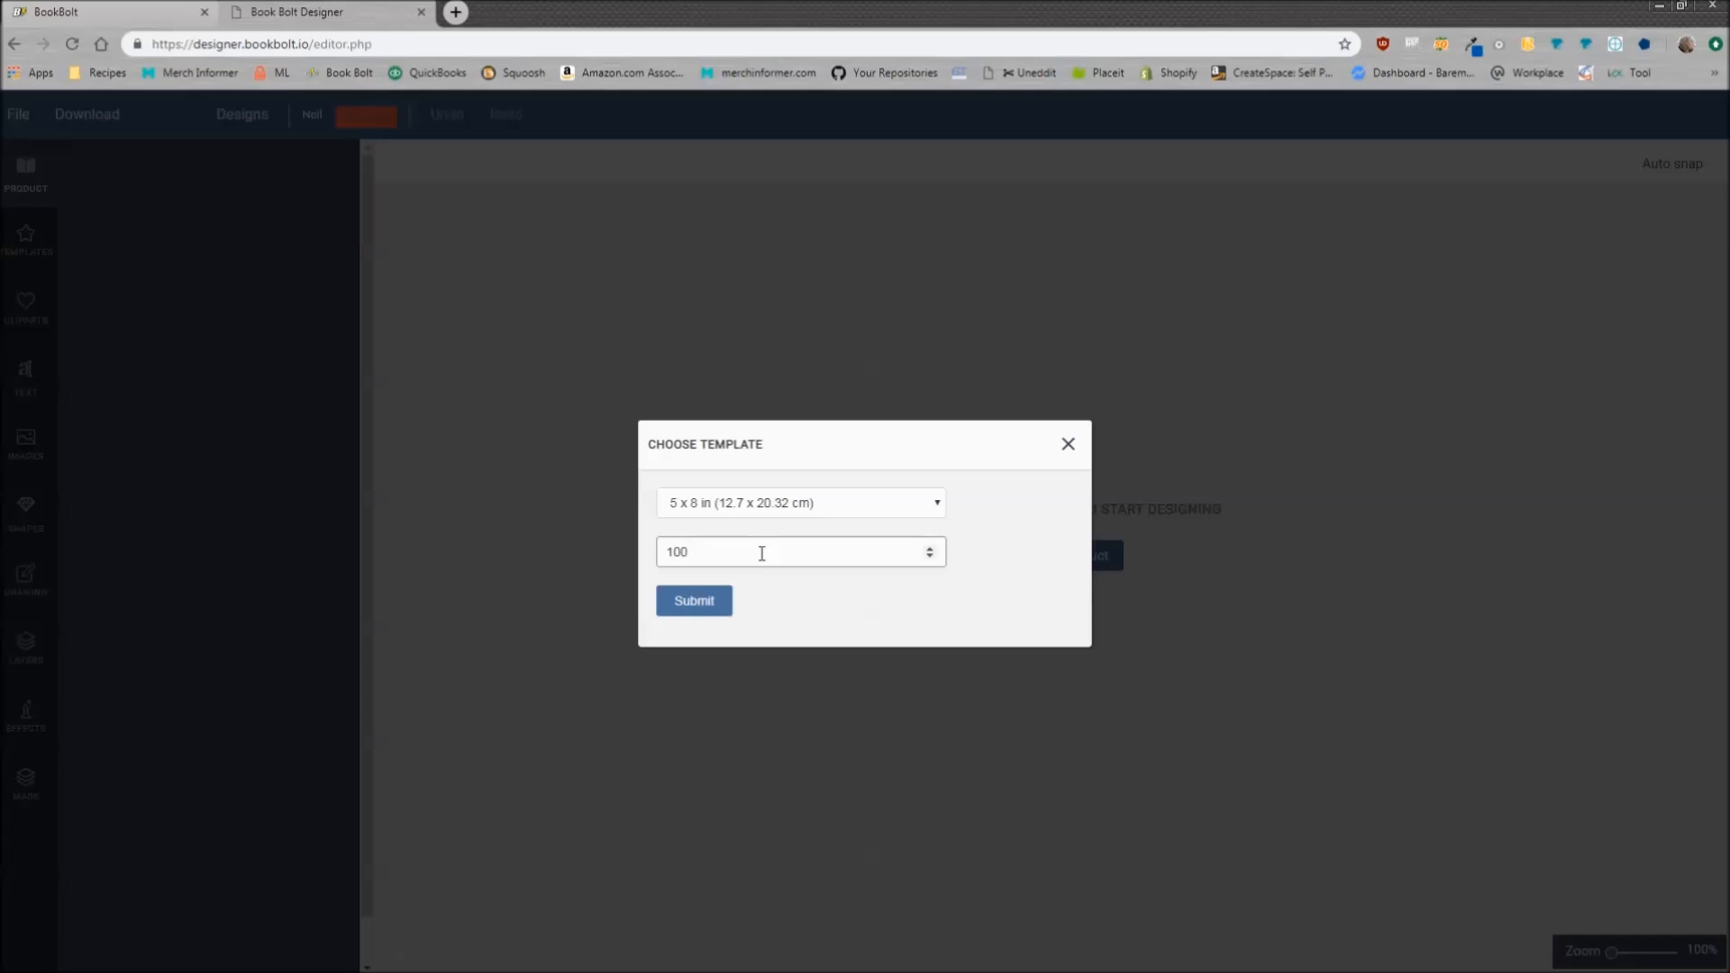
{"action": "double_click", "coordinate": [677, 551]}
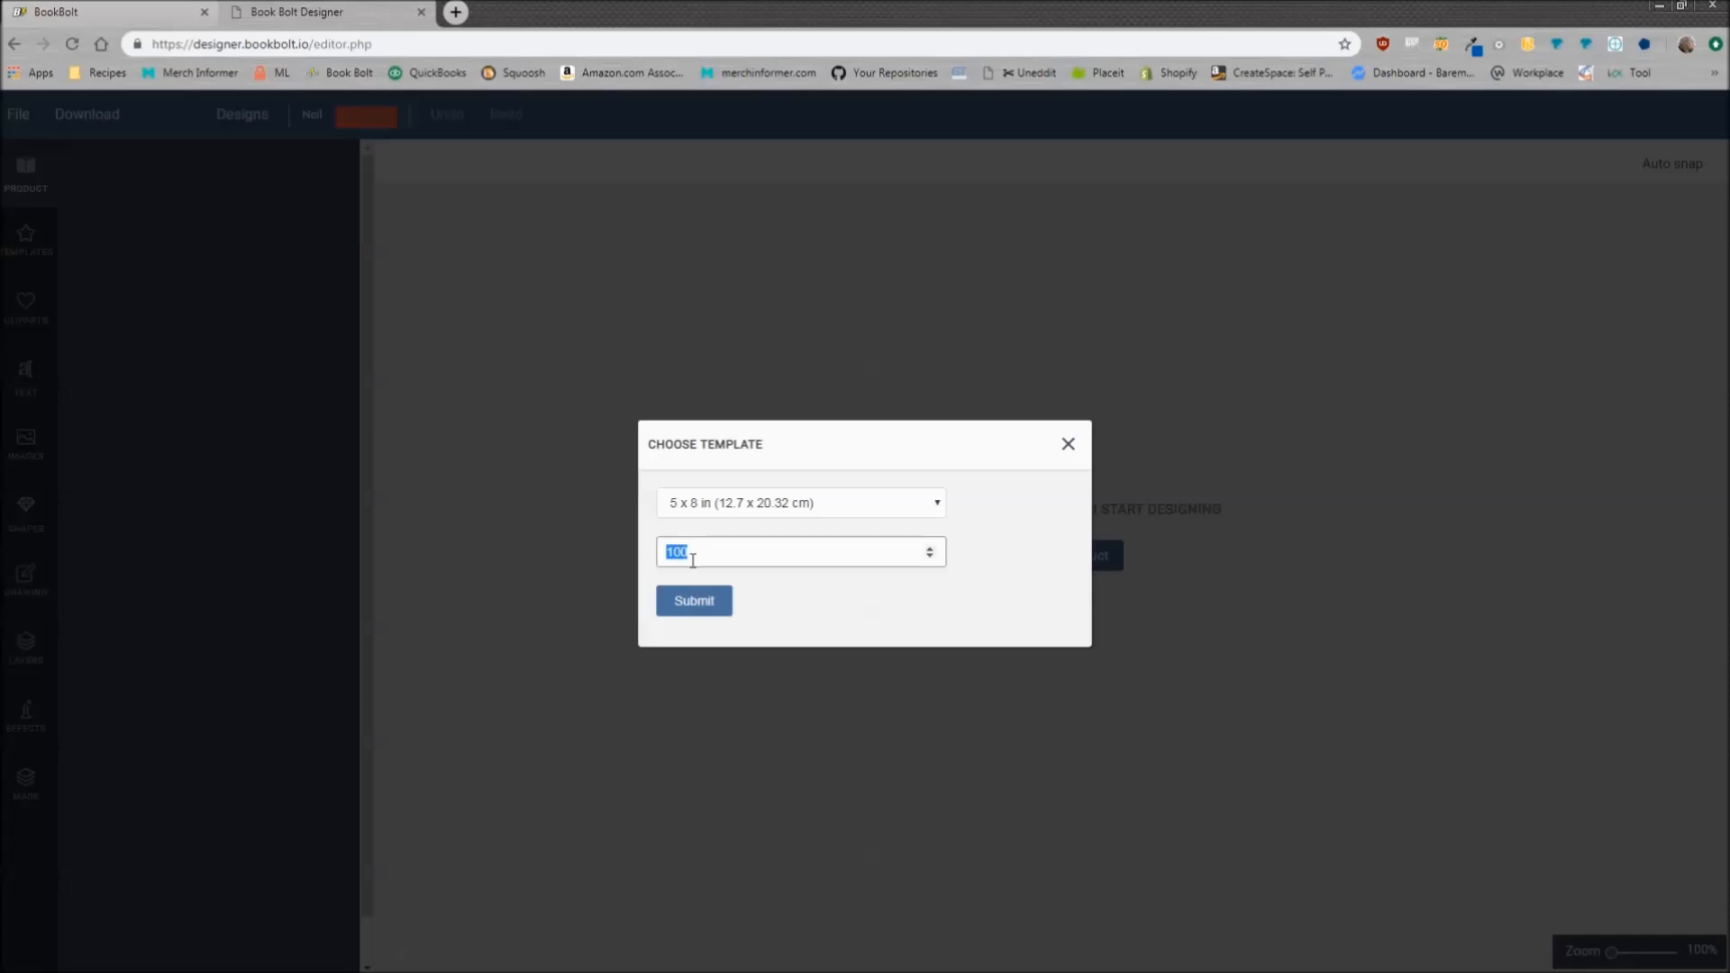
{"action": "mouse_move", "coordinate": [698, 559]}
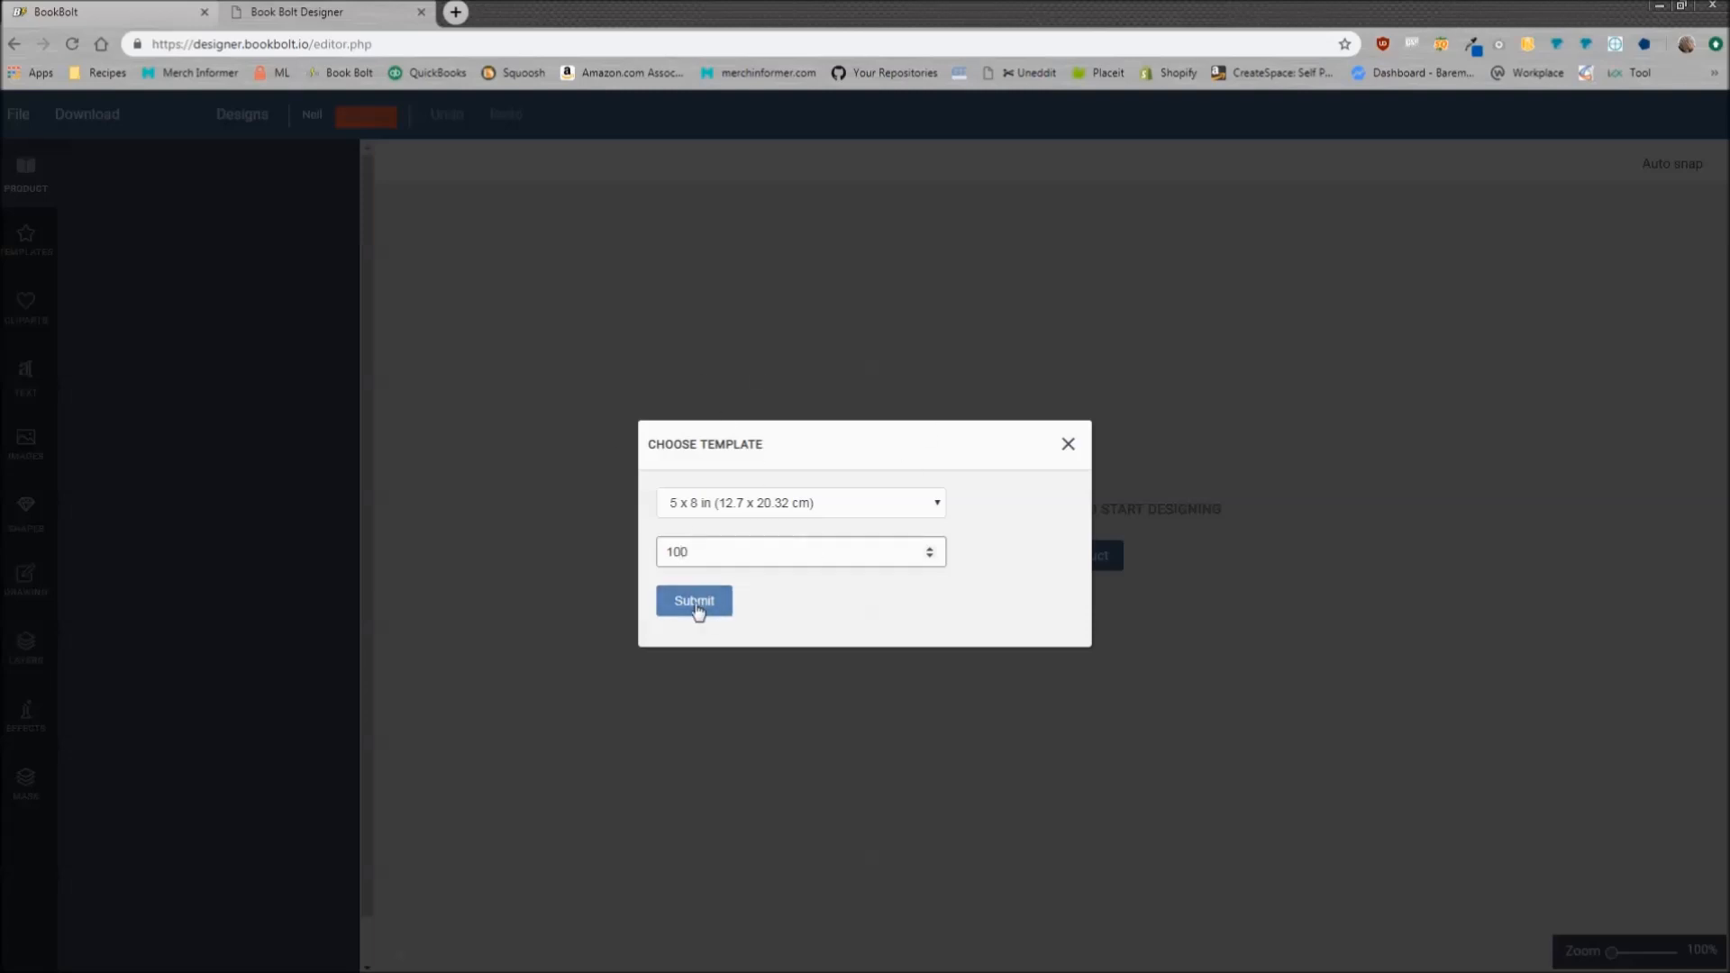
Submit the 5 x 8, 100-page template and delete the cover's existing layers
{"action": "left_click", "coordinate": [694, 600]}
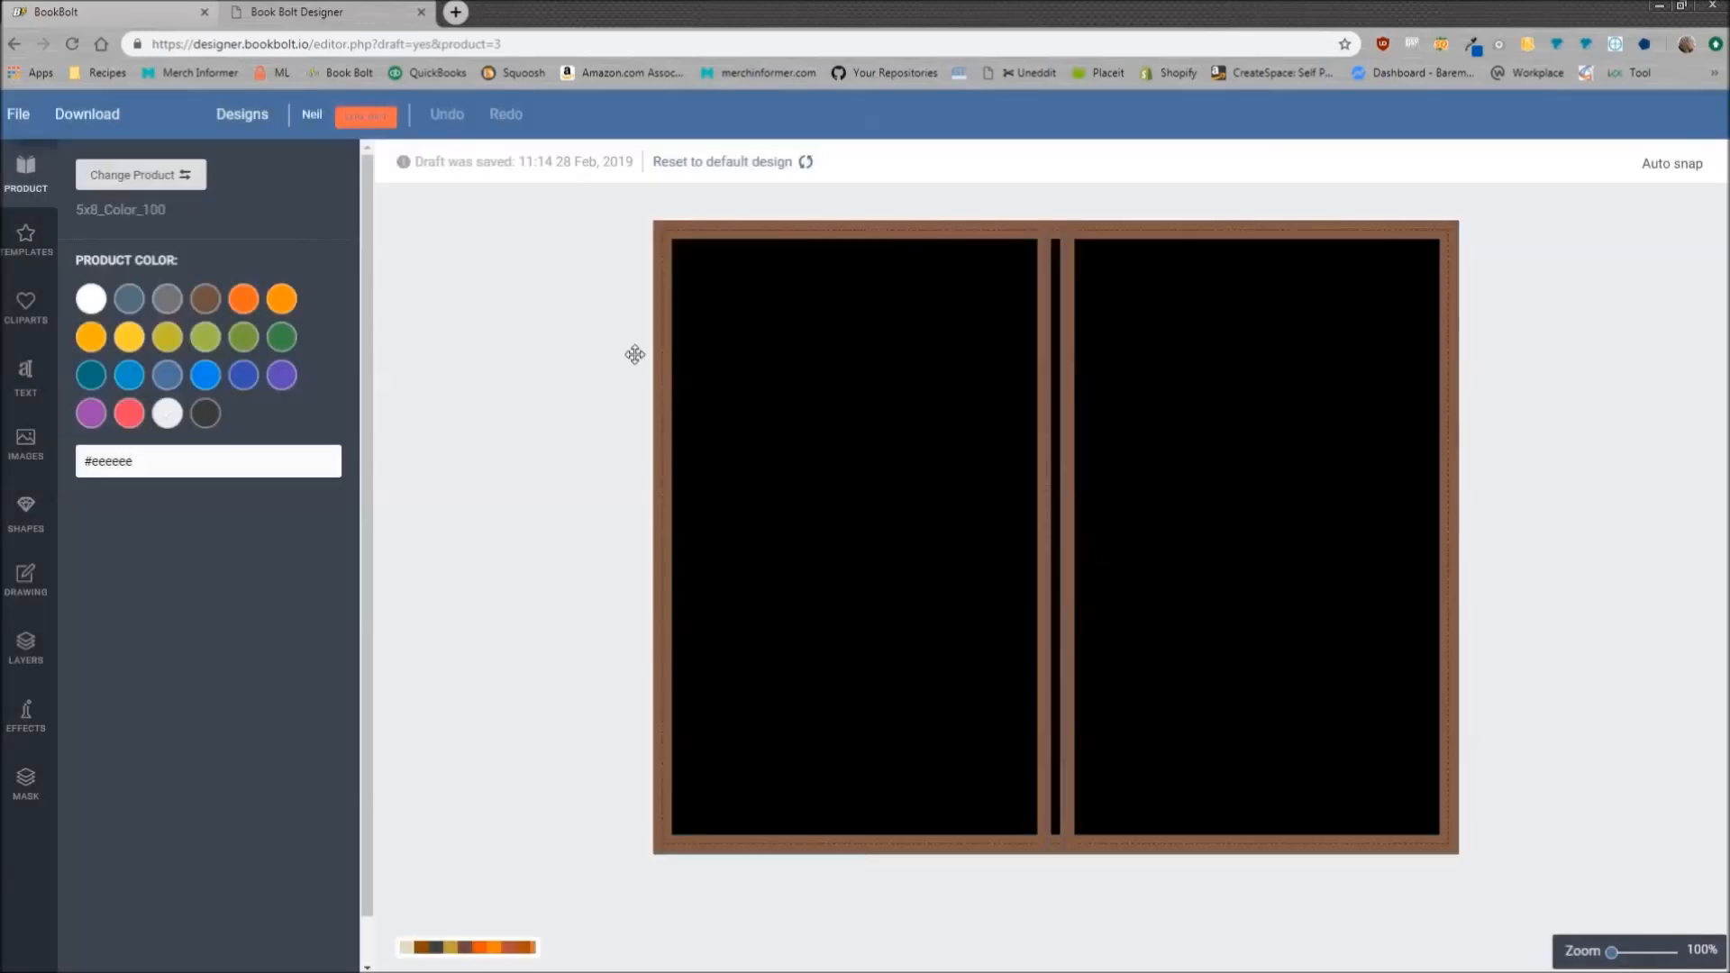
{"action": "mouse_move", "coordinate": [26, 508]}
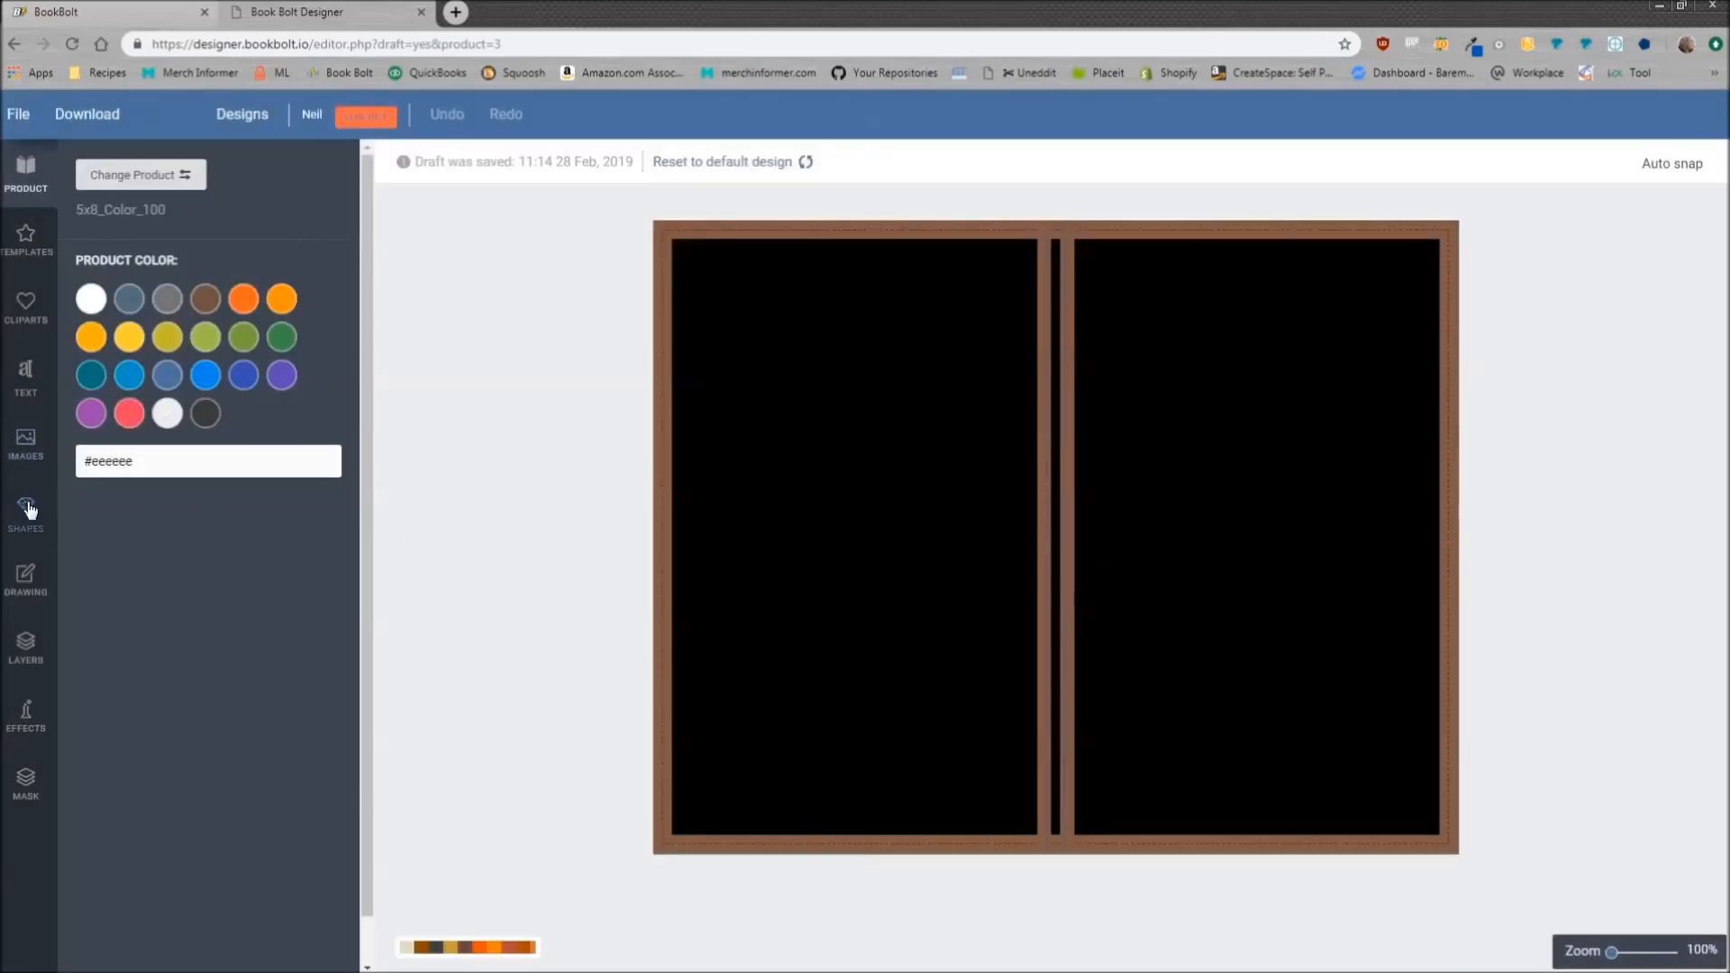
{"action": "left_click", "coordinate": [26, 645]}
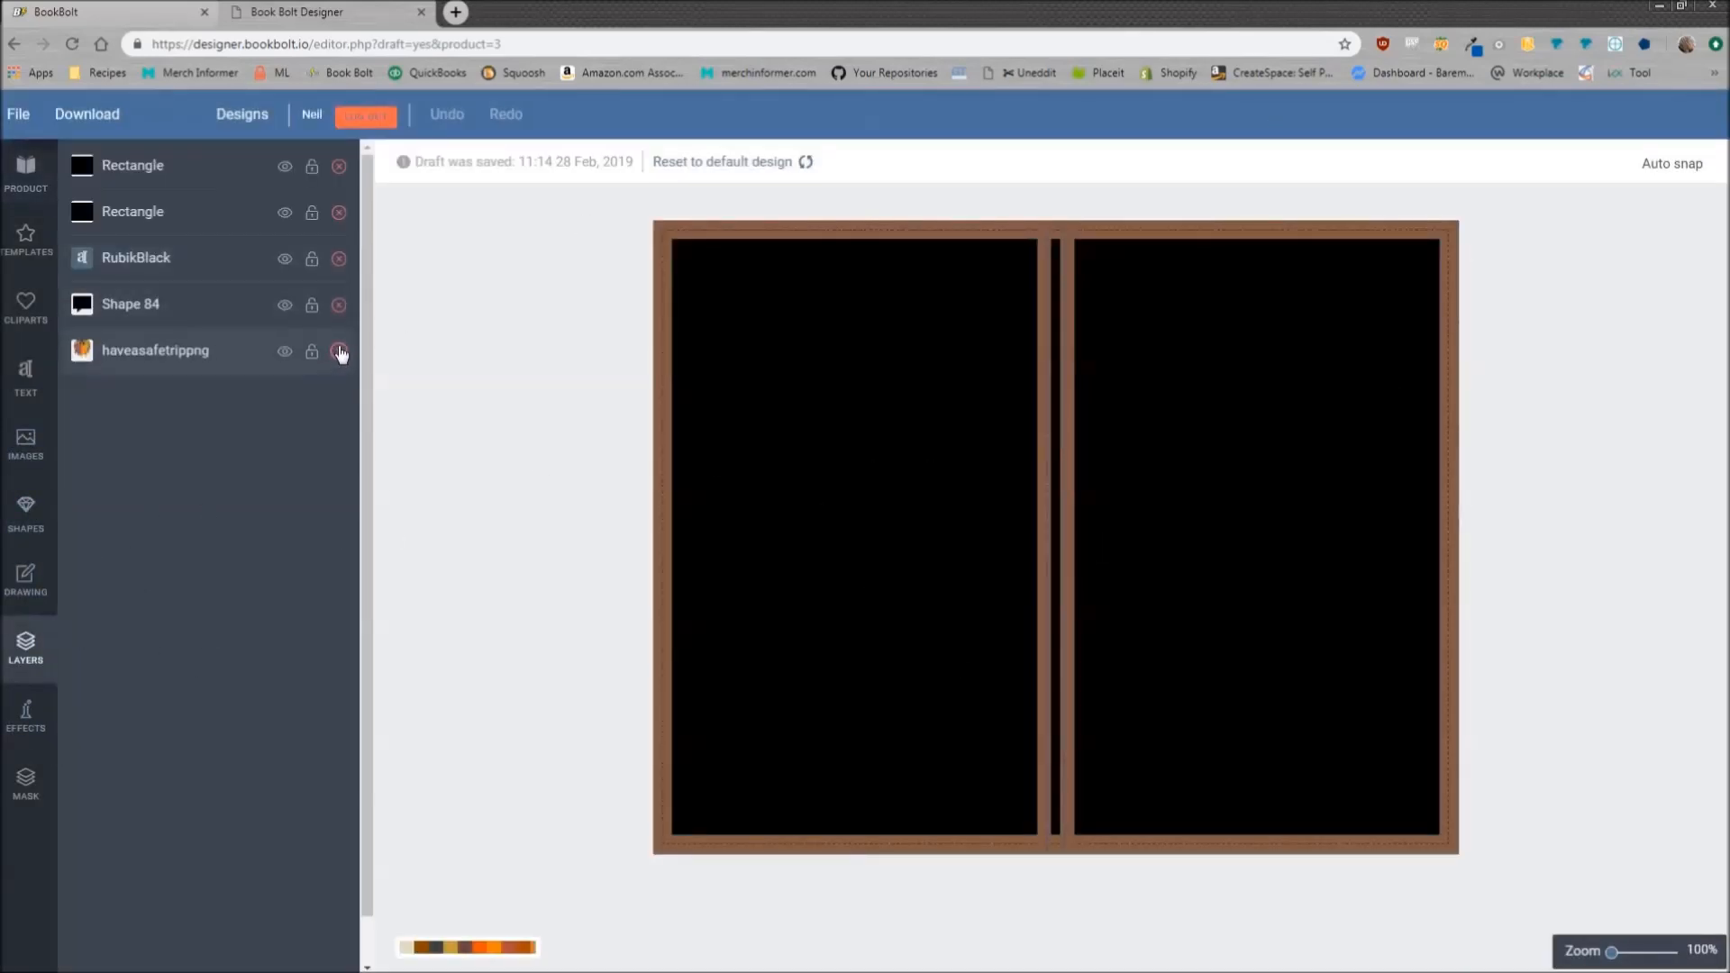
{"action": "left_click", "coordinate": [339, 350]}
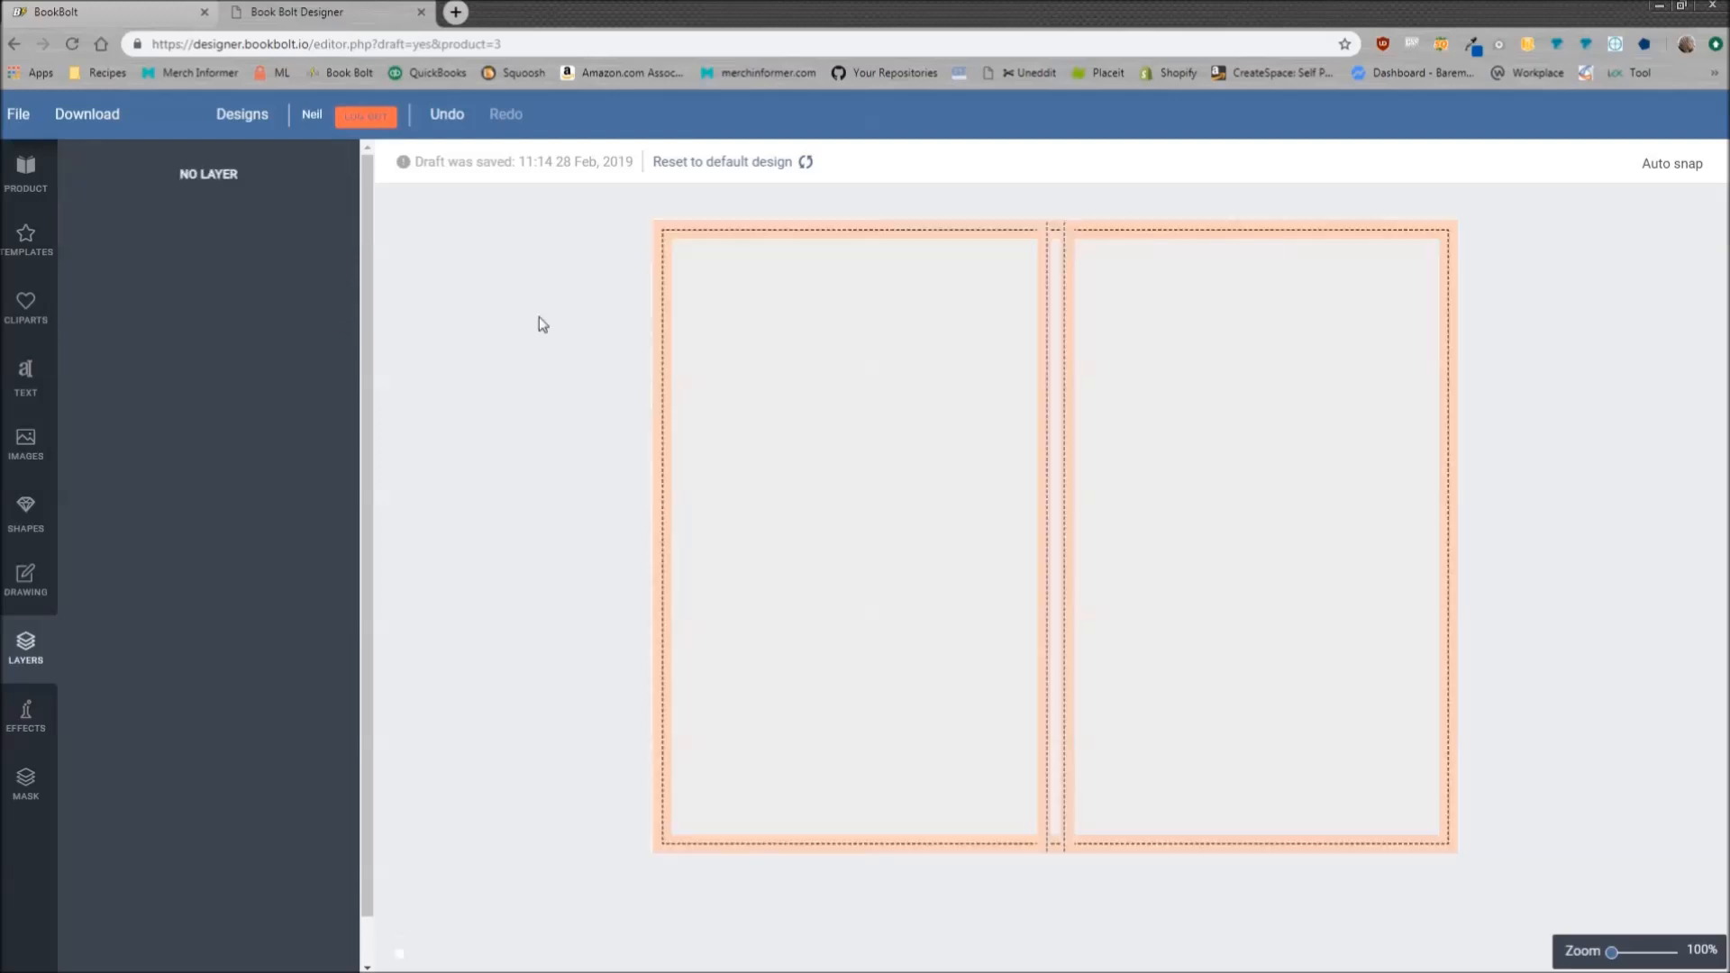
{"action": "mouse_move", "coordinate": [745, 596]}
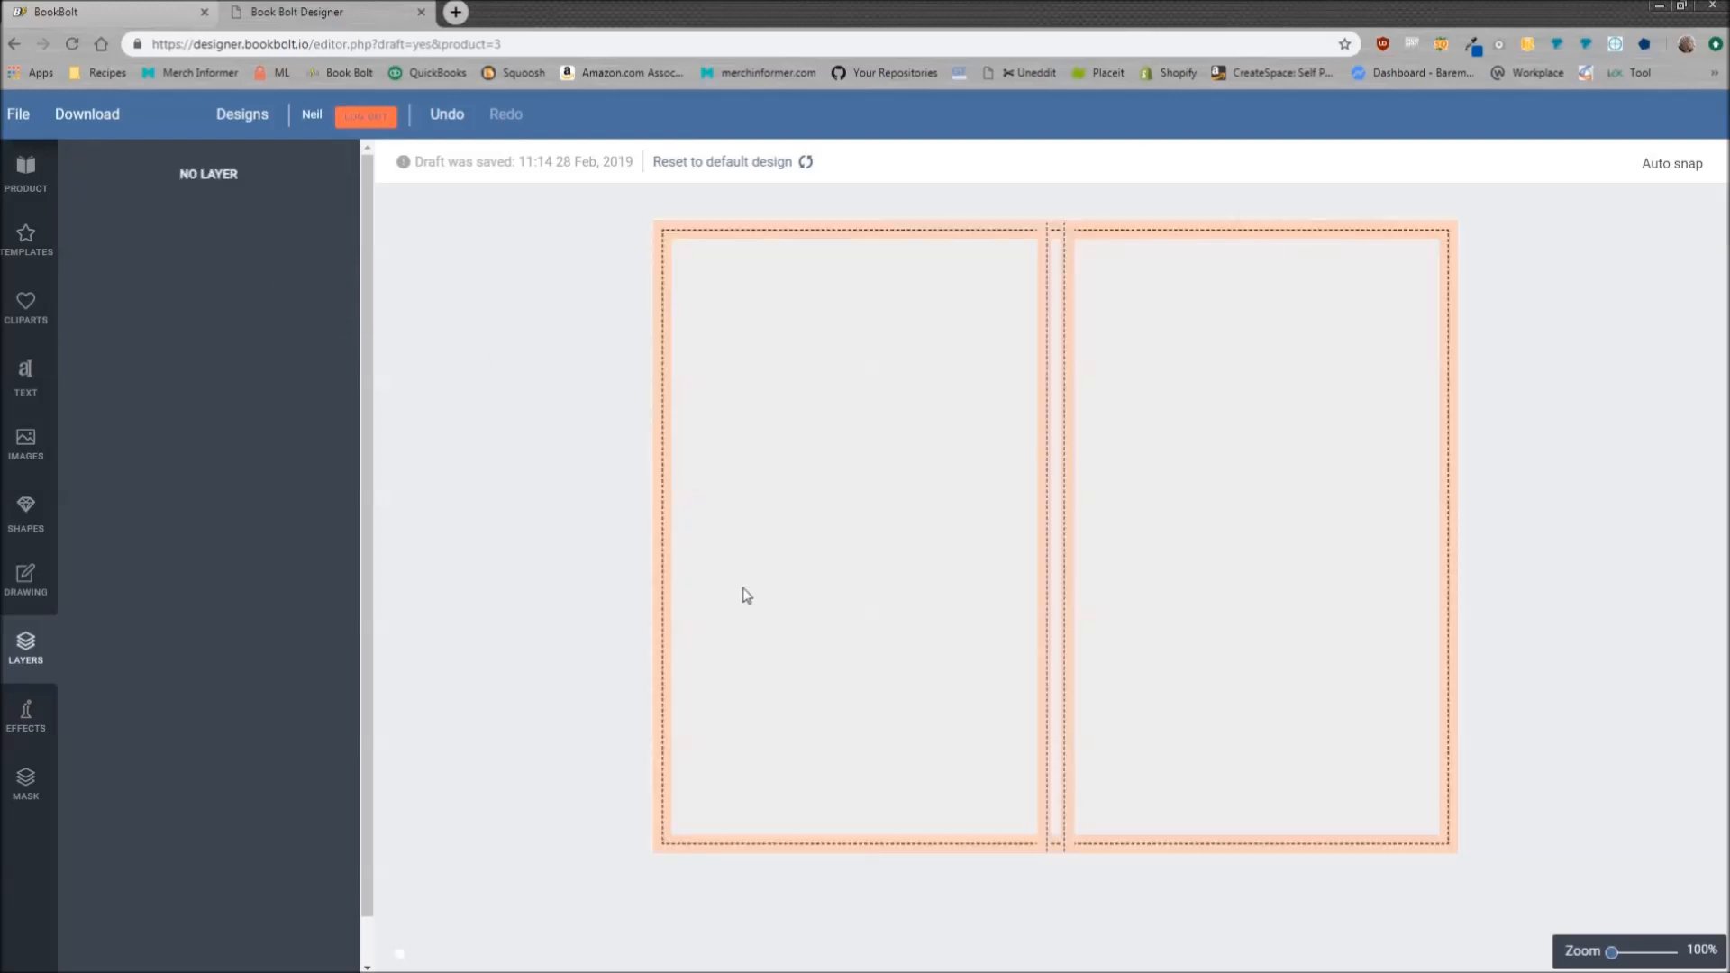
{"action": "mouse_move", "coordinate": [743, 599]}
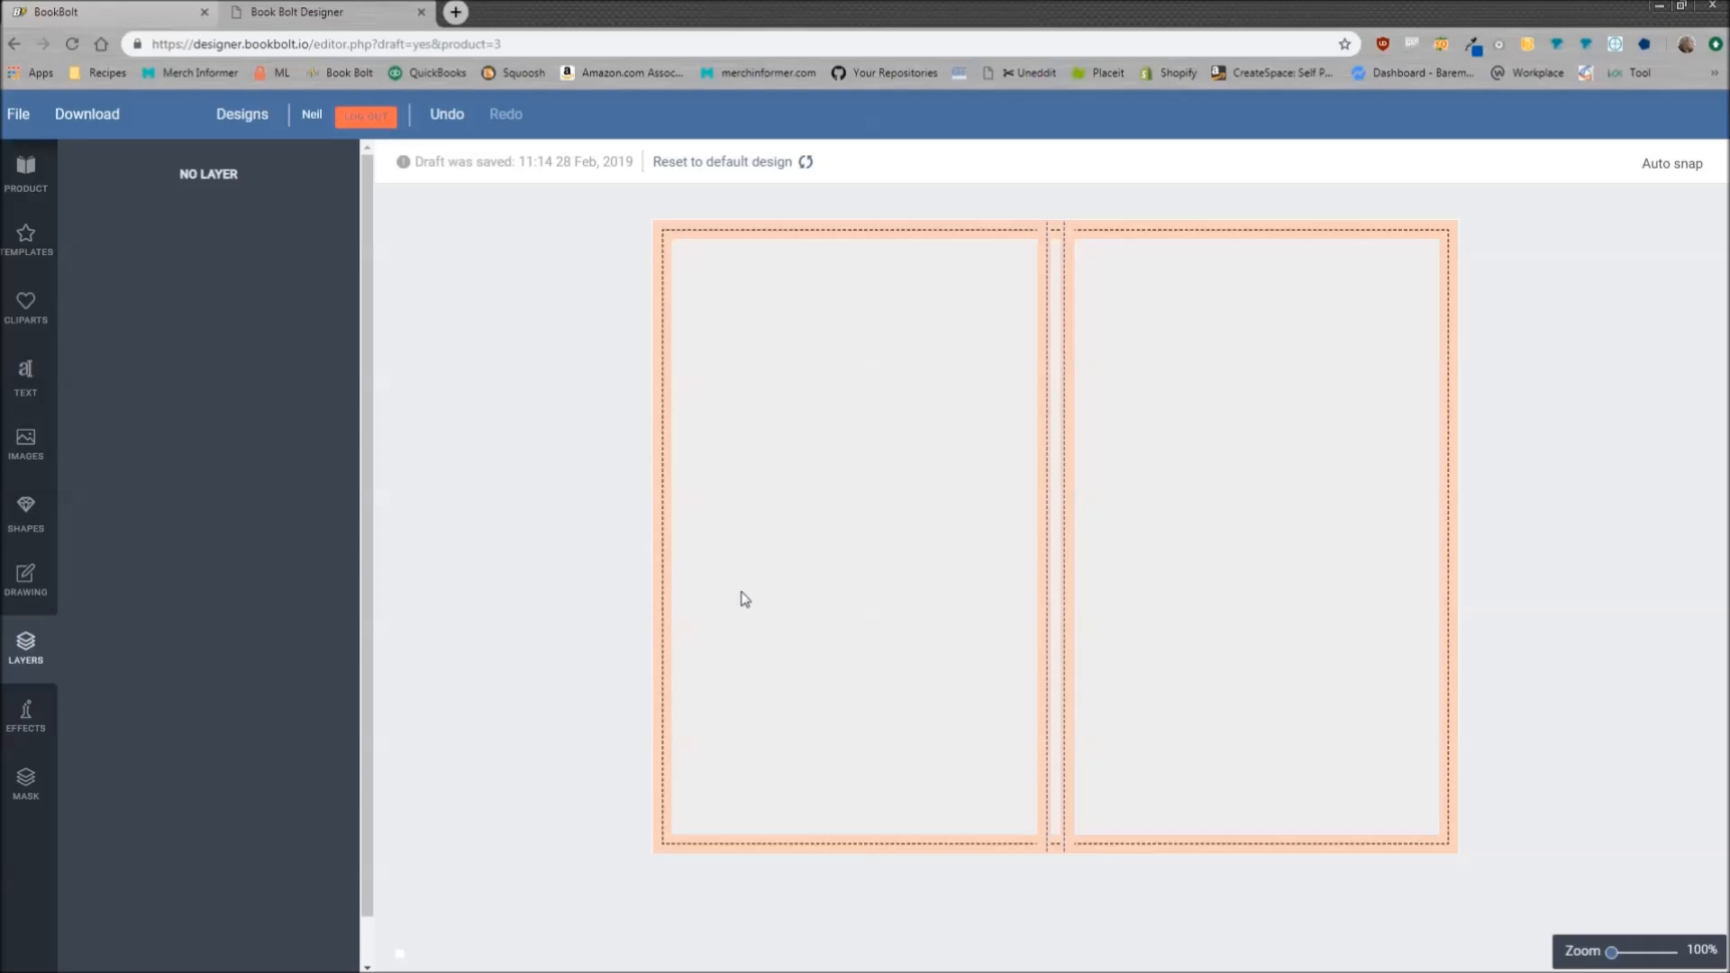
{"action": "mouse_move", "coordinate": [1075, 261]}
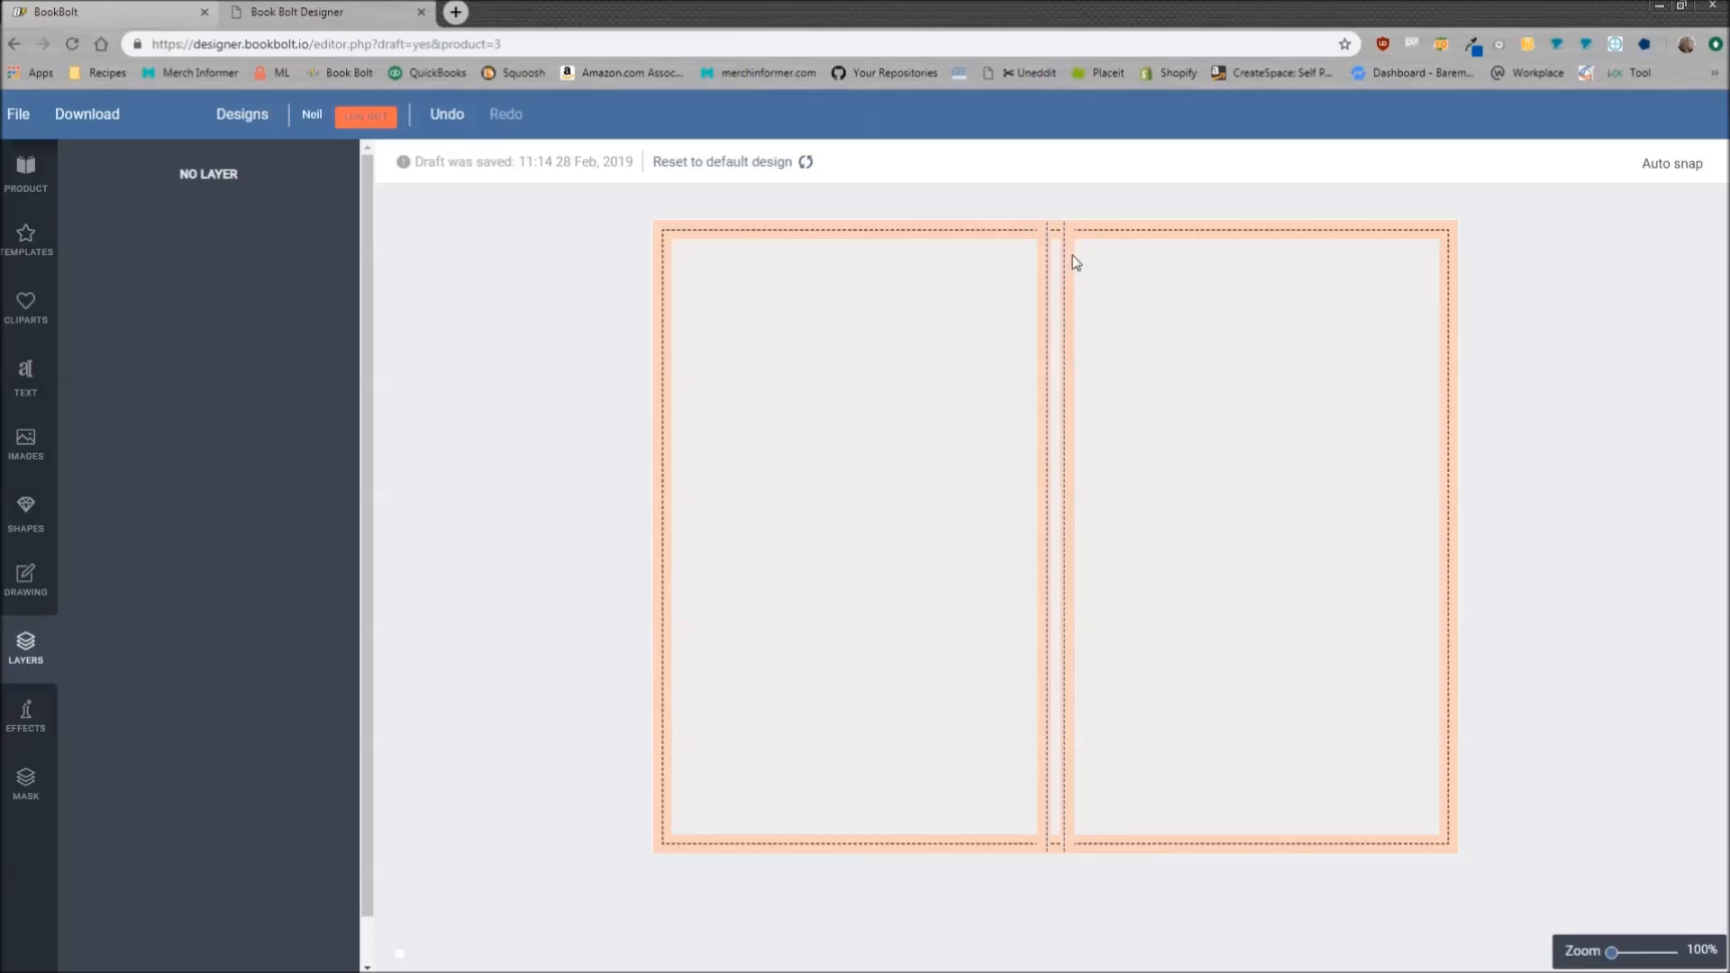
{"action": "mouse_move", "coordinate": [930, 484]}
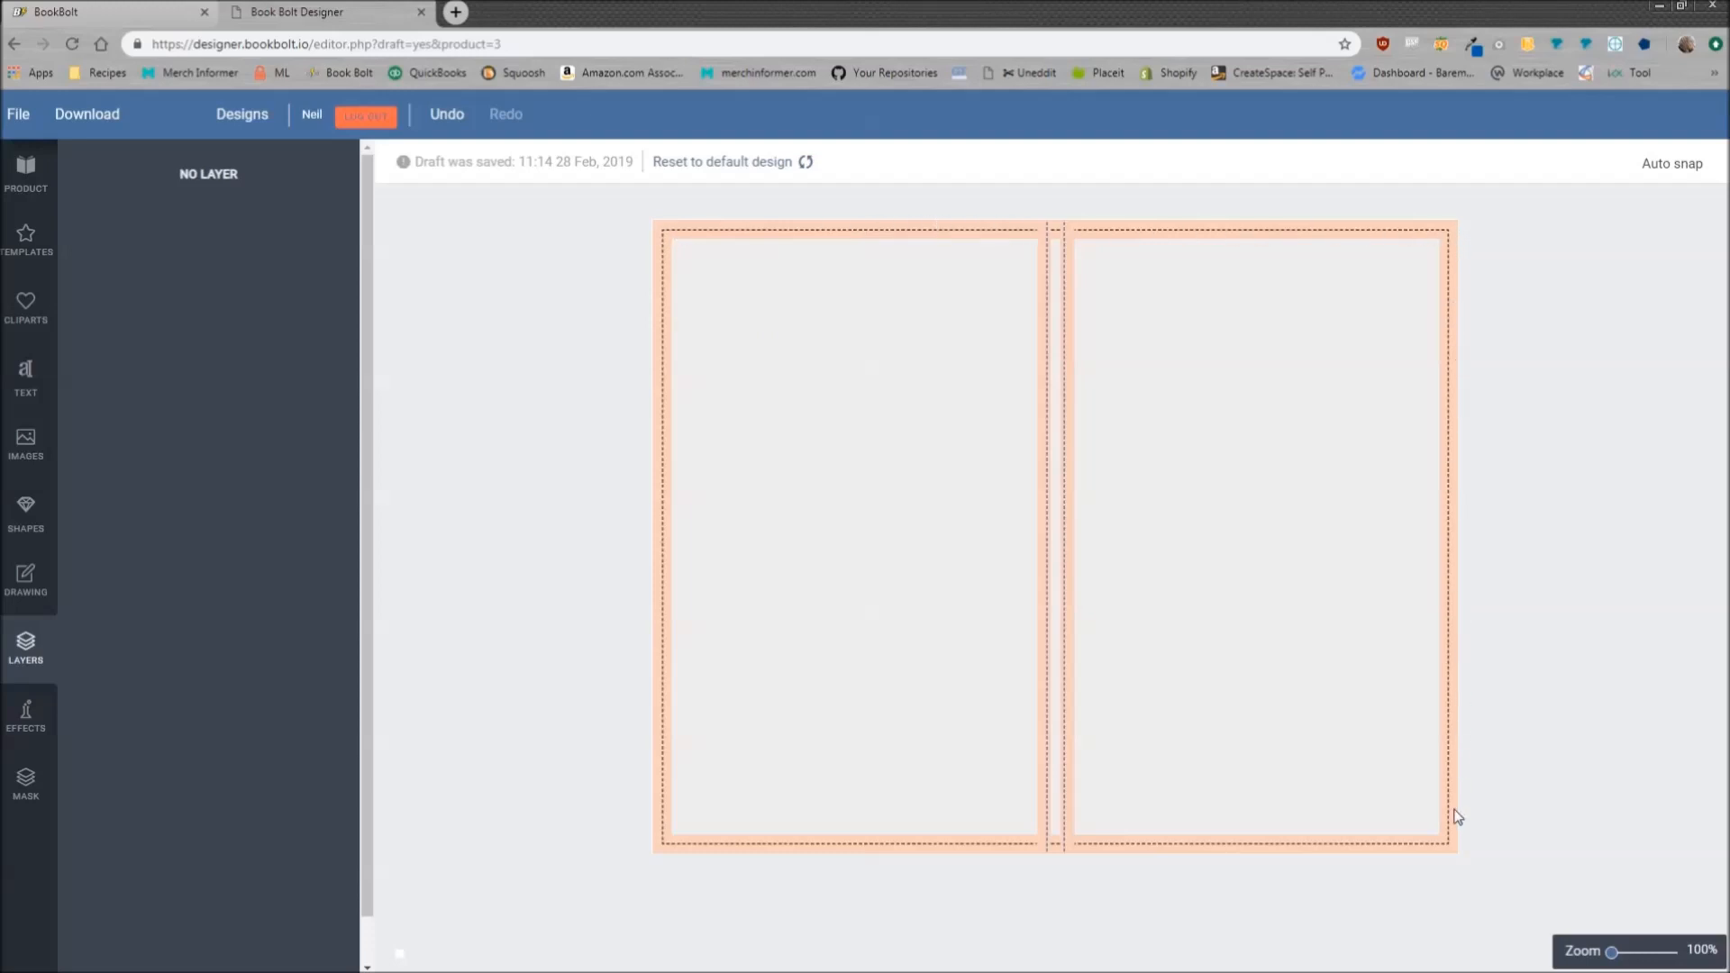
{"action": "mouse_move", "coordinate": [982, 872]}
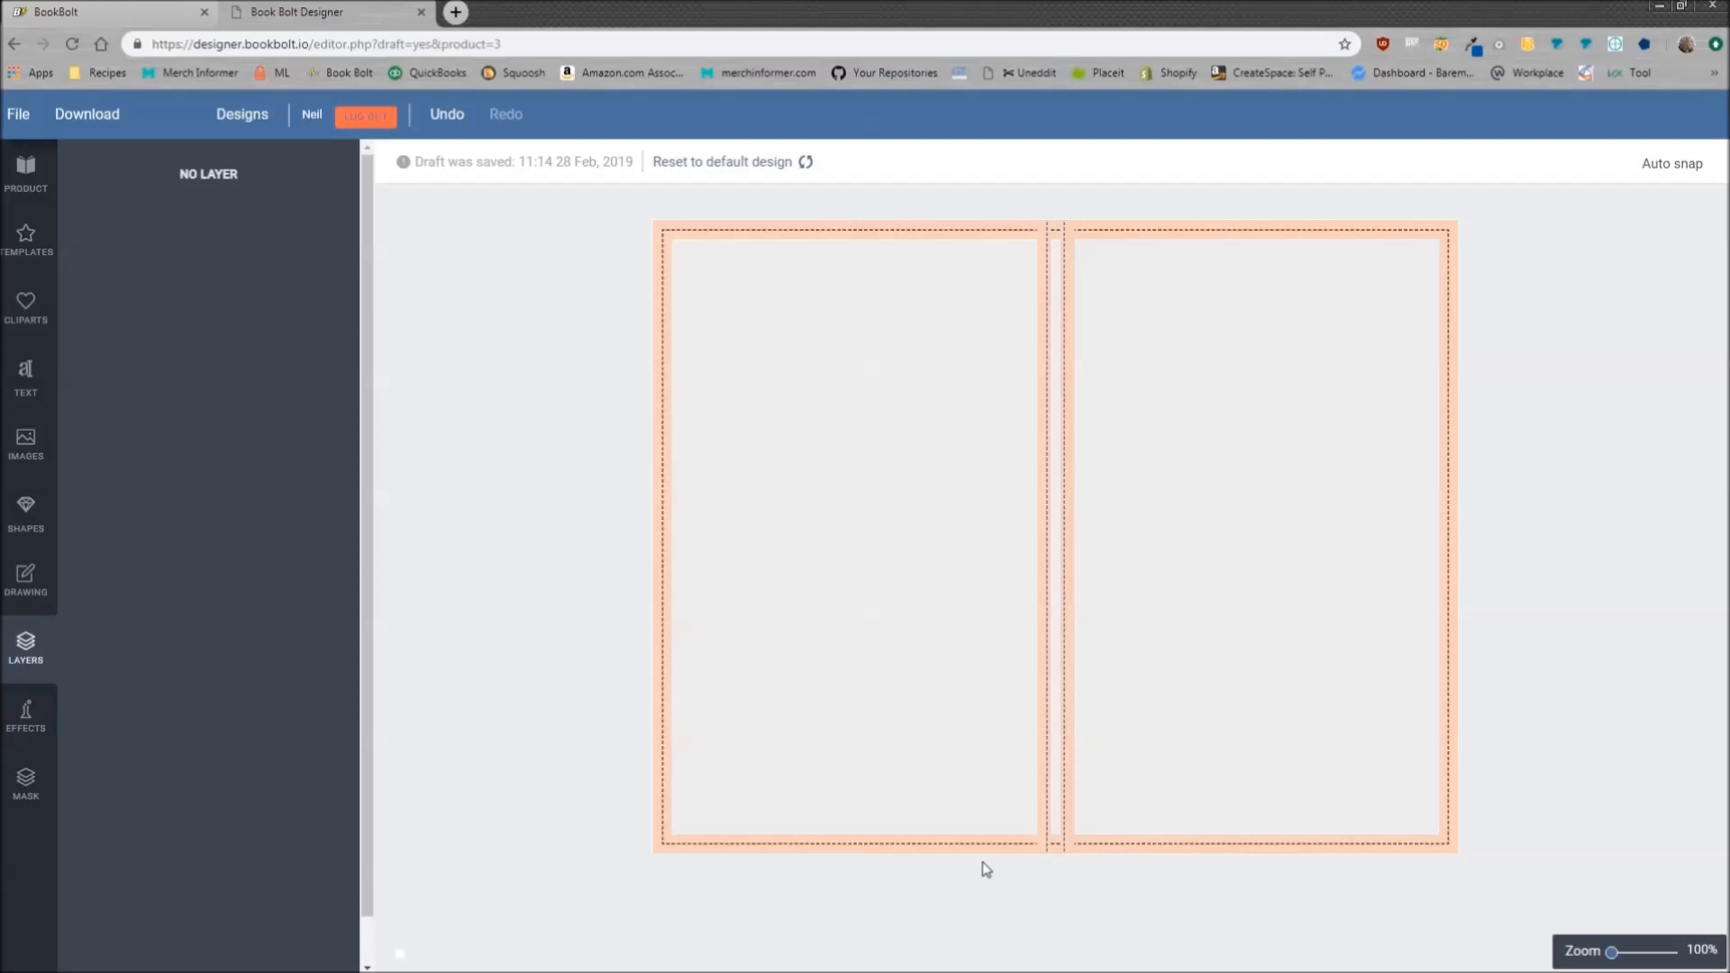
{"action": "mouse_move", "coordinate": [726, 284]}
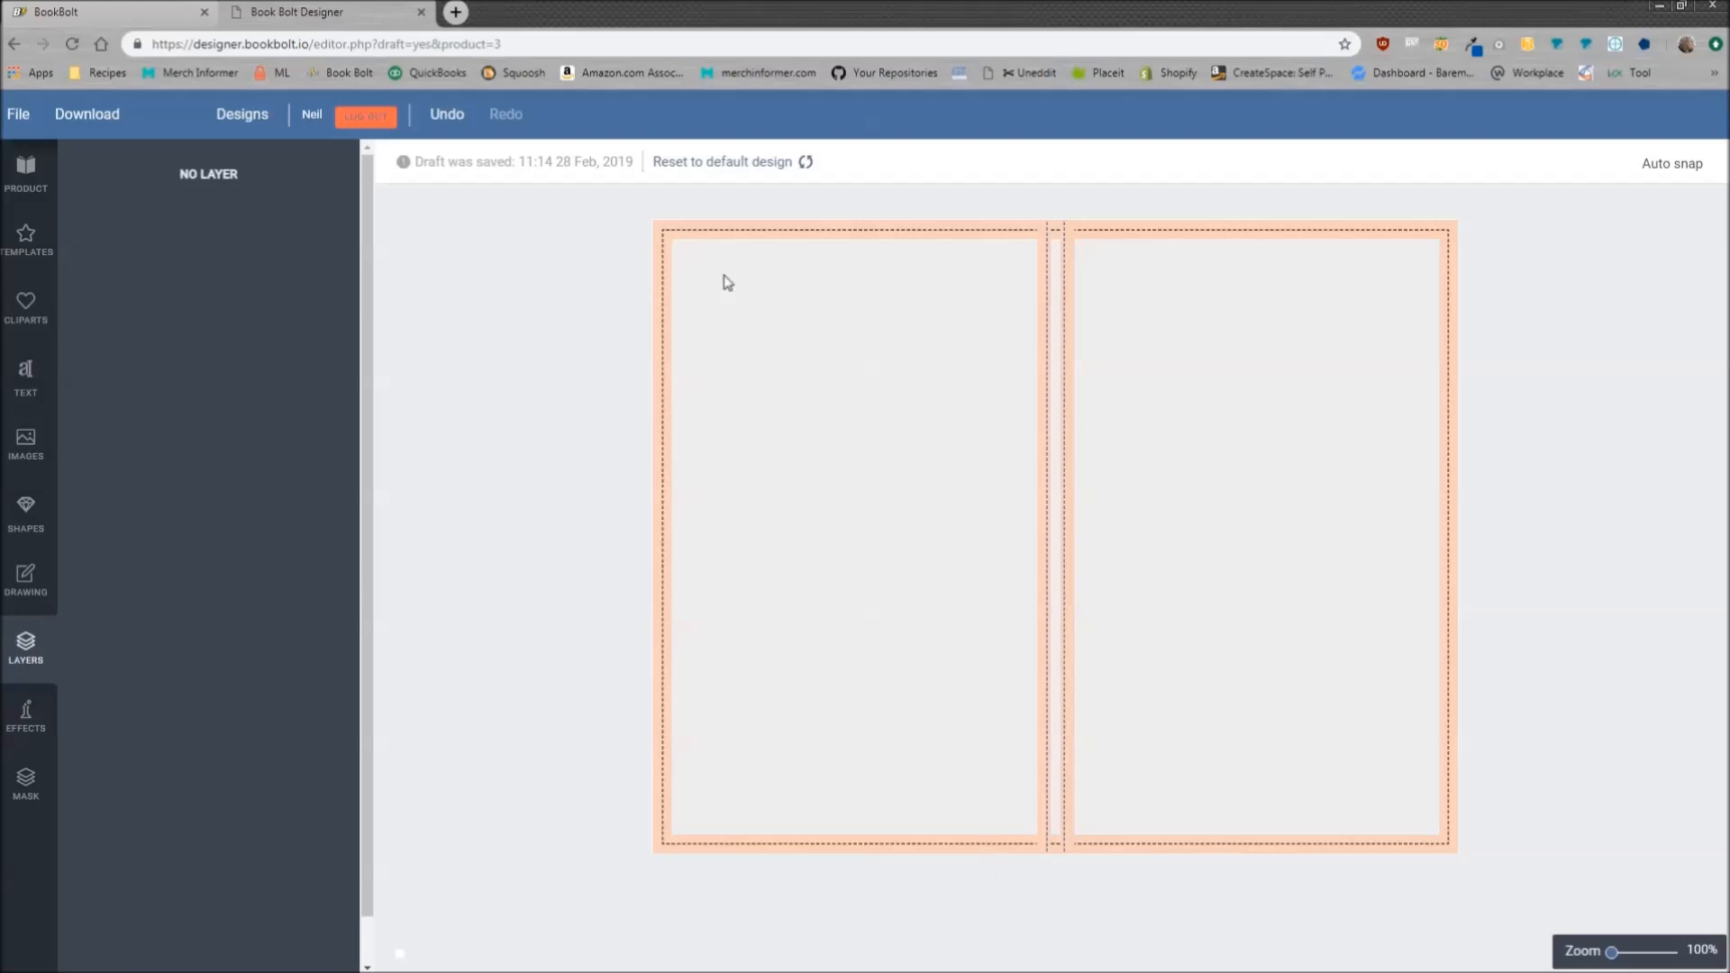
{"action": "mouse_move", "coordinate": [1001, 236]}
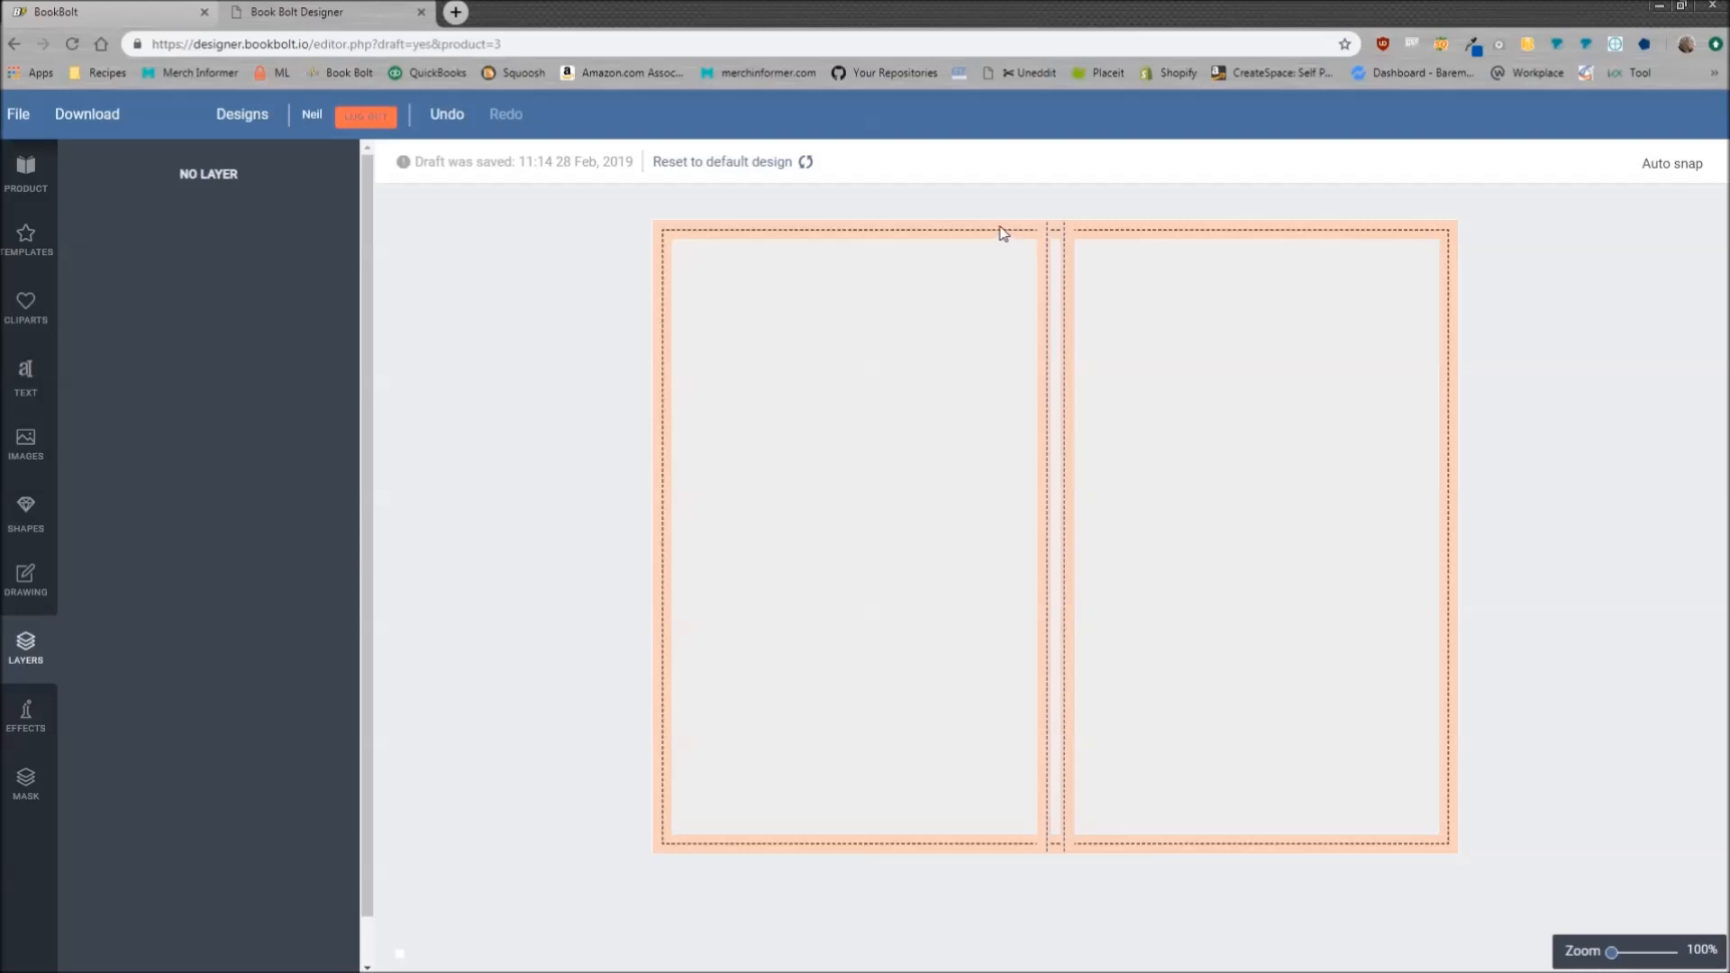
{"action": "mouse_move", "coordinate": [987, 247]}
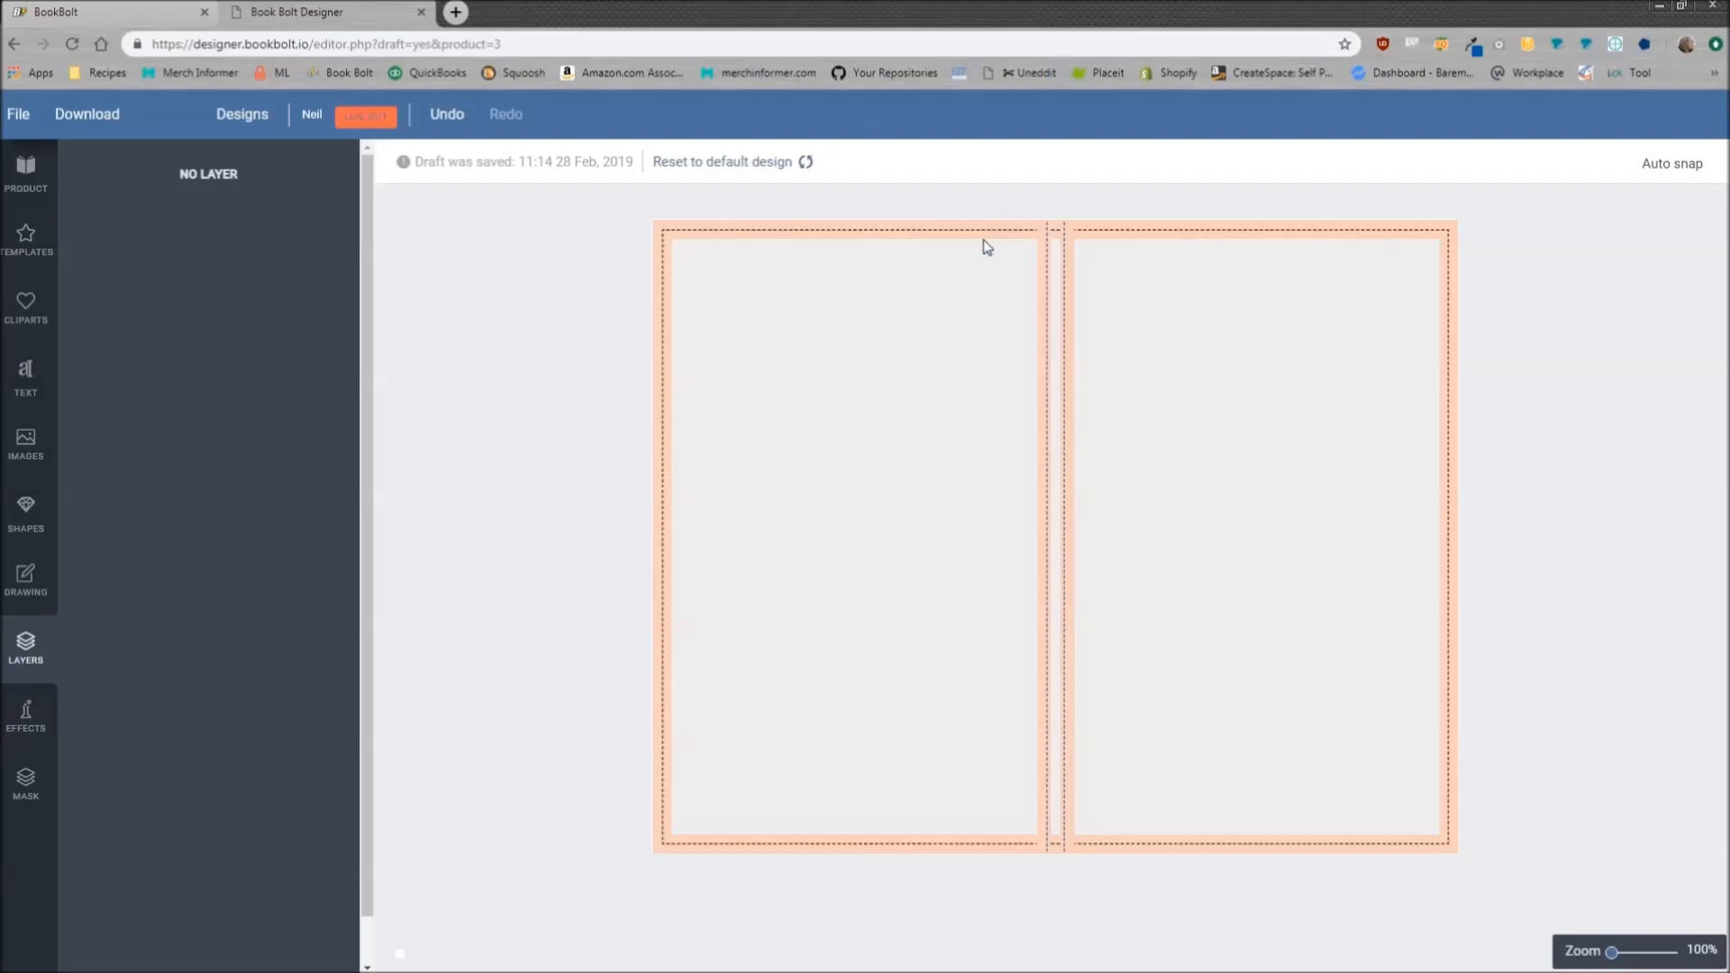
{"action": "mouse_move", "coordinate": [133, 301]}
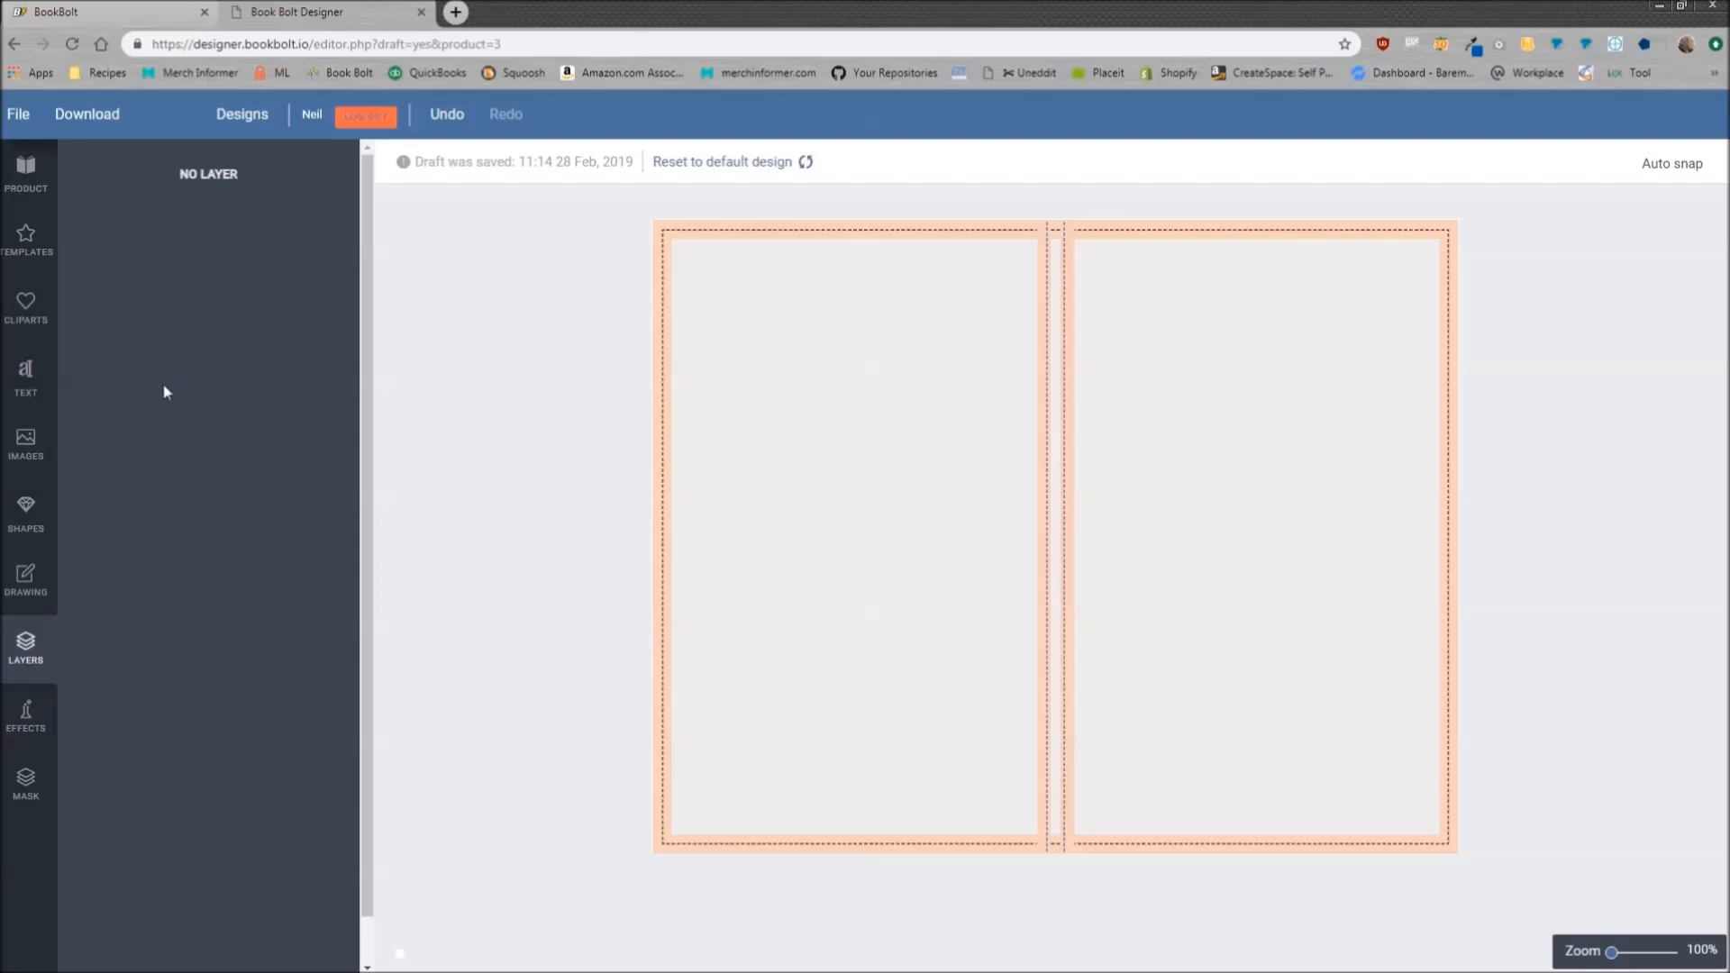
{"action": "mouse_move", "coordinate": [29, 185]}
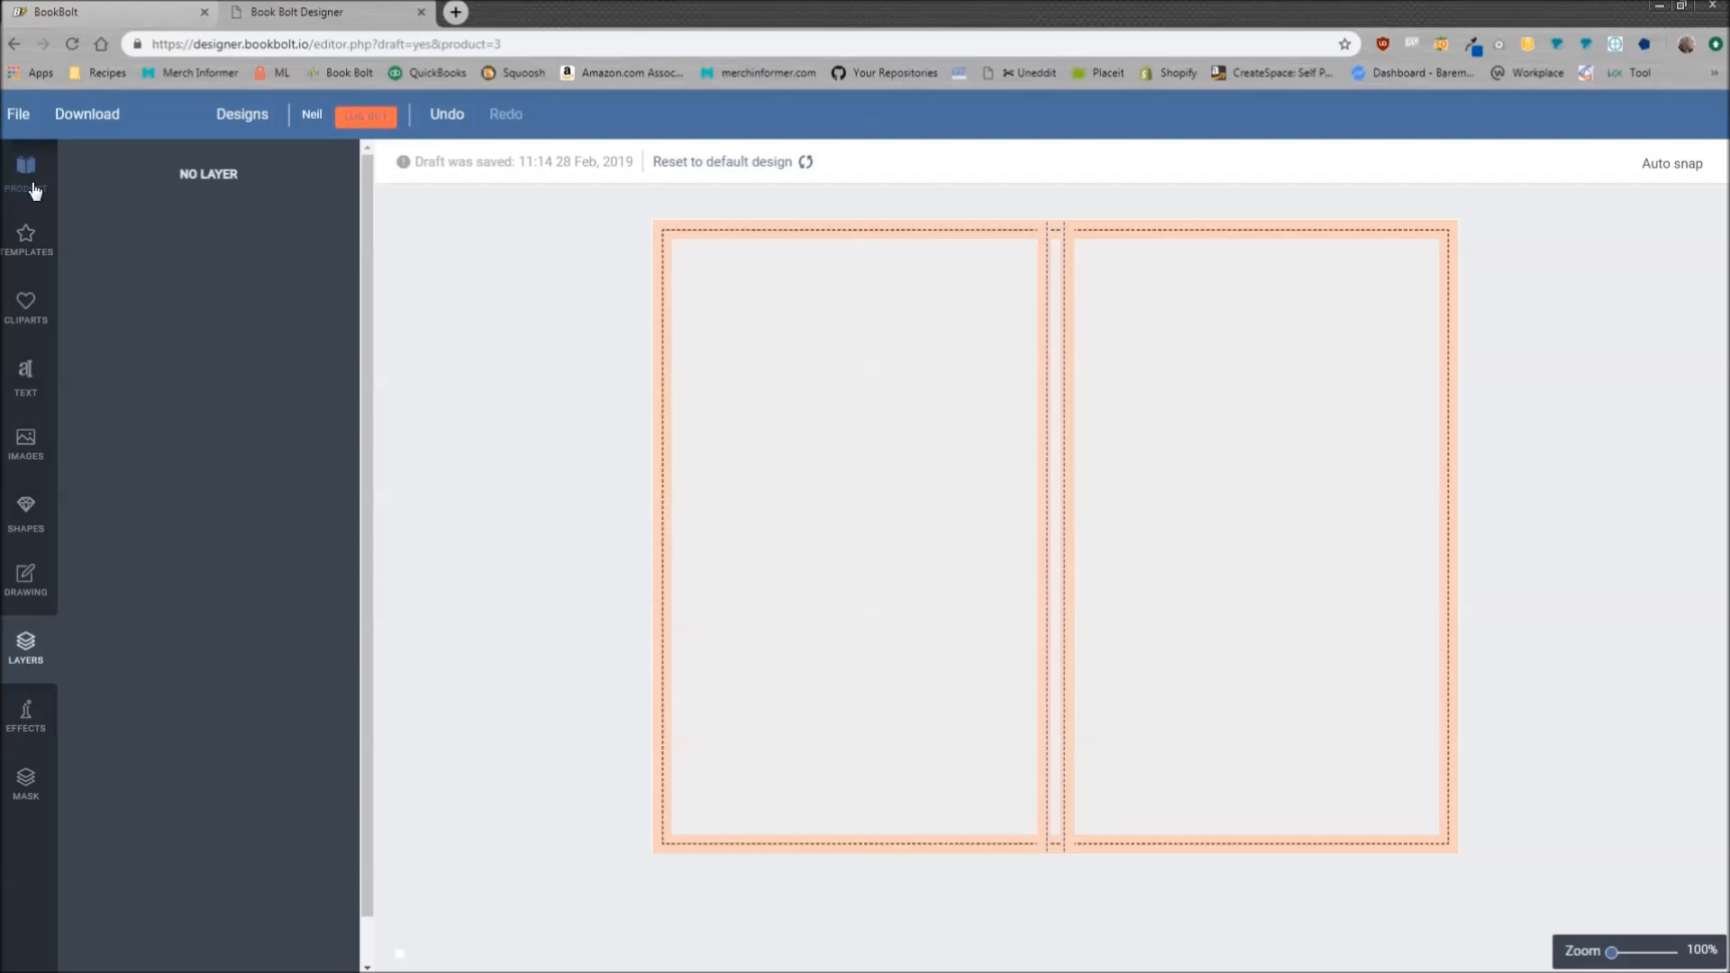
Try a purple product colour, revert to white, and close the Choose Template dialog
{"action": "left_click", "coordinate": [26, 171]}
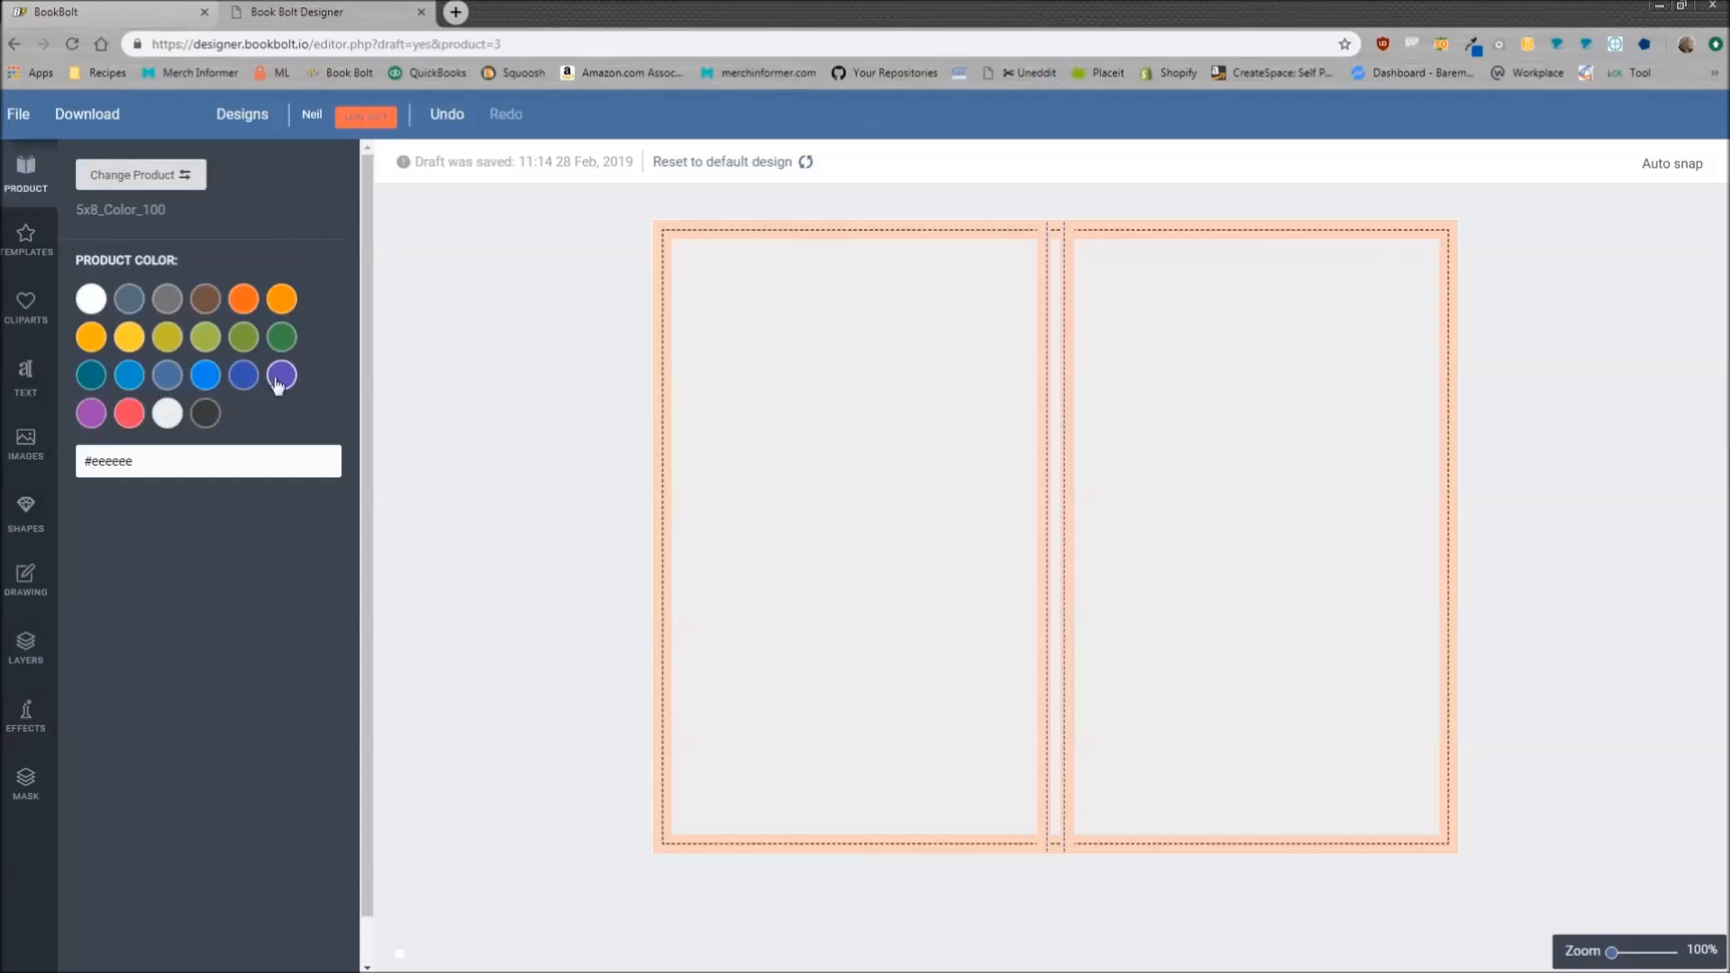
{"action": "left_click", "coordinate": [281, 374]}
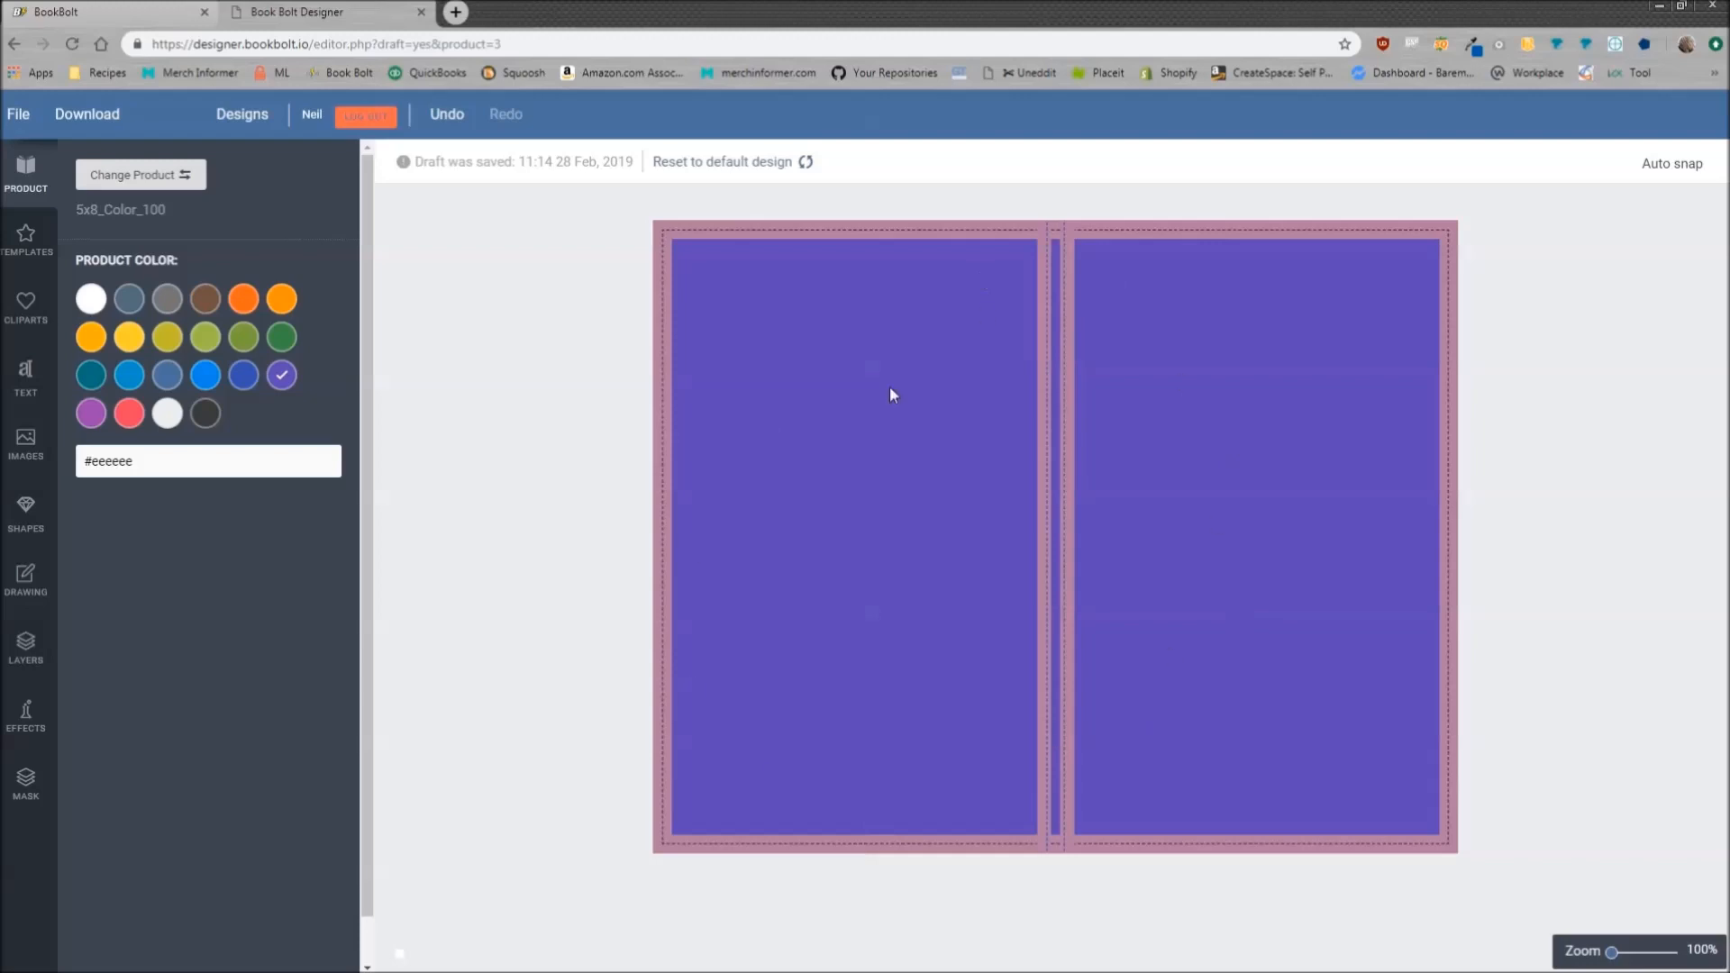
{"action": "left_click", "coordinate": [90, 298]}
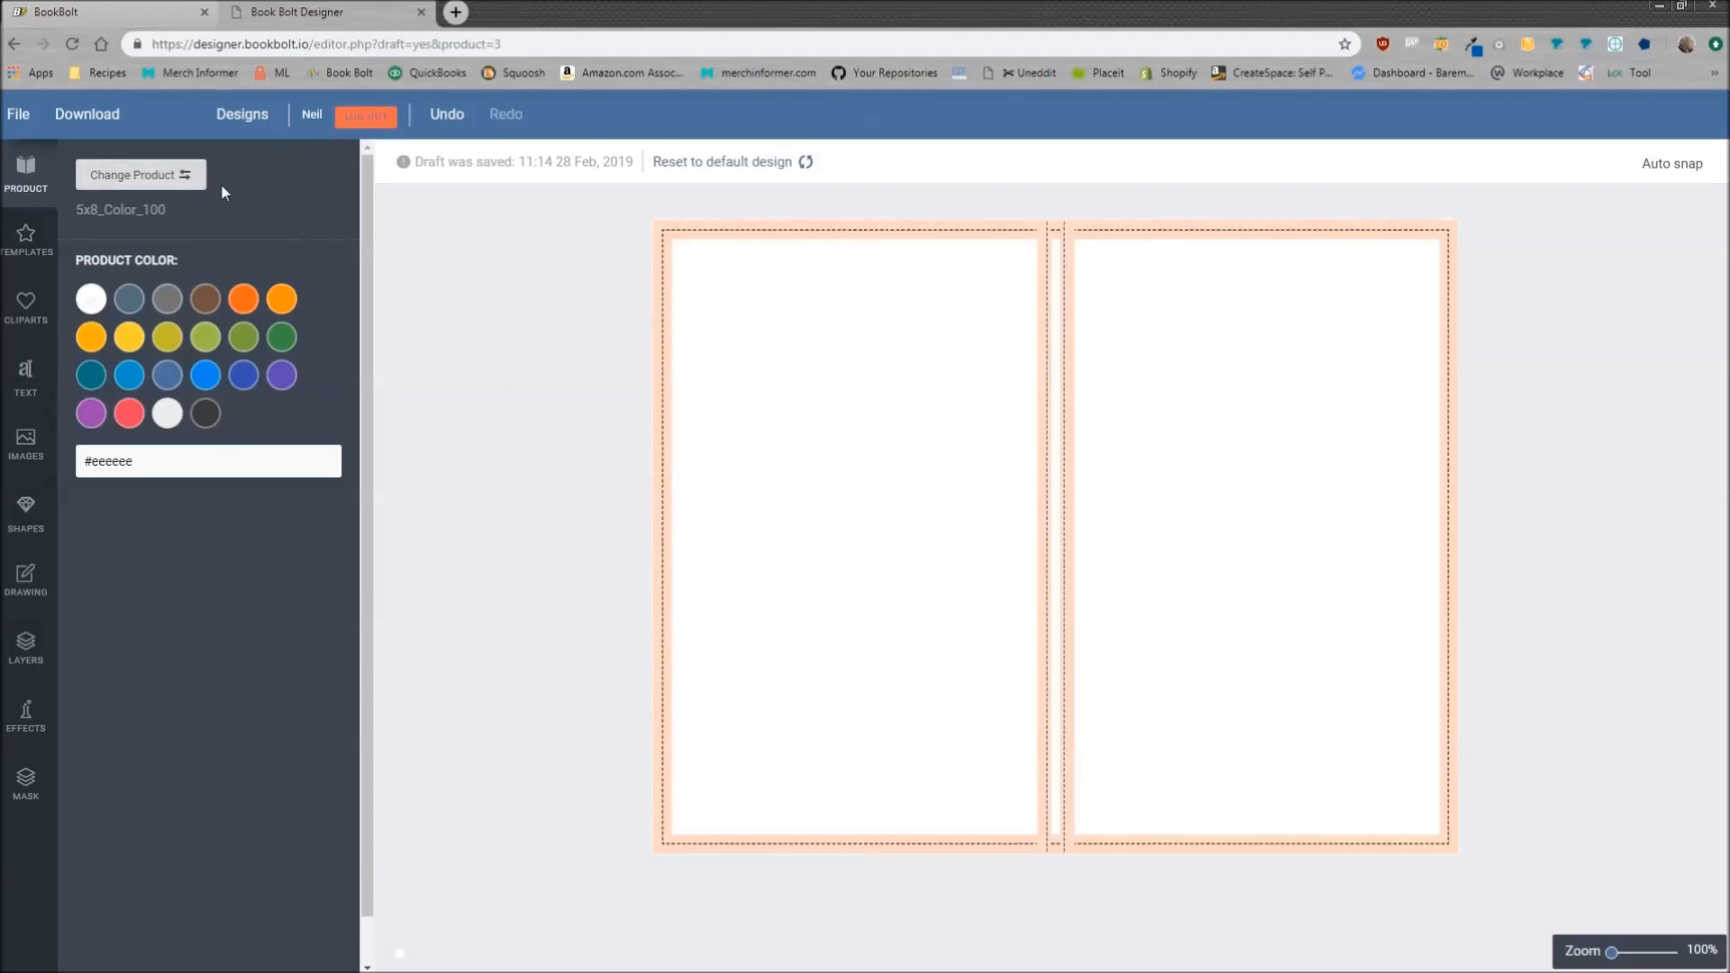
{"action": "mouse_move", "coordinate": [1121, 291]}
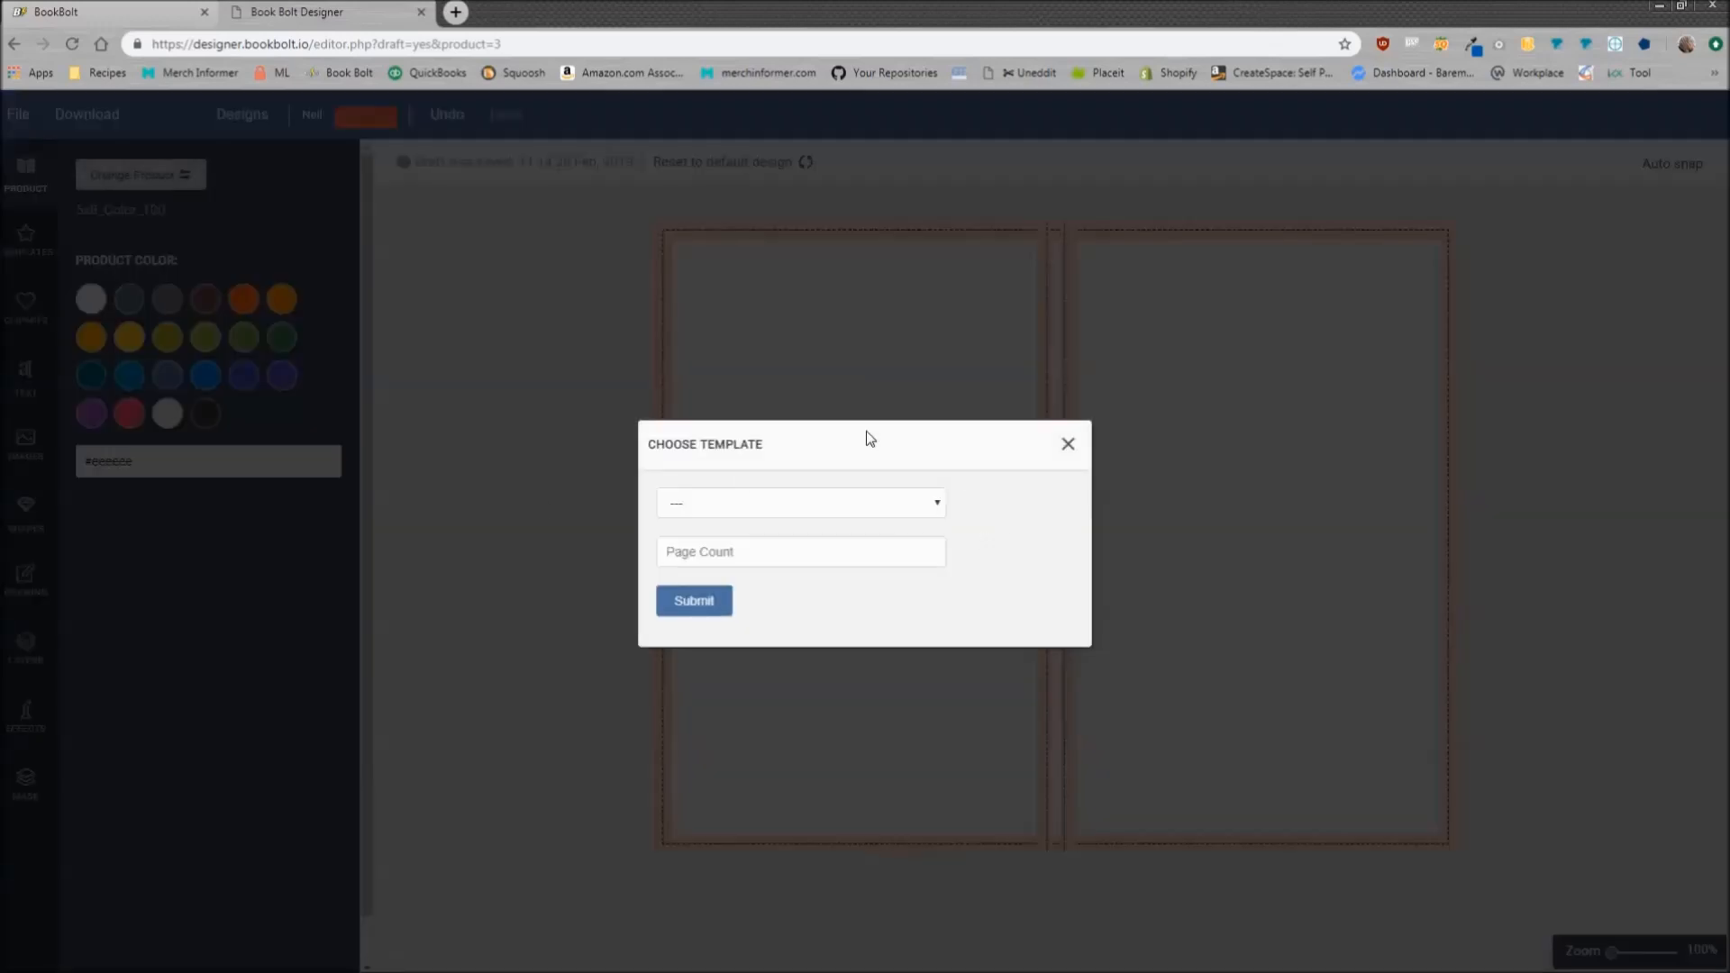
{"action": "mouse_move", "coordinate": [834, 466]}
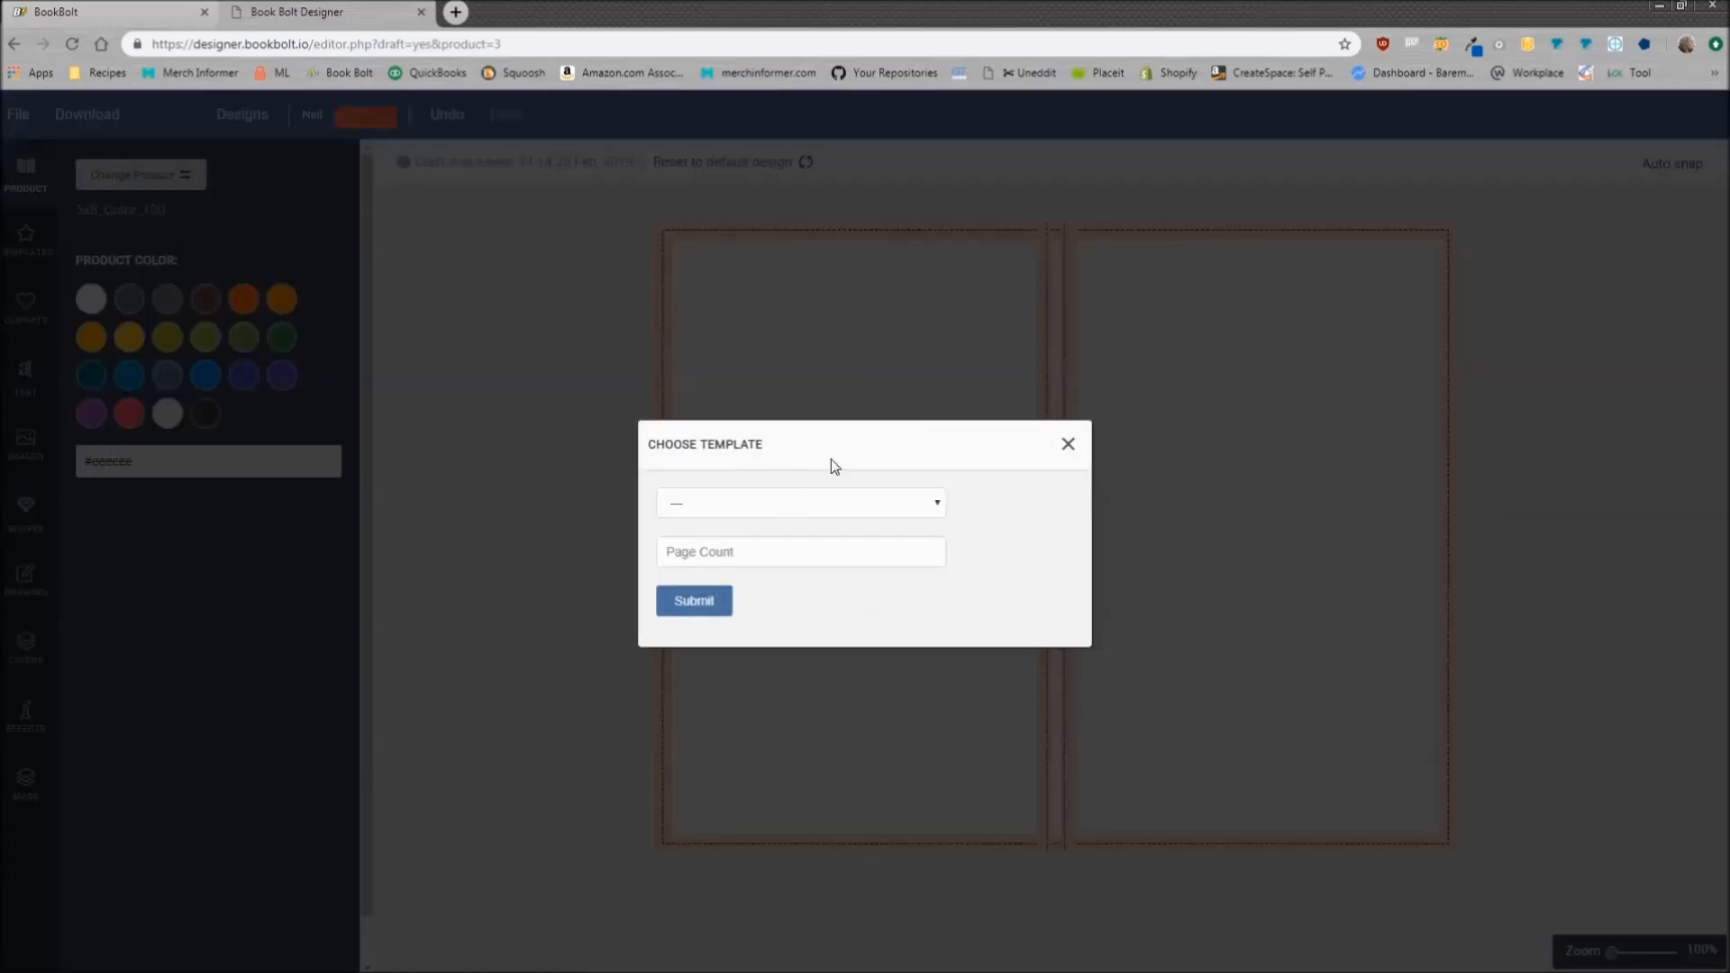
{"action": "left_click", "coordinate": [1068, 444]}
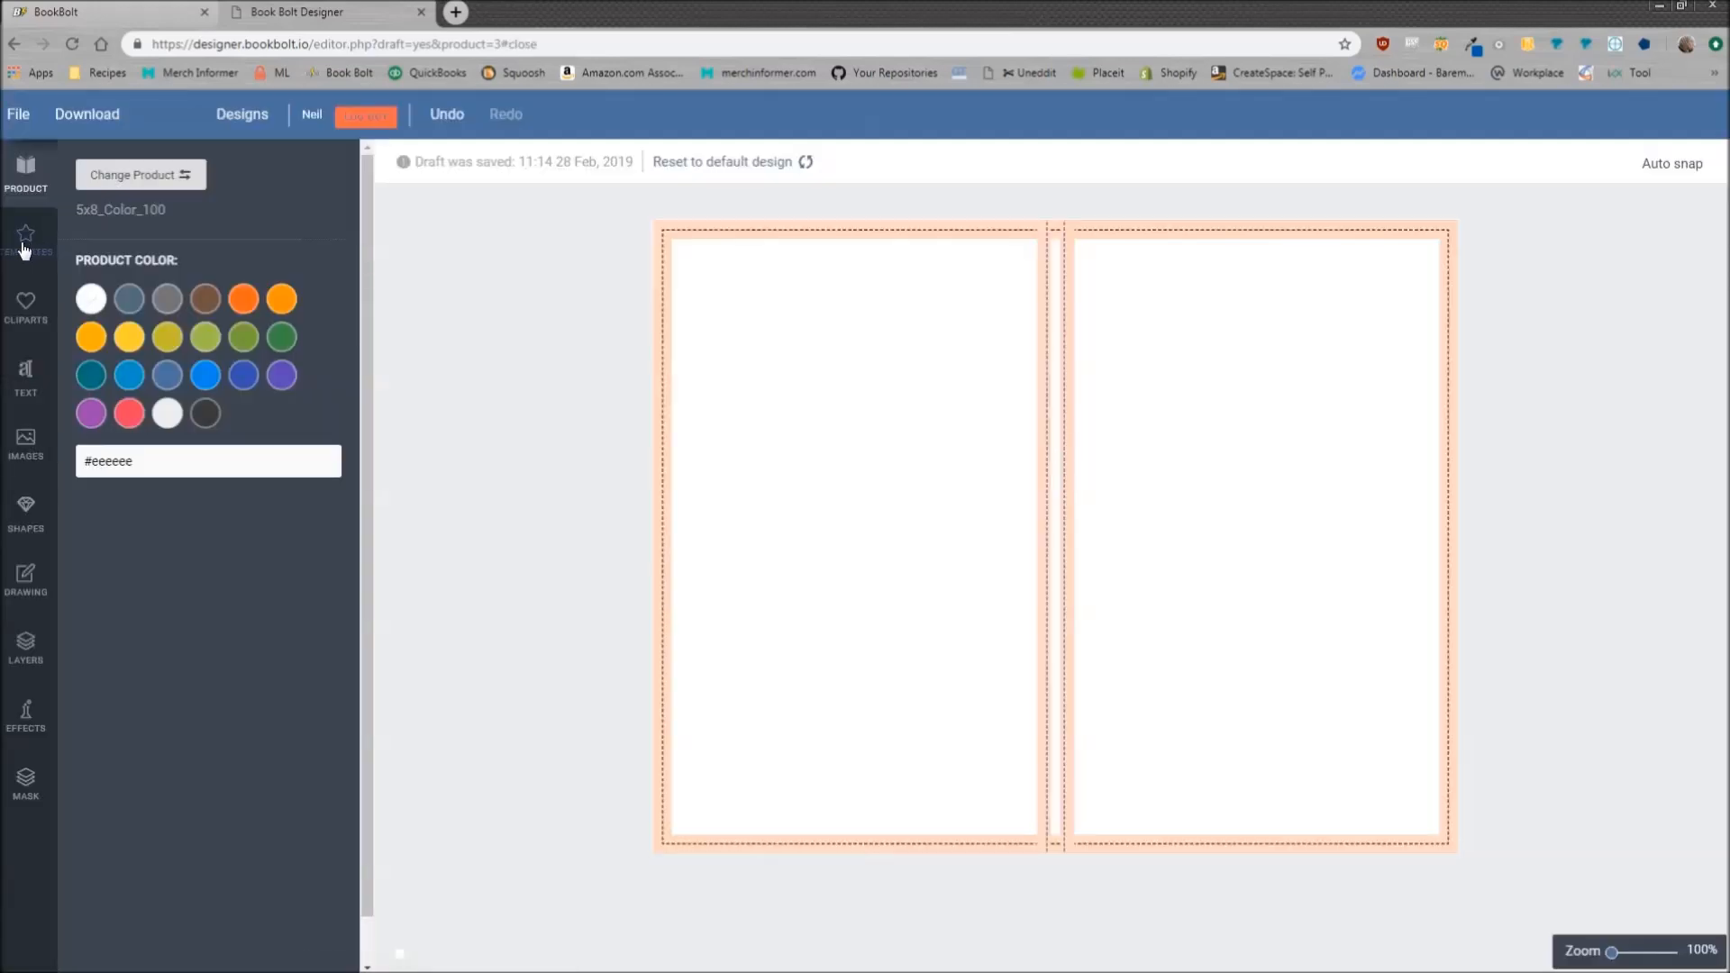
Browse templates and clipart, then add and enlarge an Anton text block on the front cover
{"action": "left_click", "coordinate": [25, 232]}
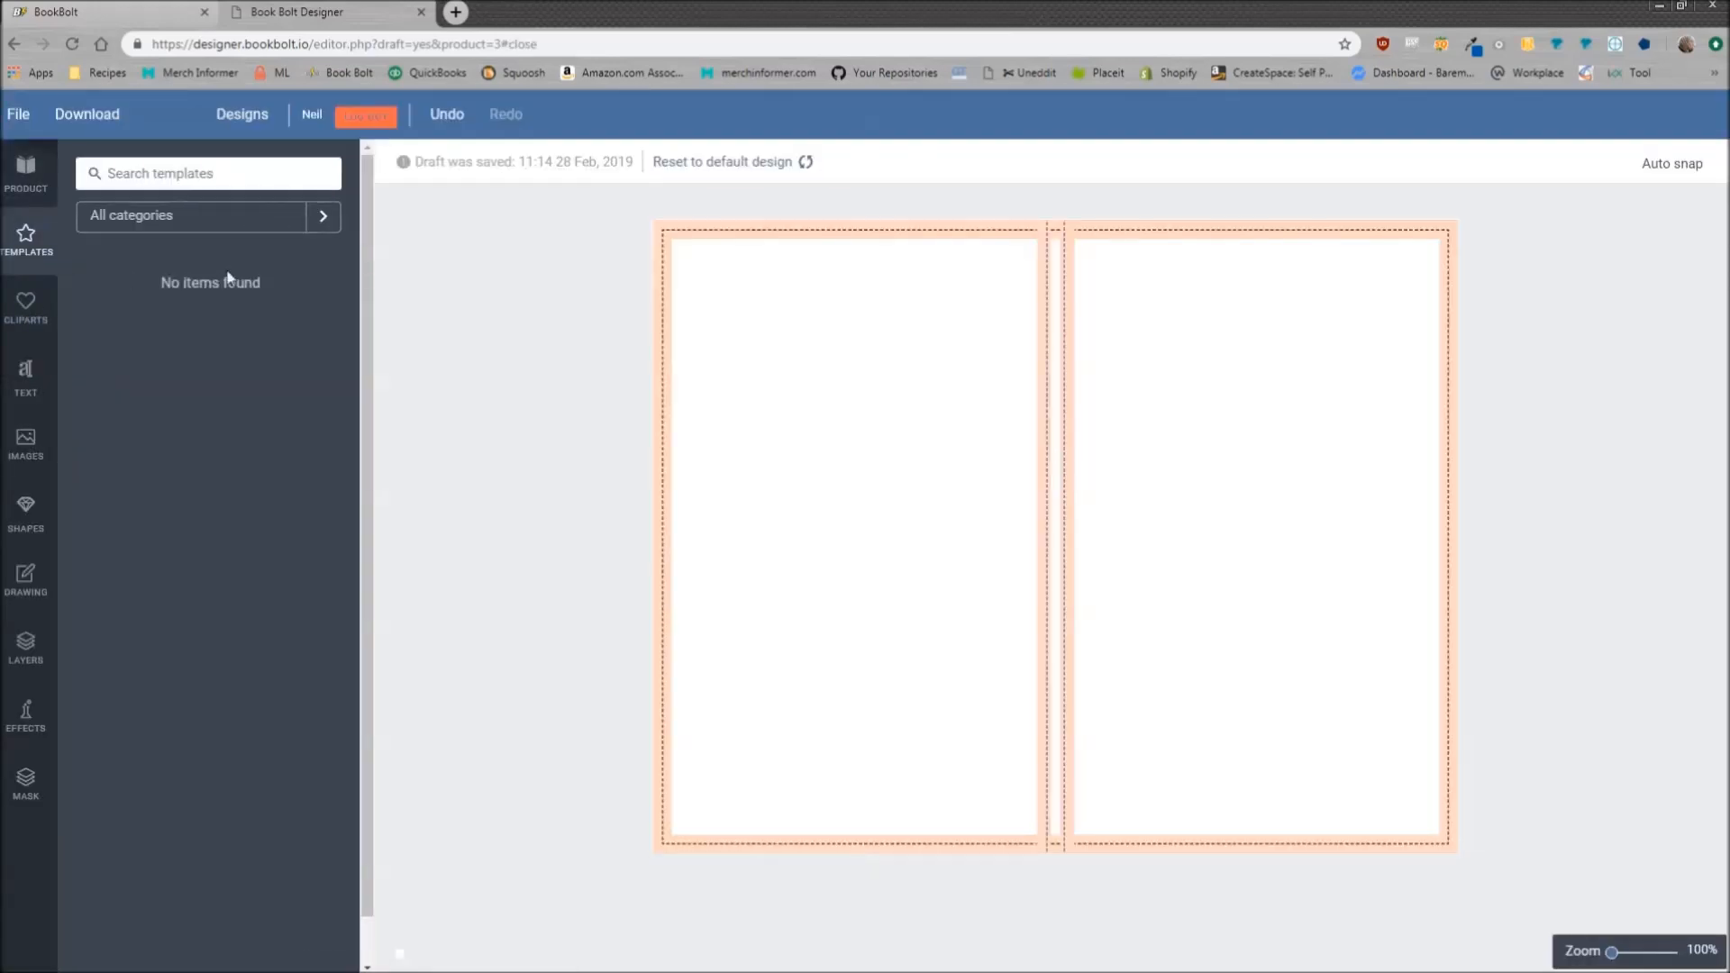
{"action": "left_click", "coordinate": [26, 306]}
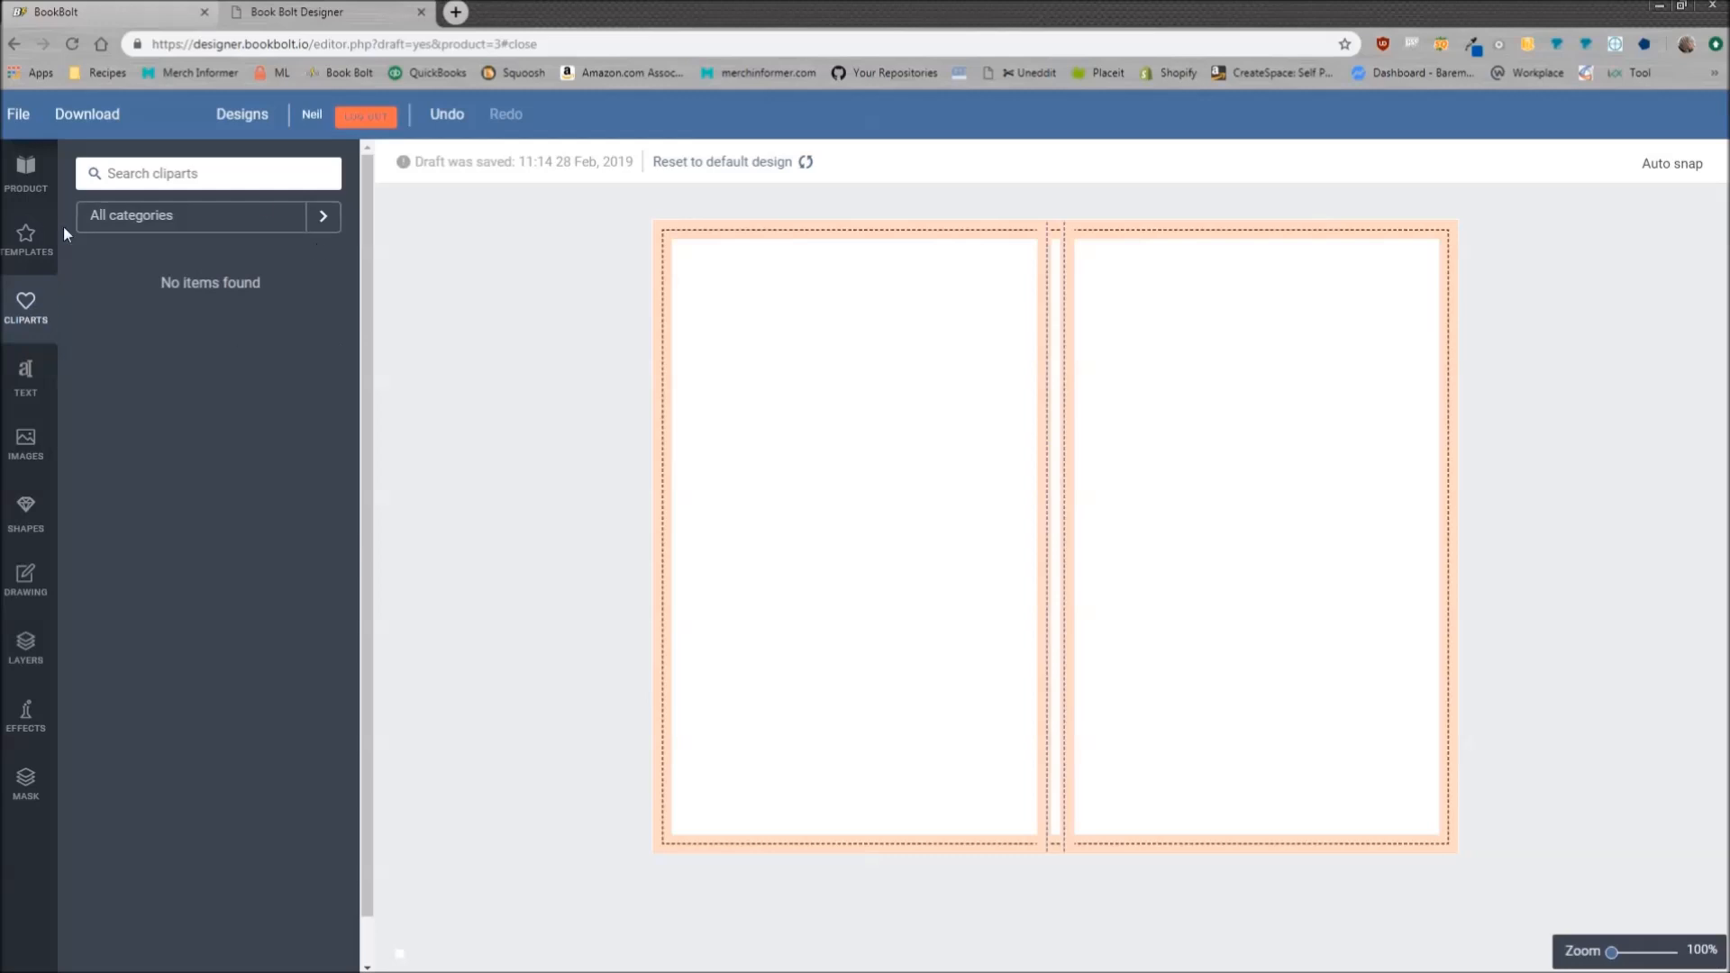
{"action": "left_click", "coordinate": [25, 371]}
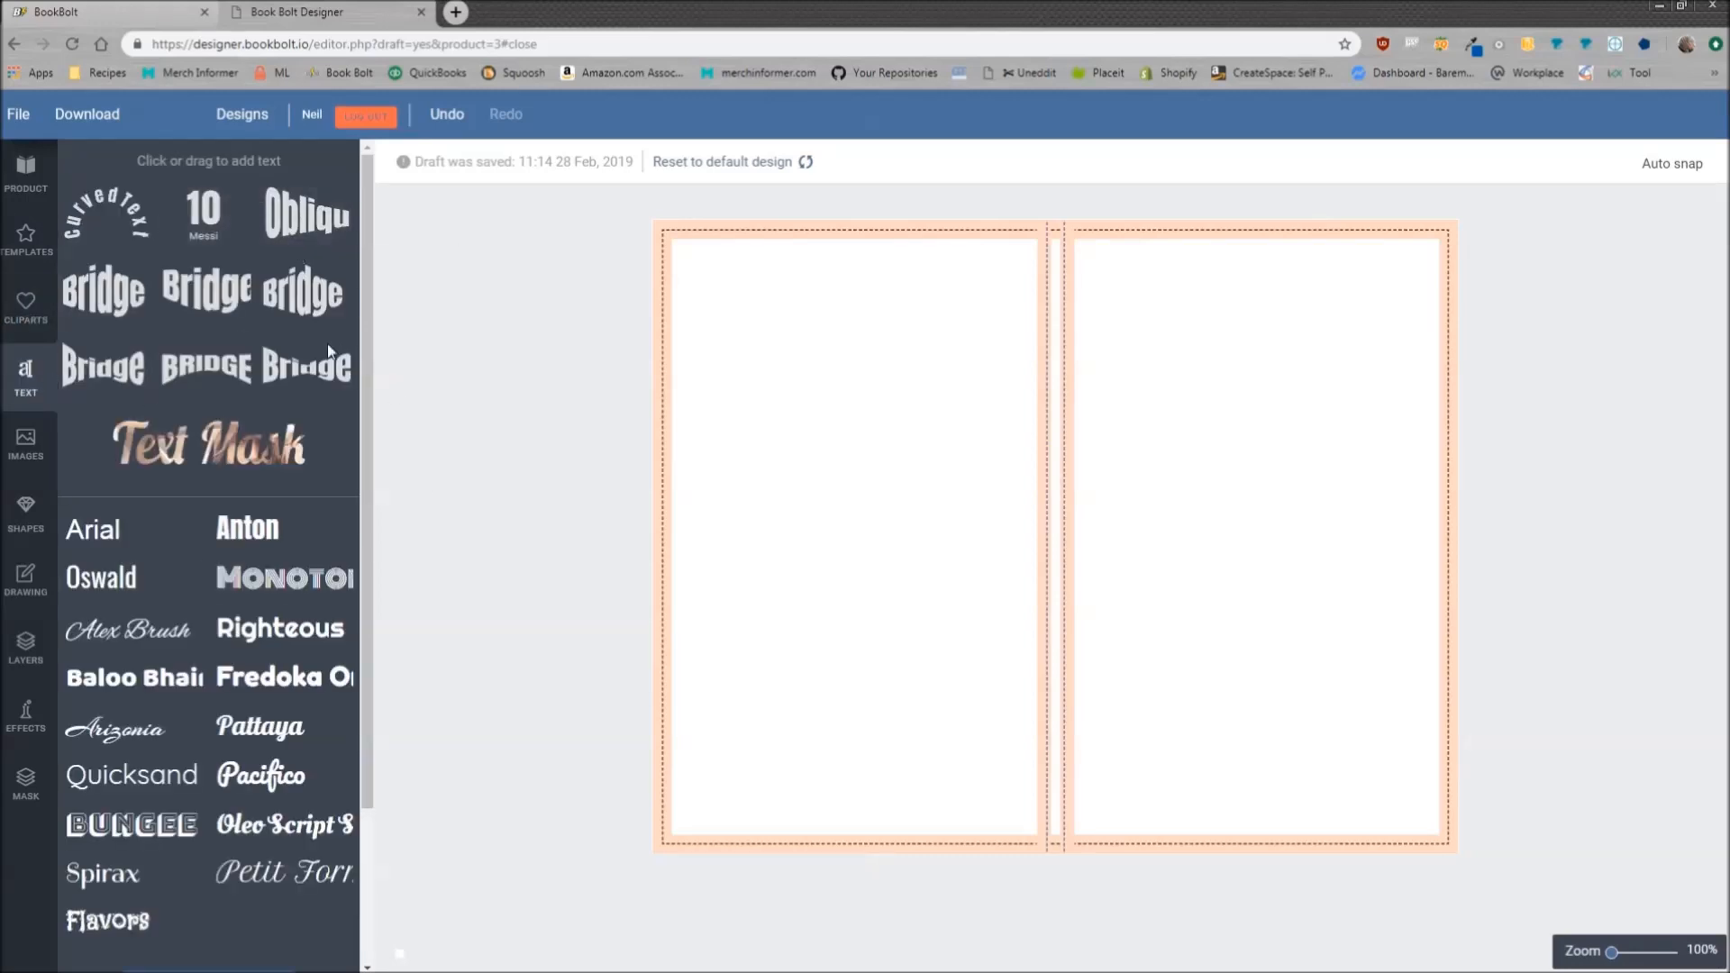
{"action": "mouse_move", "coordinate": [245, 537]}
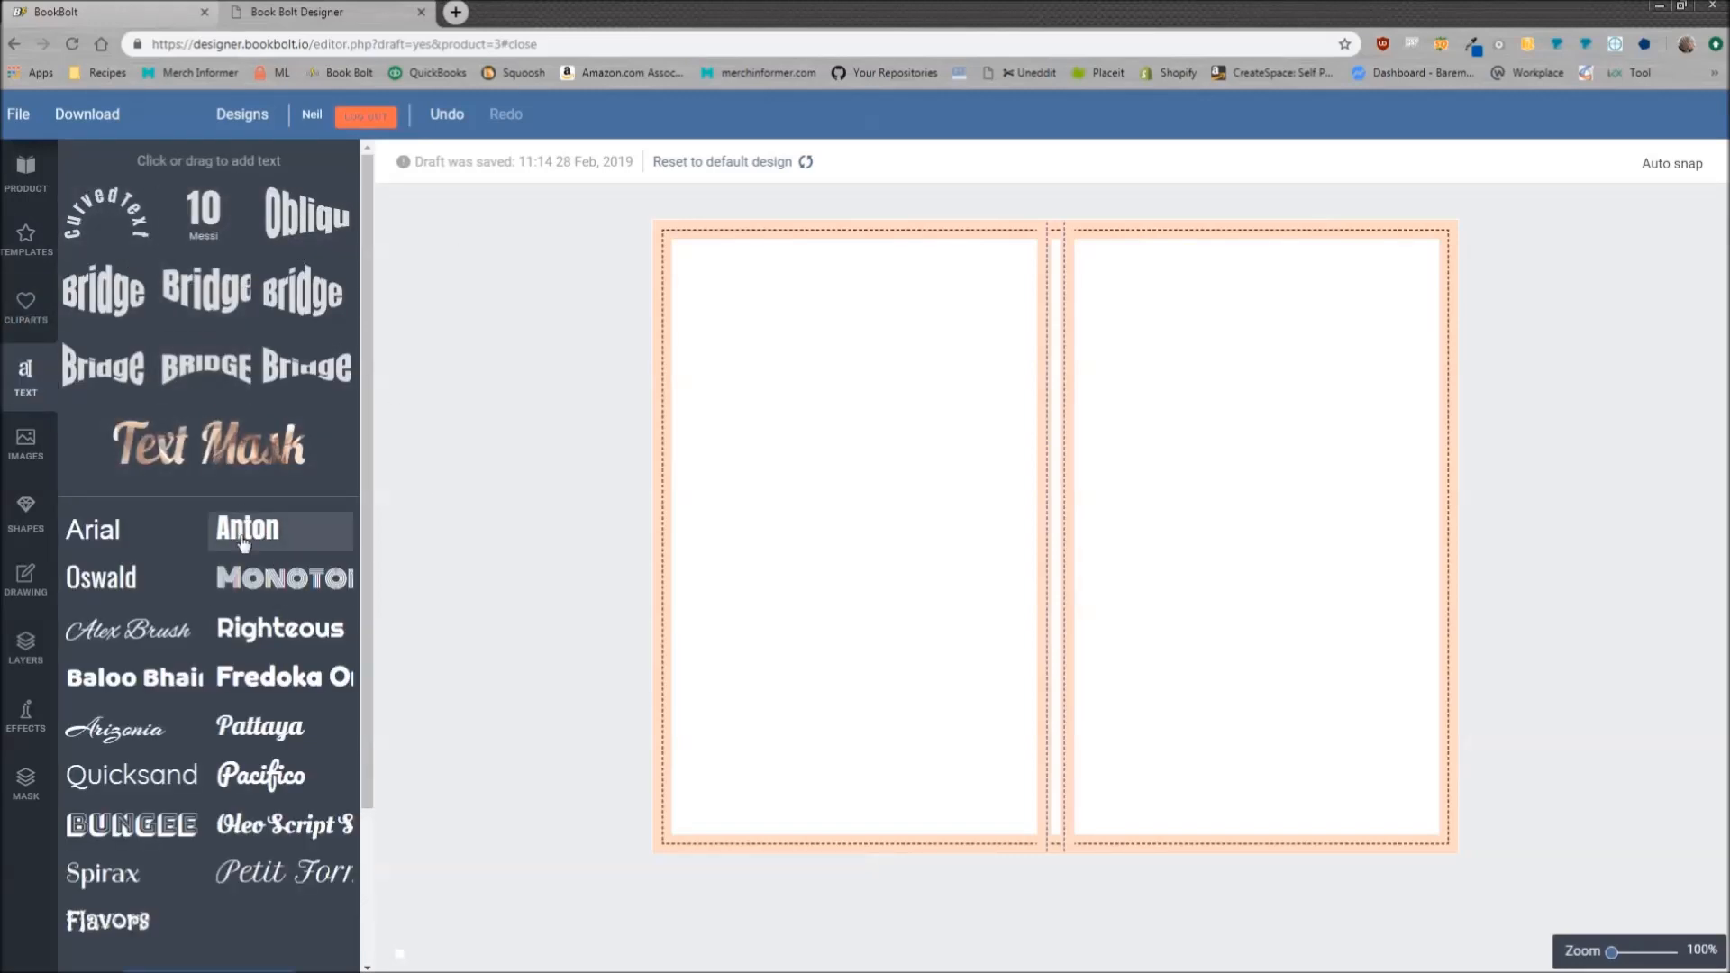
{"action": "scroll", "scroll_direction": "down", "scroll_amount": 3}
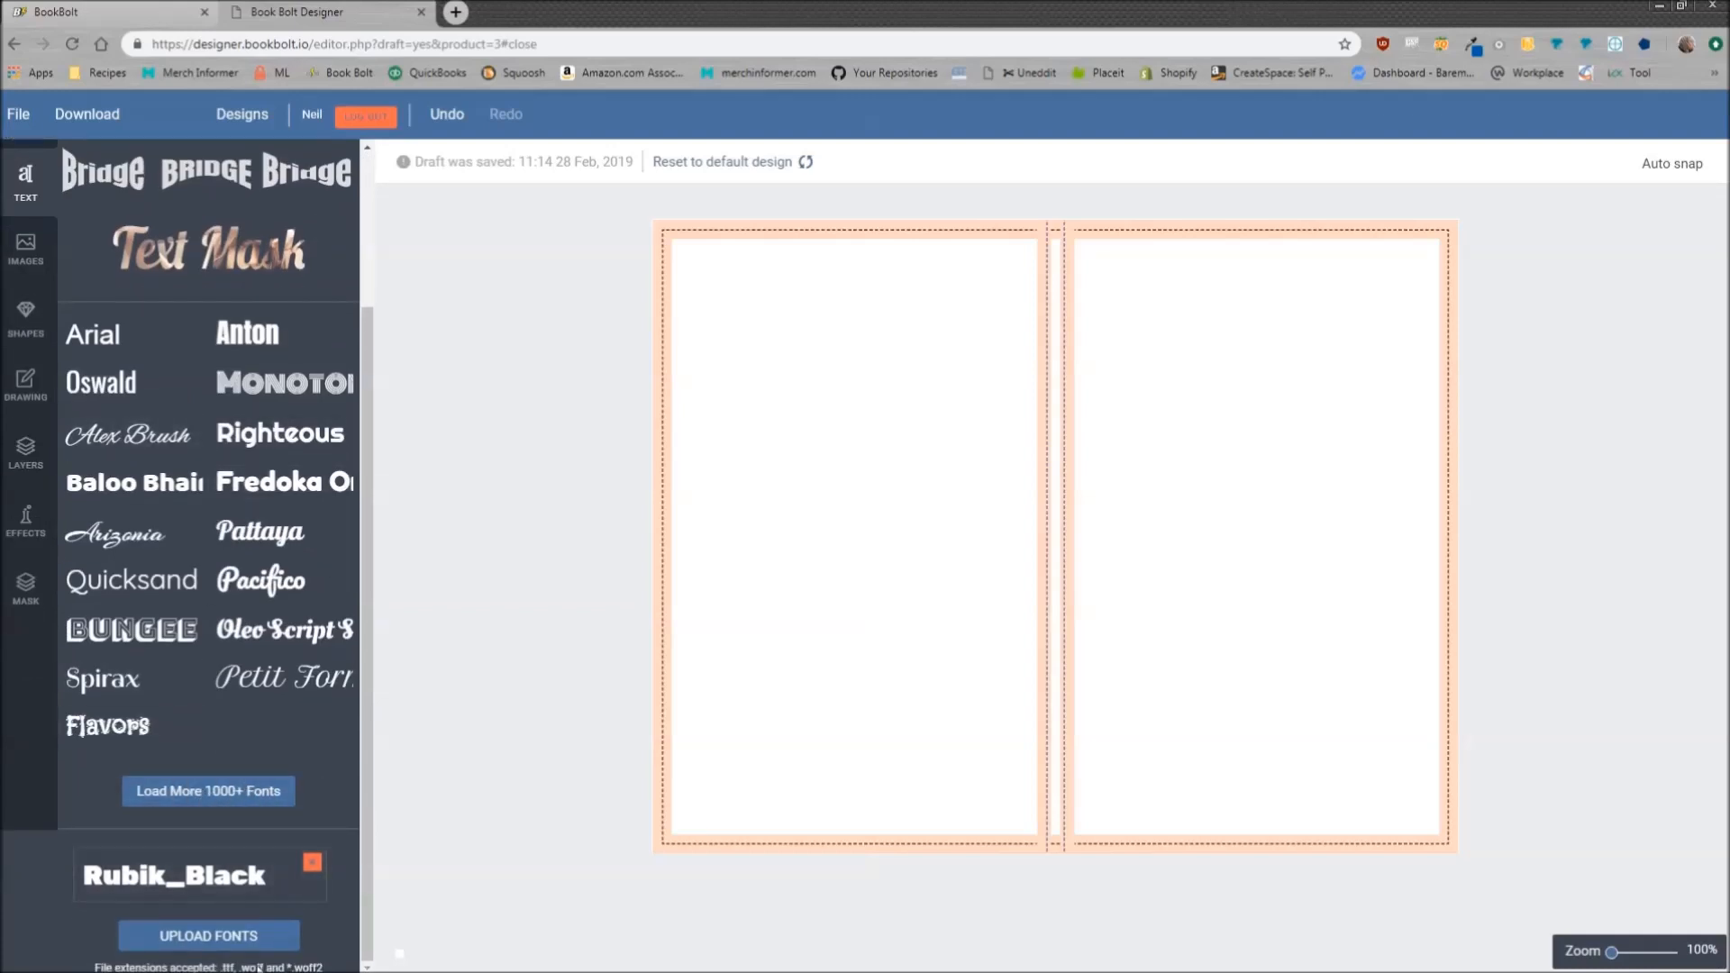
{"action": "mouse_move", "coordinate": [225, 891]}
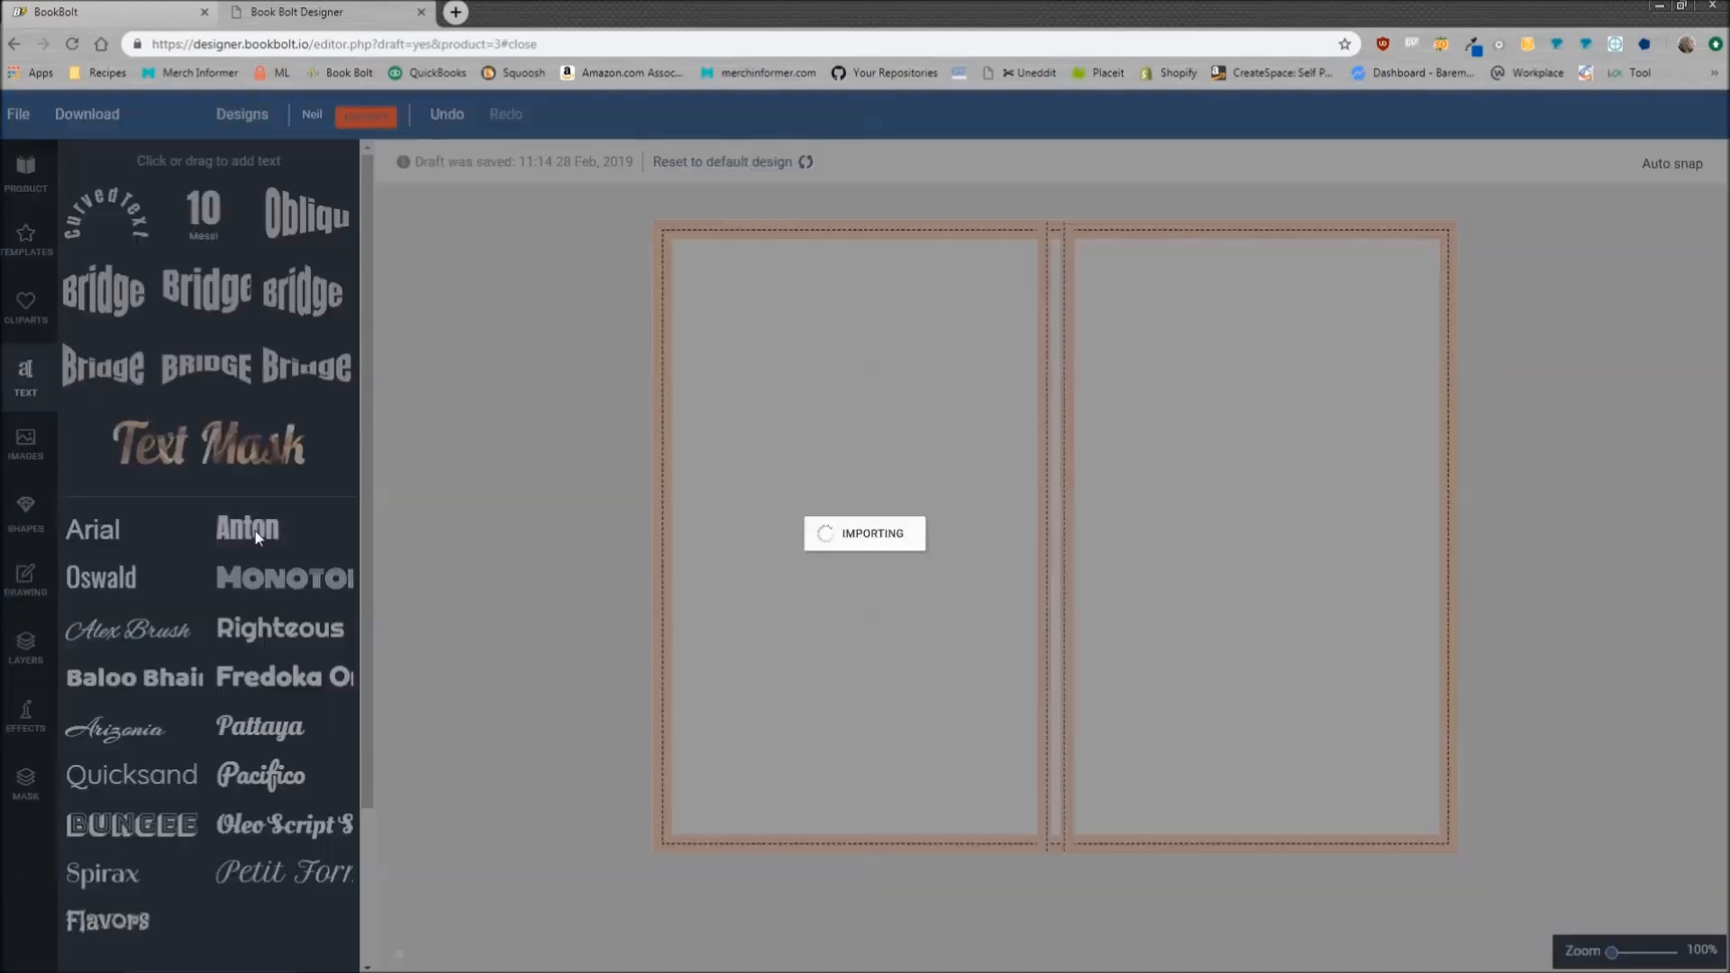
{"action": "left_click", "coordinate": [248, 528]}
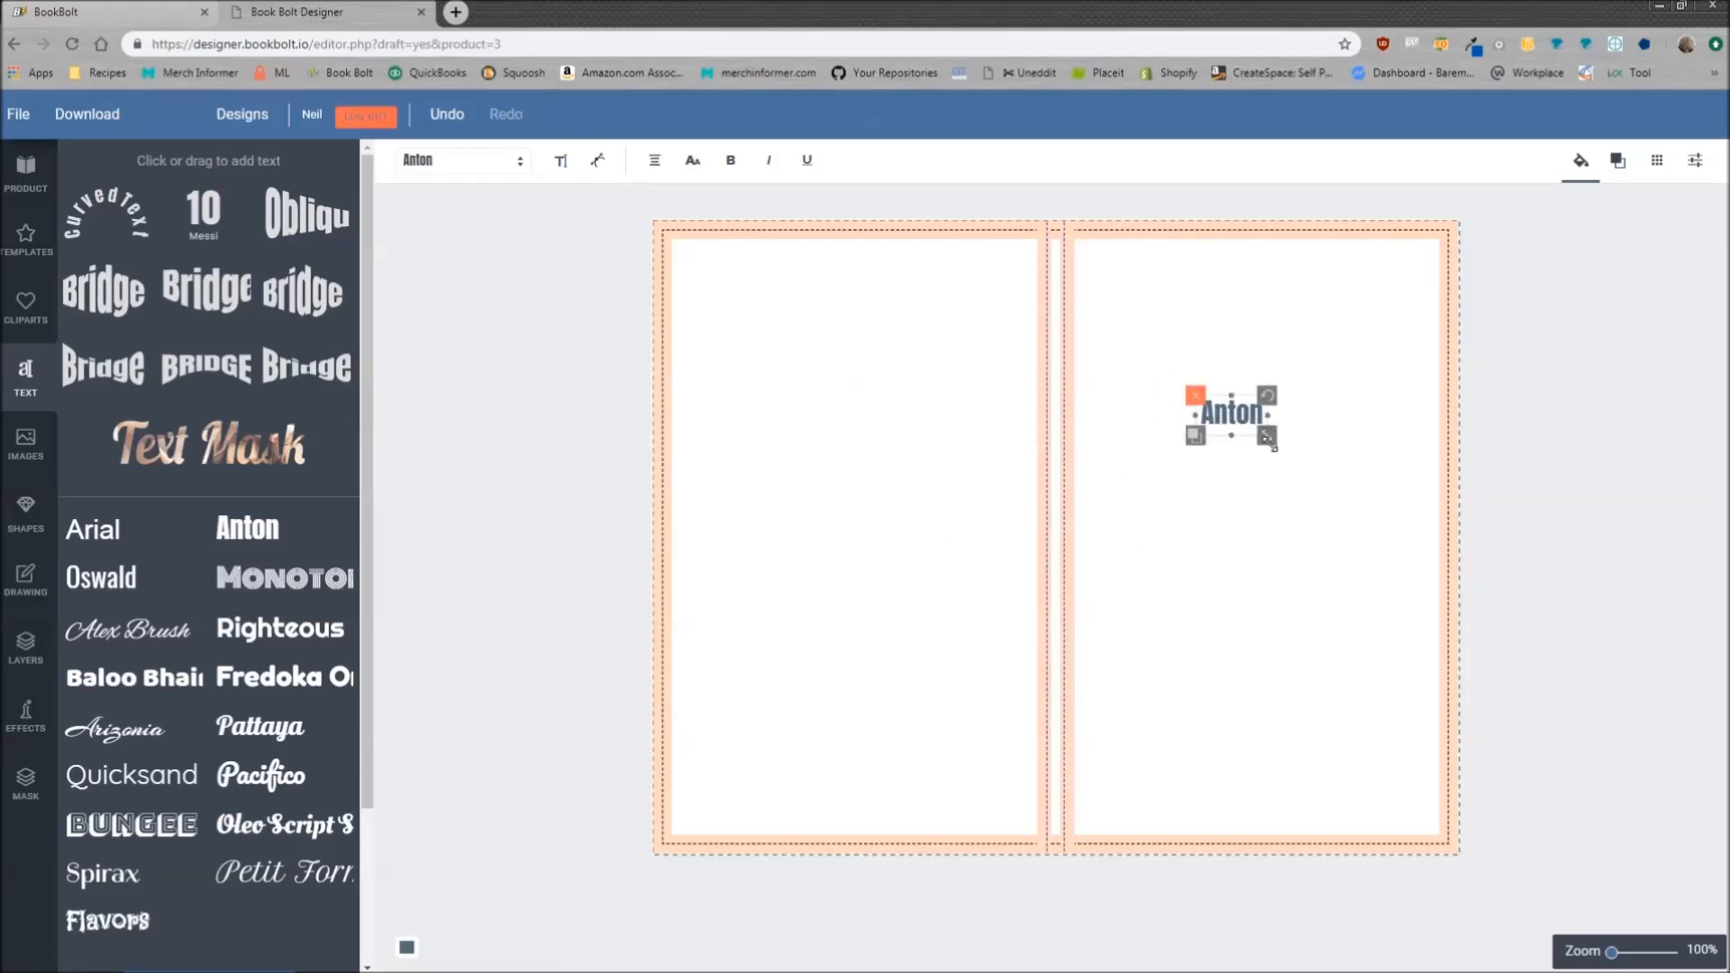
{"action": "left_click_drag", "start_coordinate": [1271, 441], "coordinate": [1365, 505]}
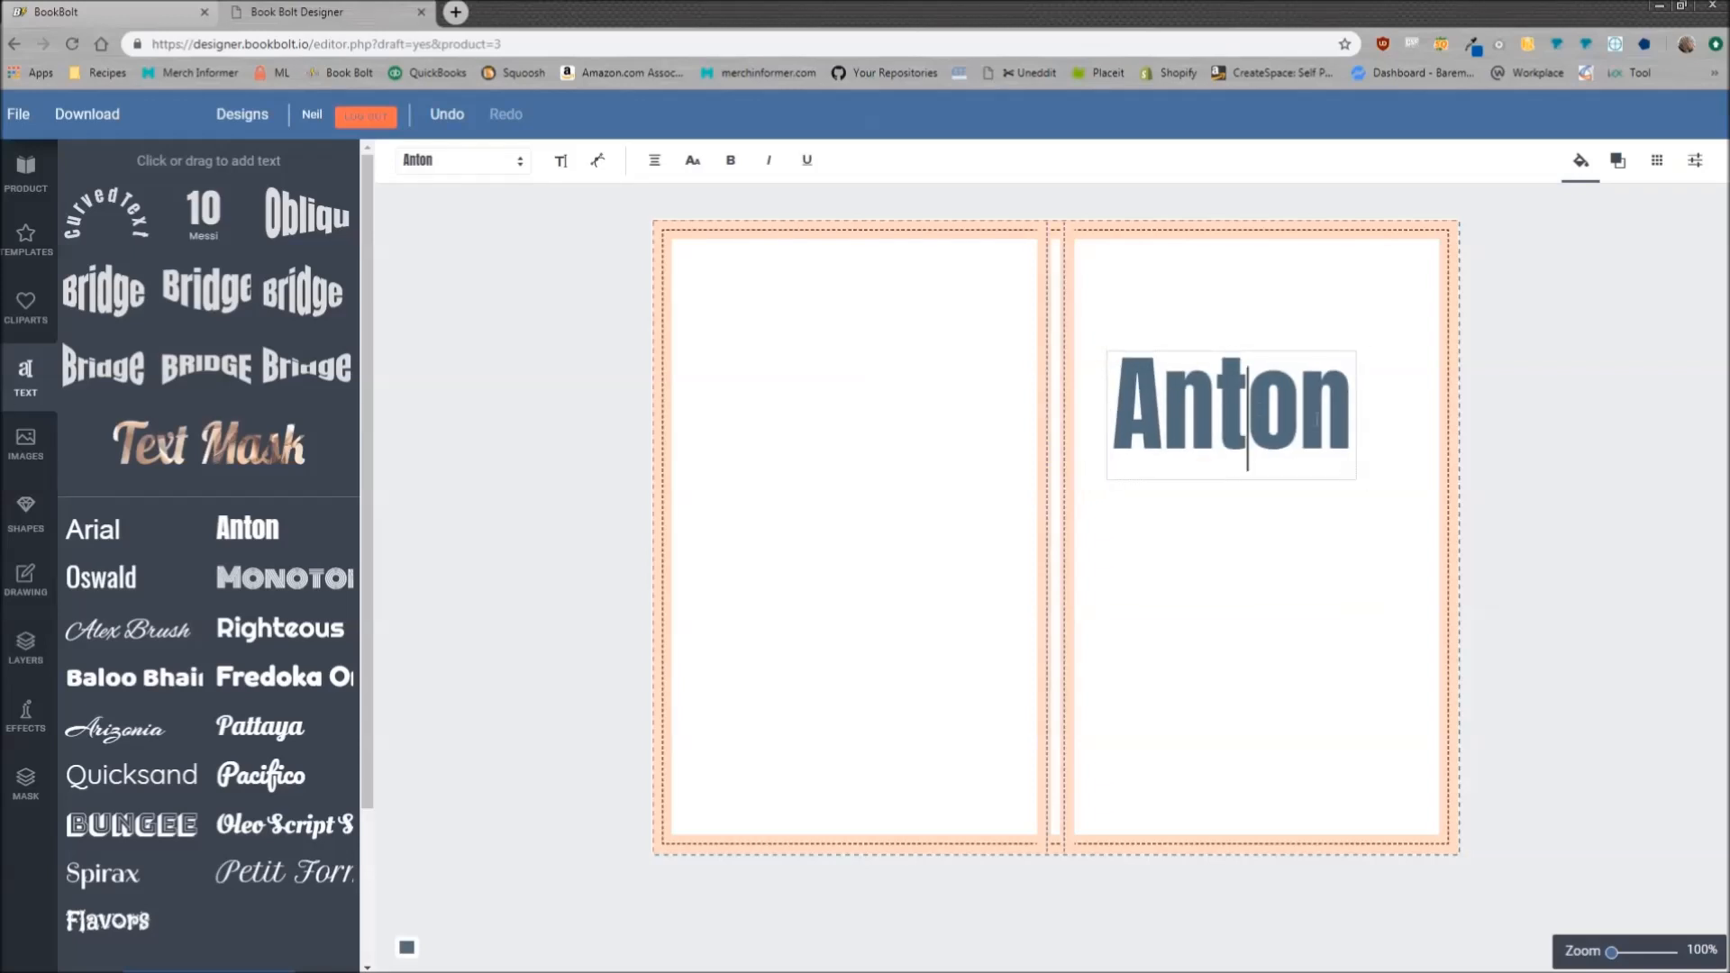
{"action": "left_click", "coordinate": [996, 540]}
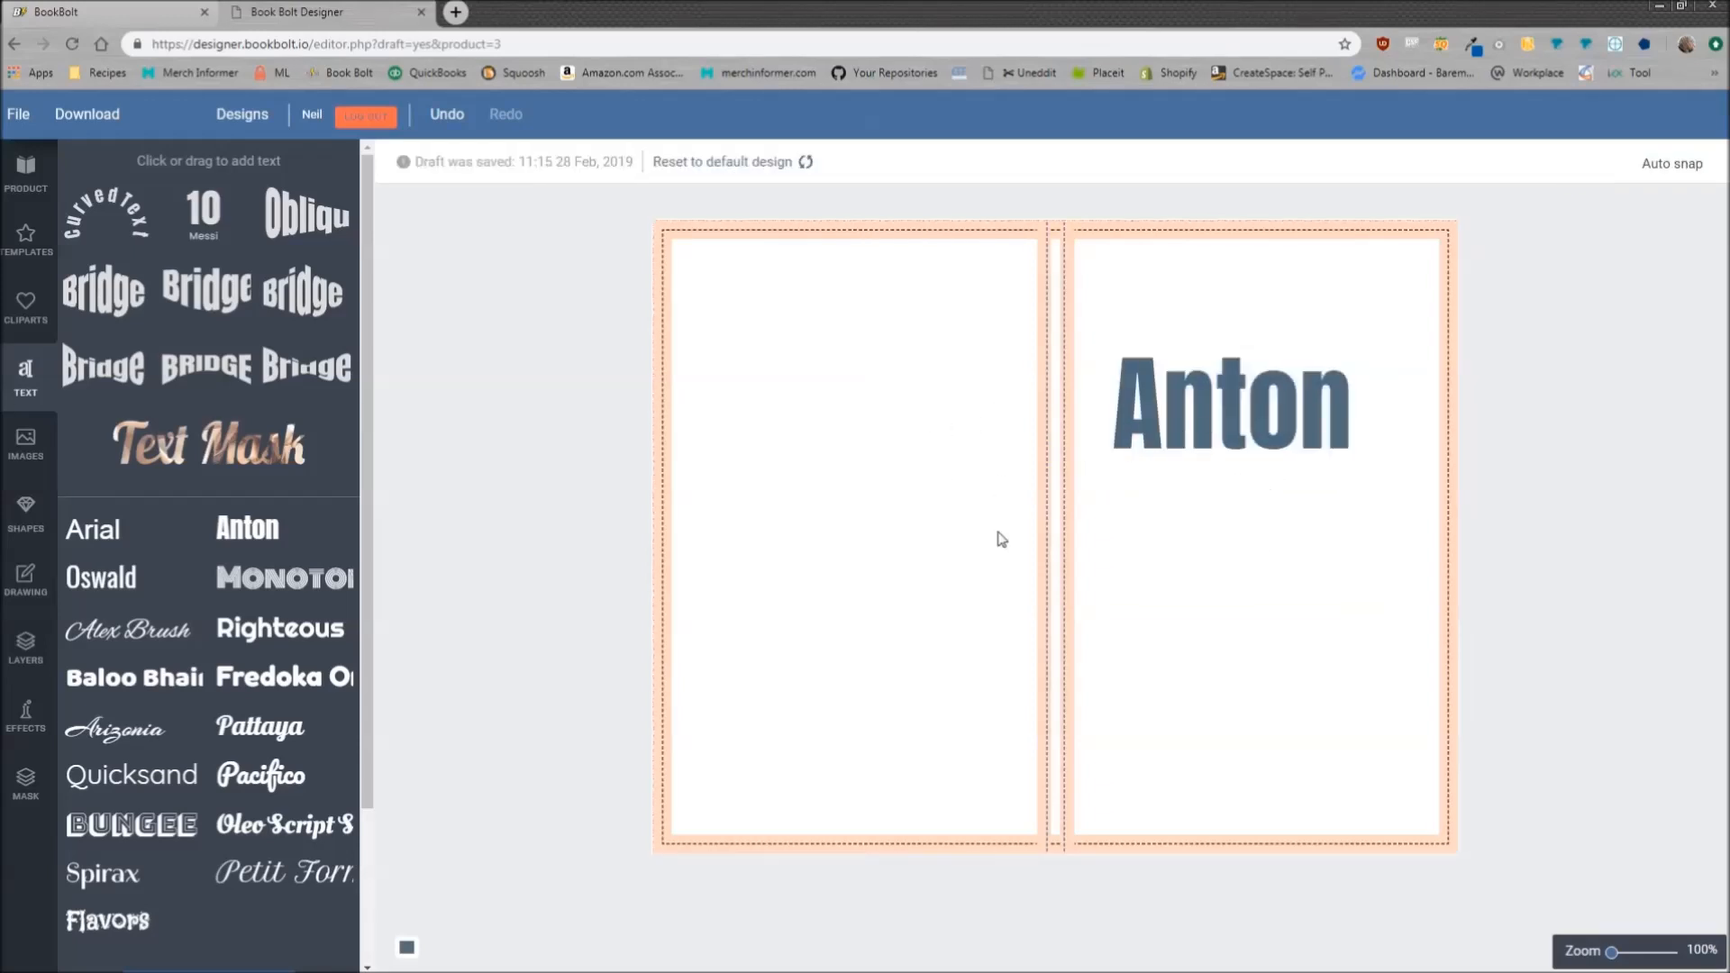
{"action": "mouse_move", "coordinate": [1131, 575]}
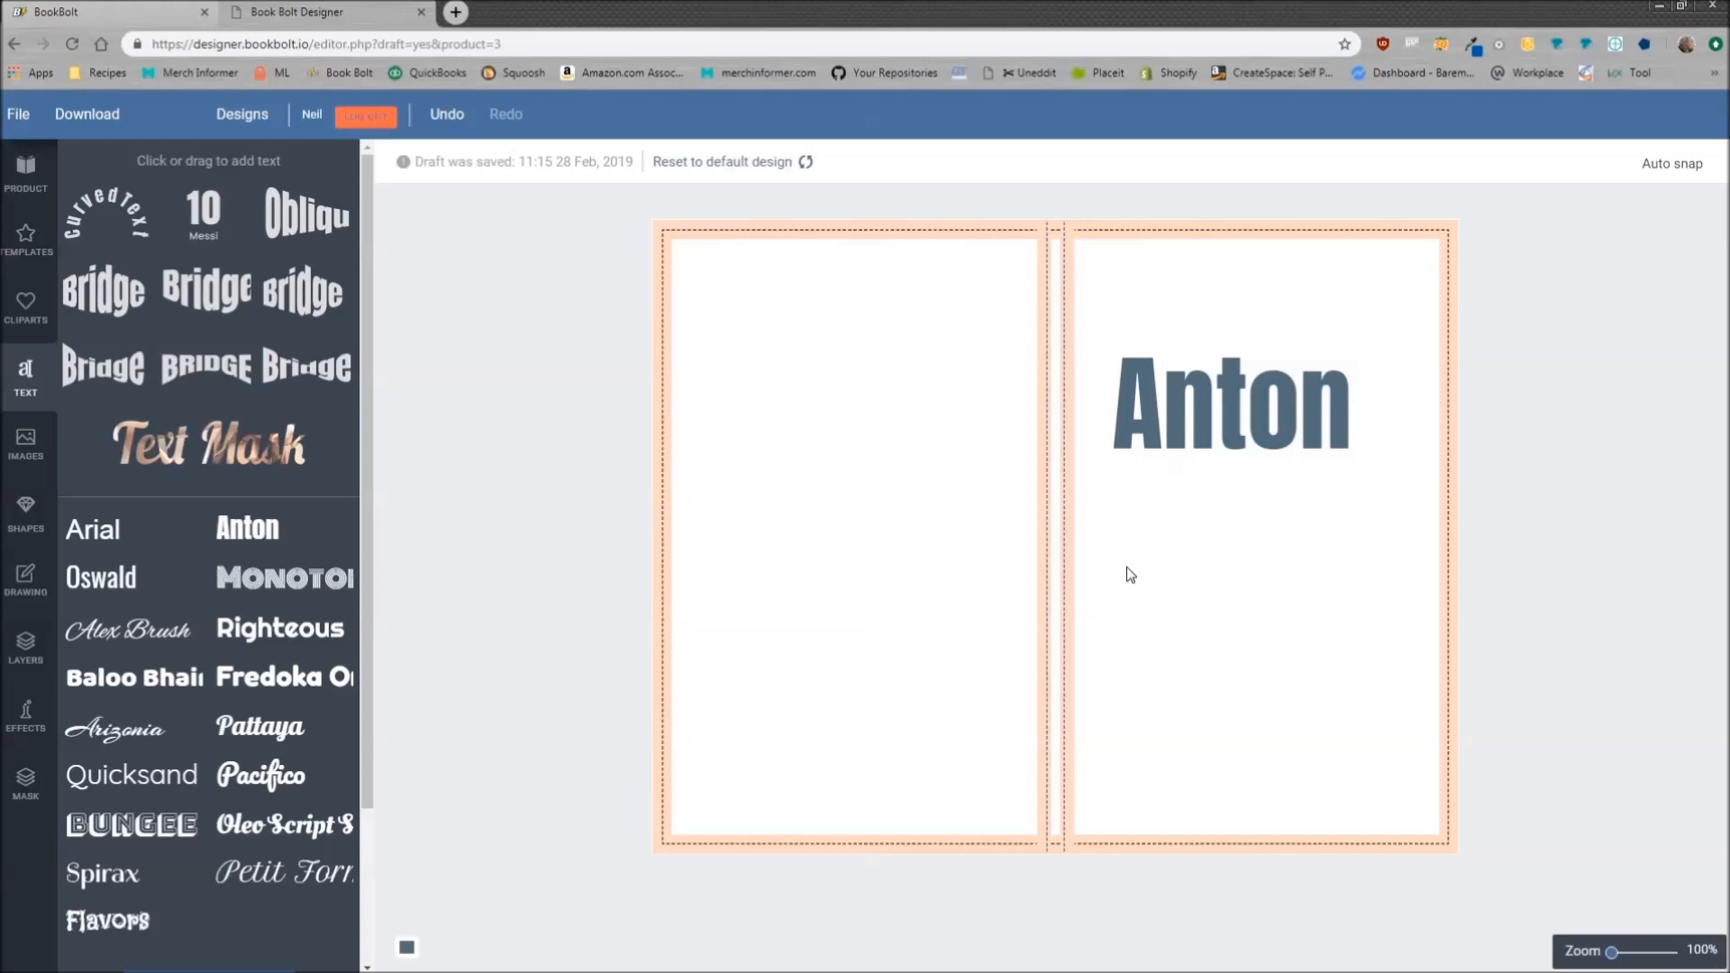
Retype the text as 'This is my book', reduce its font size and widen letter spacing
{"action": "left_click", "coordinate": [1230, 408]}
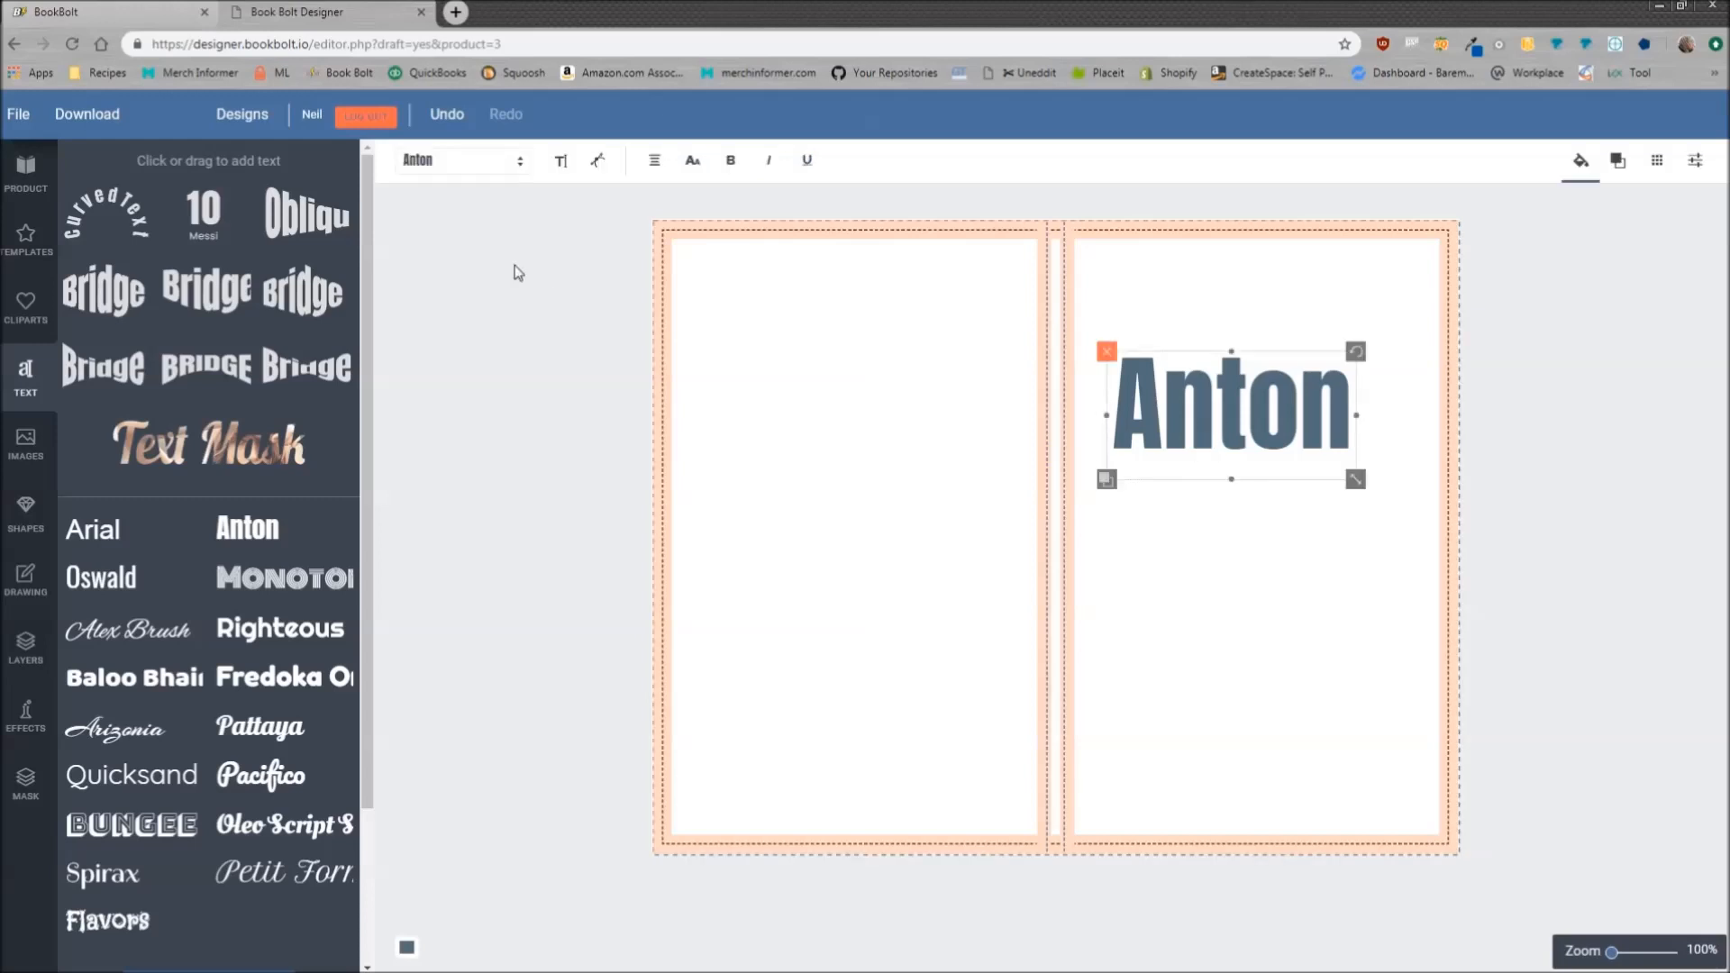
{"action": "mouse_move", "coordinate": [730, 161]}
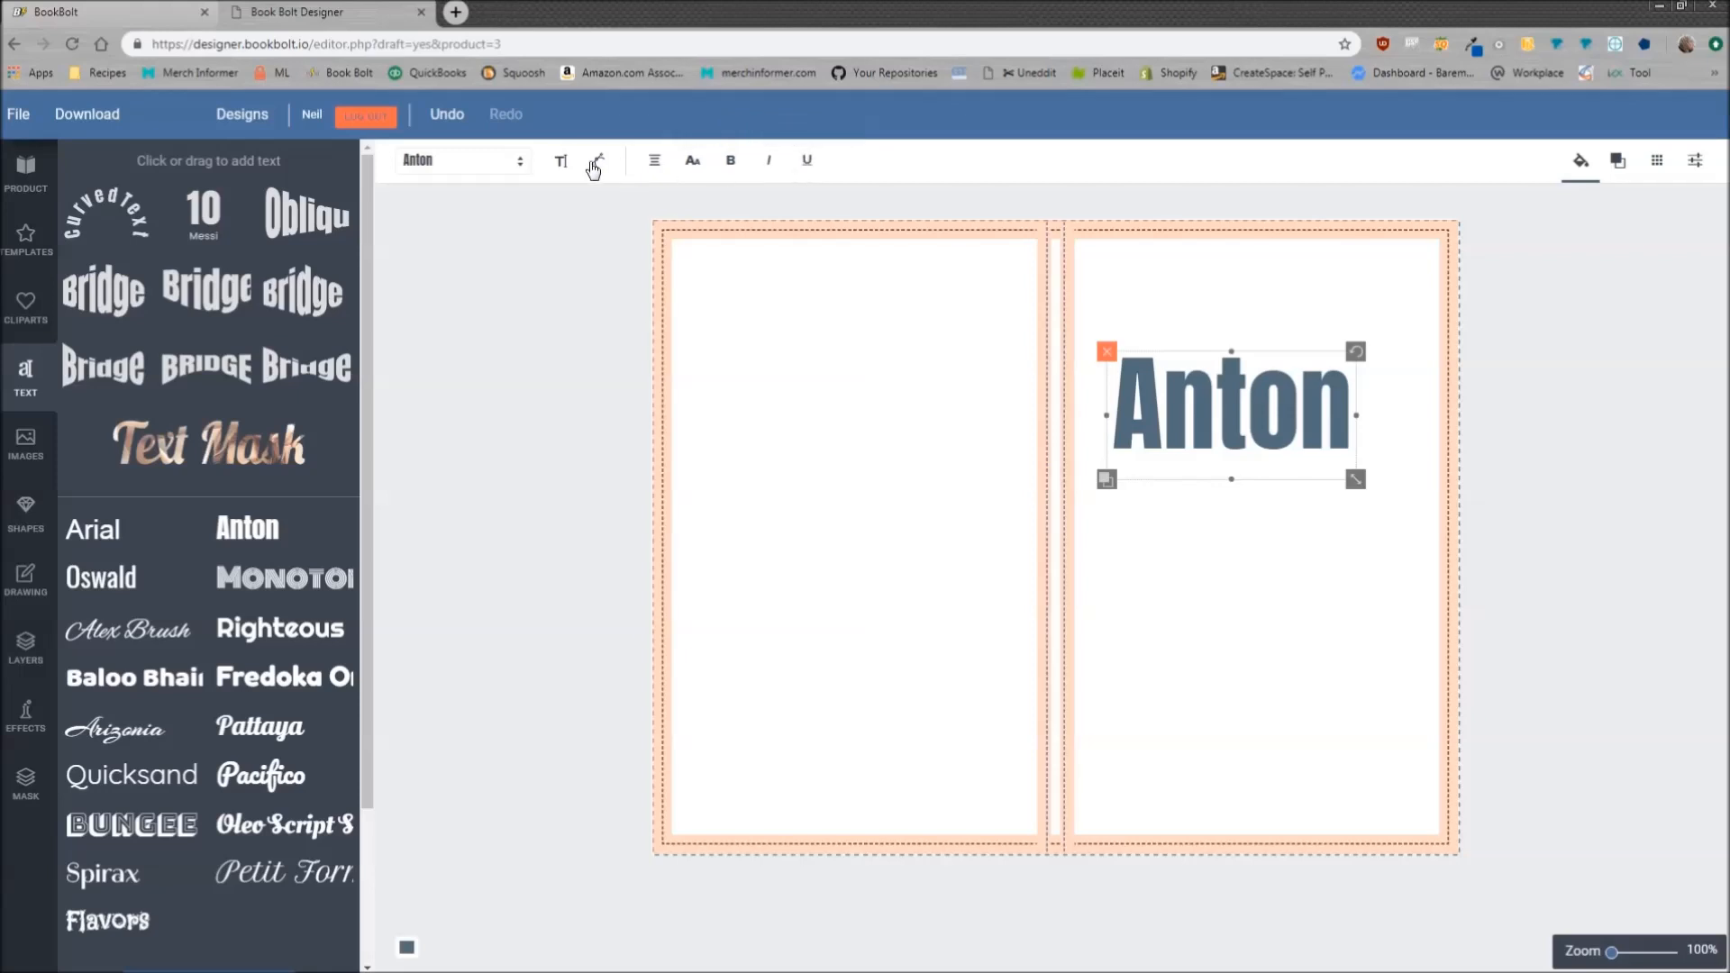
{"action": "mouse_move", "coordinate": [562, 162]}
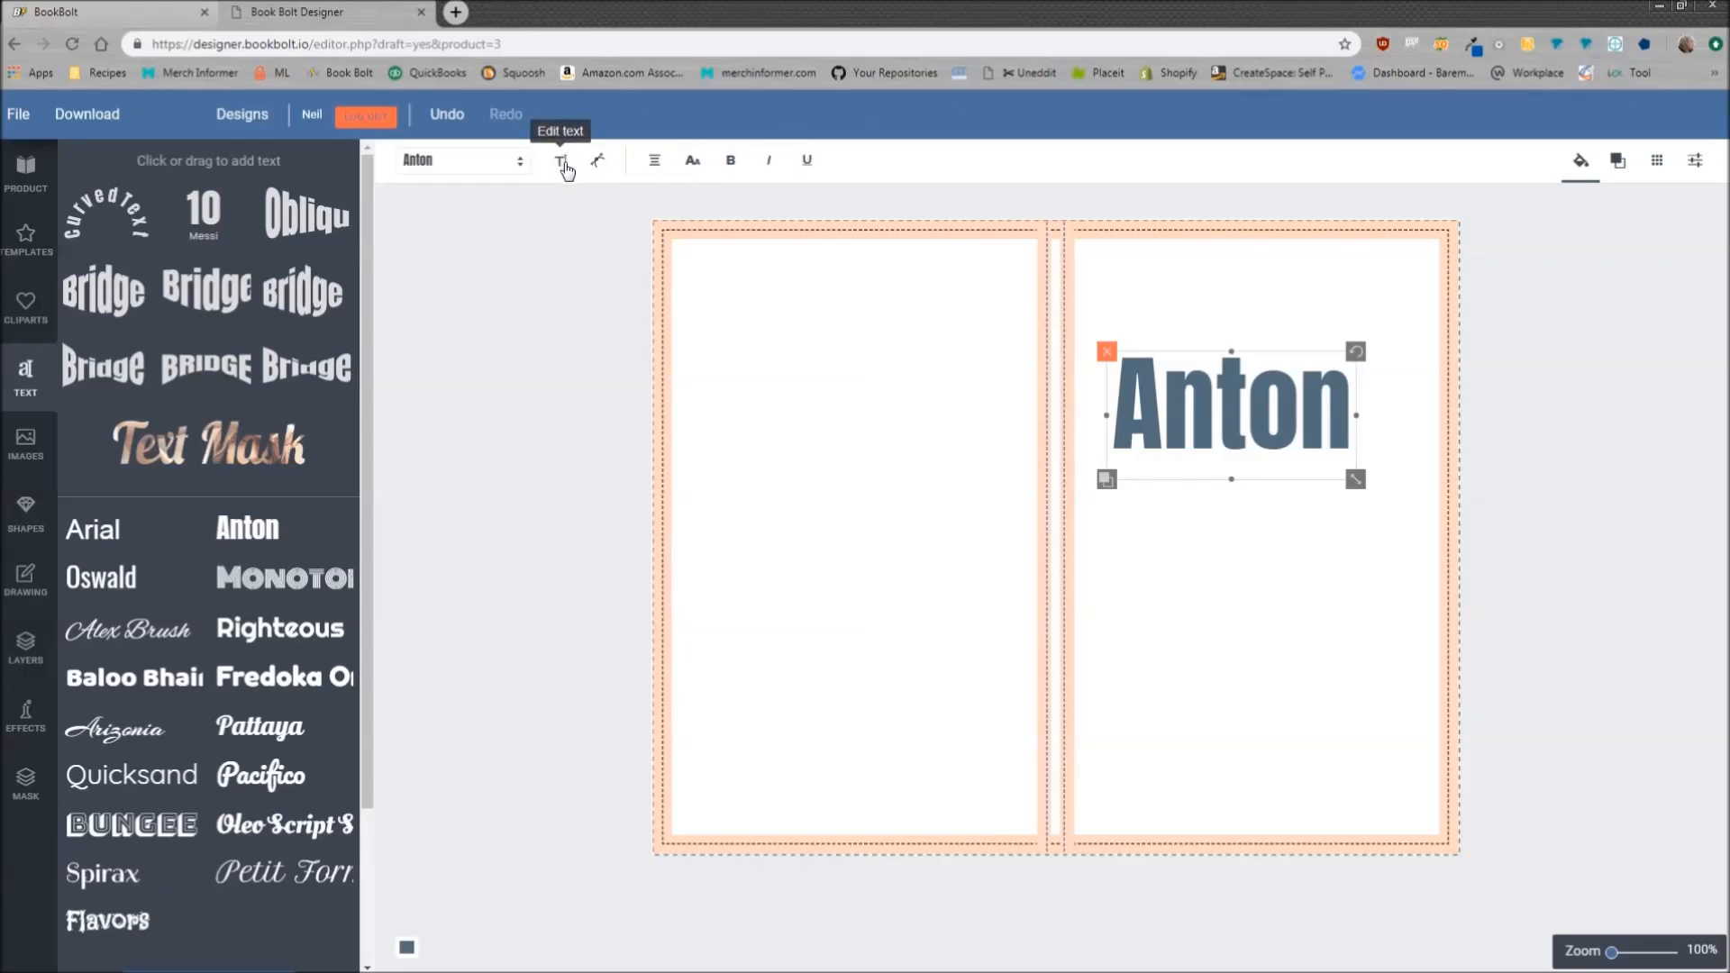
{"action": "left_click", "coordinate": [560, 160]}
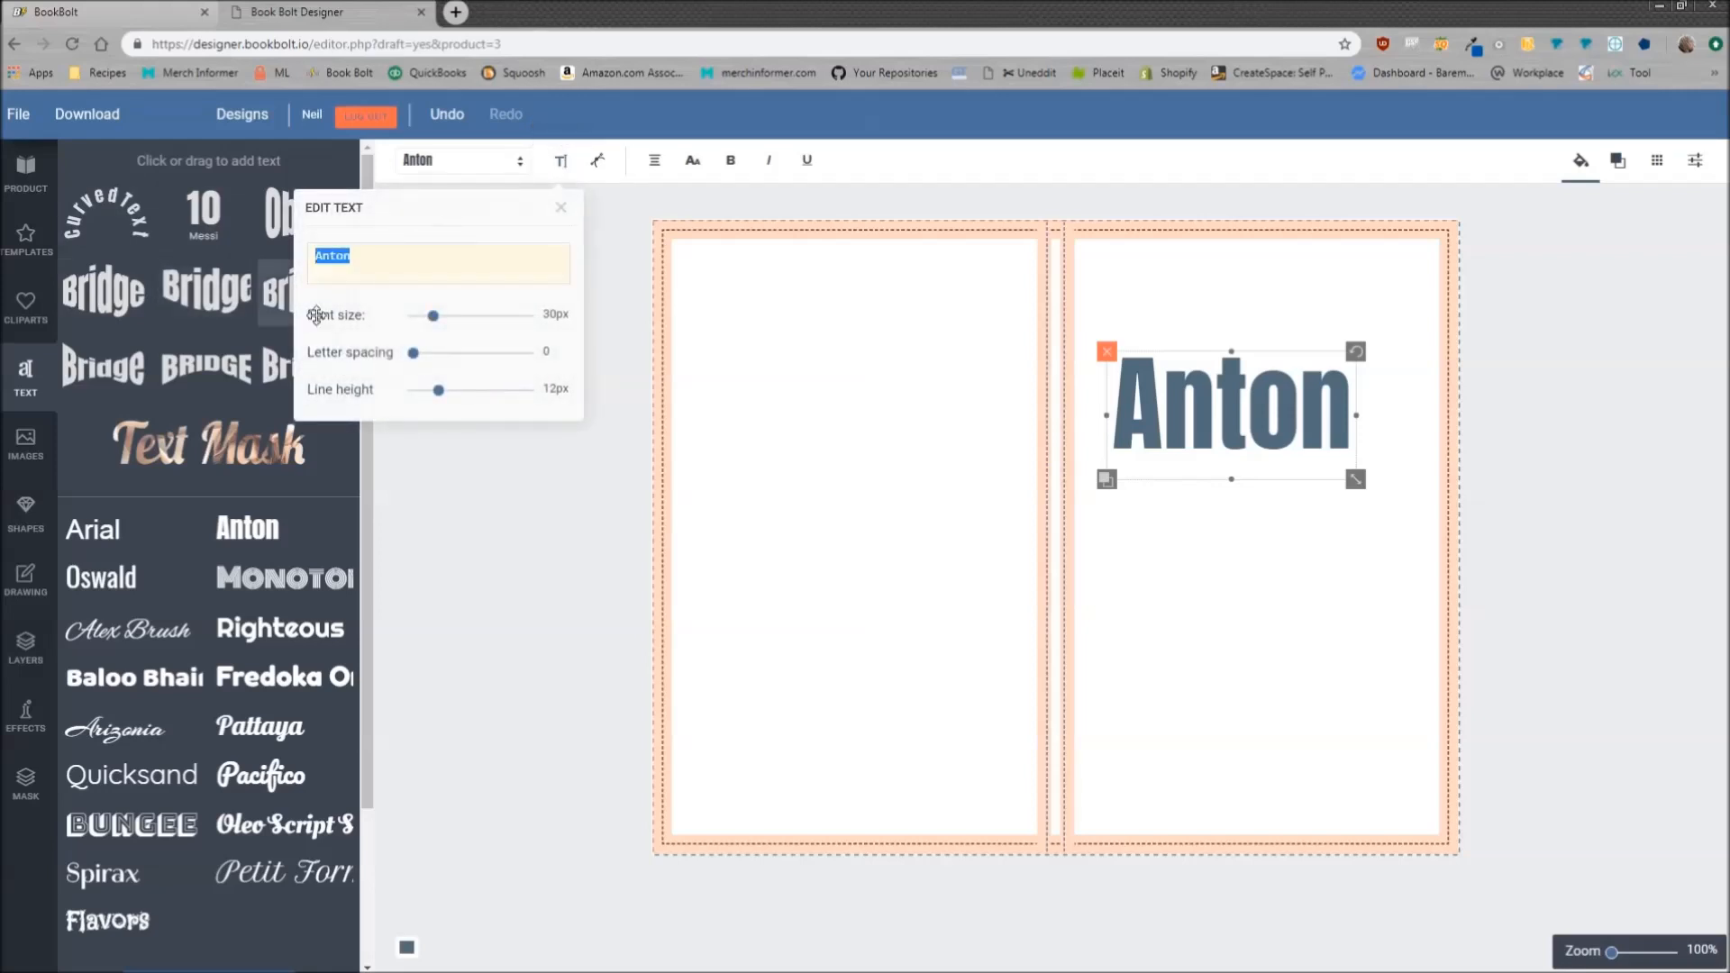
{"action": "type", "text": "T"}
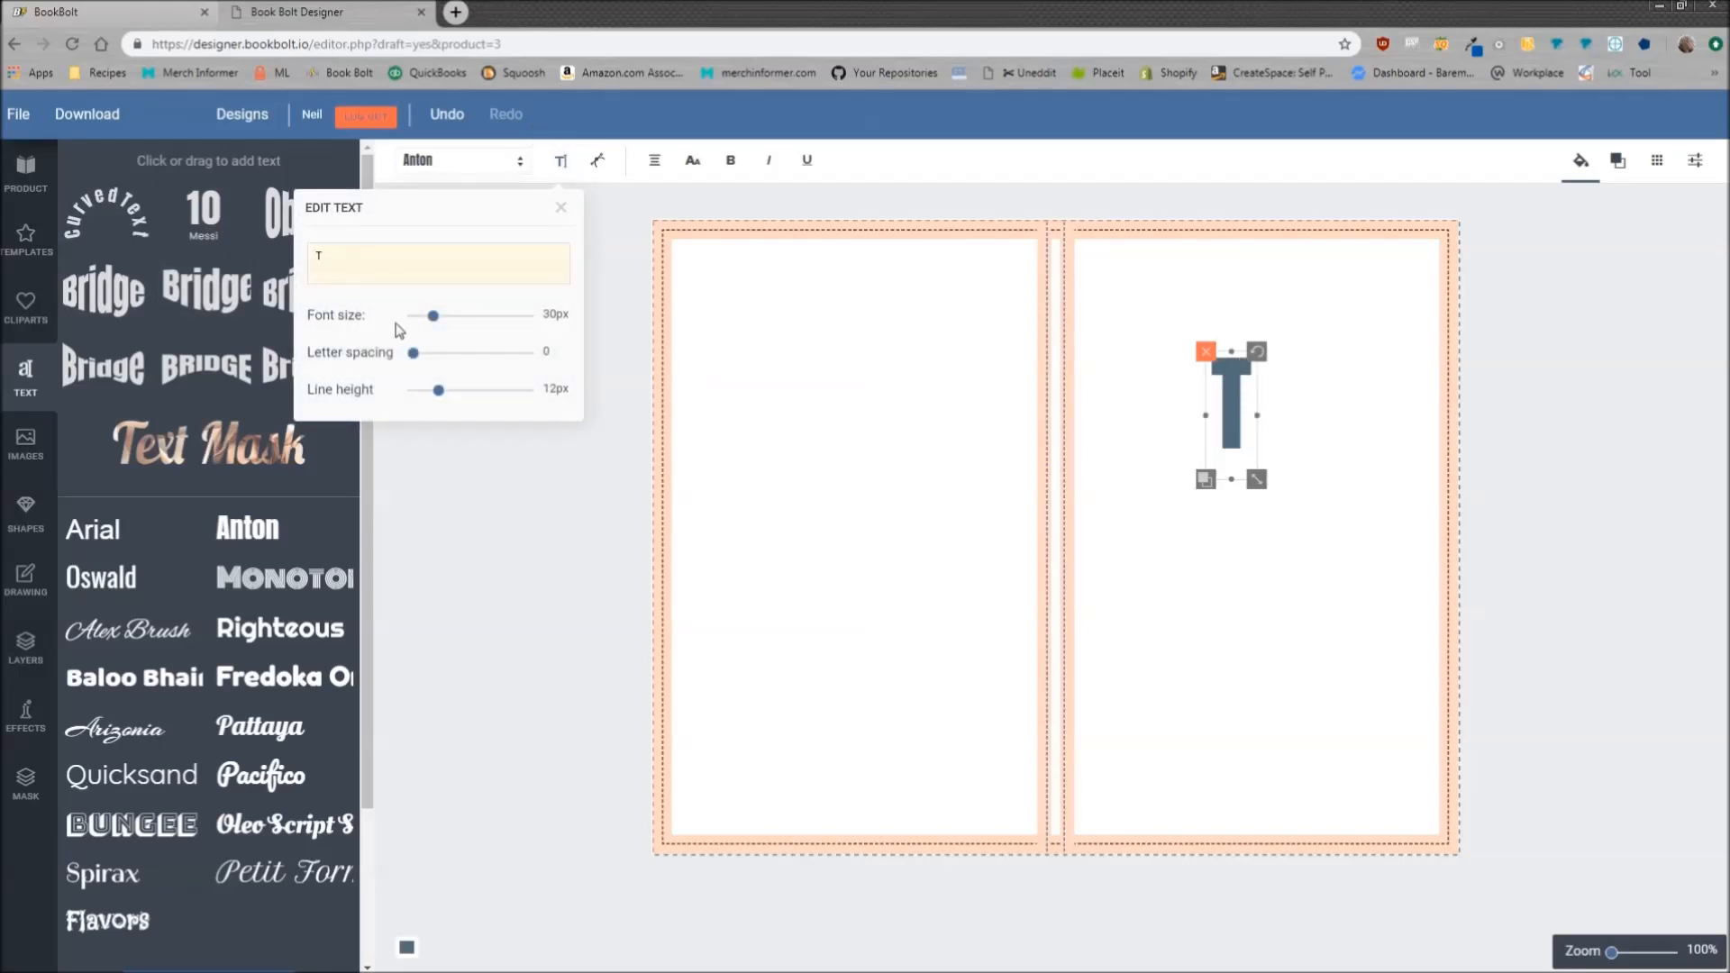
{"action": "type", "text": "This is my book"}
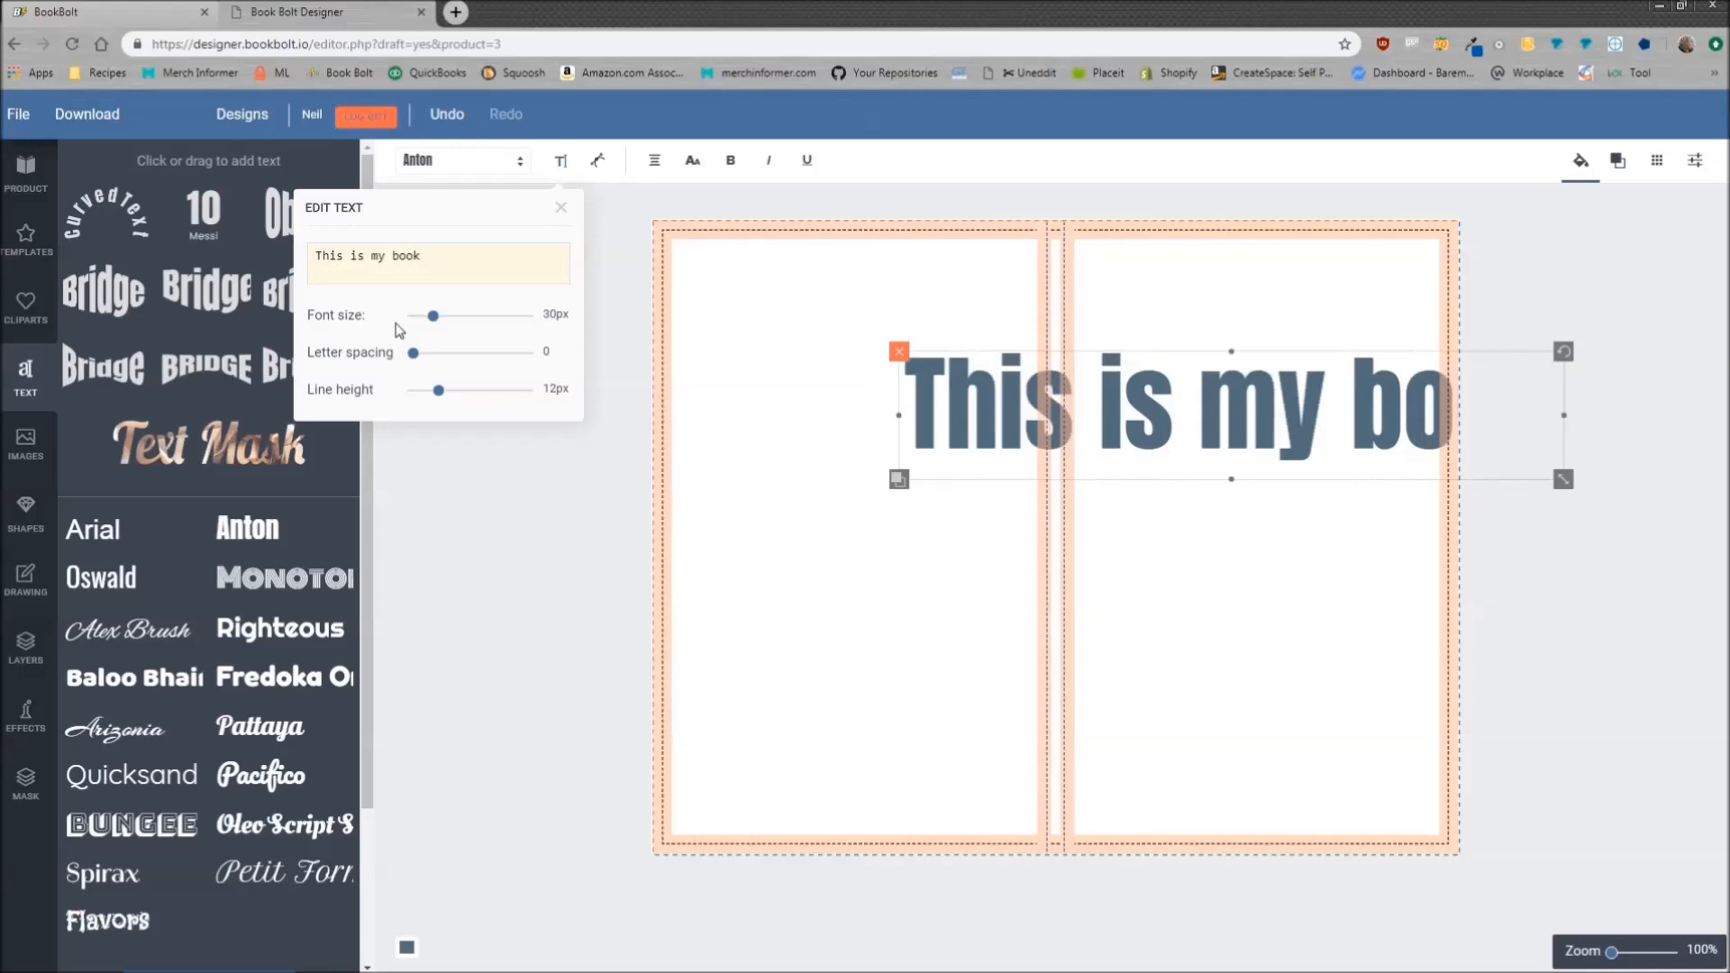
{"action": "mouse_move", "coordinate": [1500, 468]}
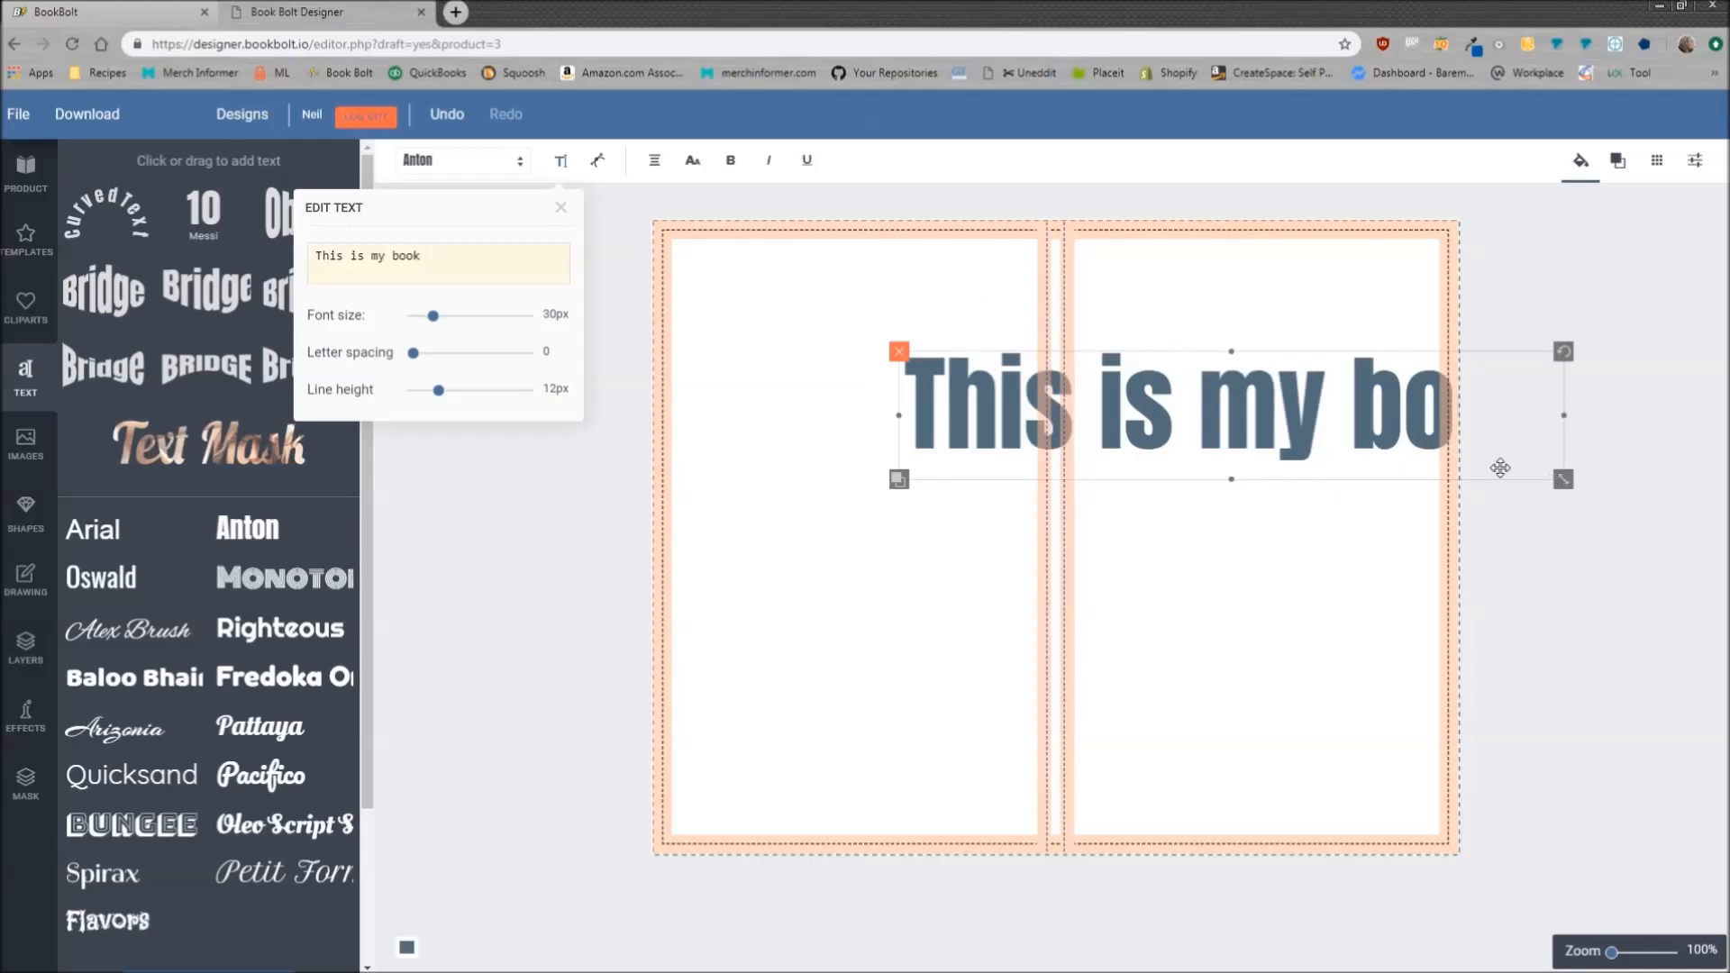
{"action": "left_click_drag", "start_coordinate": [432, 314], "coordinate": [420, 315]}
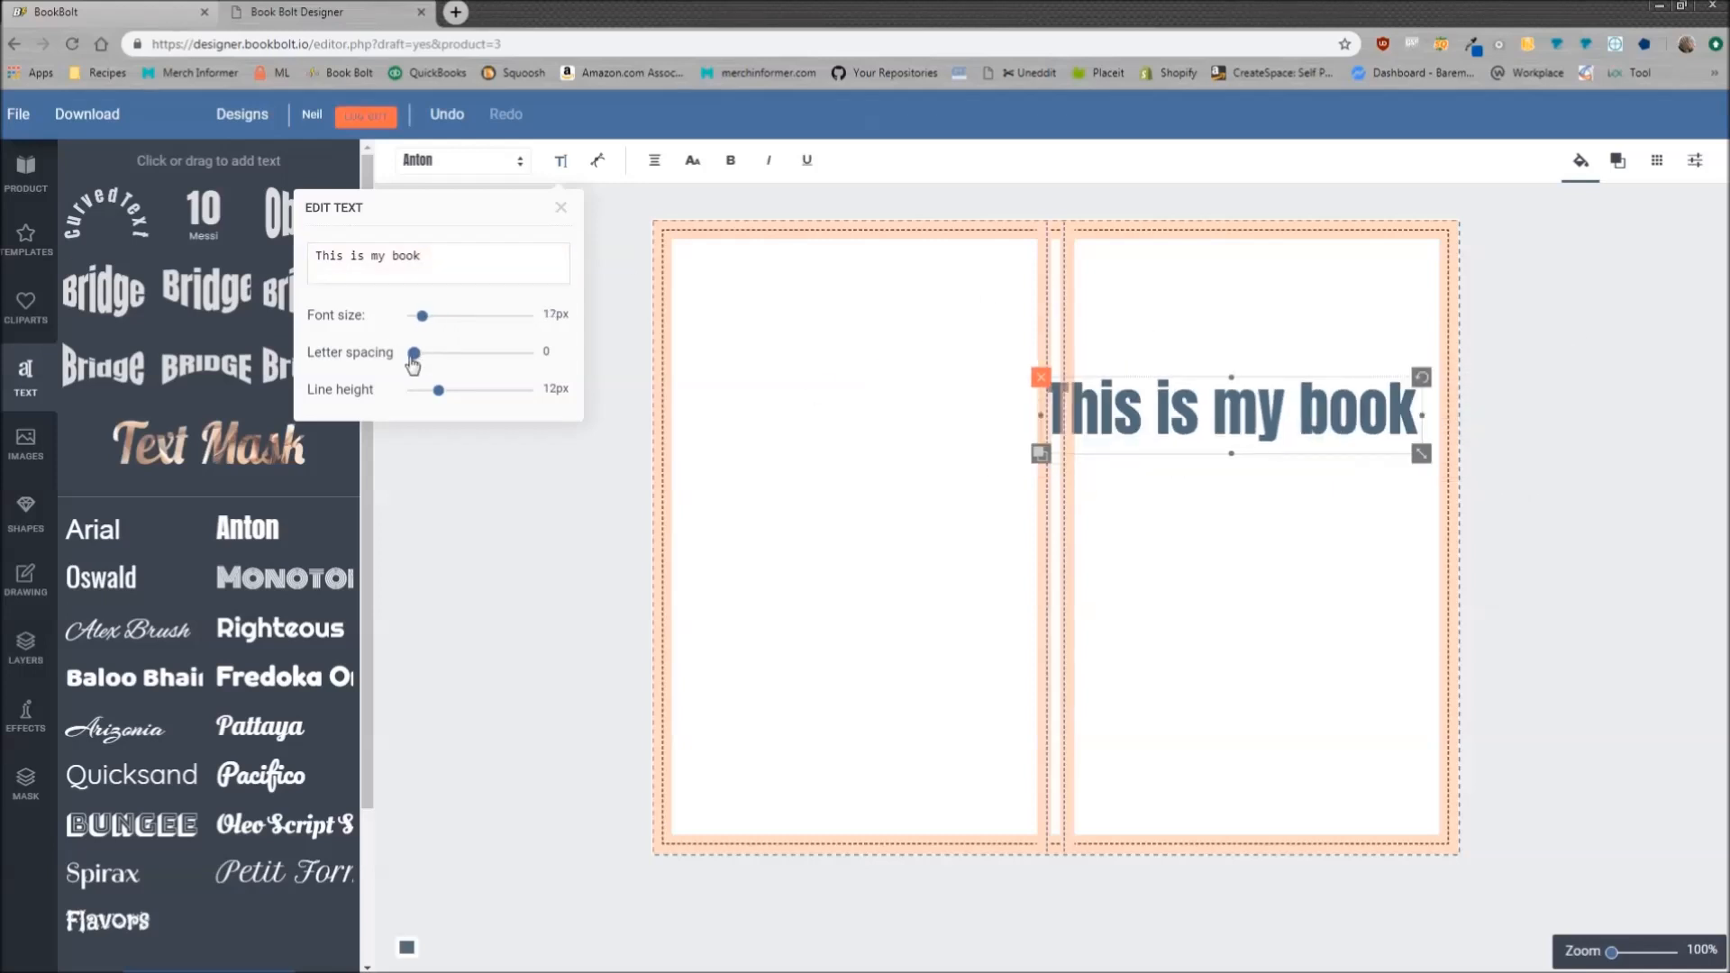
{"action": "left_click_drag", "start_coordinate": [413, 355], "coordinate": [431, 355]}
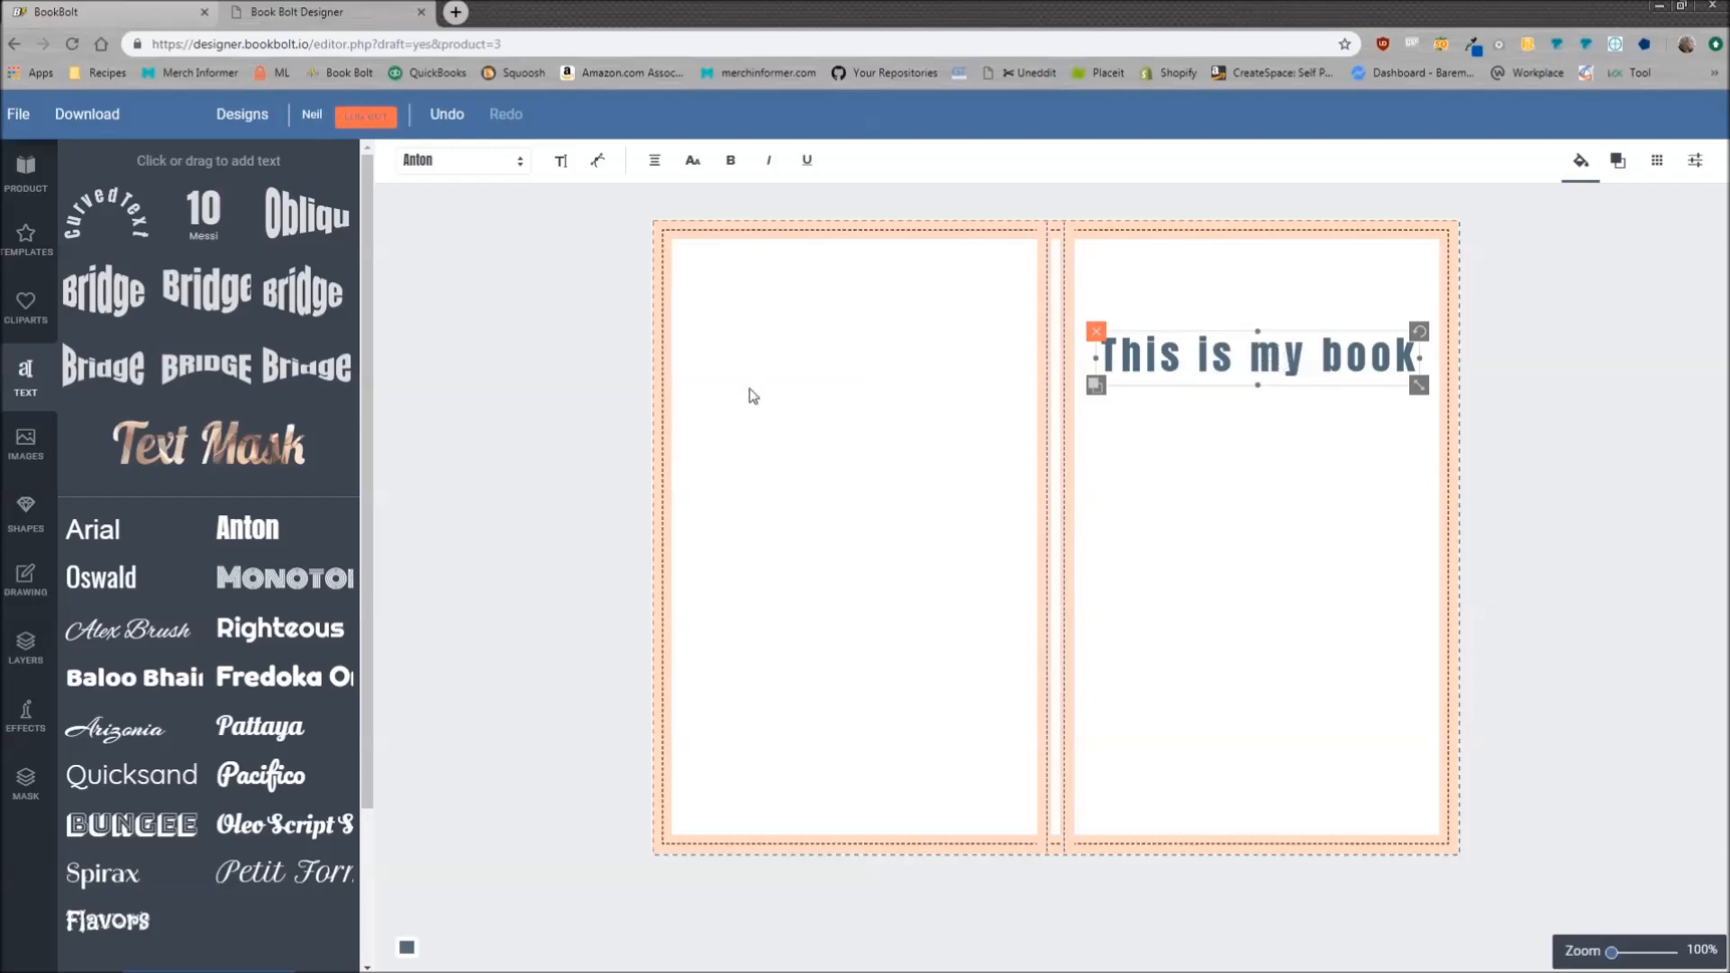
{"action": "mouse_move", "coordinate": [947, 164]}
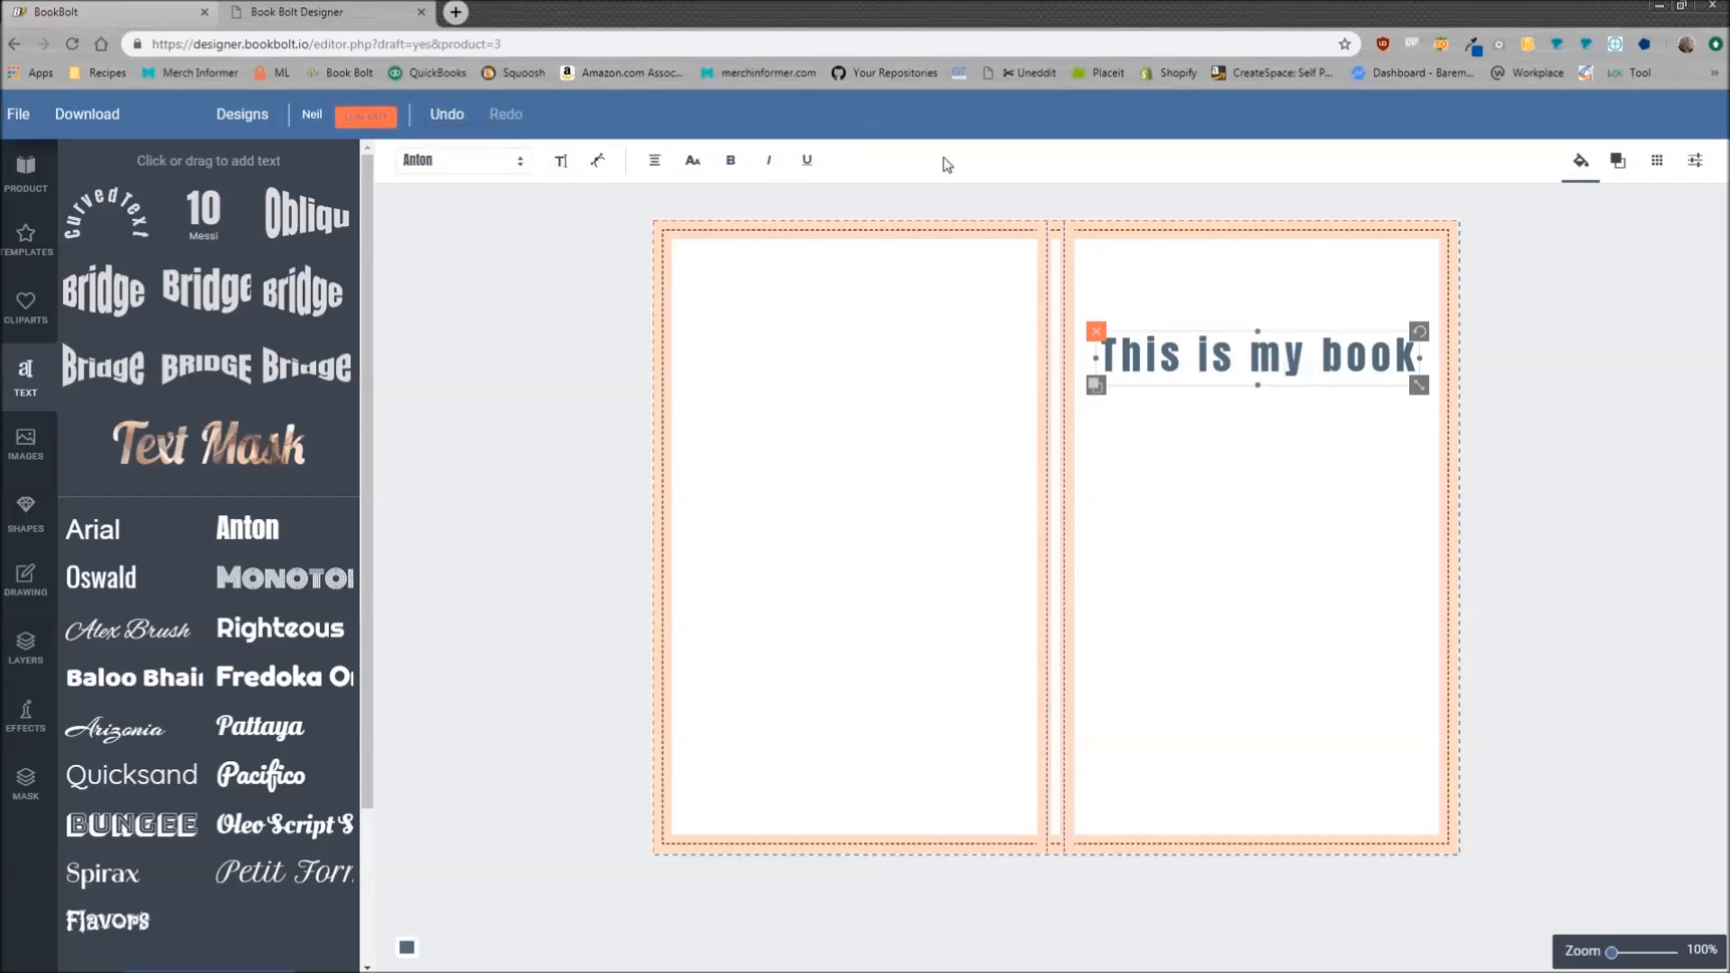
Fill the title with blue #3516cc using the color picker and save the colour
{"action": "left_click", "coordinate": [1579, 159]}
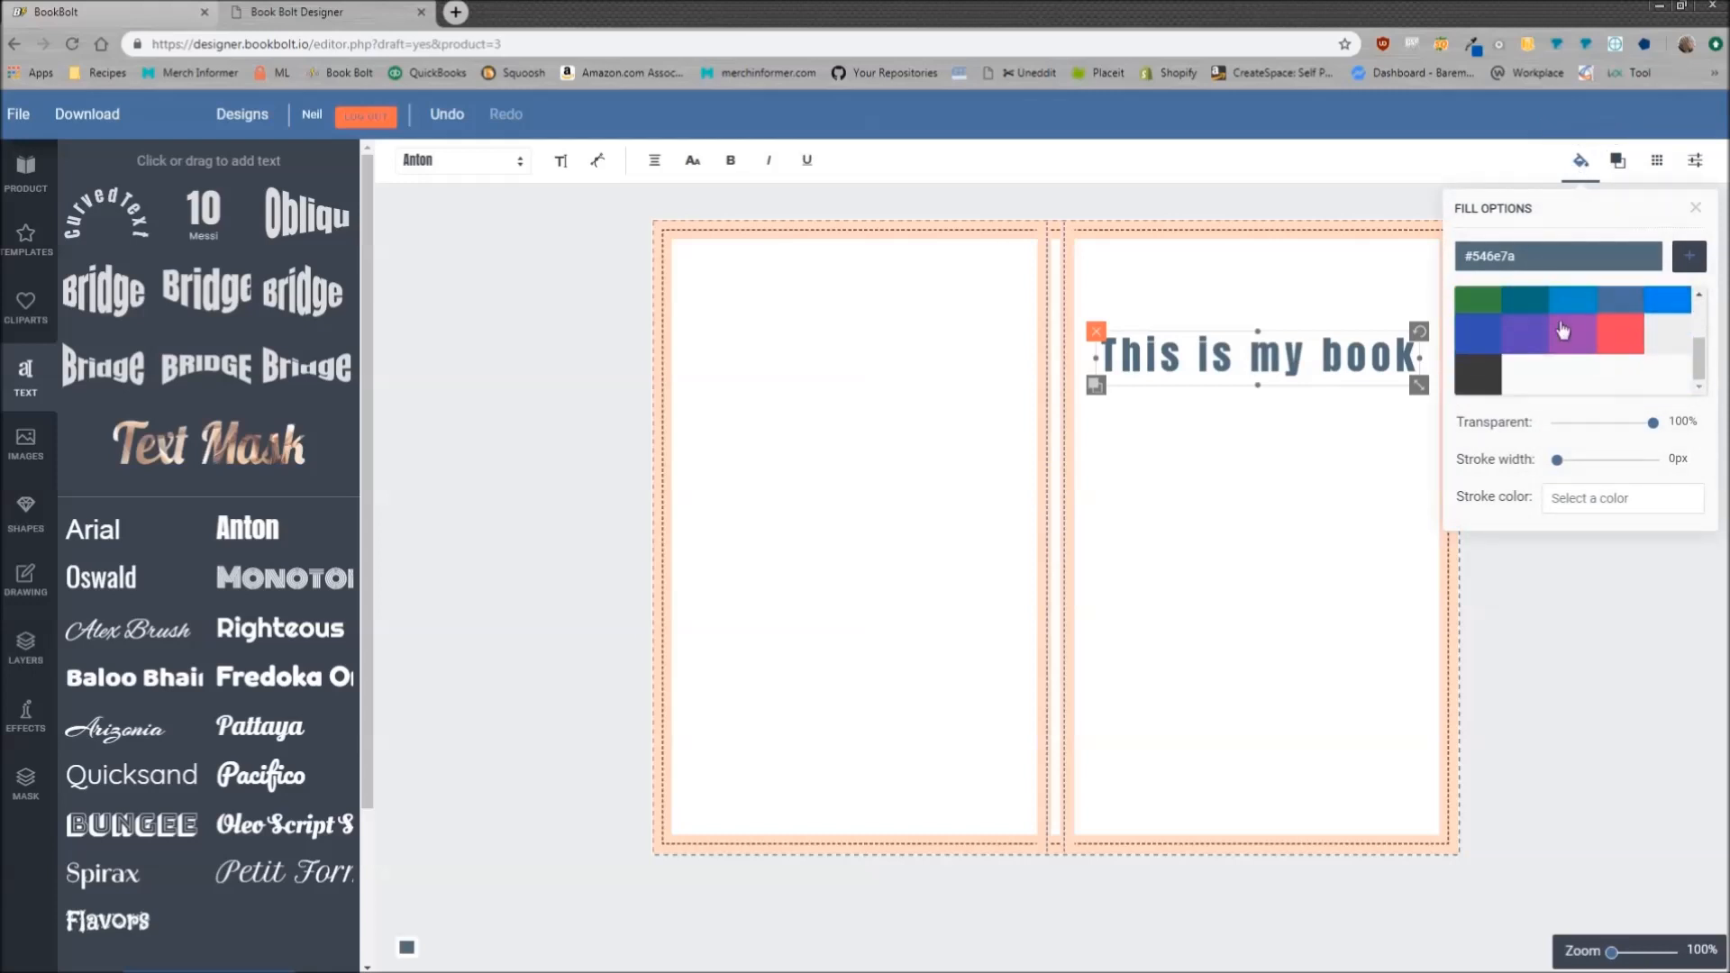
{"action": "mouse_move", "coordinate": [1601, 484]}
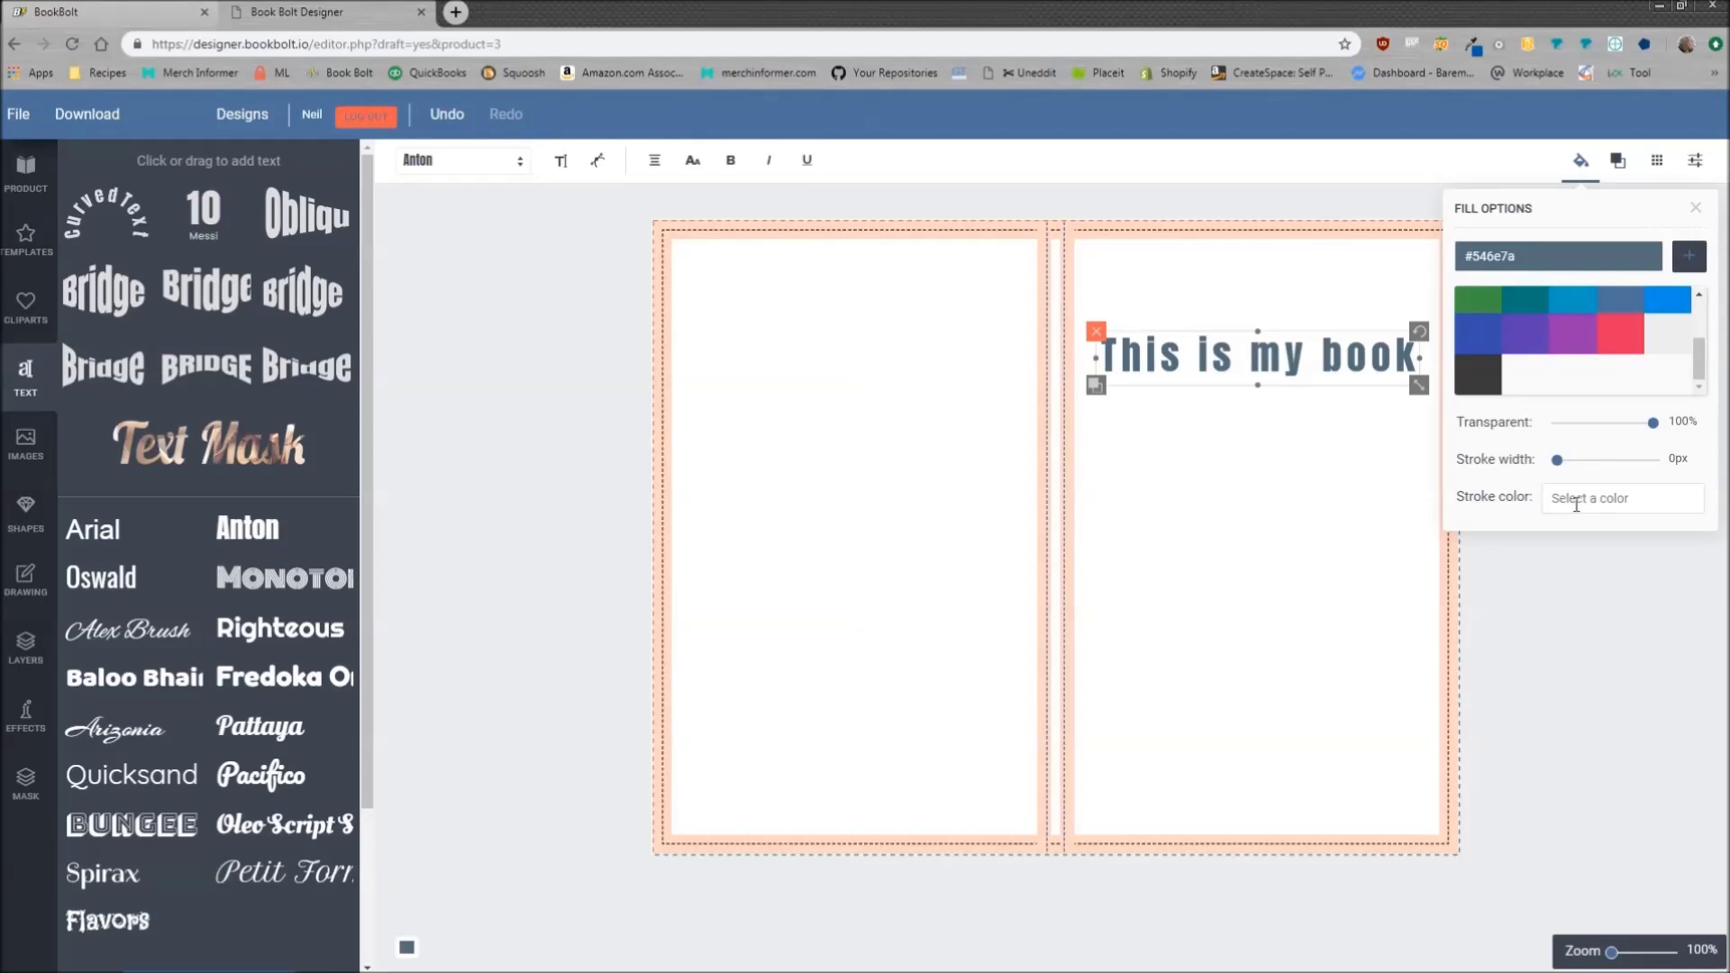
{"action": "mouse_move", "coordinate": [1517, 247]}
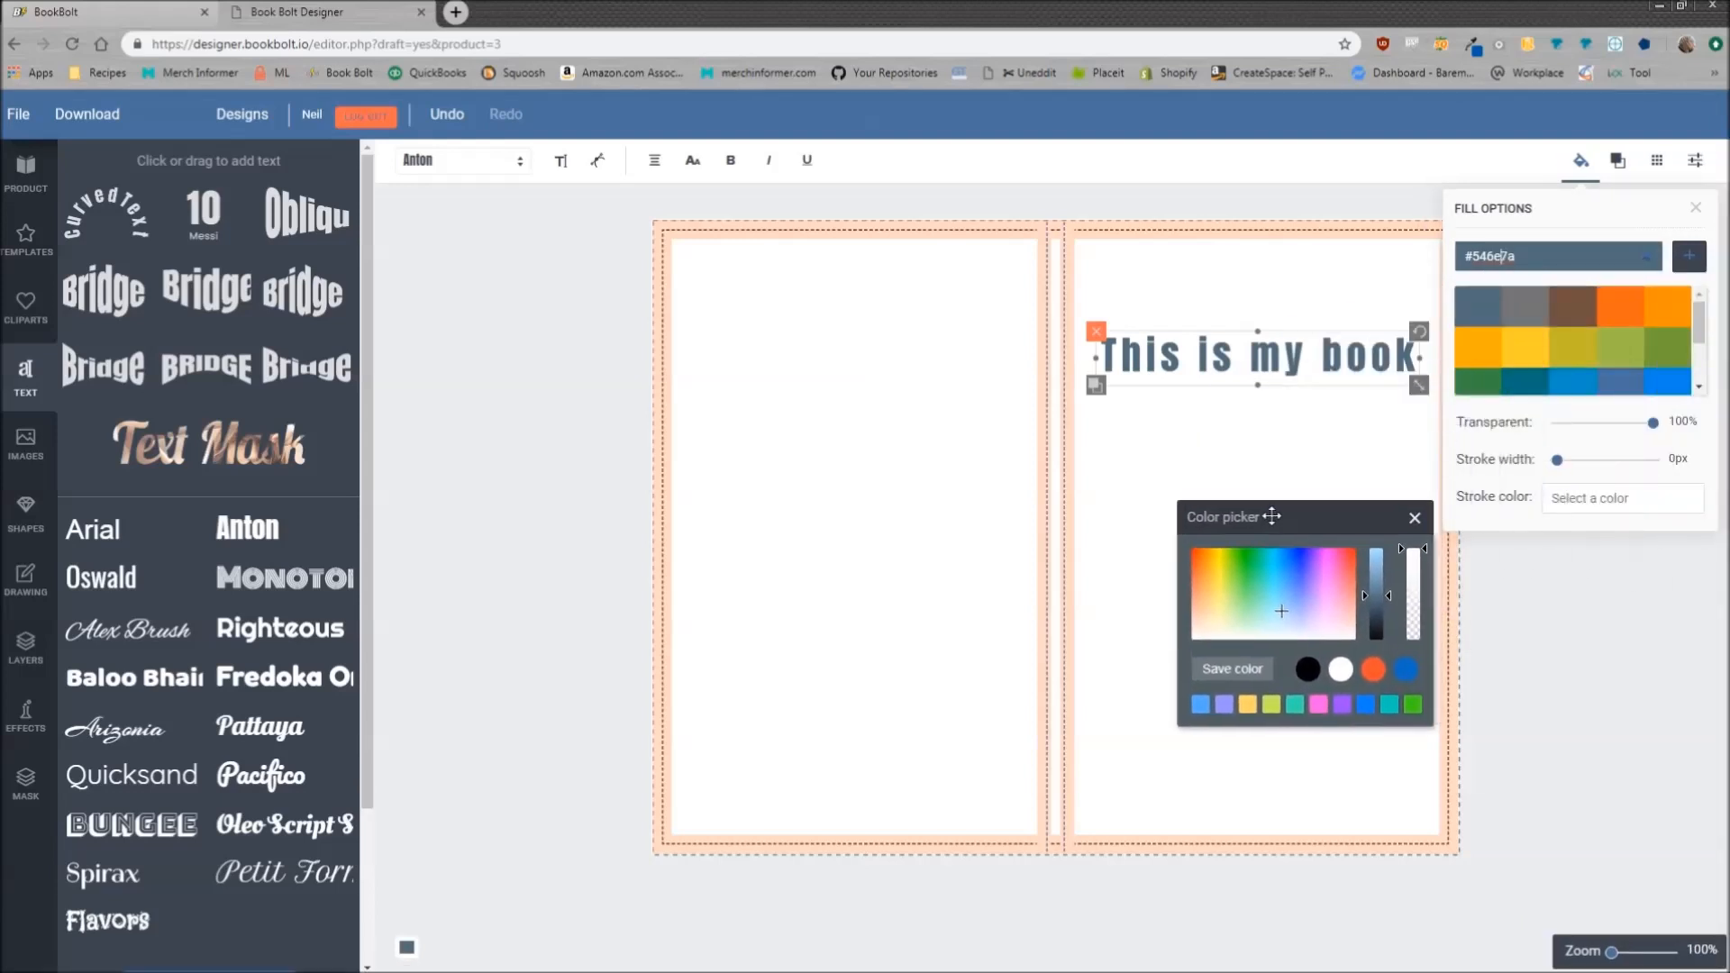
{"action": "left_click", "coordinate": [1307, 558]}
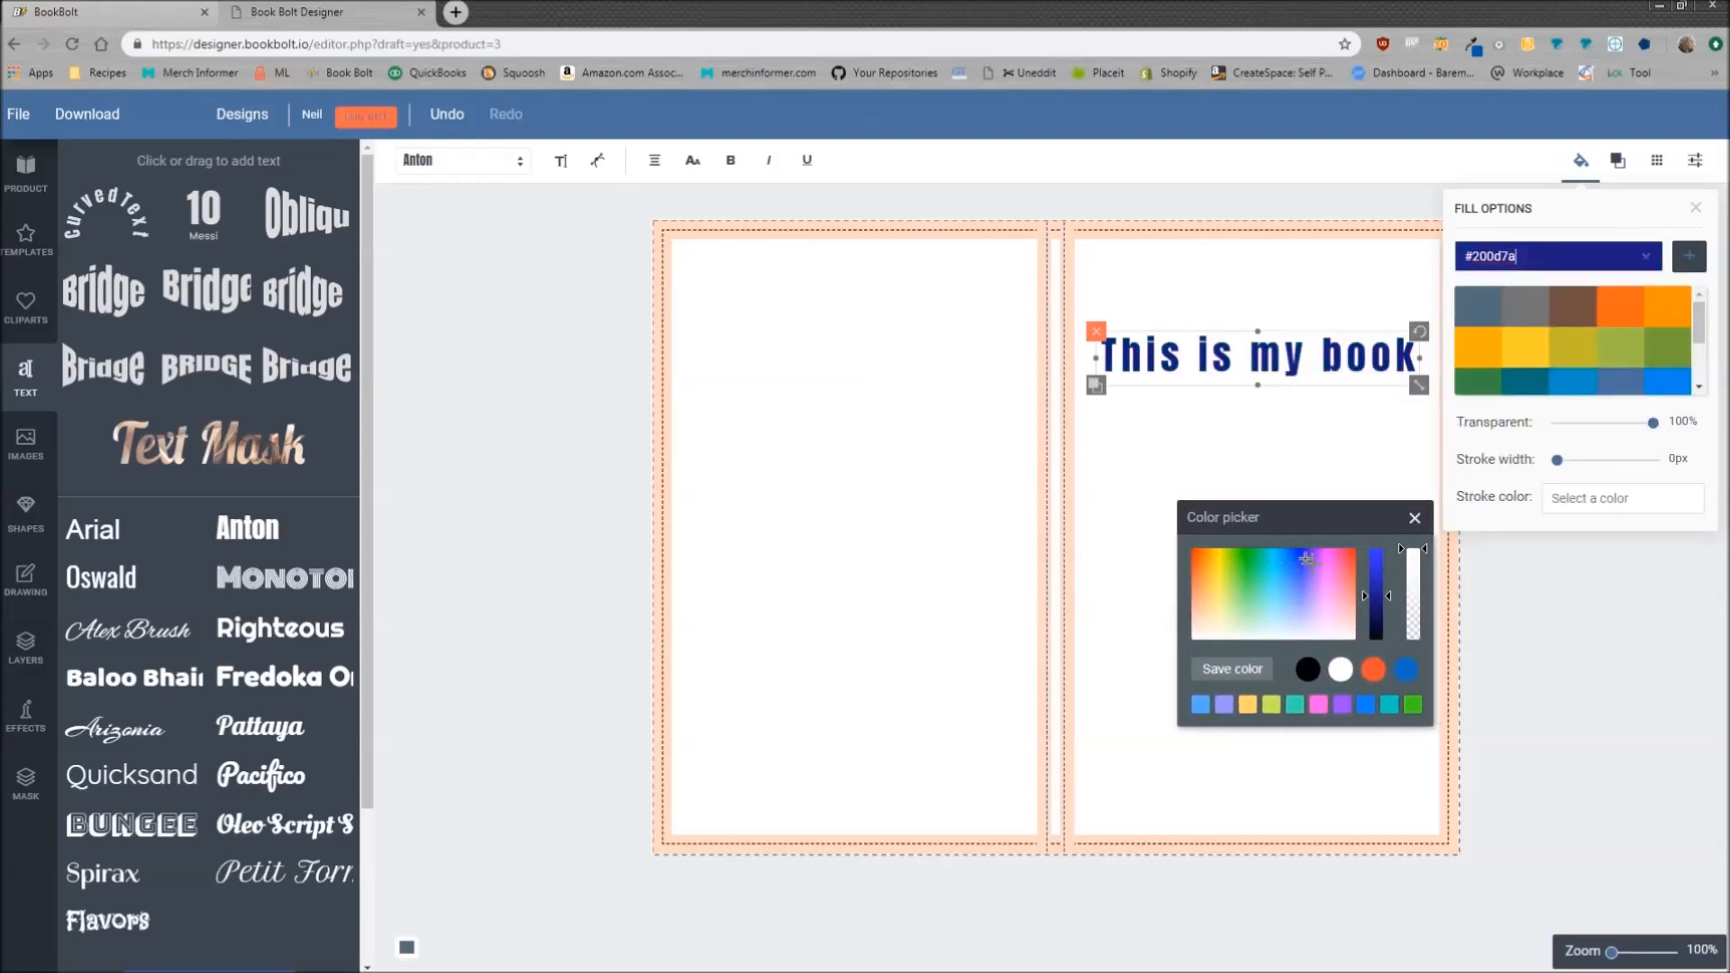
{"action": "left_click", "coordinate": [1306, 557]}
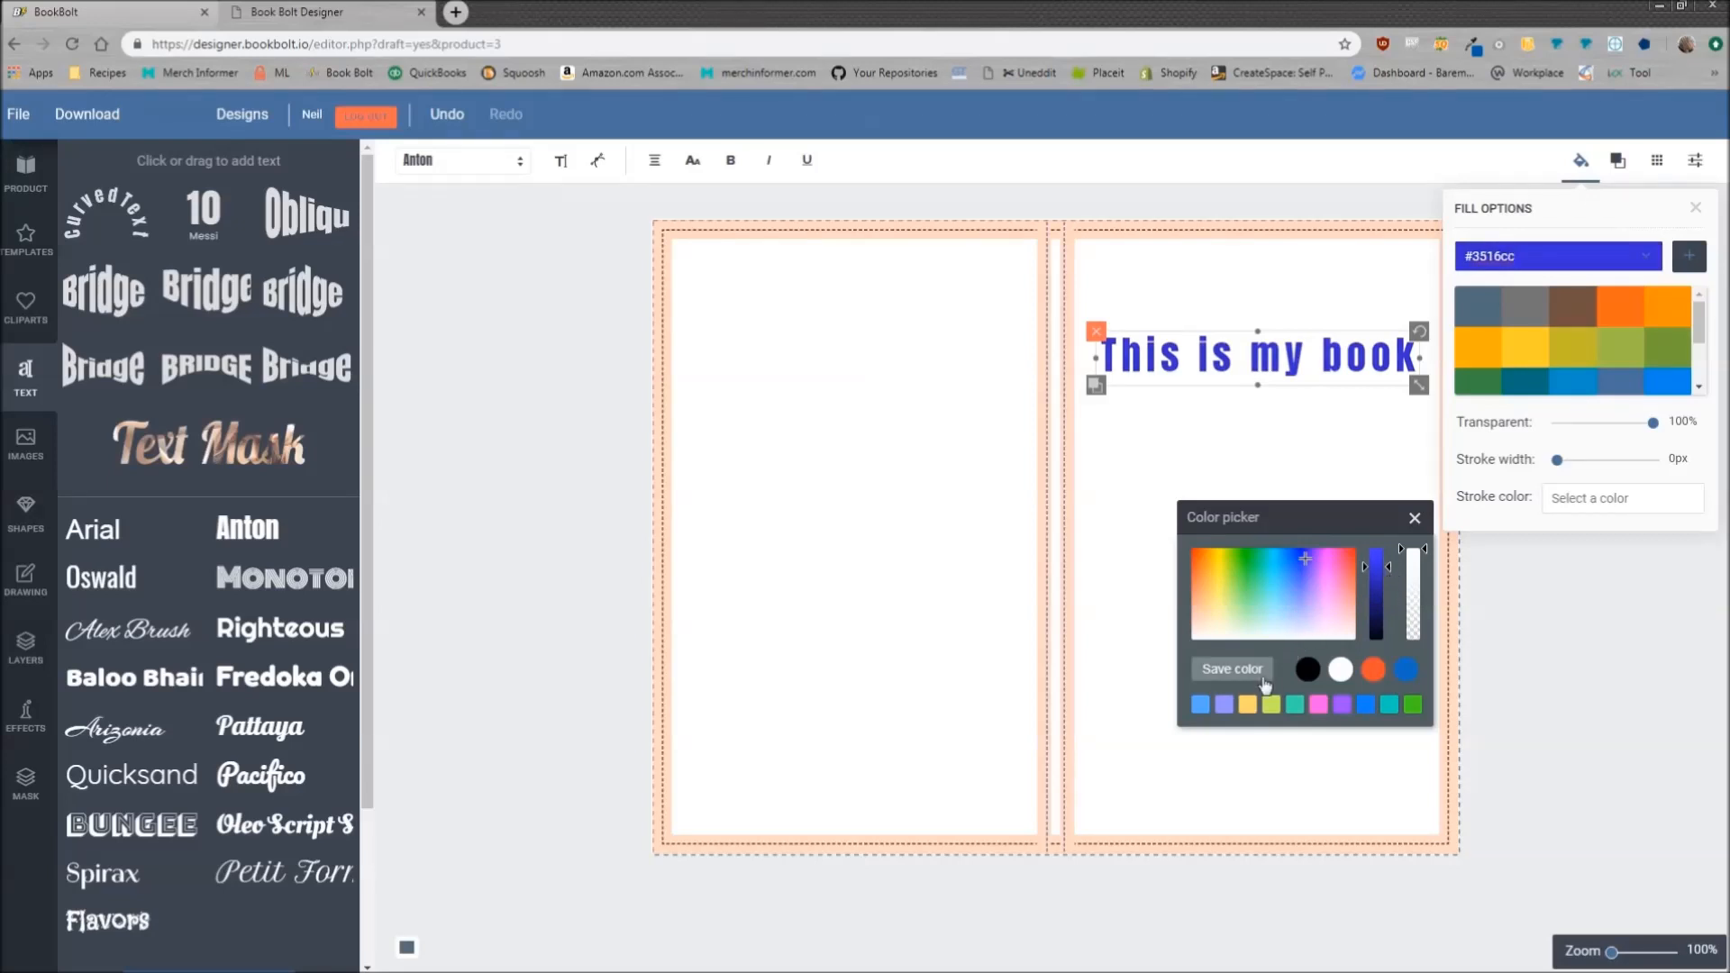
{"action": "left_click", "coordinate": [1415, 518]}
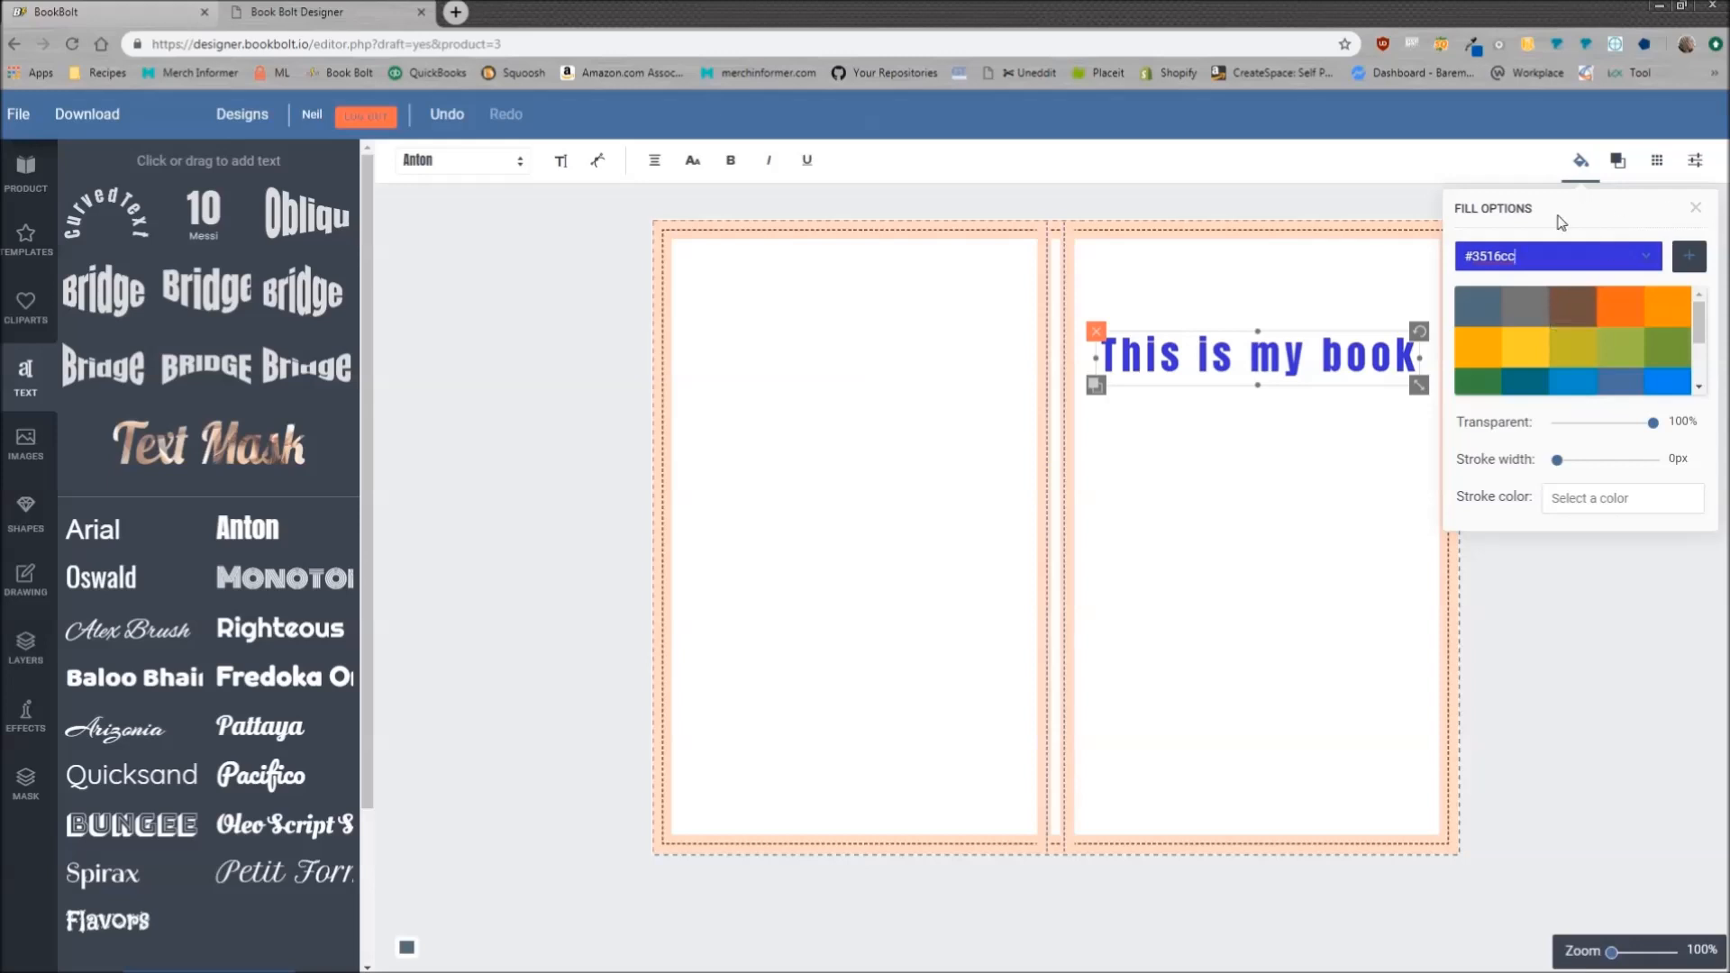
{"action": "mouse_move", "coordinate": [1208, 348]}
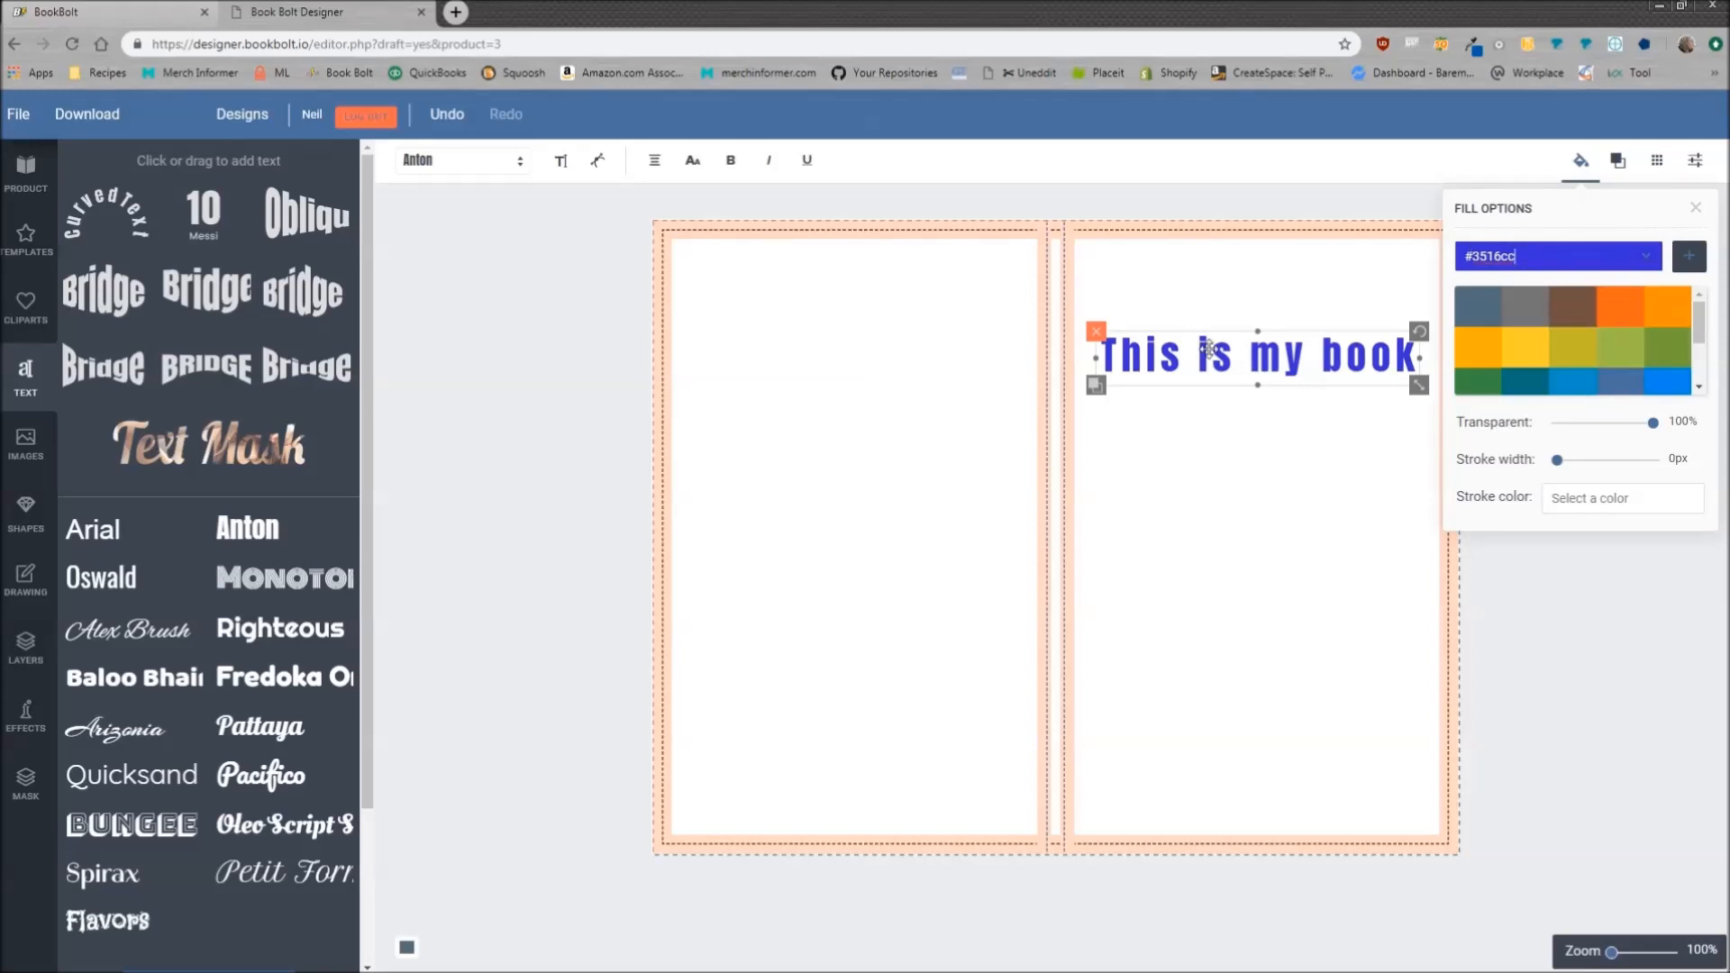
{"action": "left_click", "coordinate": [1696, 208]}
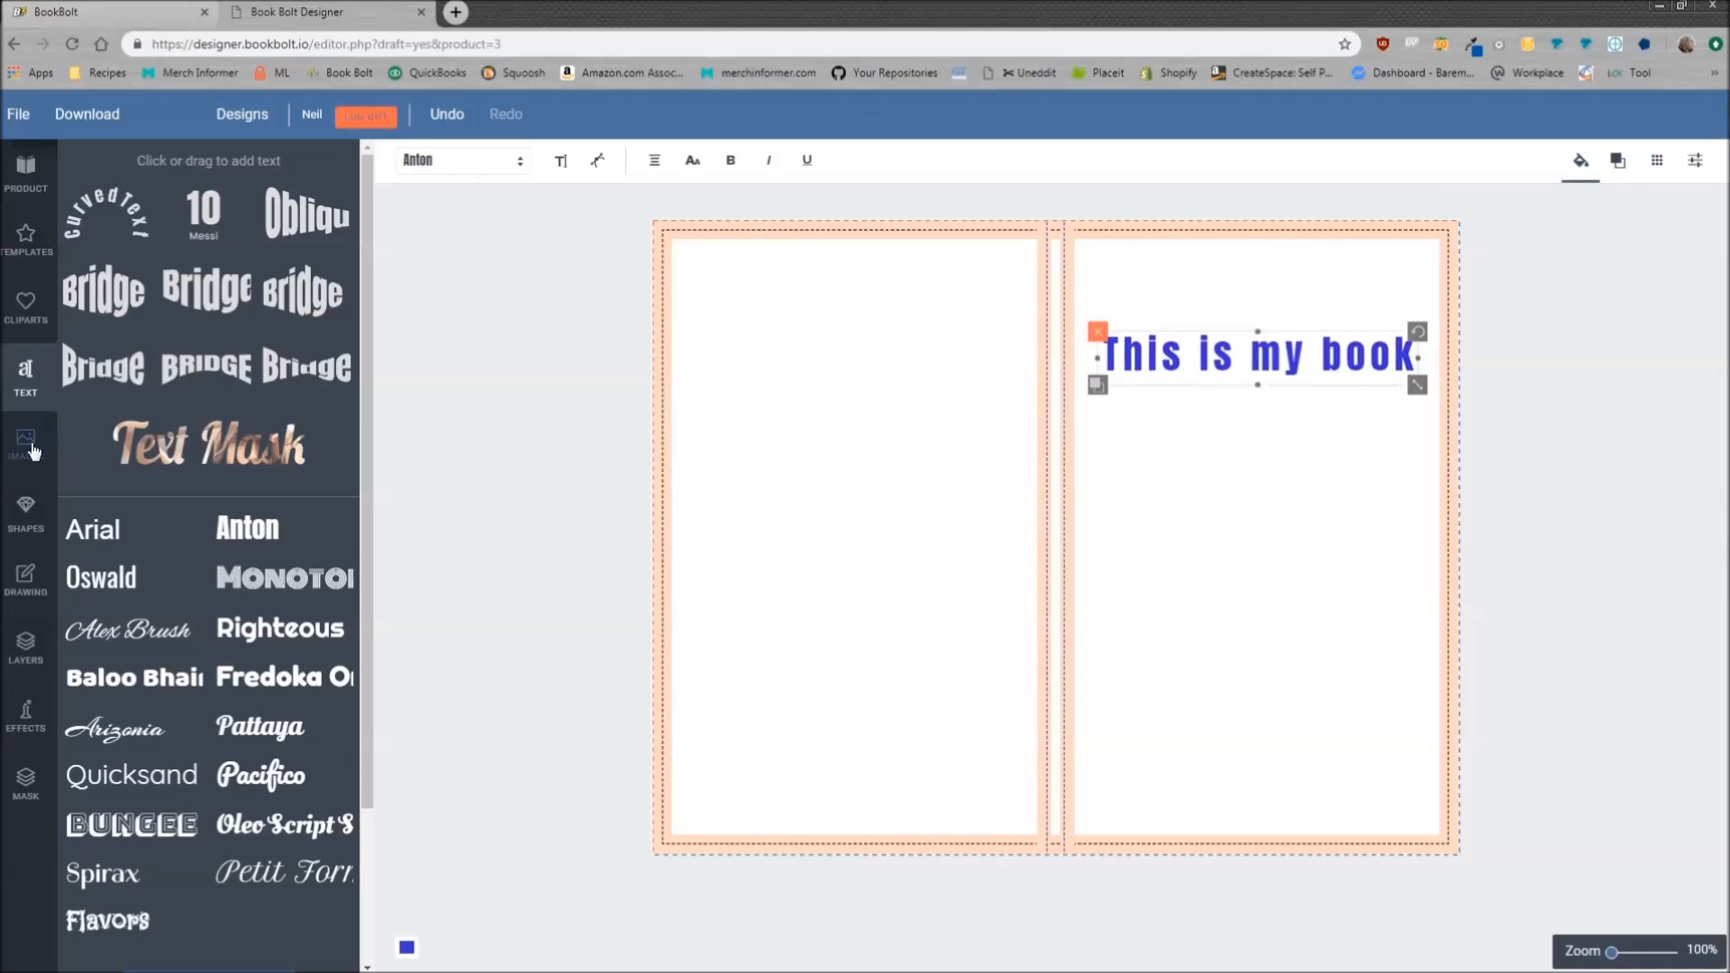
Place the goose stock photo on the front cover, scaled down beneath the blue title
{"action": "left_click", "coordinate": [27, 440]}
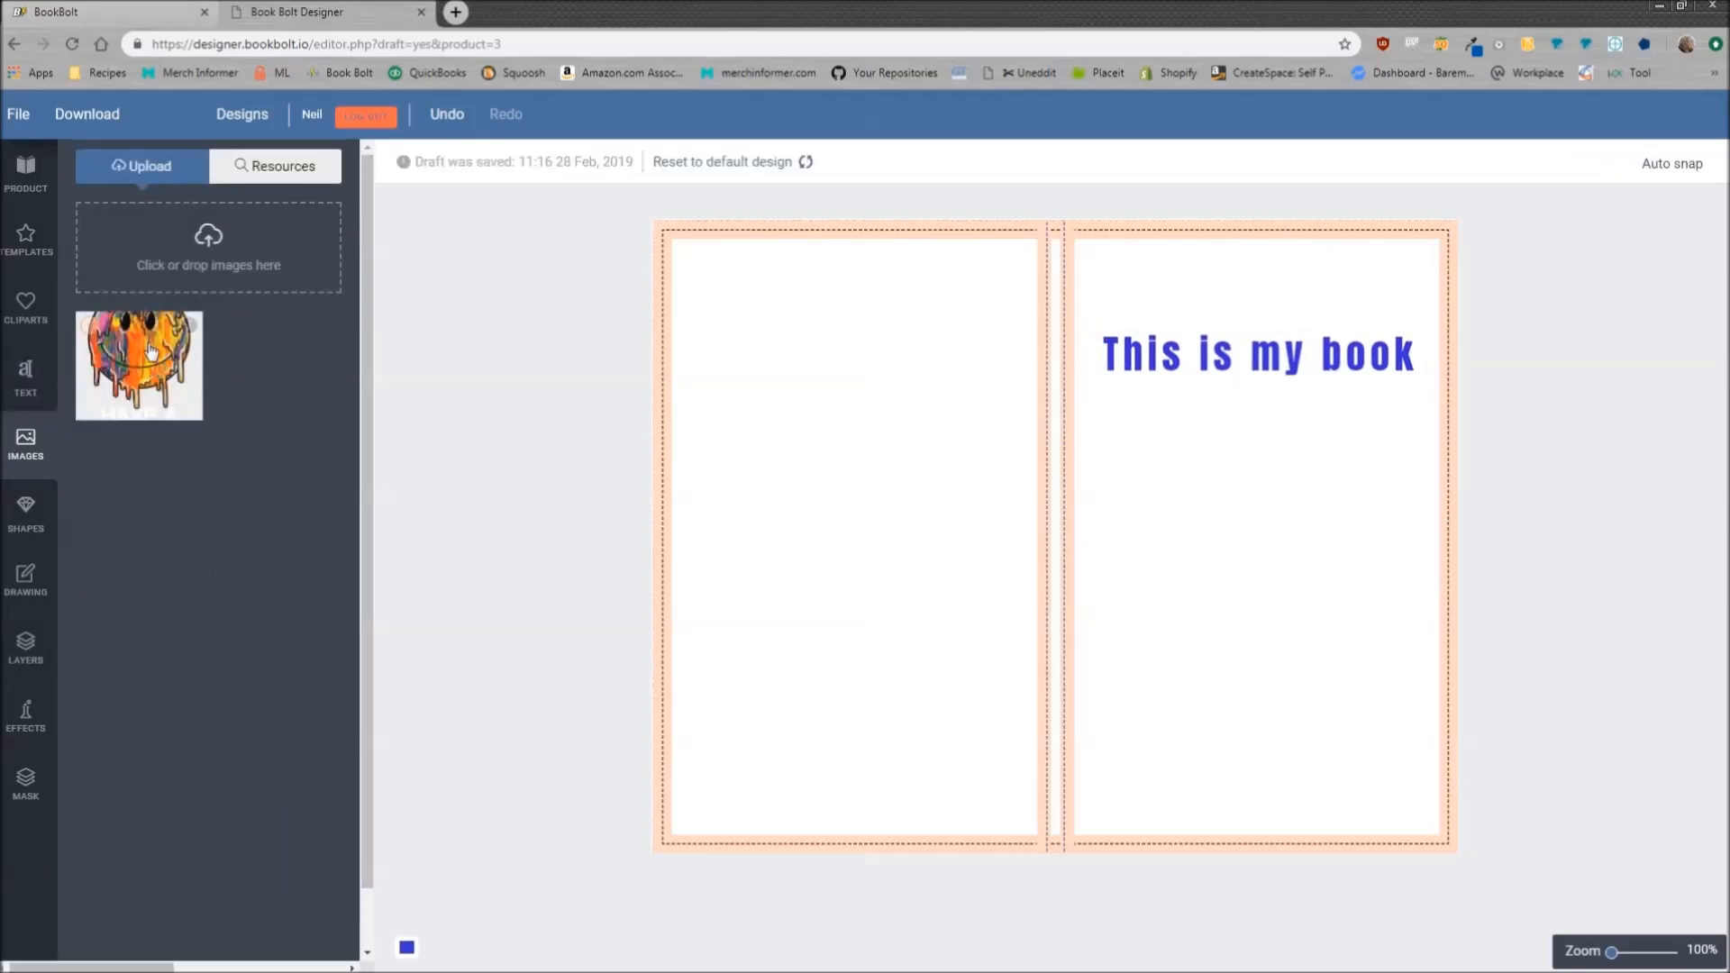
{"action": "left_click", "coordinate": [284, 166]}
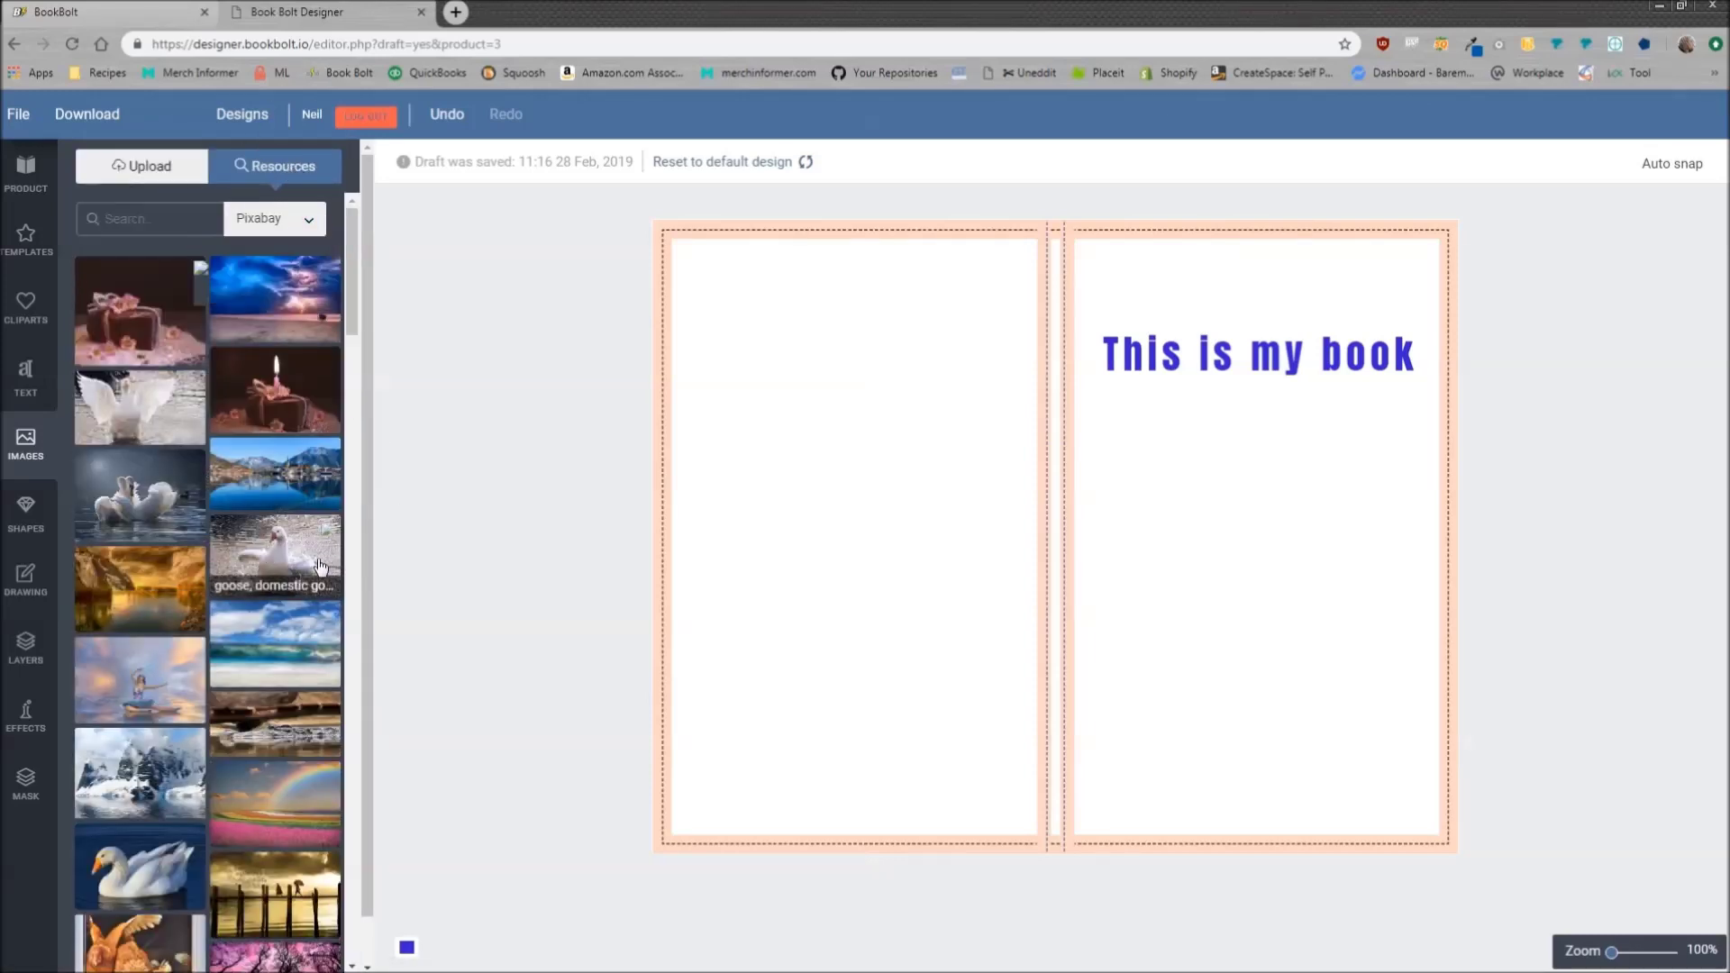
{"action": "left_click", "coordinate": [274, 556]}
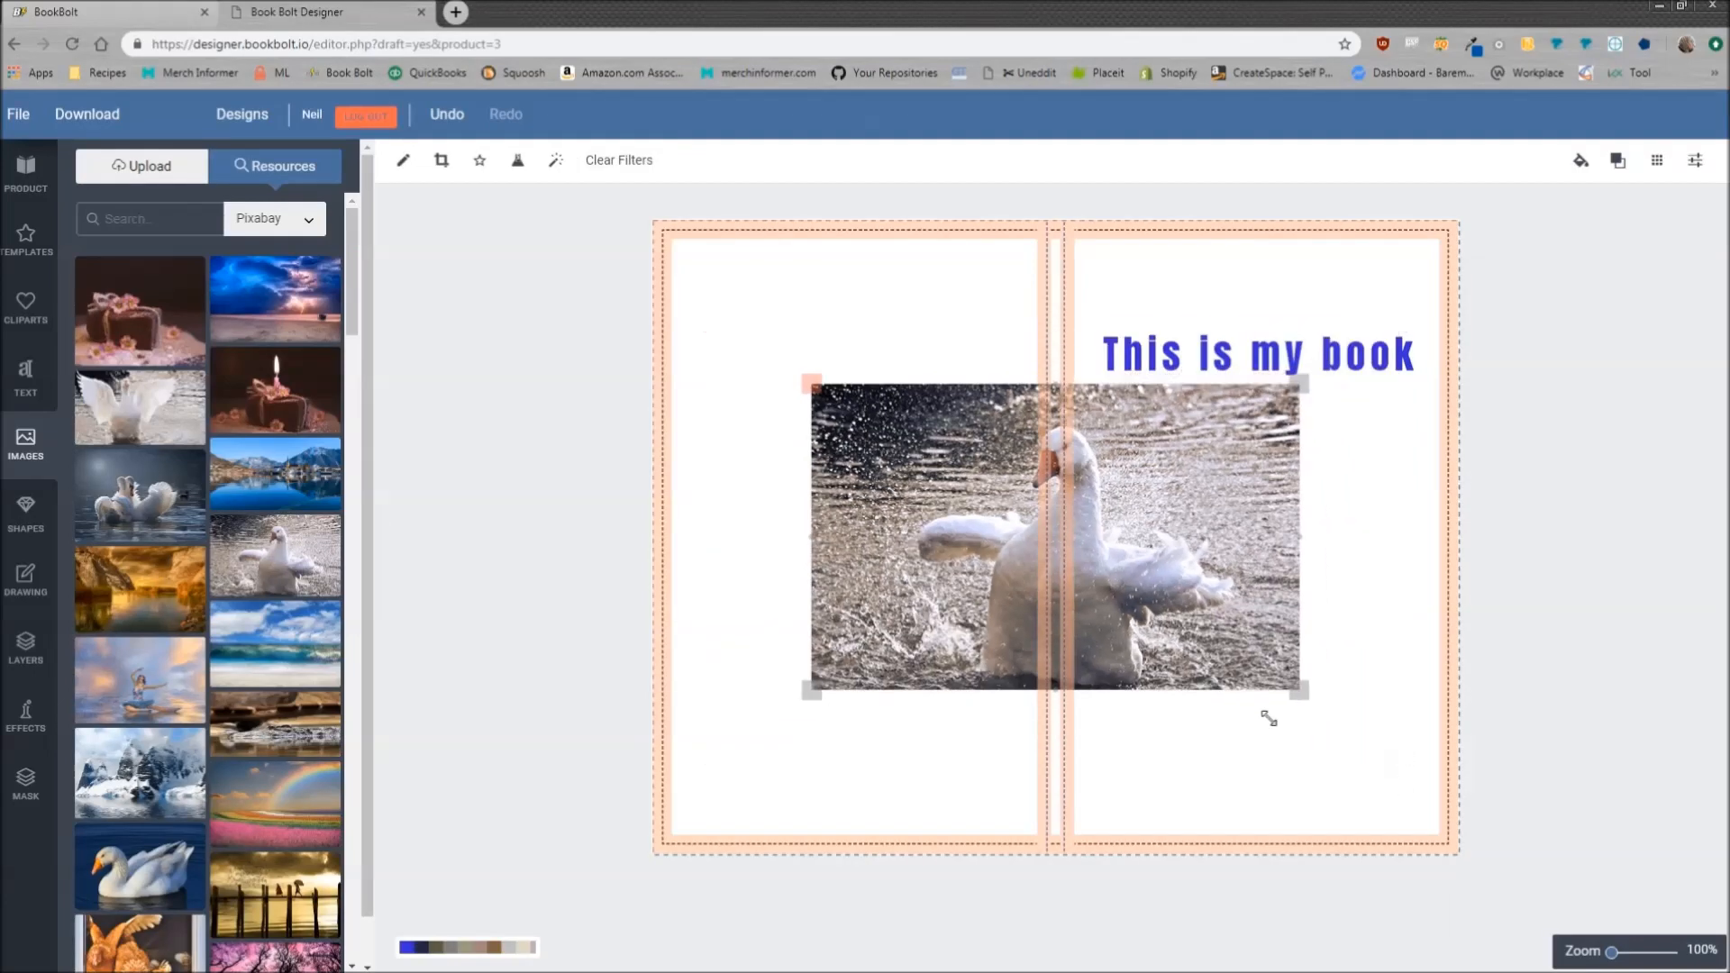
{"action": "left_click_drag", "start_coordinate": [1302, 695], "coordinate": [1435, 718]}
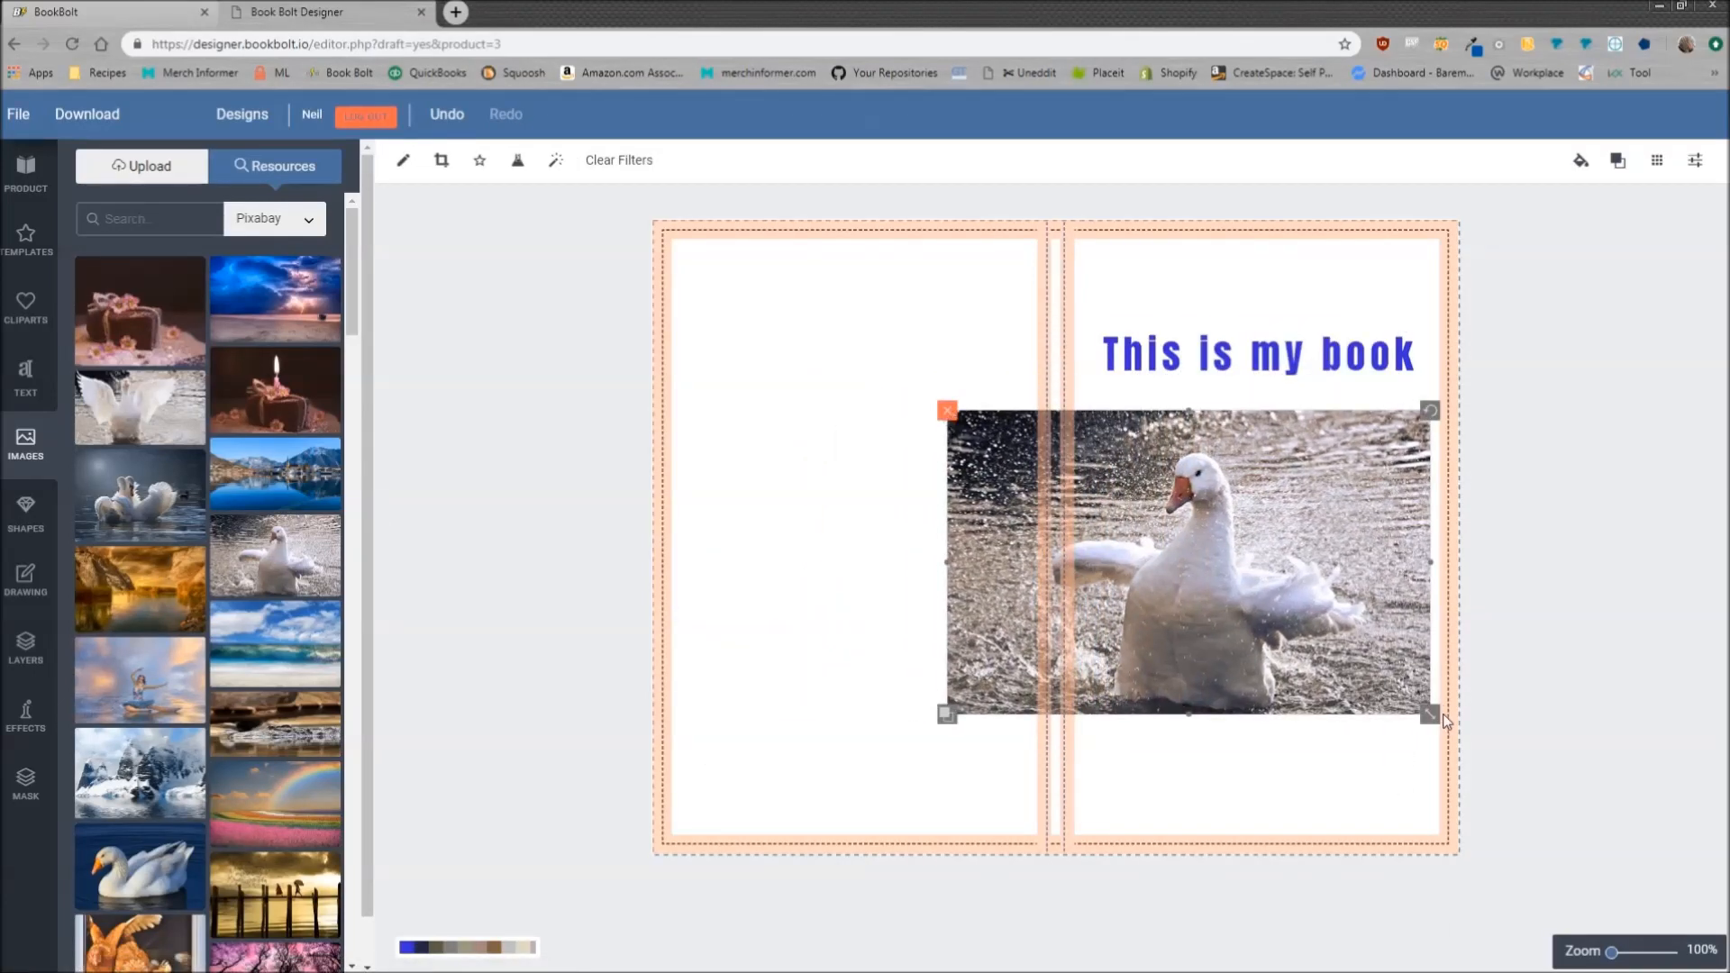
{"action": "left_click_drag", "start_coordinate": [1430, 715], "coordinate": [1417, 613]}
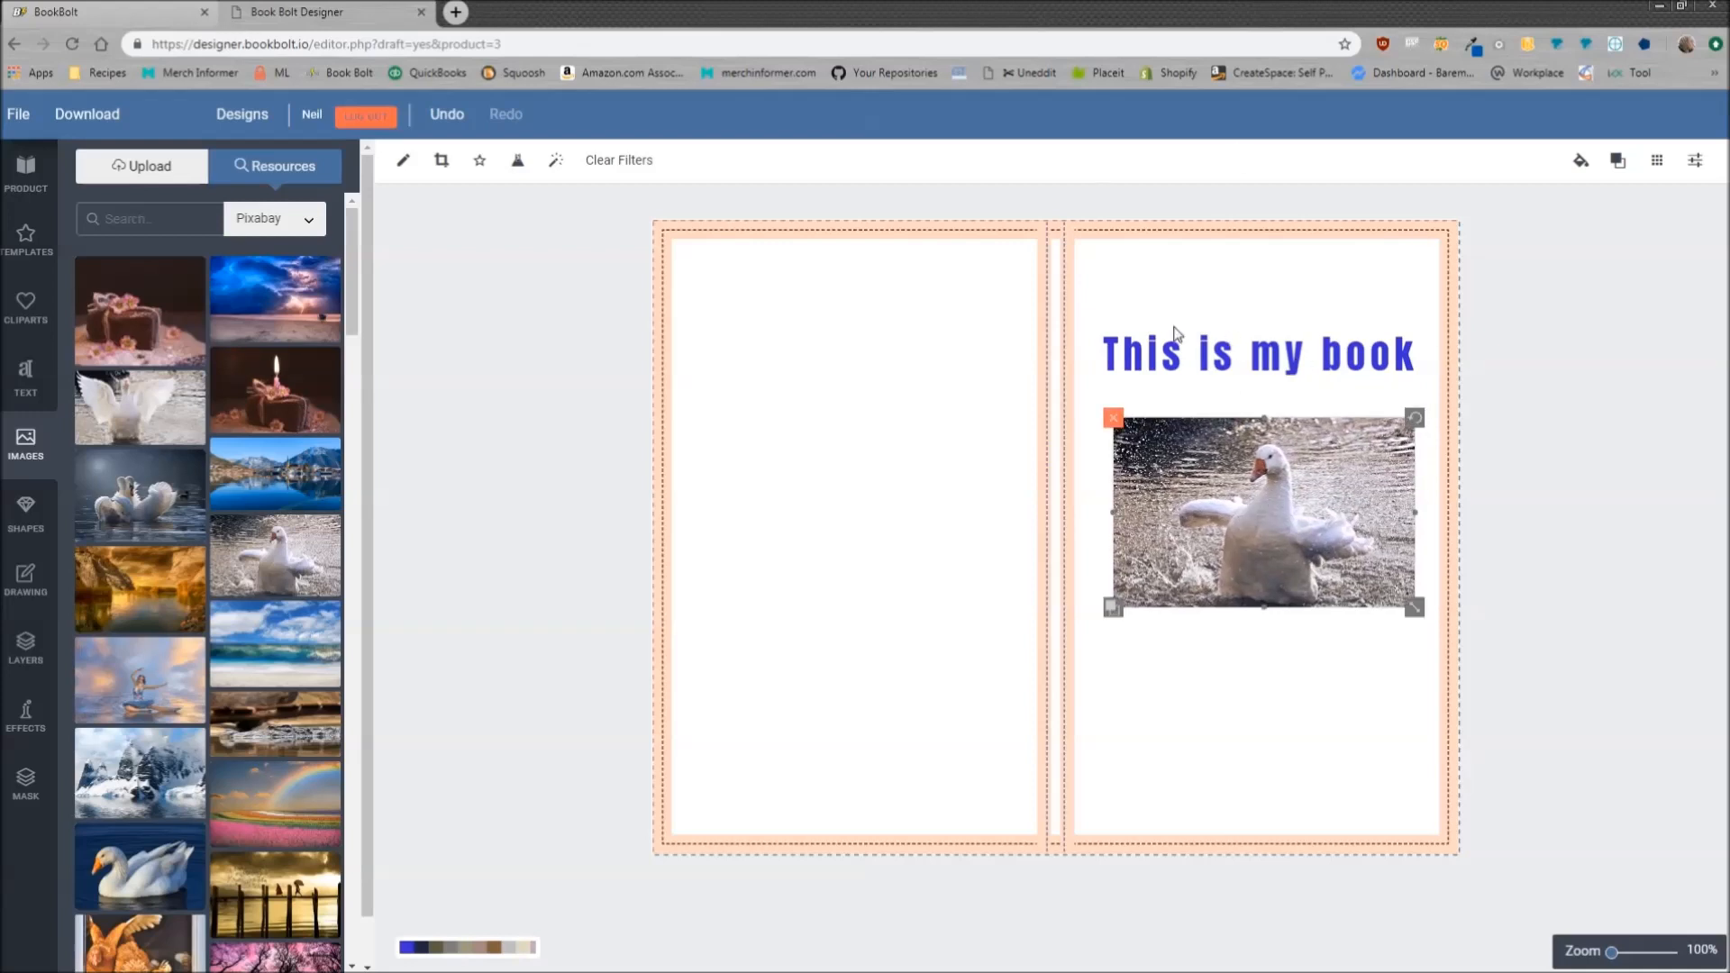
{"action": "mouse_move", "coordinate": [1426, 364]}
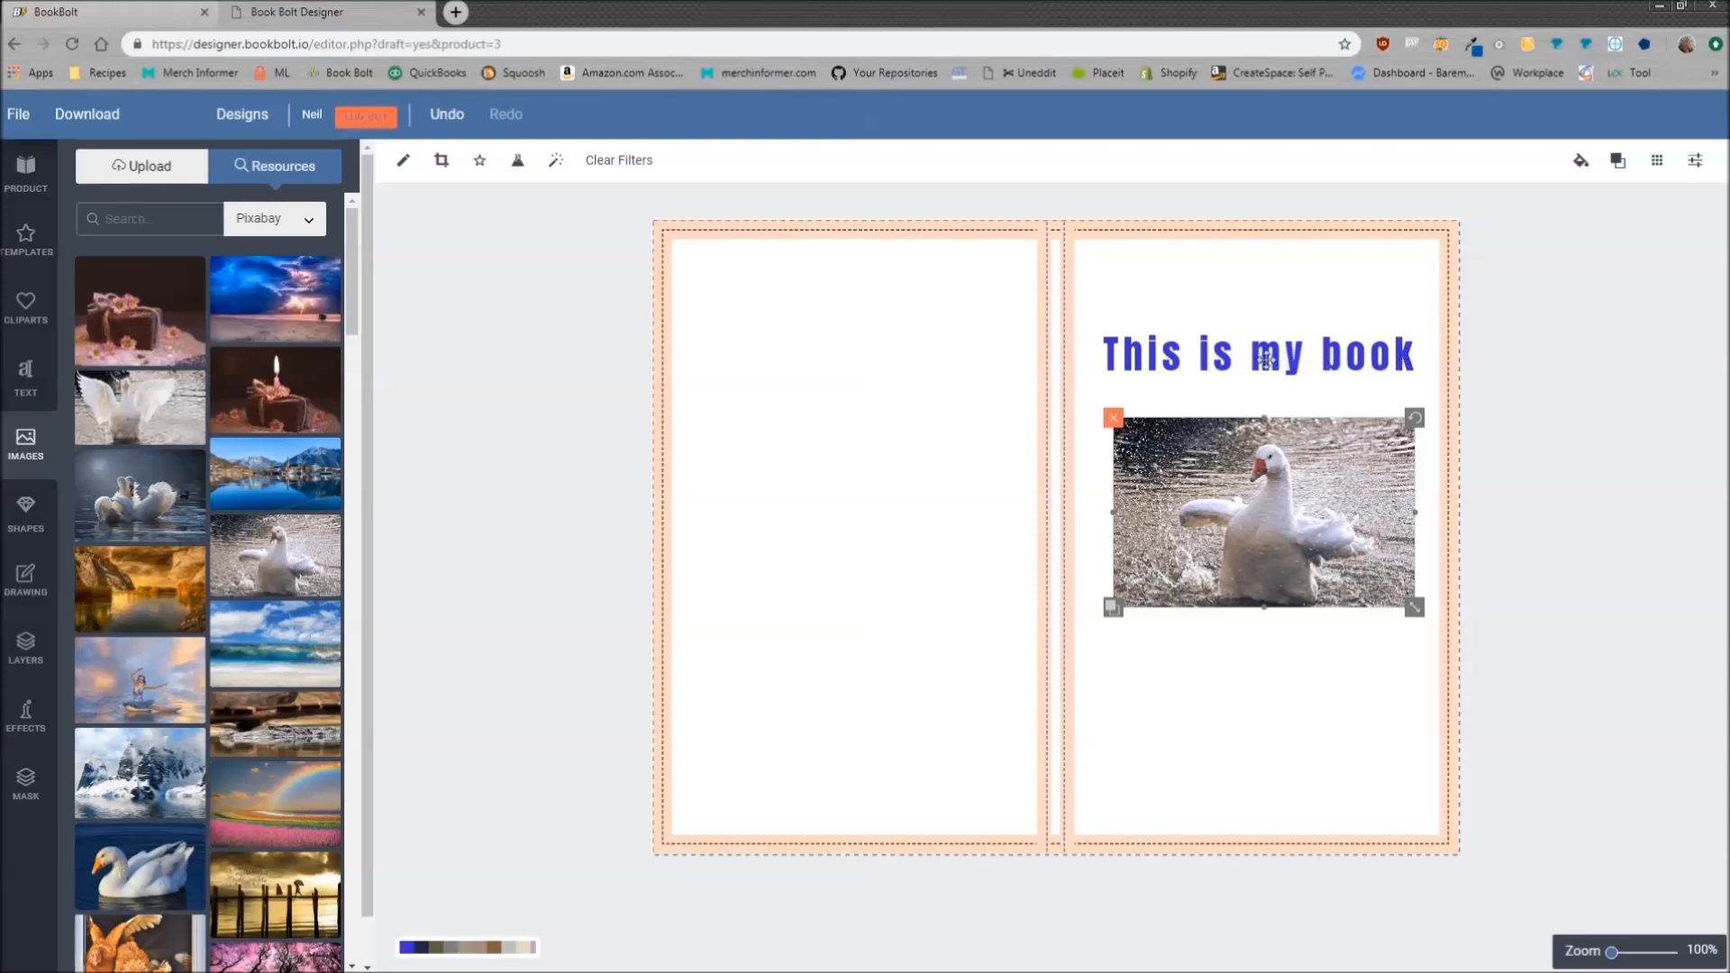
{"action": "mouse_move", "coordinate": [1364, 372]}
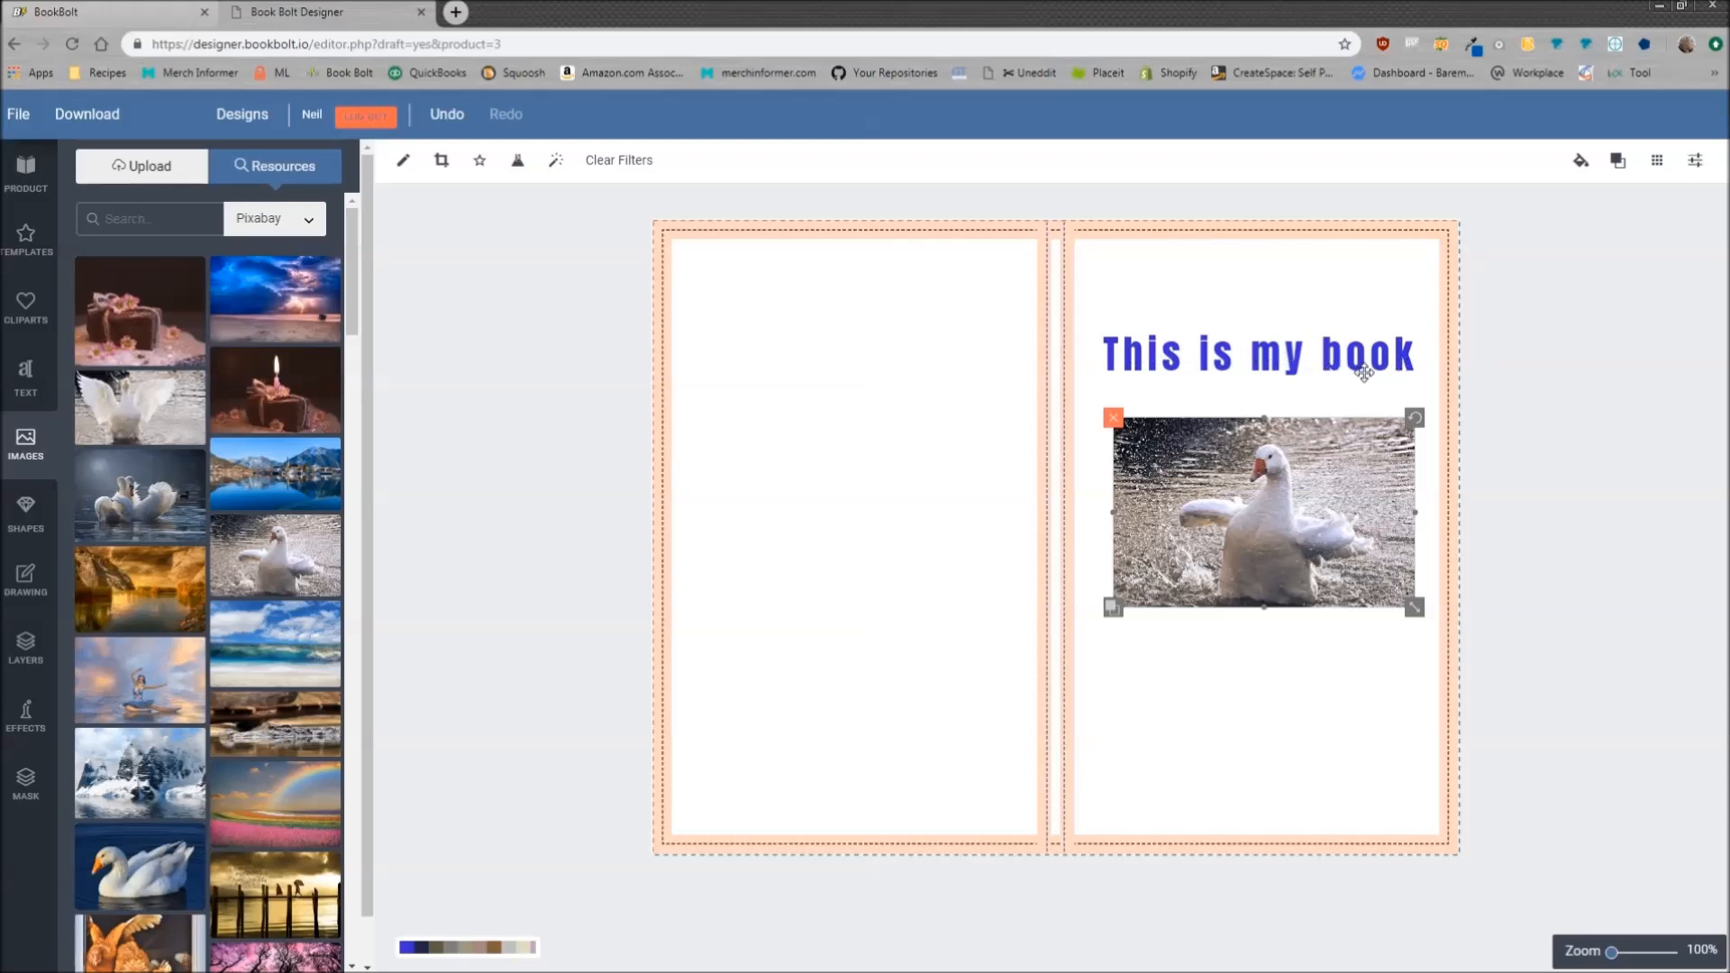
{"action": "mouse_move", "coordinate": [752, 452]}
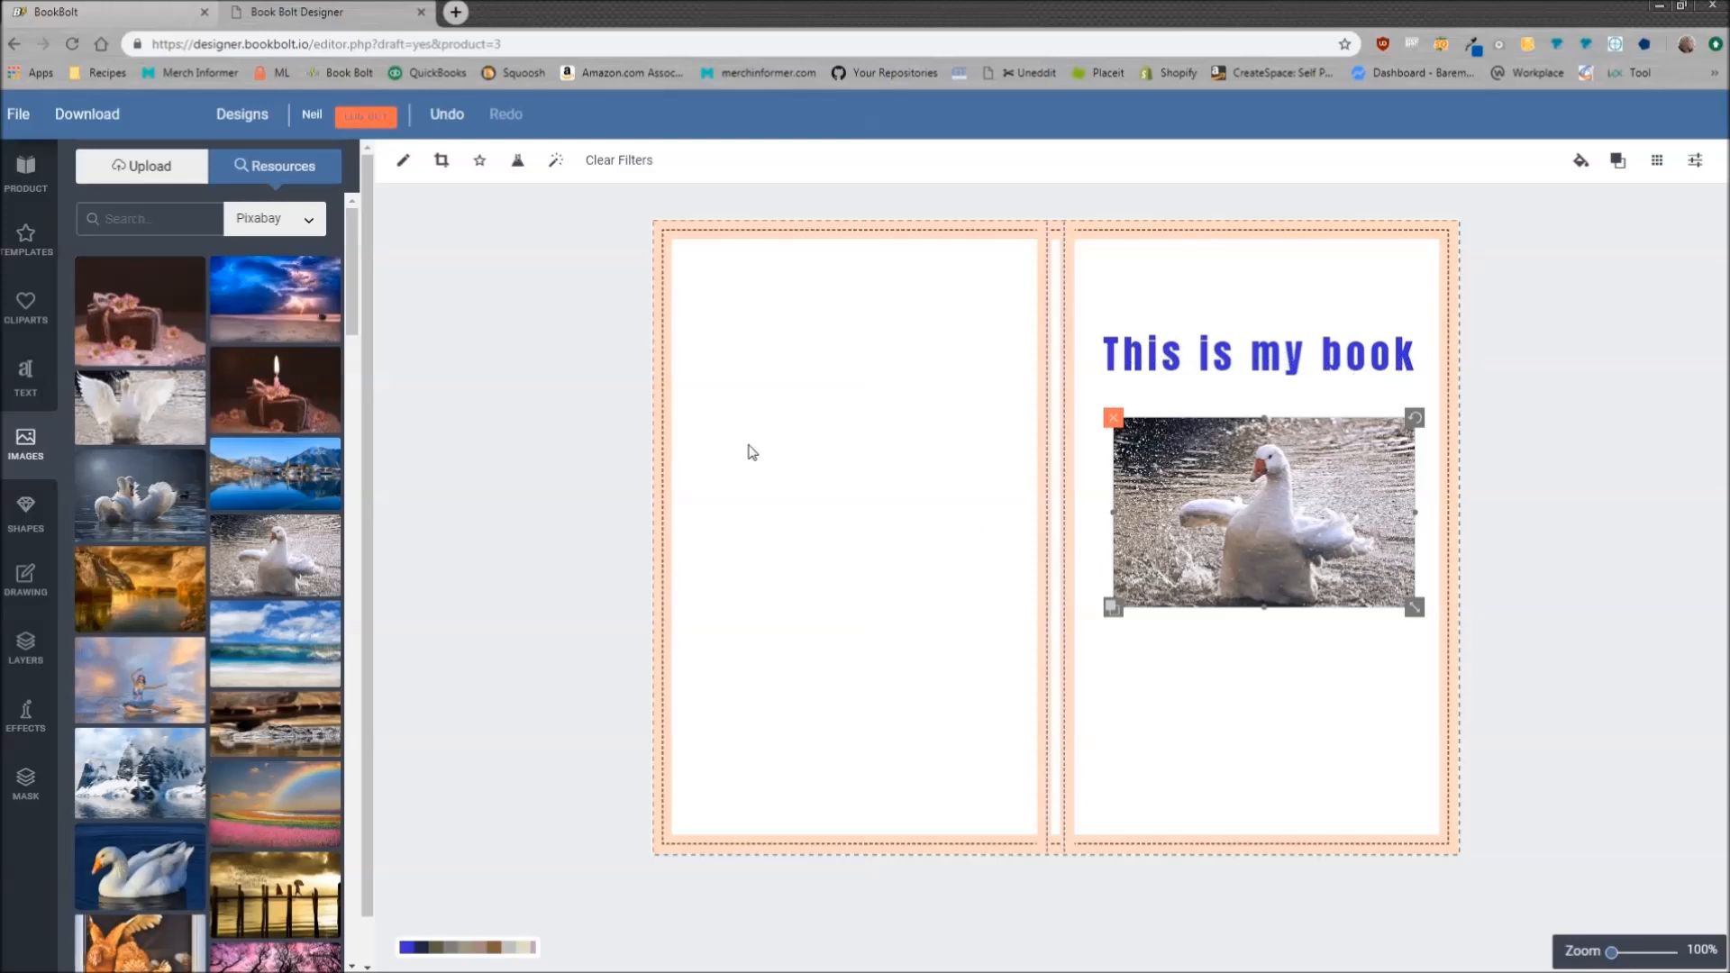
{"action": "mouse_move", "coordinate": [49, 392]}
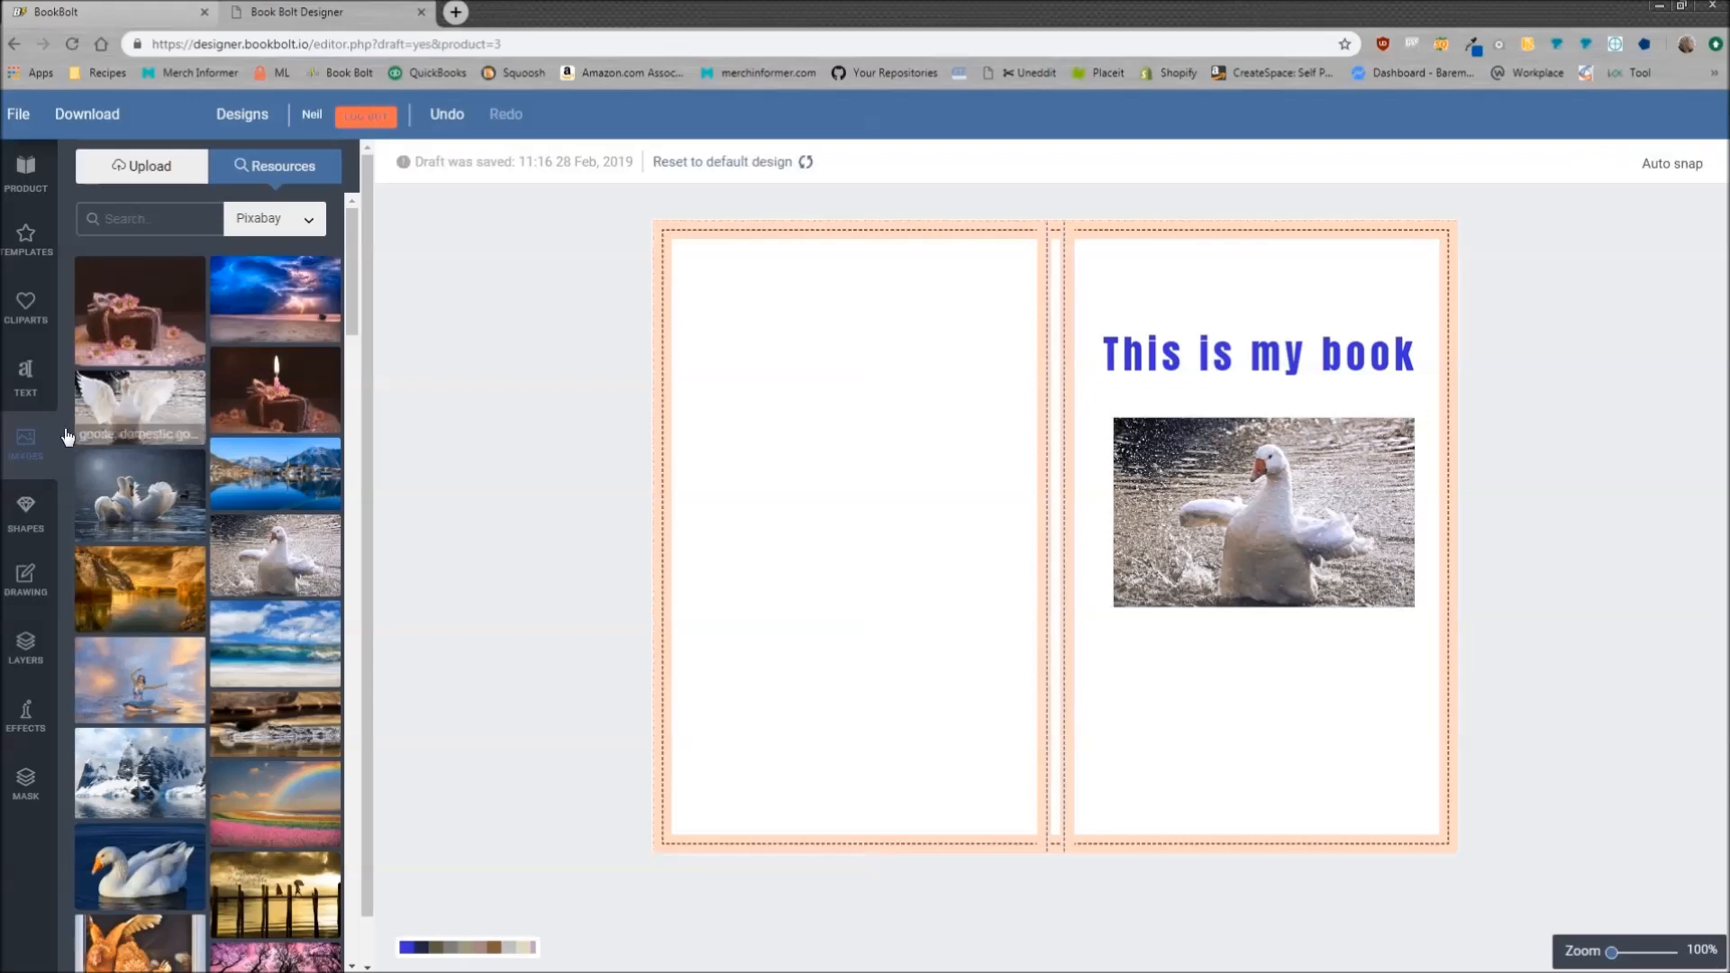
{"action": "left_click", "coordinate": [141, 165]}
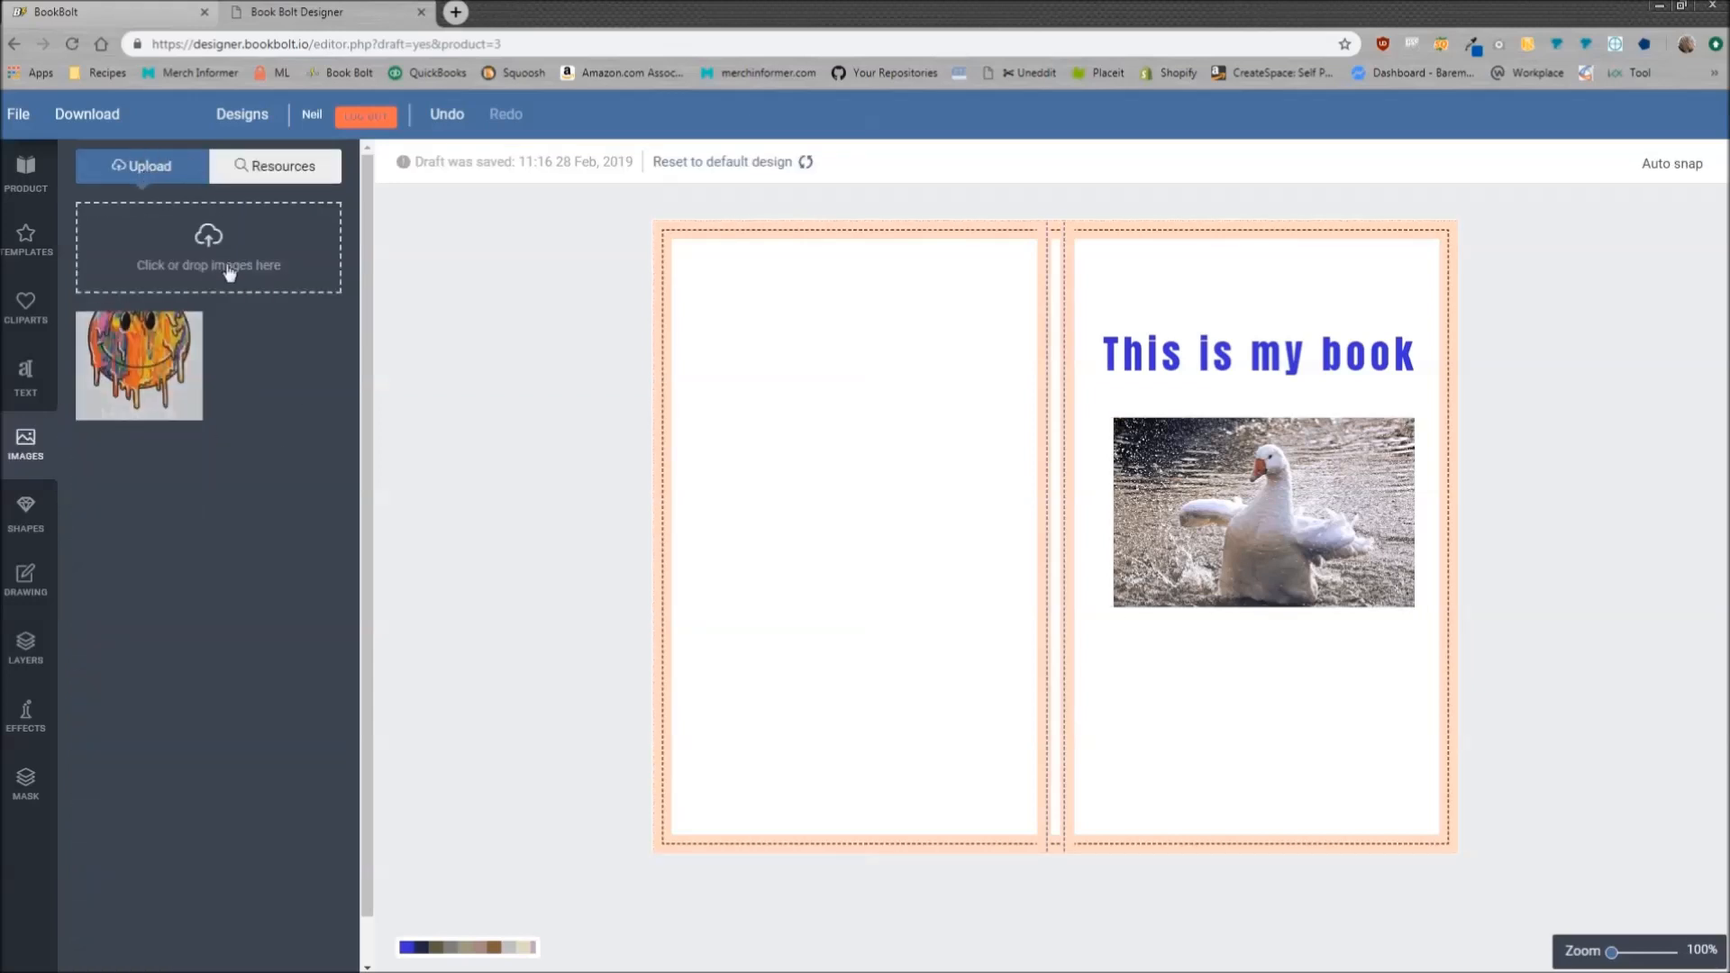
{"action": "mouse_move", "coordinate": [209, 261]}
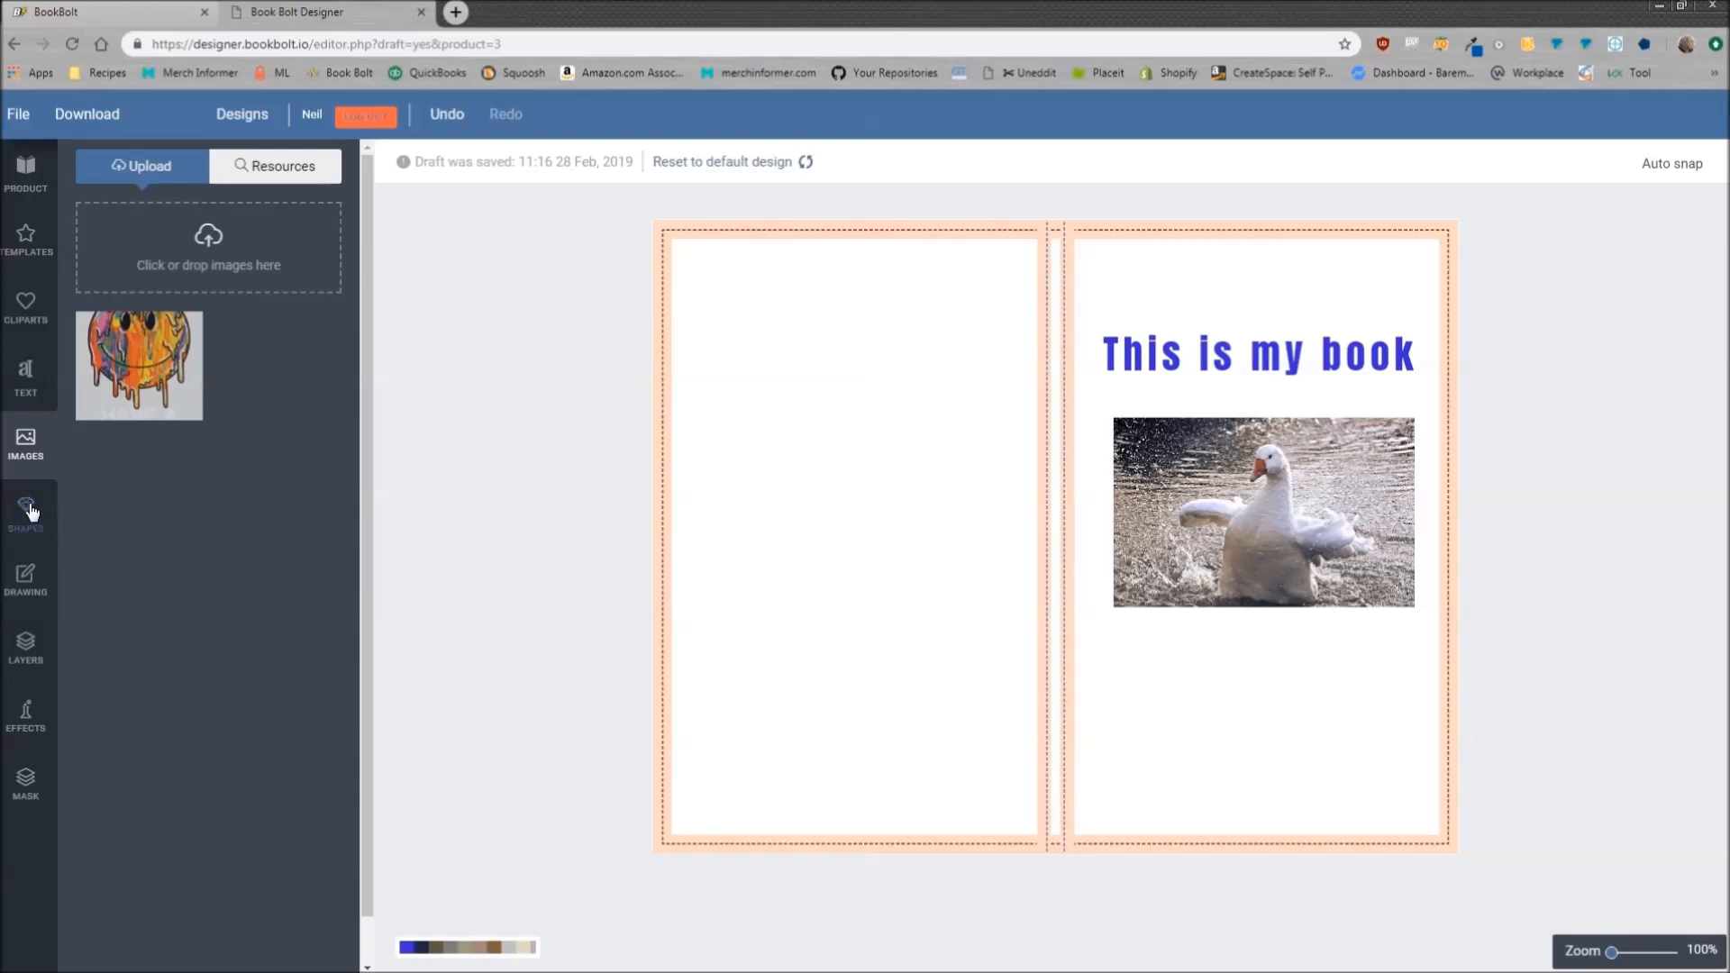
Add a rectangle over the whole cover spread and fill it bright blue #2414ff
{"action": "left_click", "coordinate": [25, 508]}
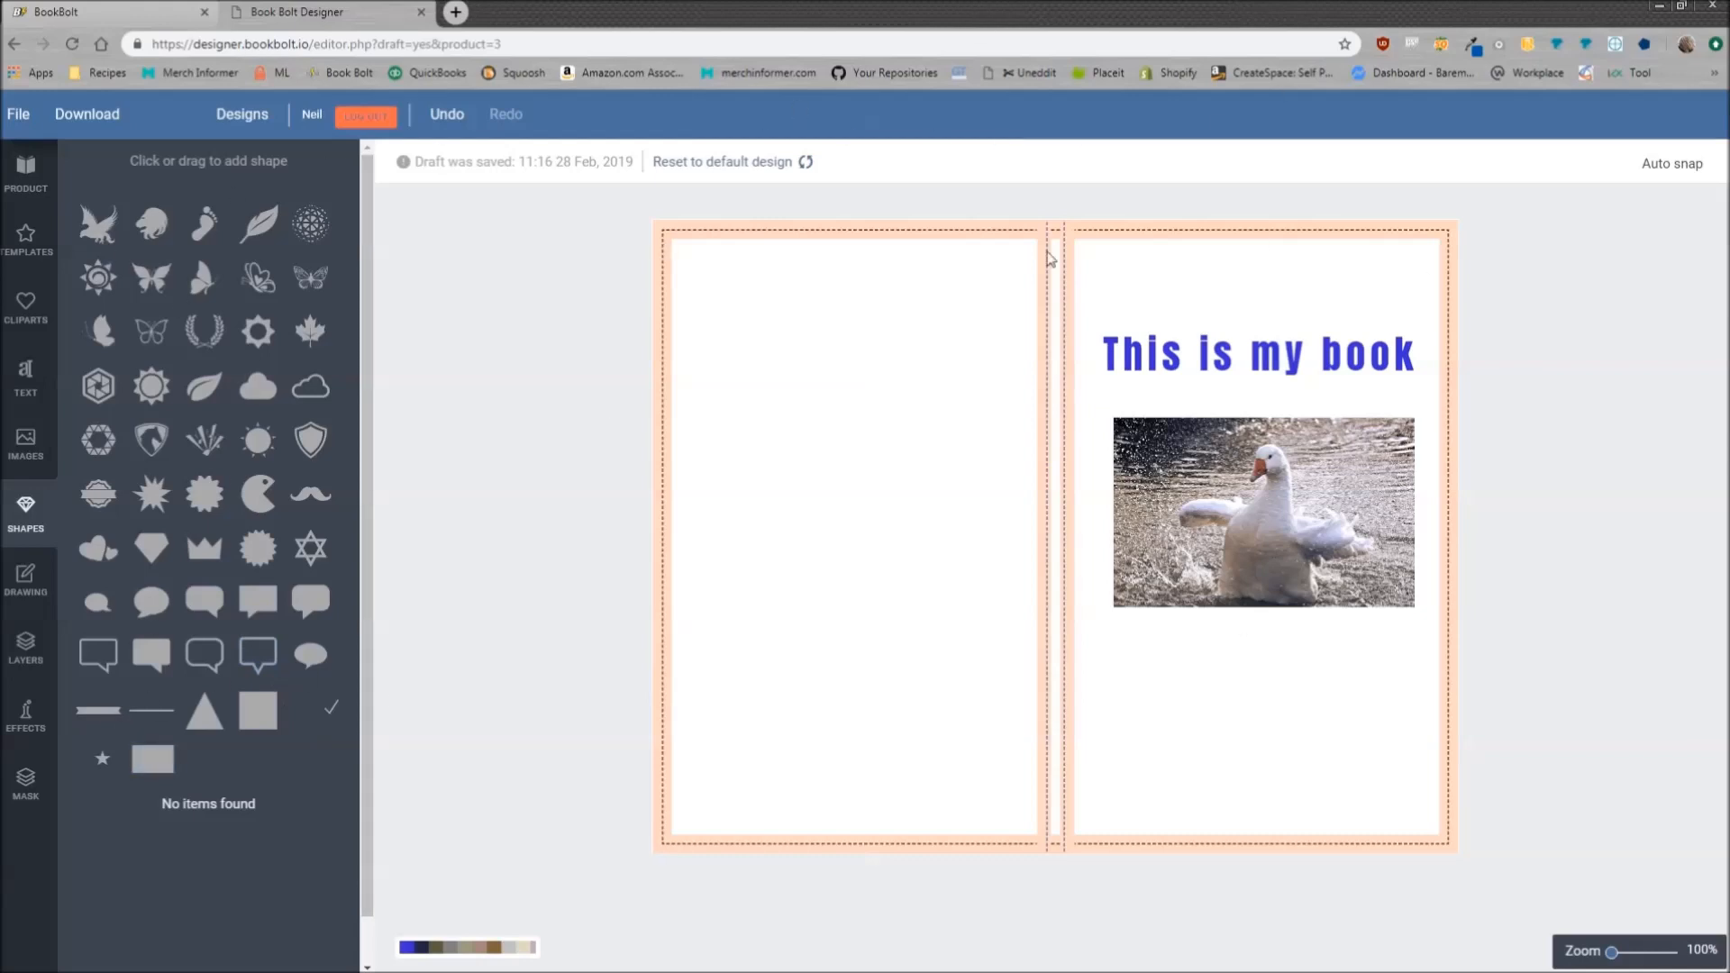
{"action": "mouse_move", "coordinate": [1113, 720]}
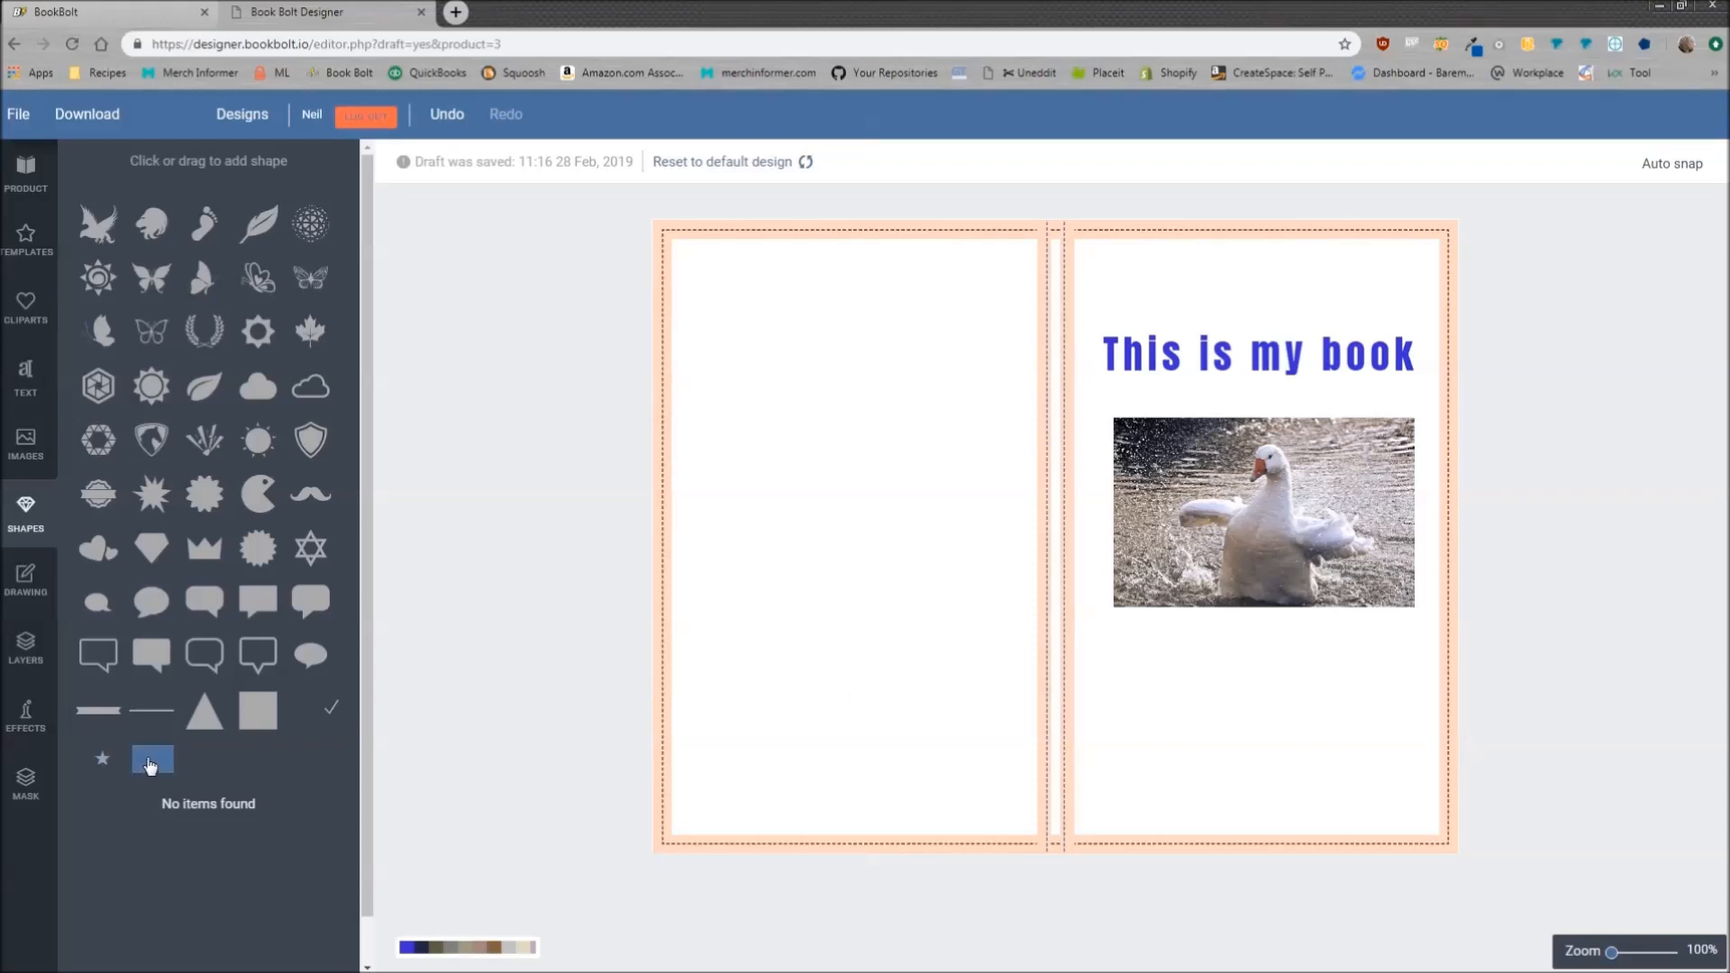
{"action": "left_click", "coordinate": [151, 759]}
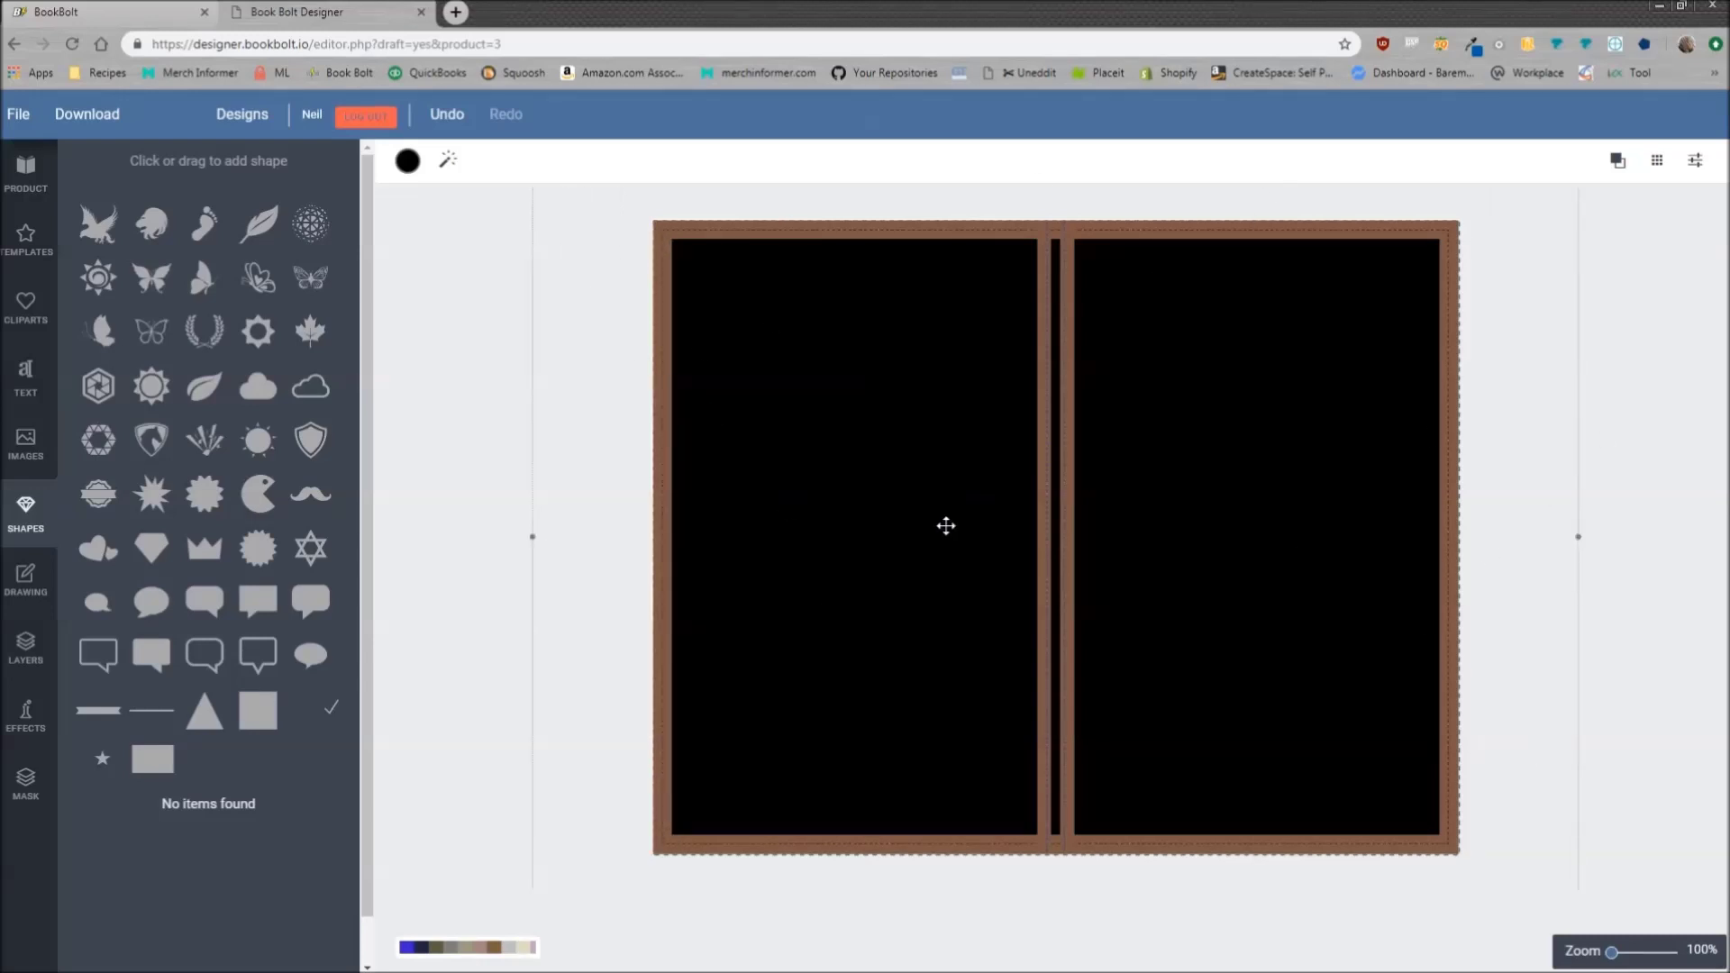
{"action": "mouse_move", "coordinate": [921, 502]}
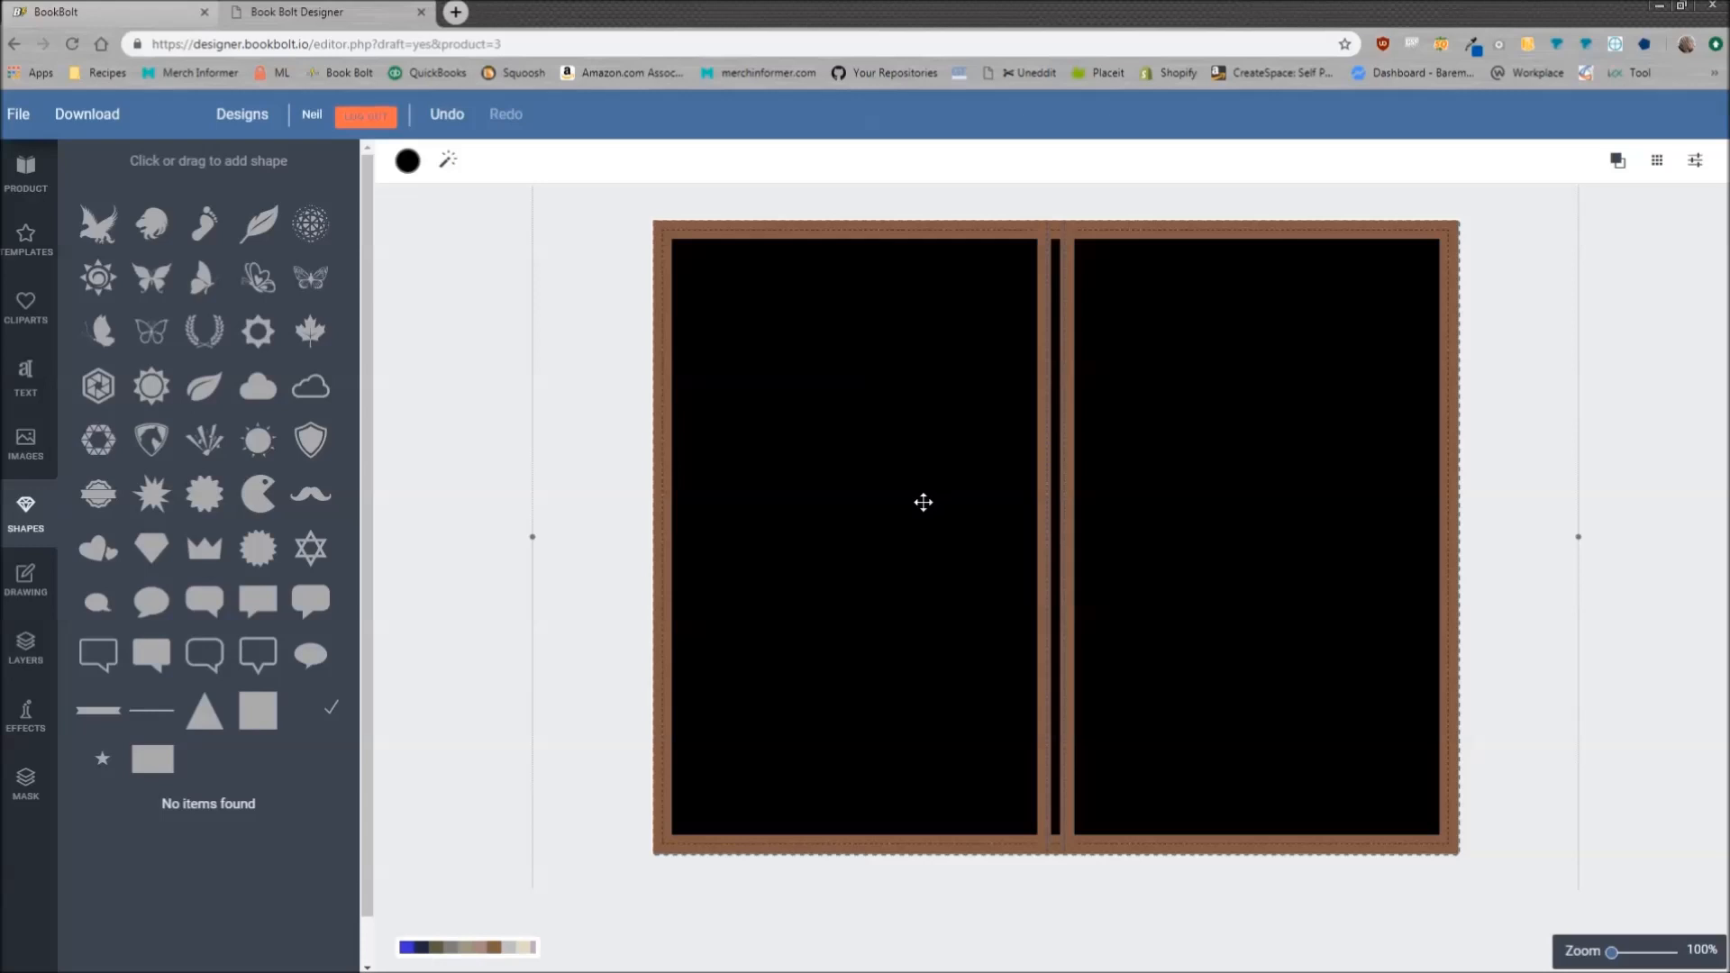
{"action": "mouse_move", "coordinate": [515, 337]}
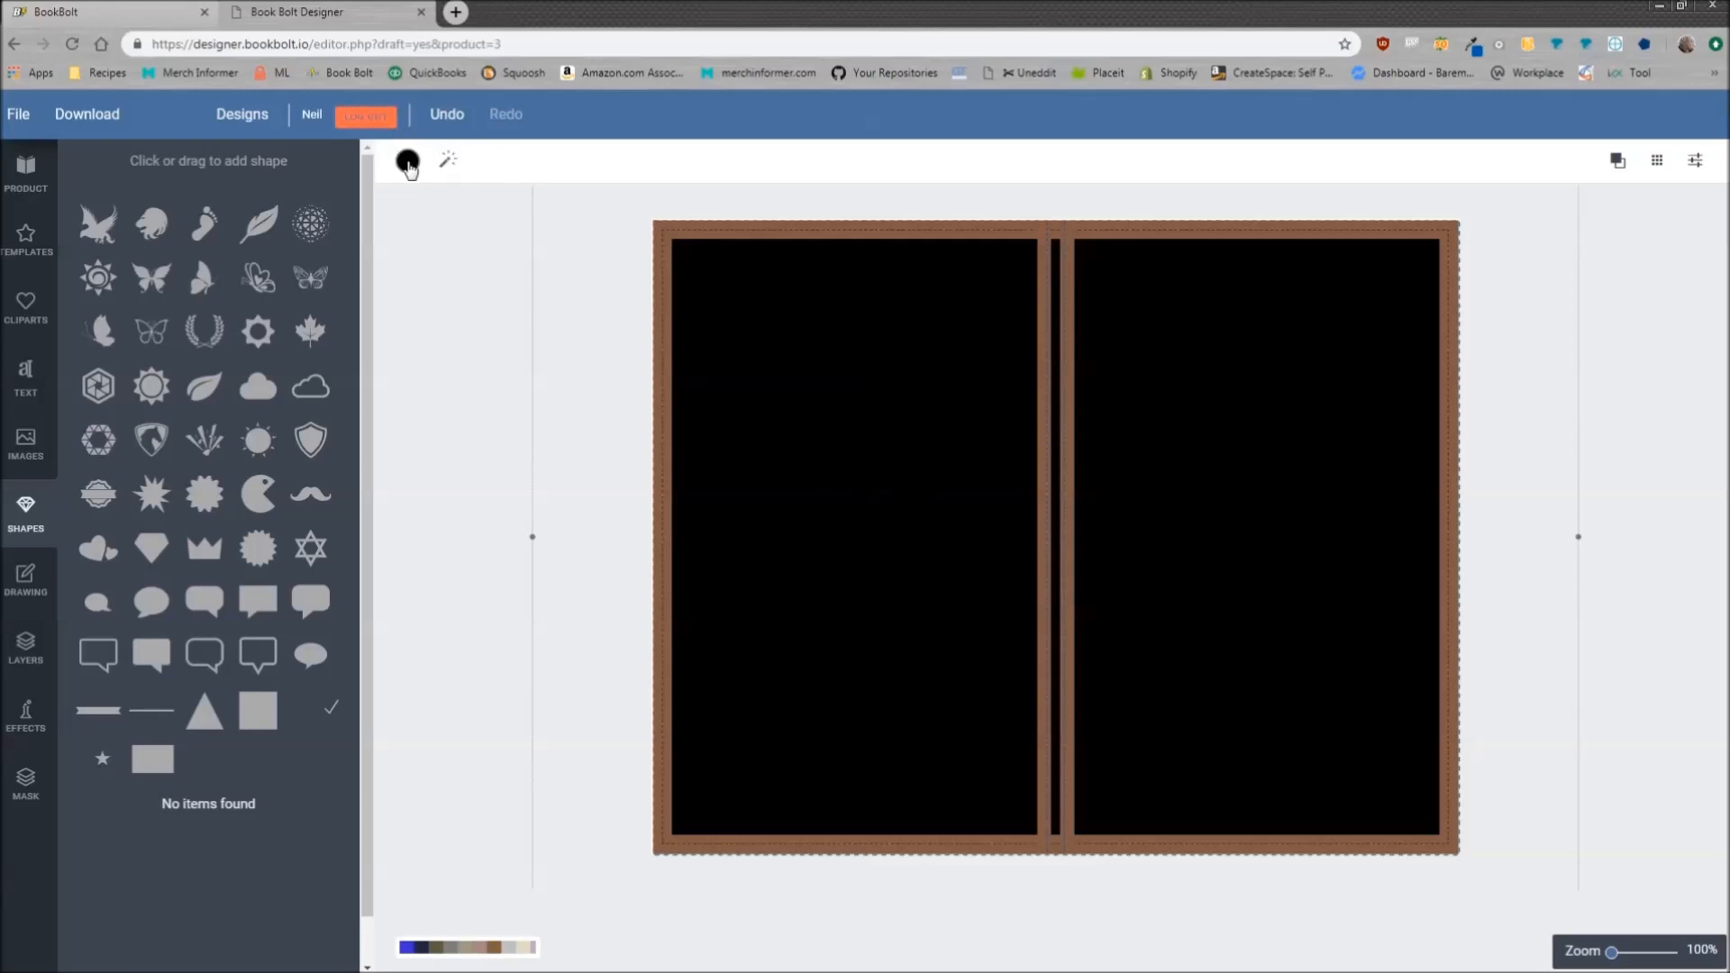
{"action": "left_click", "coordinate": [407, 161]}
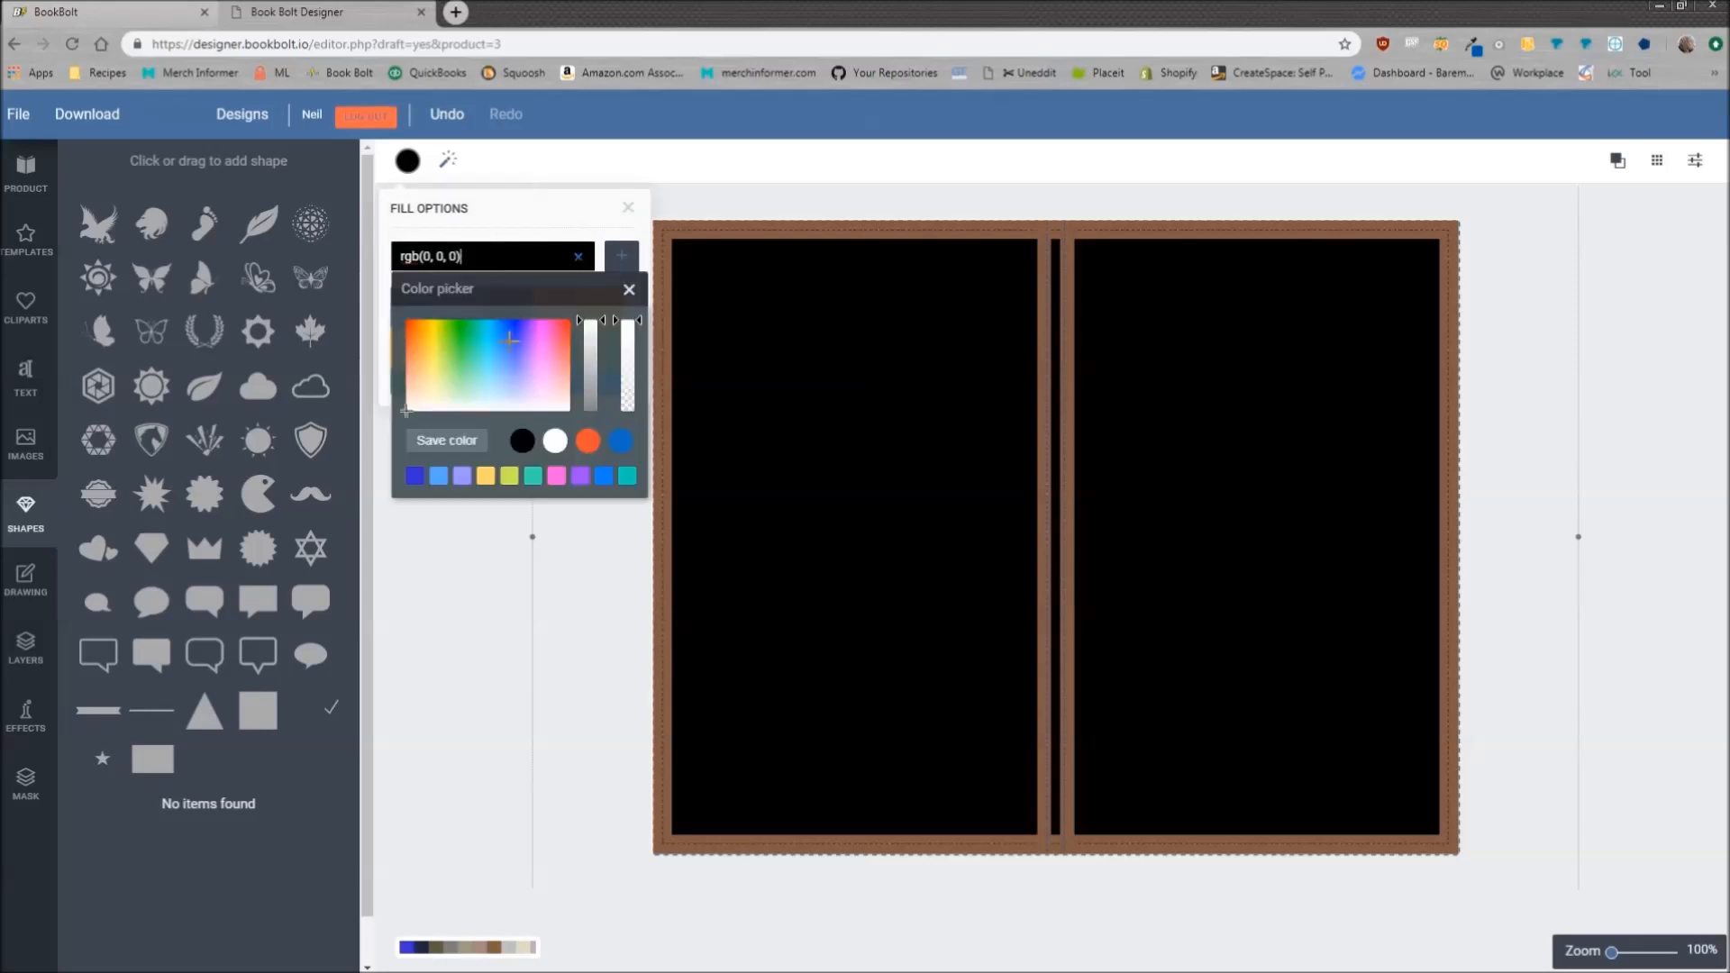
{"action": "left_click", "coordinate": [526, 346]}
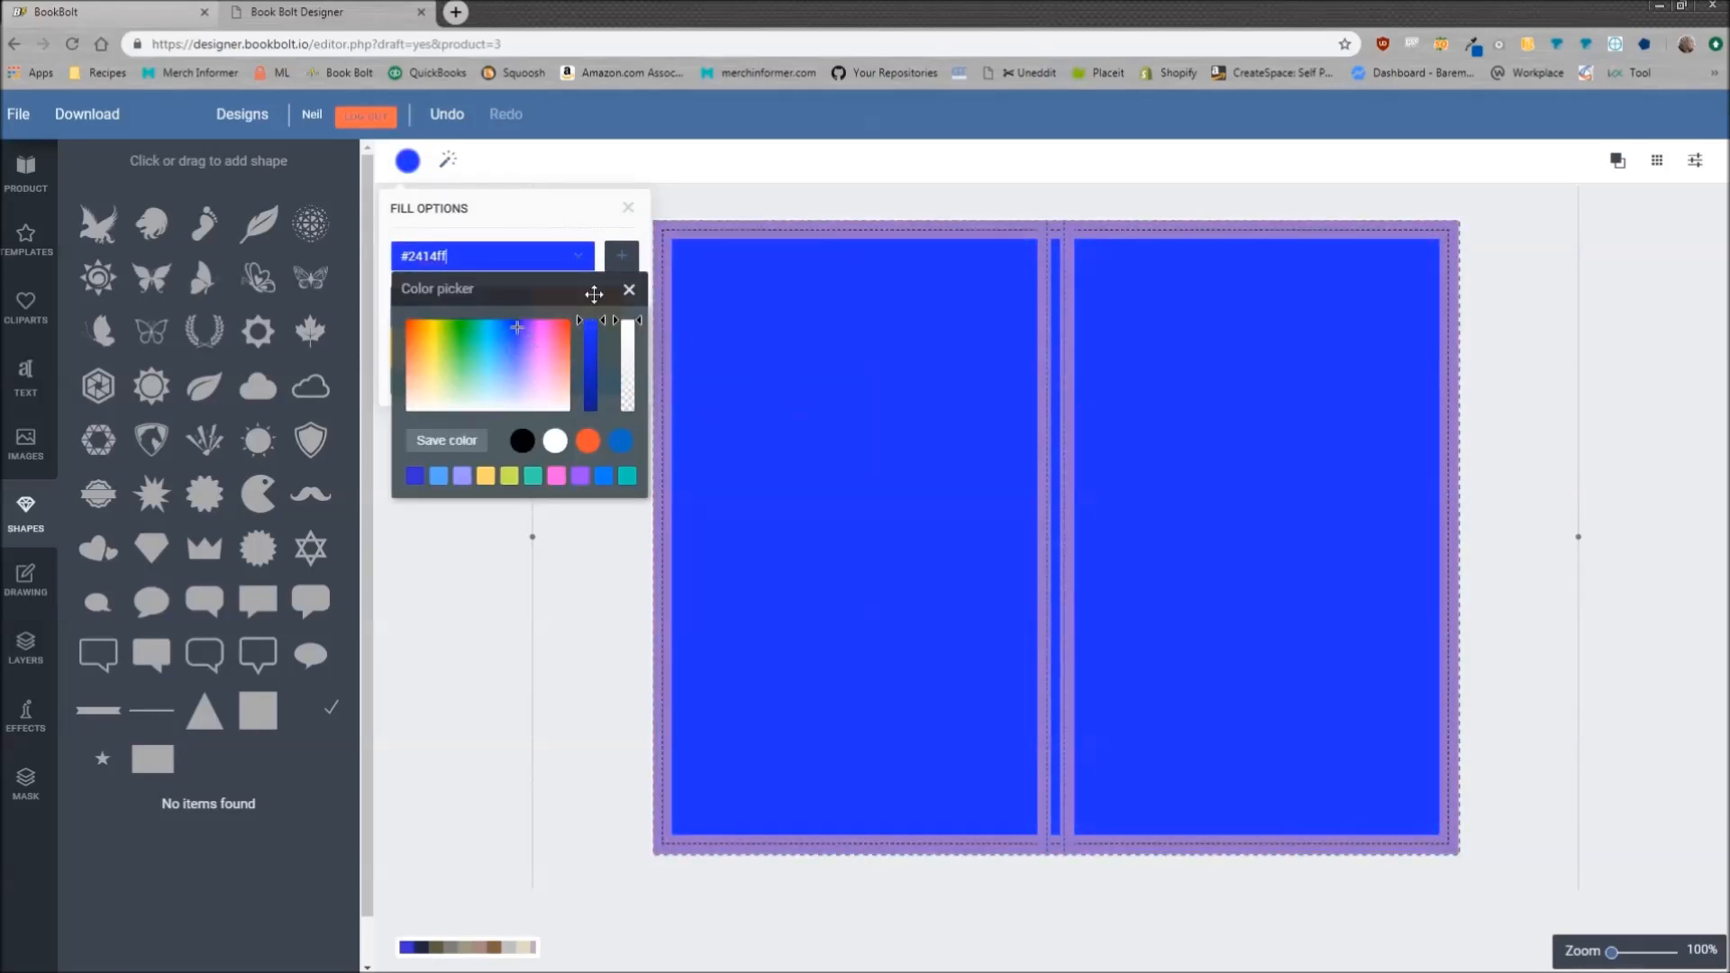
{"action": "left_click", "coordinate": [629, 289]}
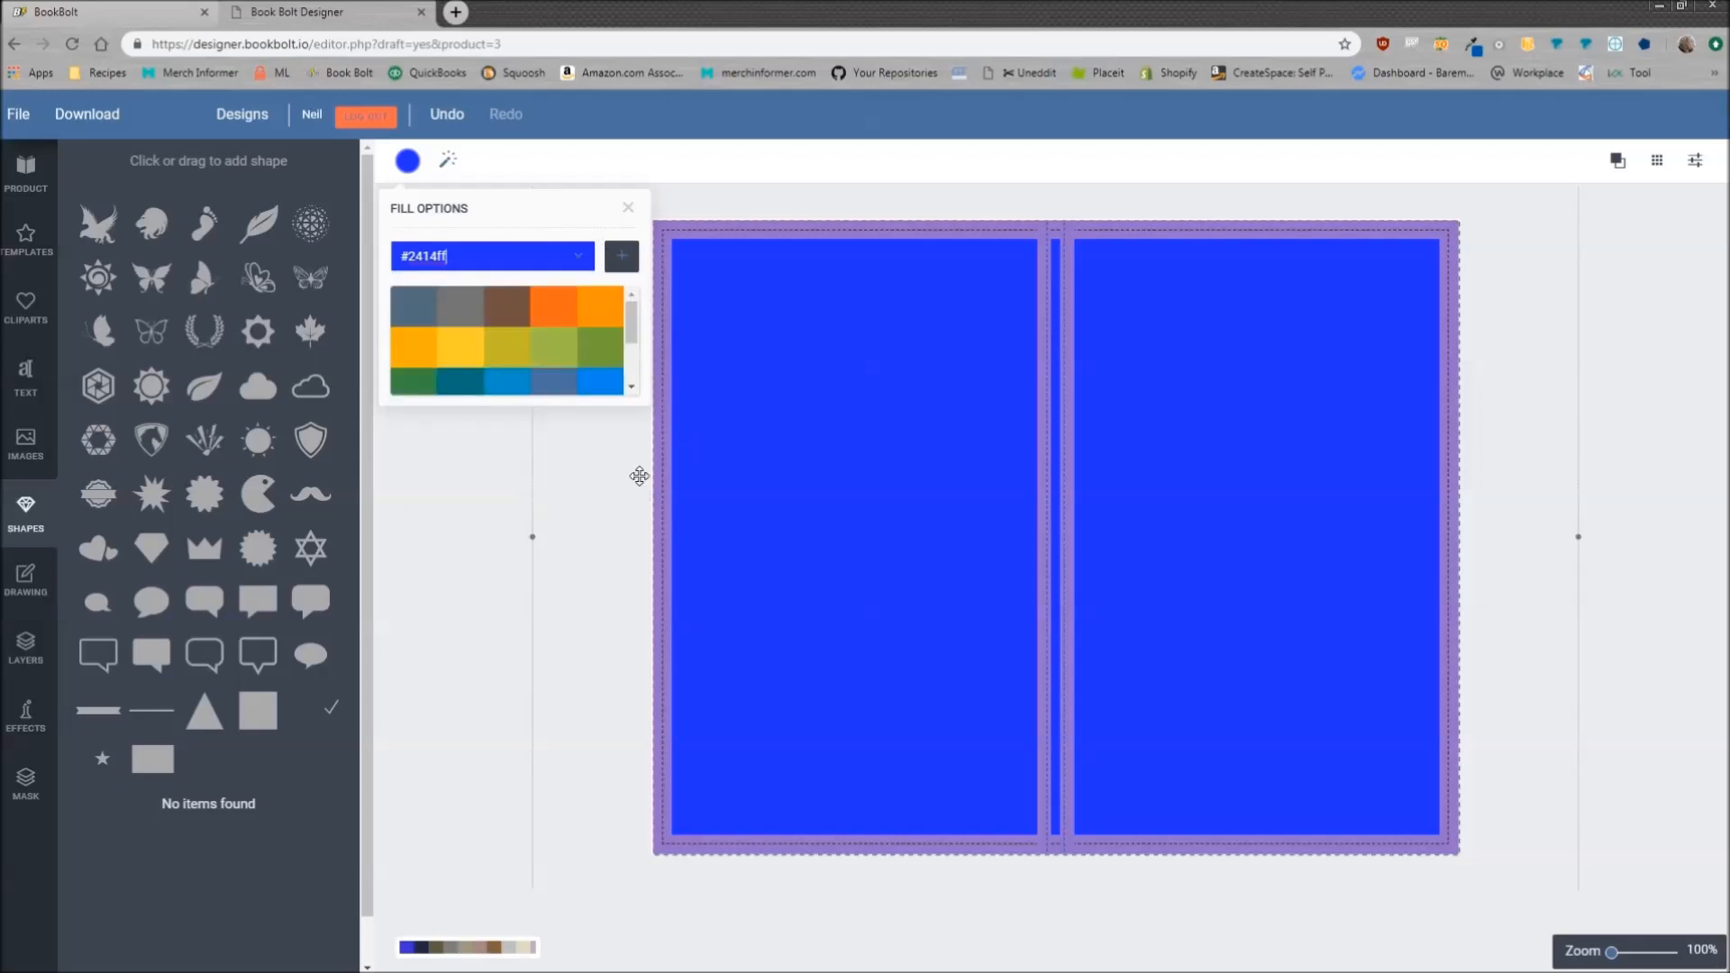
{"action": "mouse_move", "coordinate": [1210, 485]}
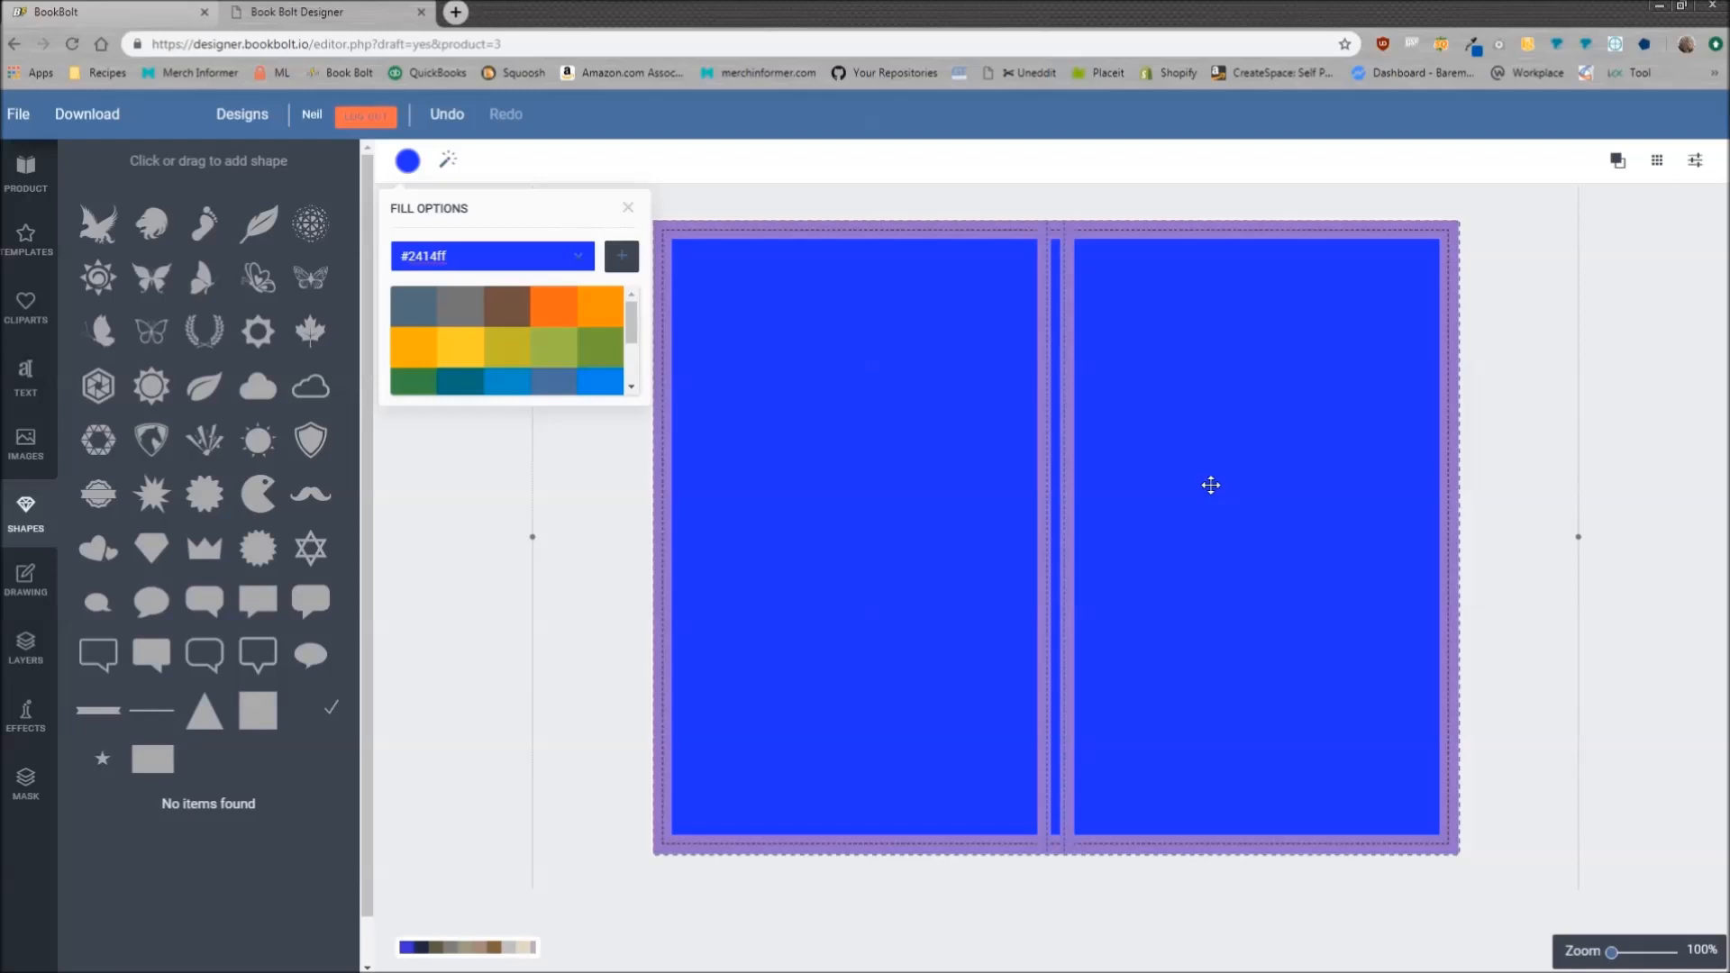
{"action": "mouse_move", "coordinate": [258, 548]}
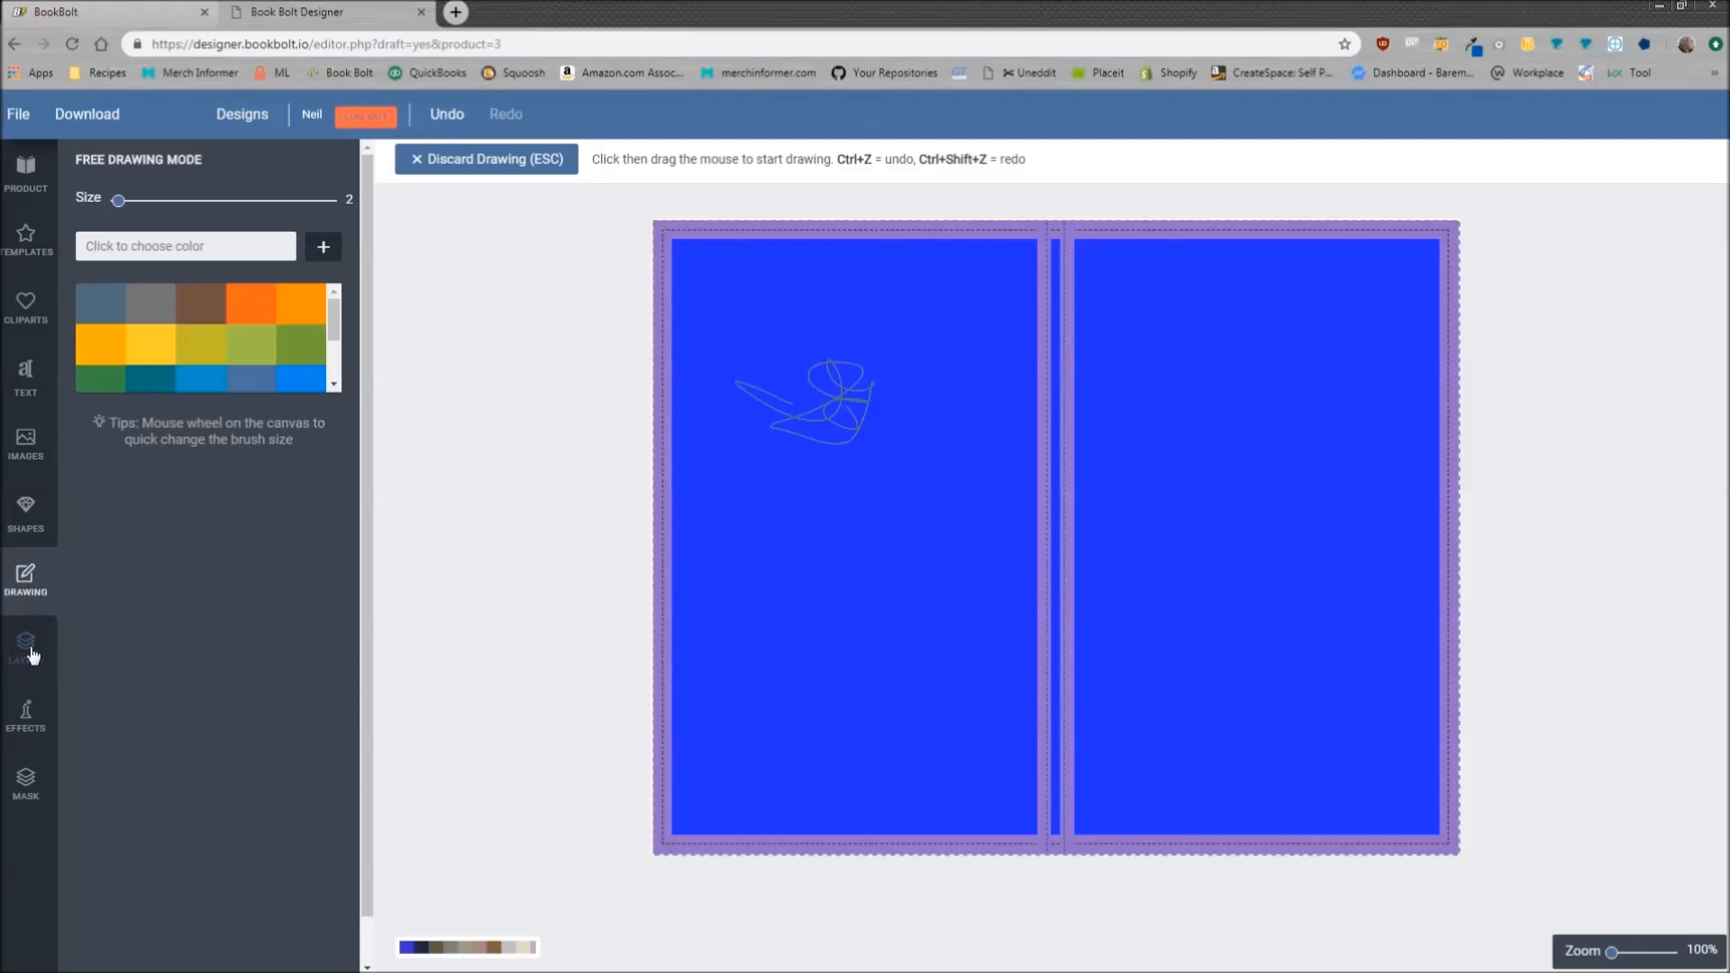
Open the Layers panel and delete the freehand Drawing layer
{"action": "left_click", "coordinate": [26, 641]}
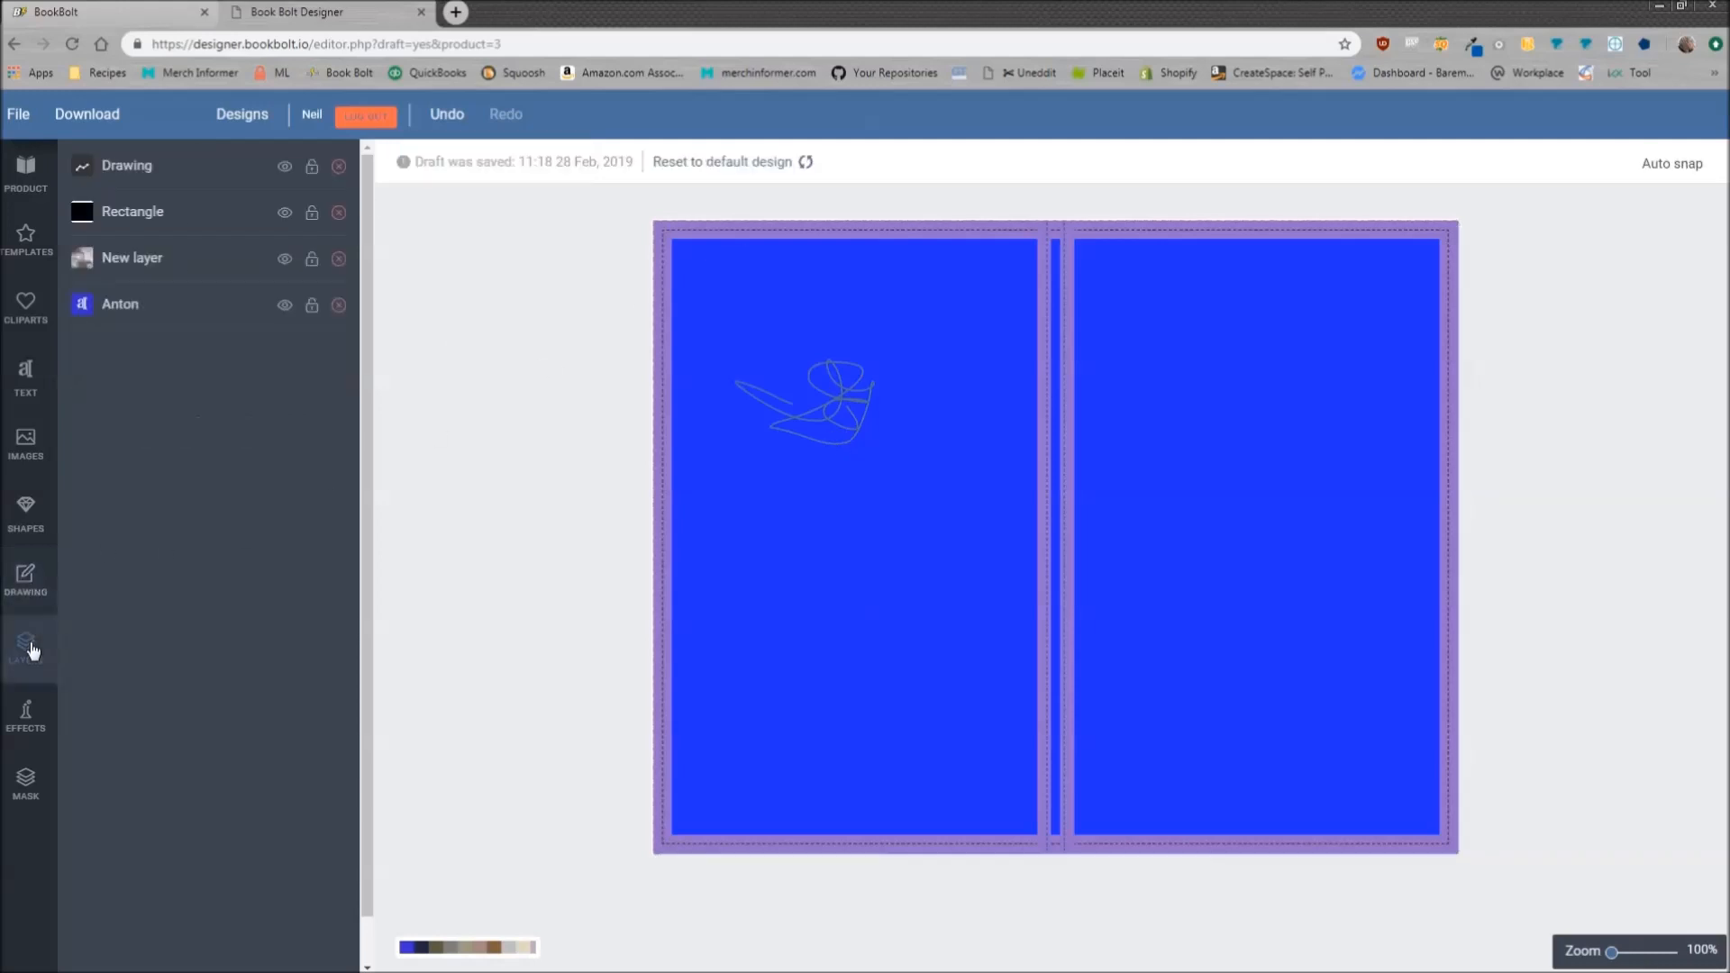
{"action": "left_click", "coordinate": [26, 645]}
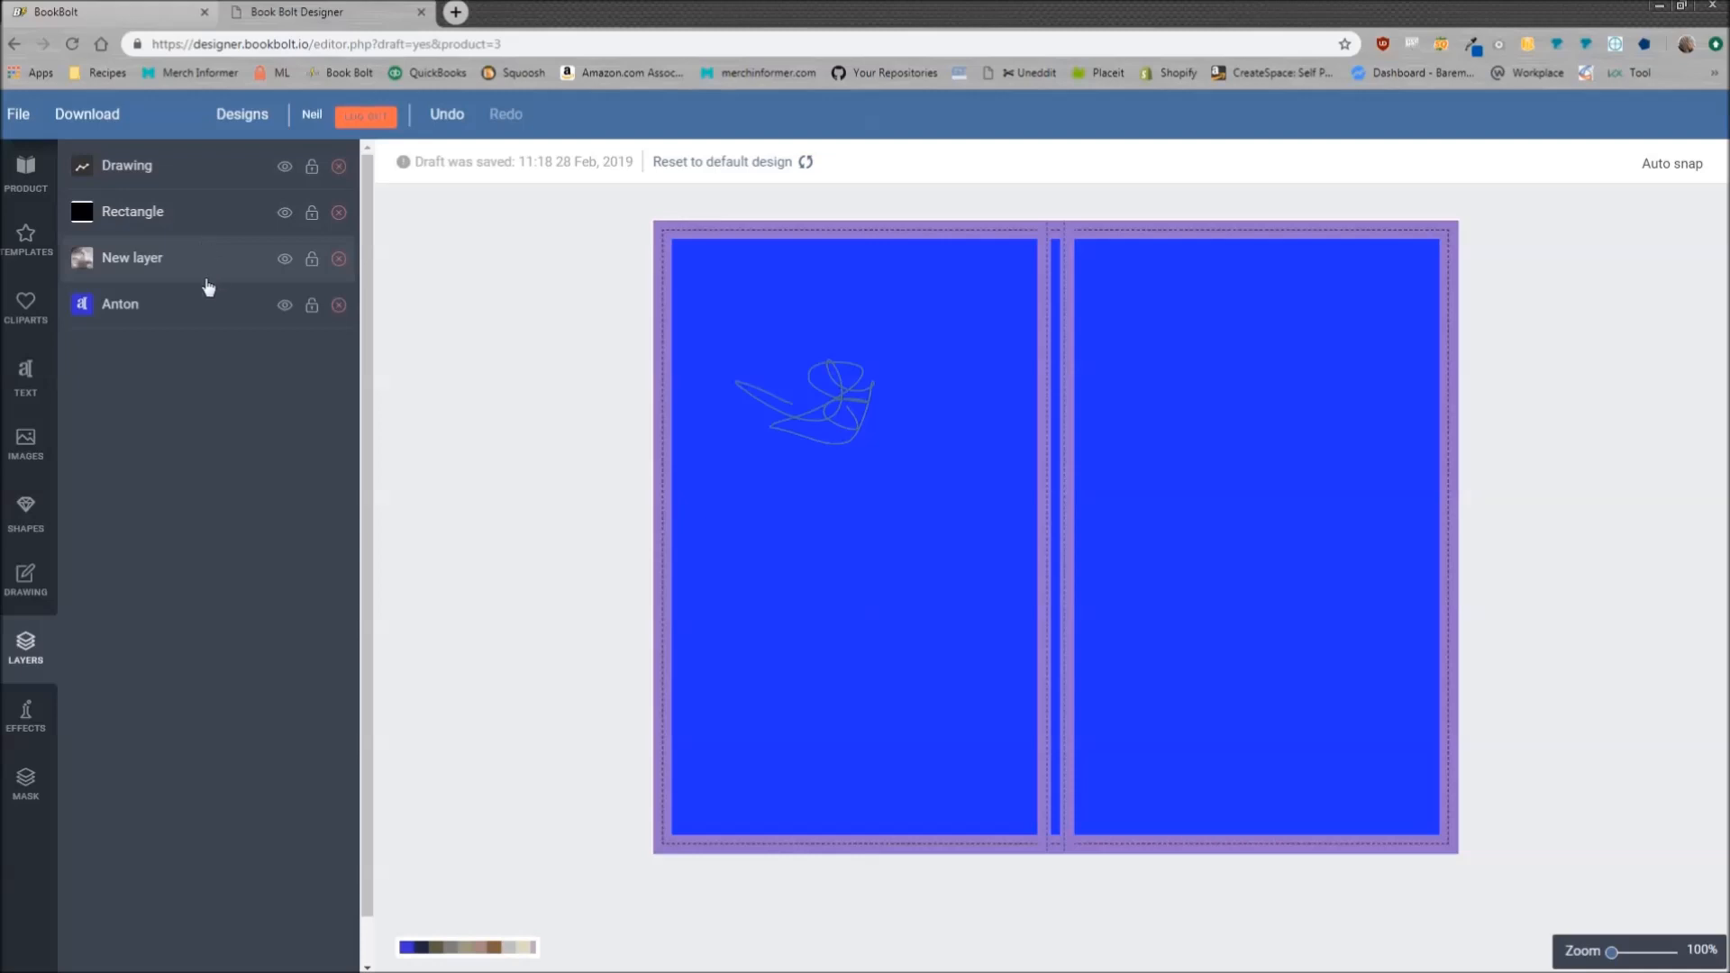
{"action": "mouse_move", "coordinate": [340, 166]}
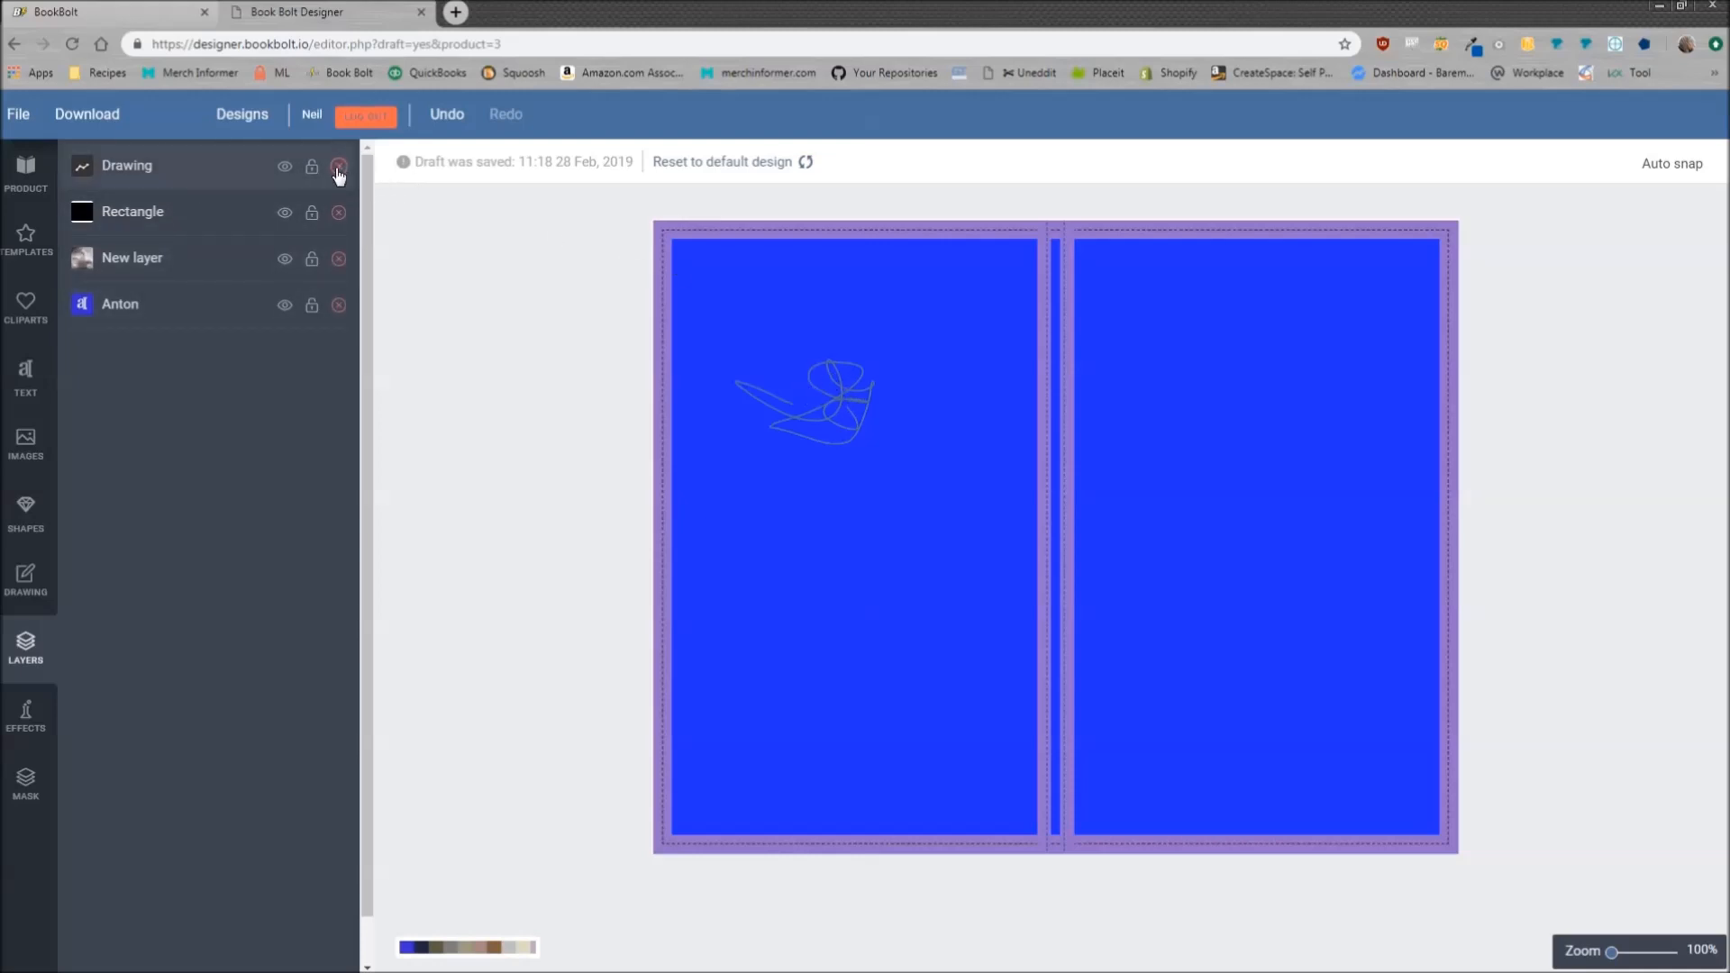
{"action": "left_click", "coordinate": [337, 166]}
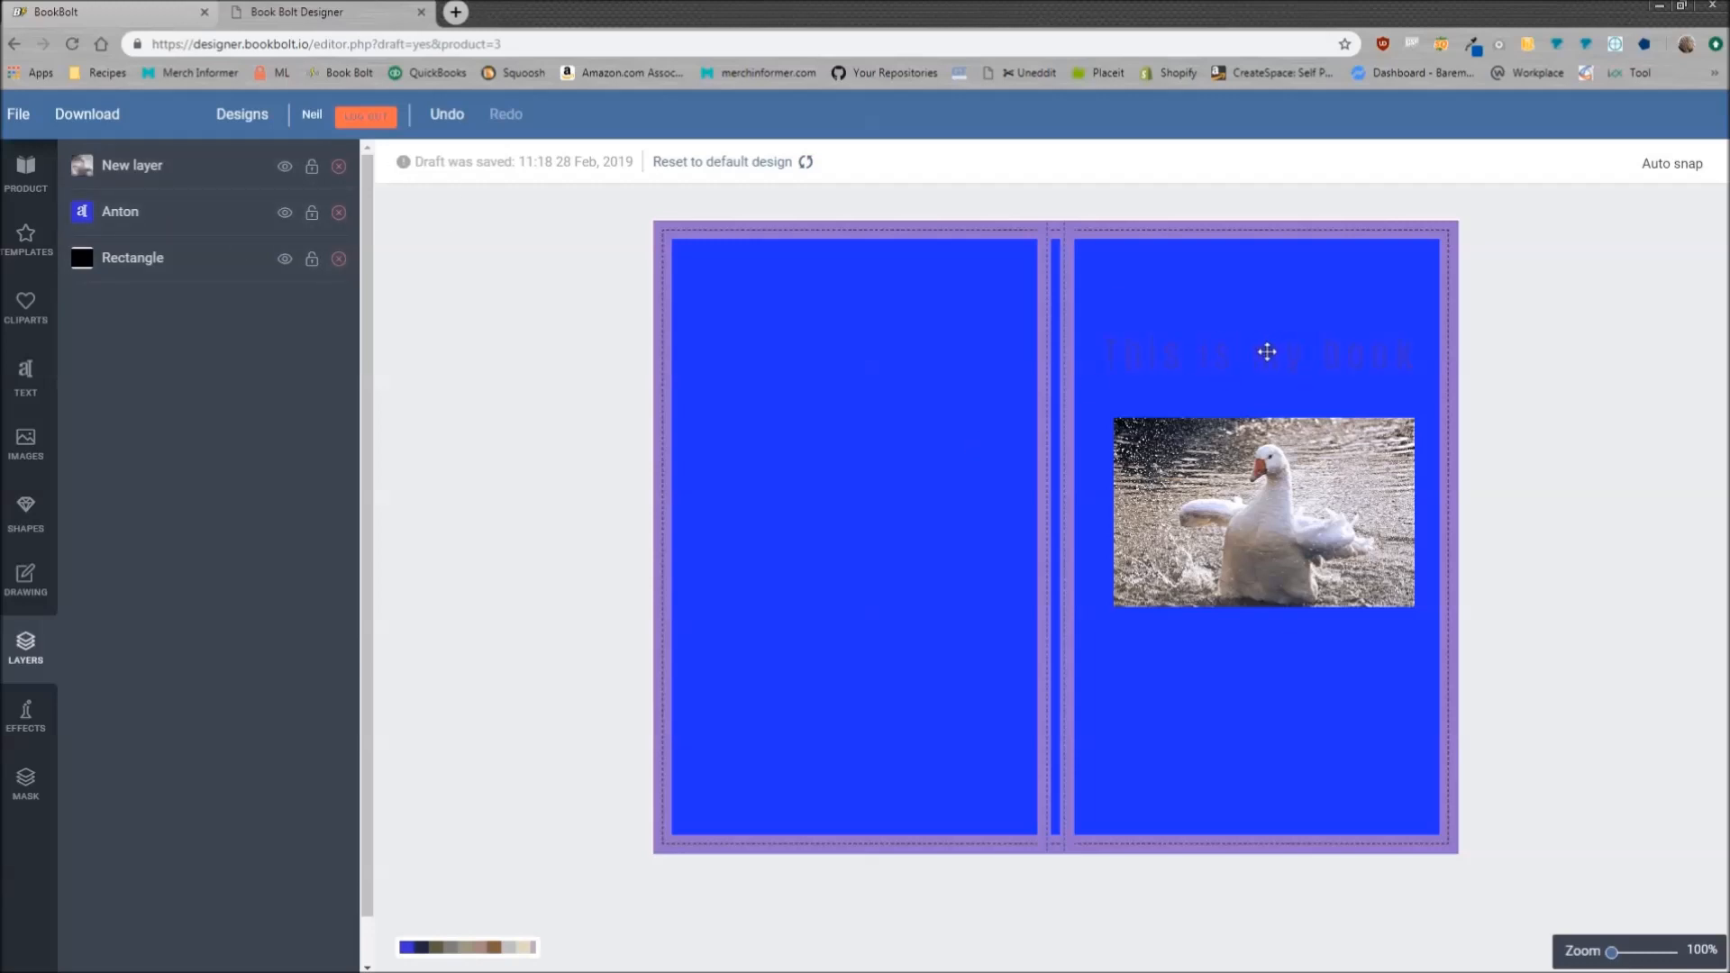
Delete the blue rectangle, add a square shape, and place it beneath the title and photo
{"action": "left_click", "coordinate": [133, 258]}
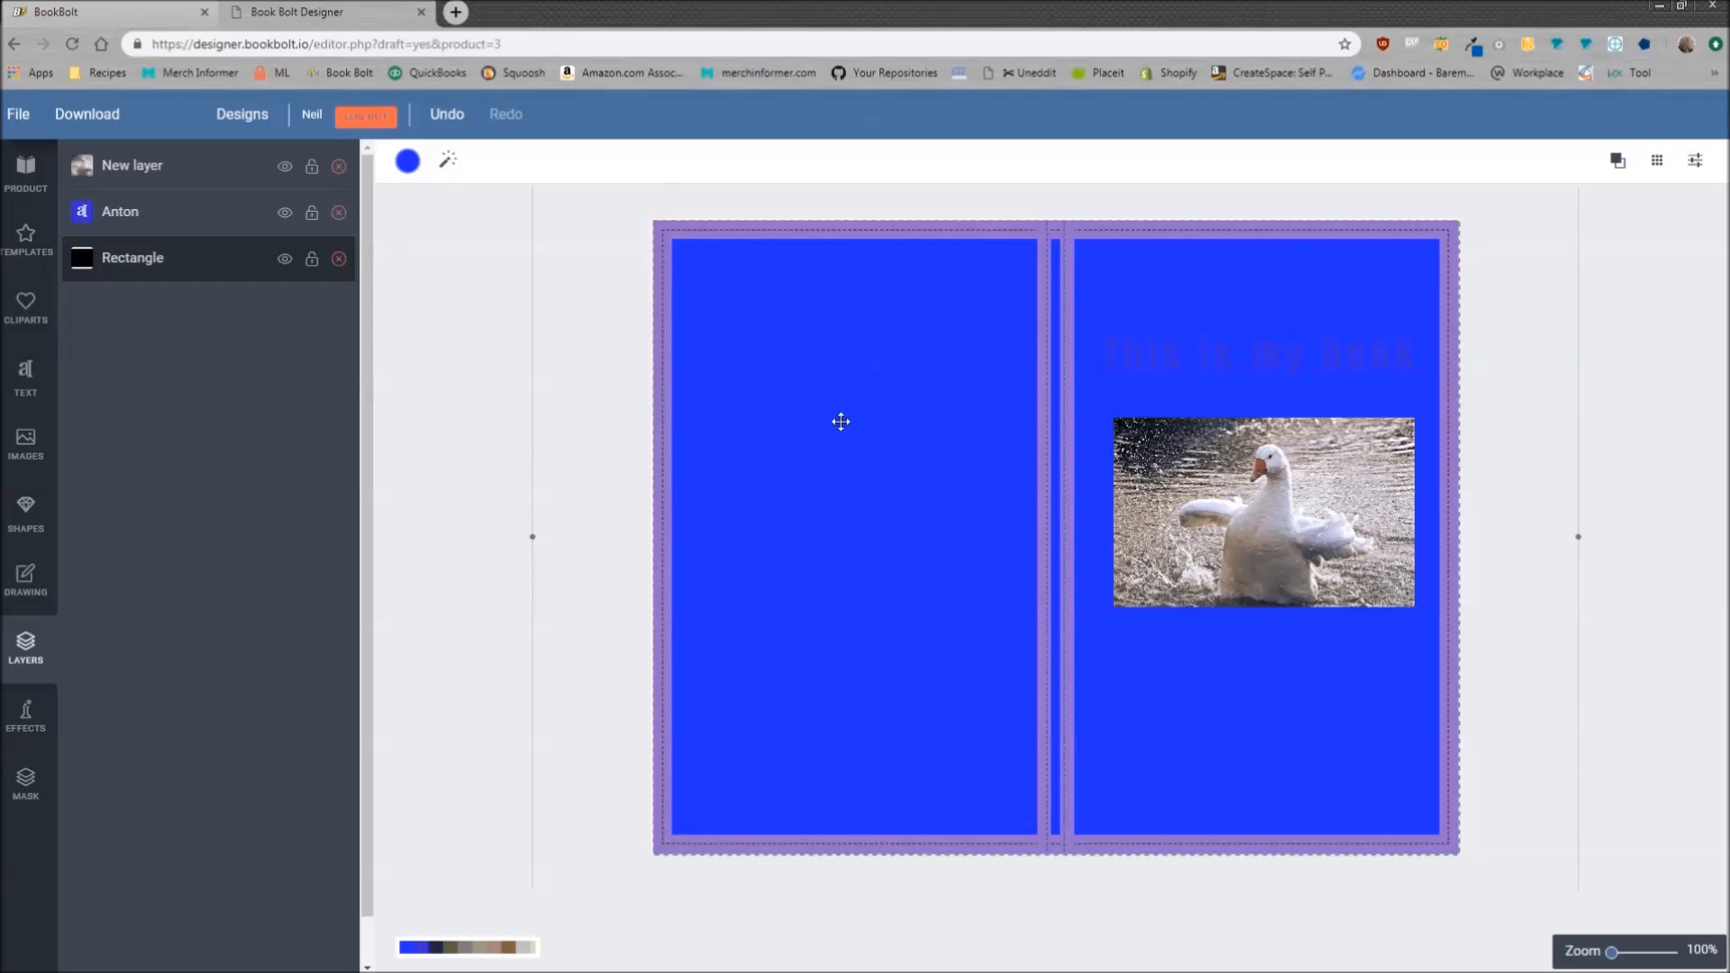
{"action": "left_click", "coordinate": [338, 259]}
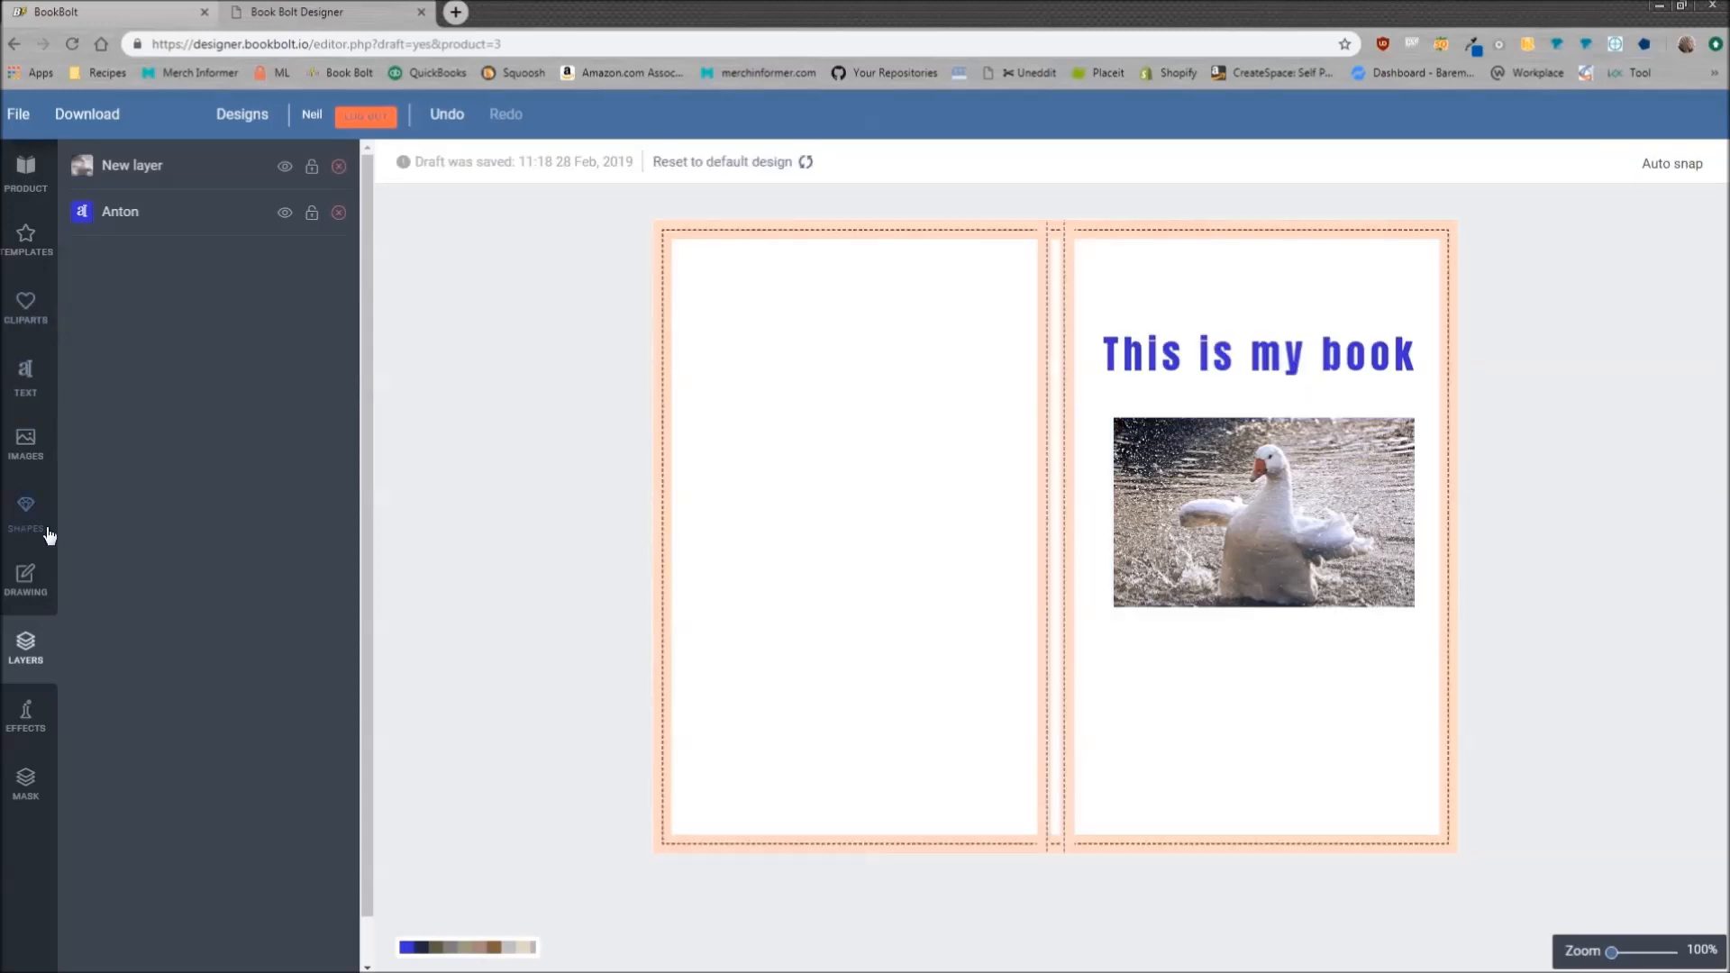
{"action": "left_click", "coordinate": [25, 508]}
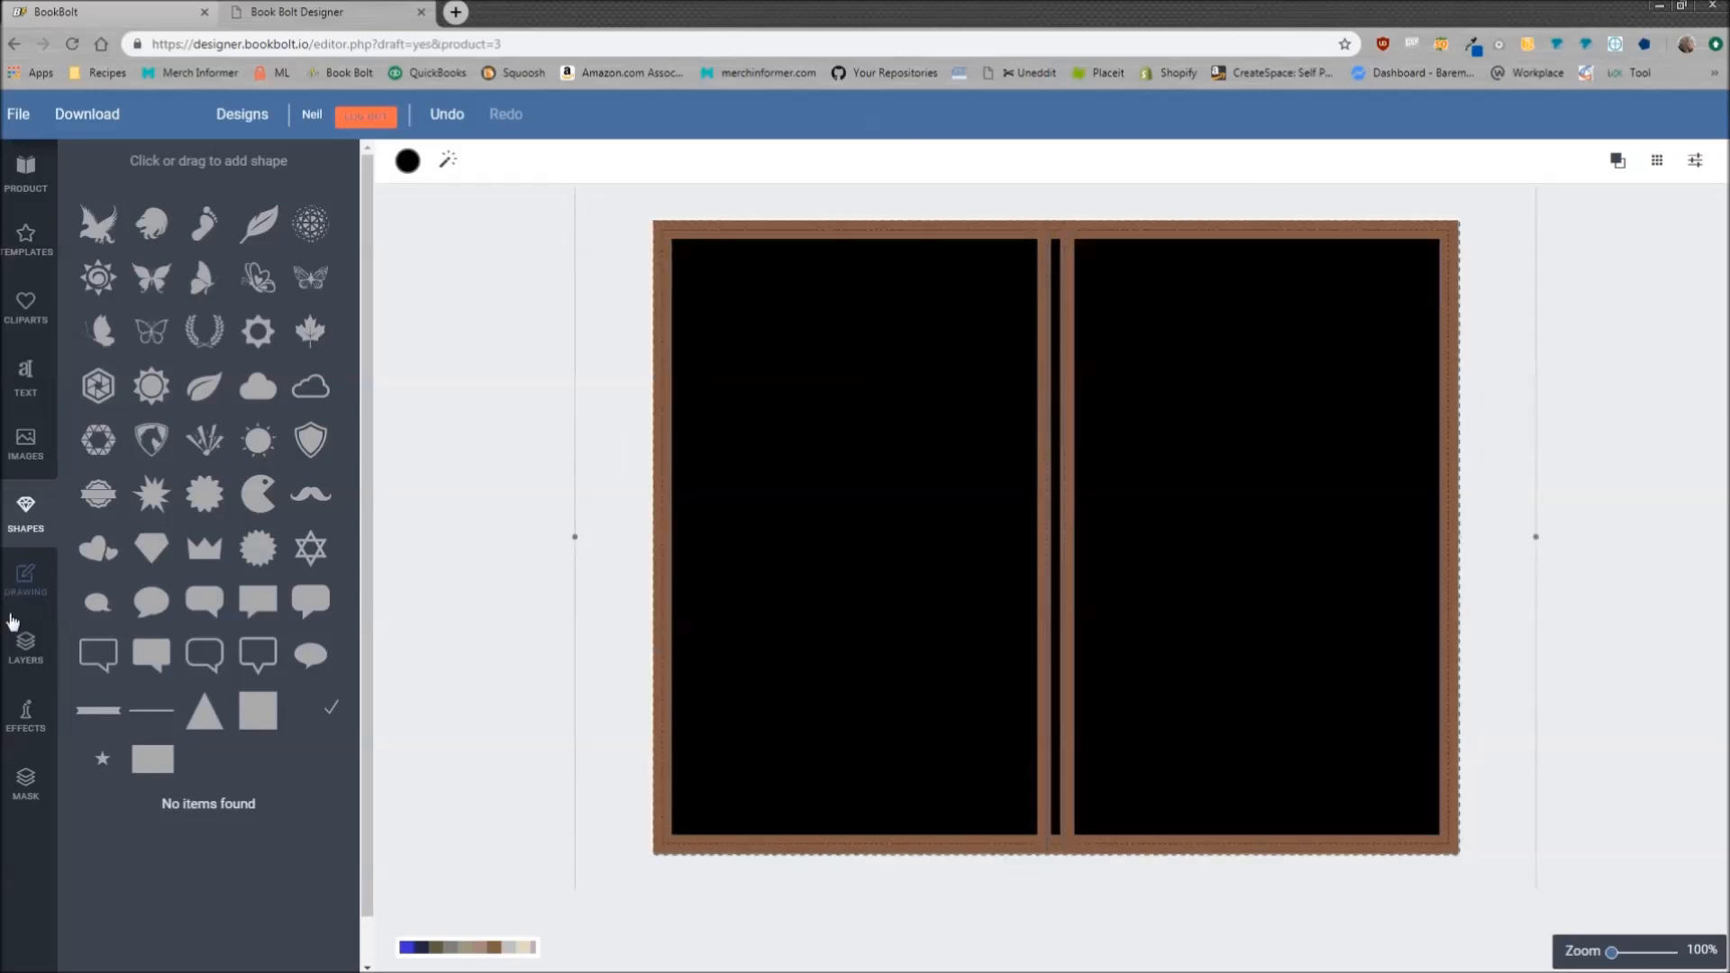
{"action": "left_click", "coordinate": [25, 647]}
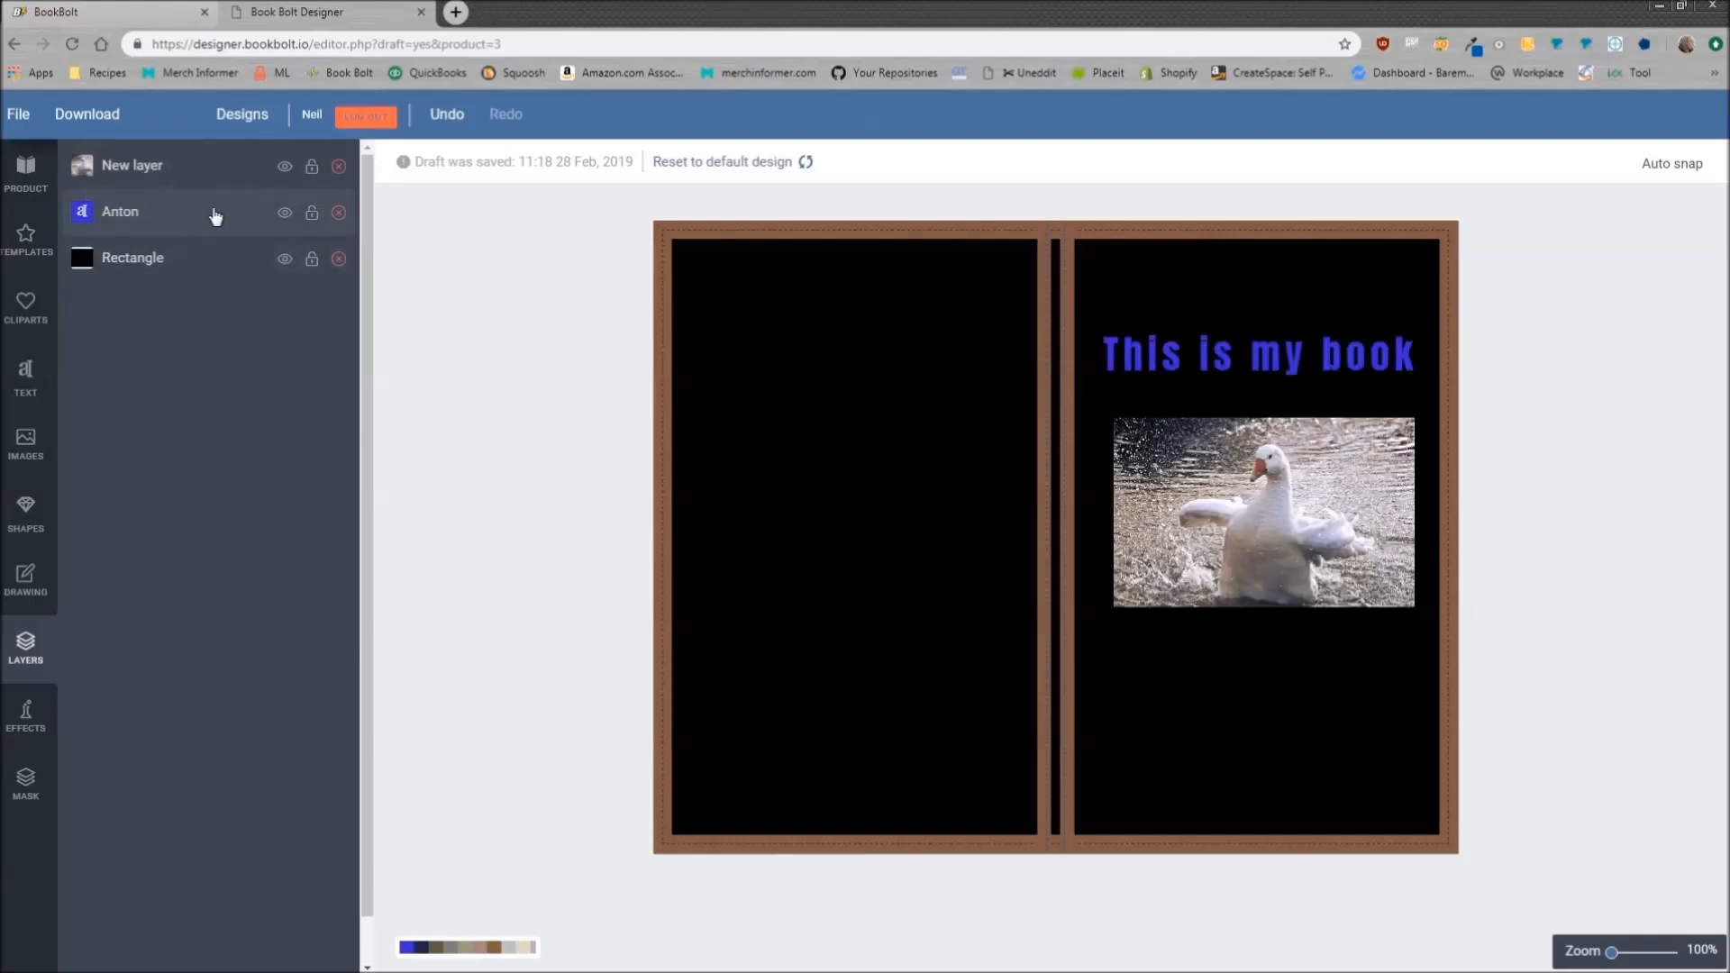
{"action": "mouse_move", "coordinate": [70, 697]}
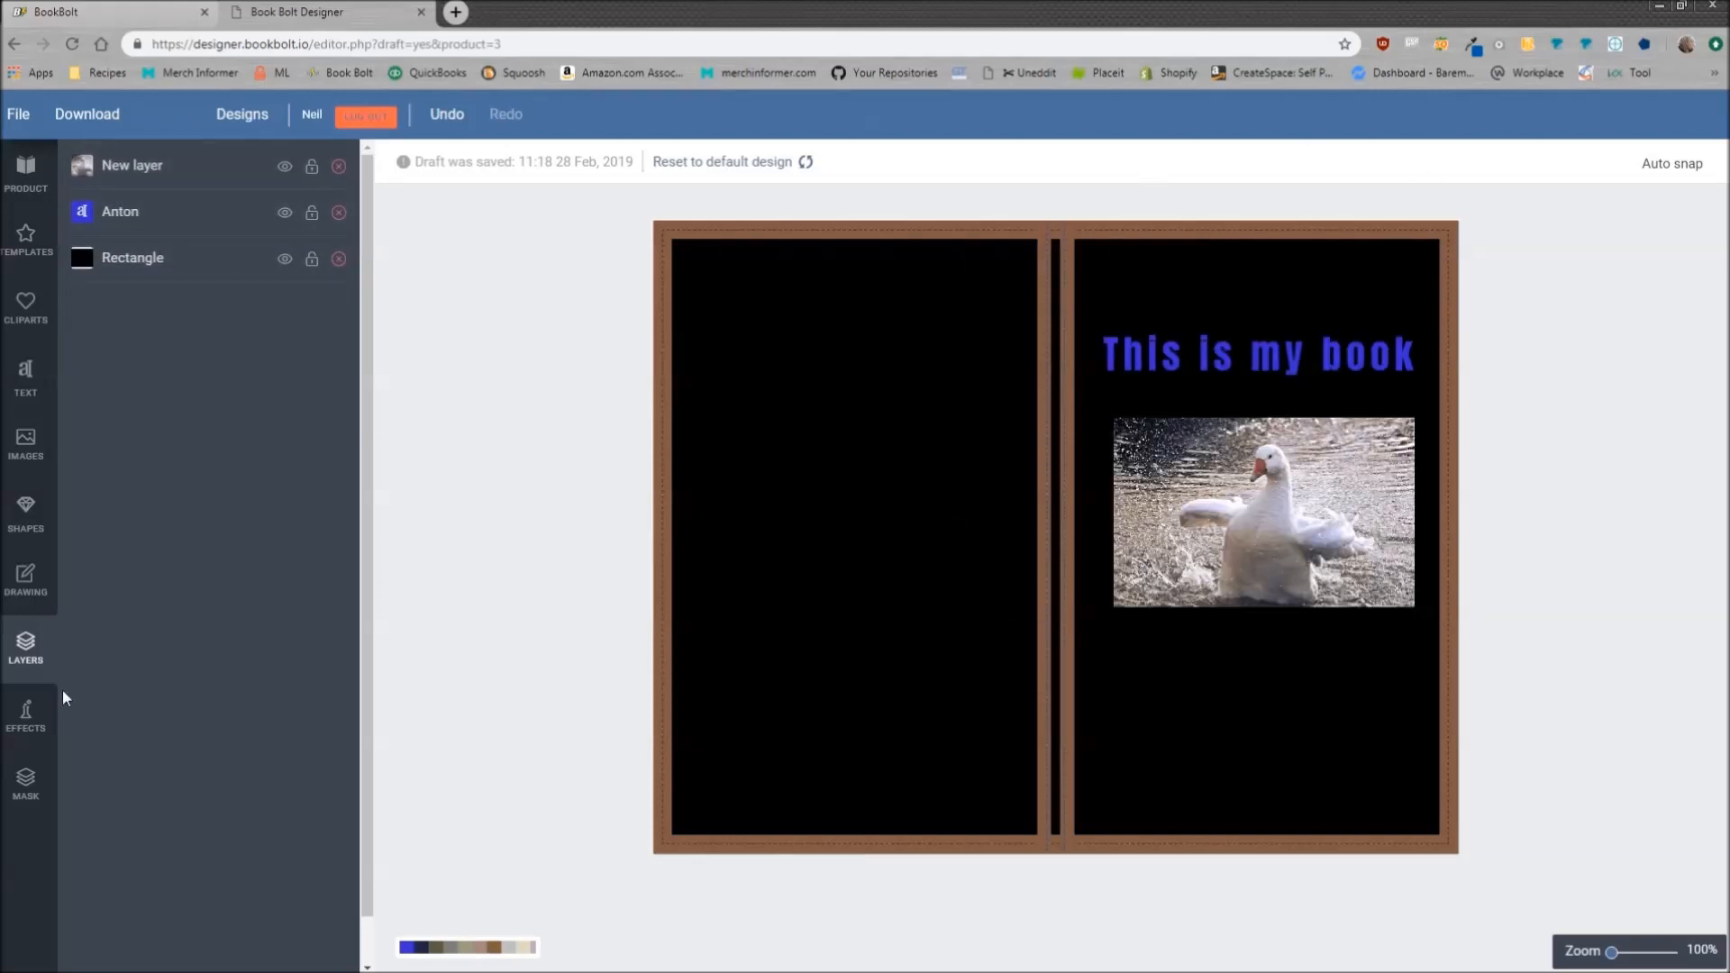
Browse the texture effects thumbnails, then bring up the Mask options
{"action": "left_click", "coordinate": [26, 711]}
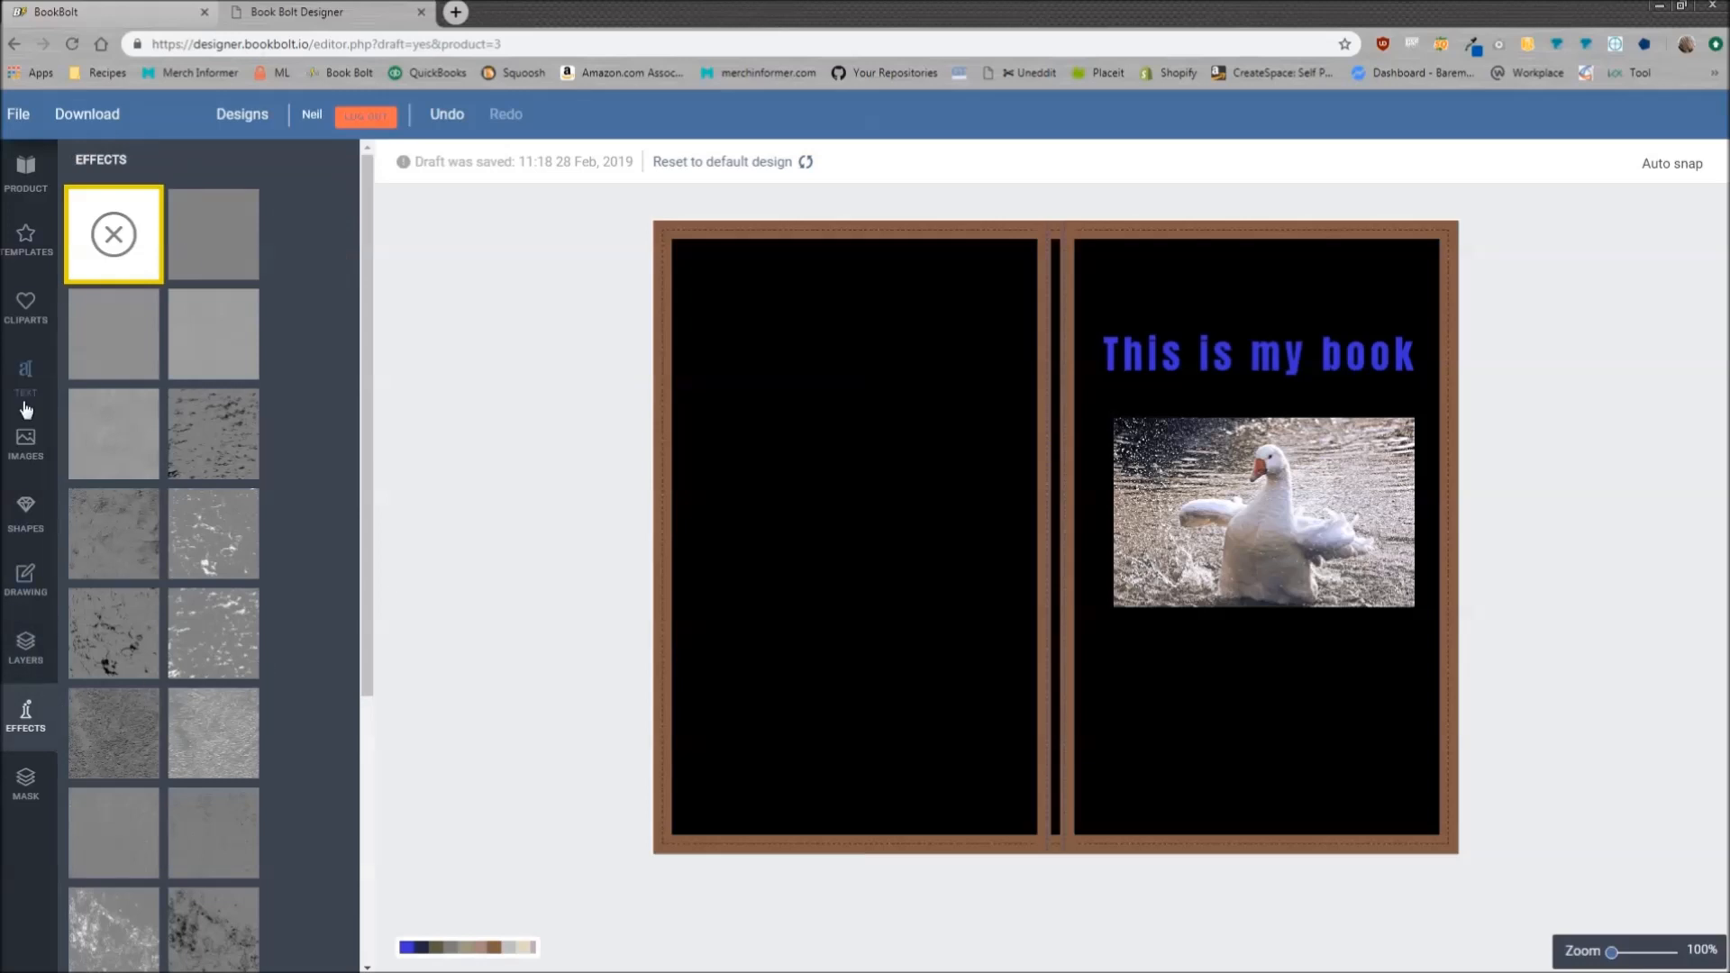
{"action": "scroll", "scroll_direction": "down", "scroll_amount": 3}
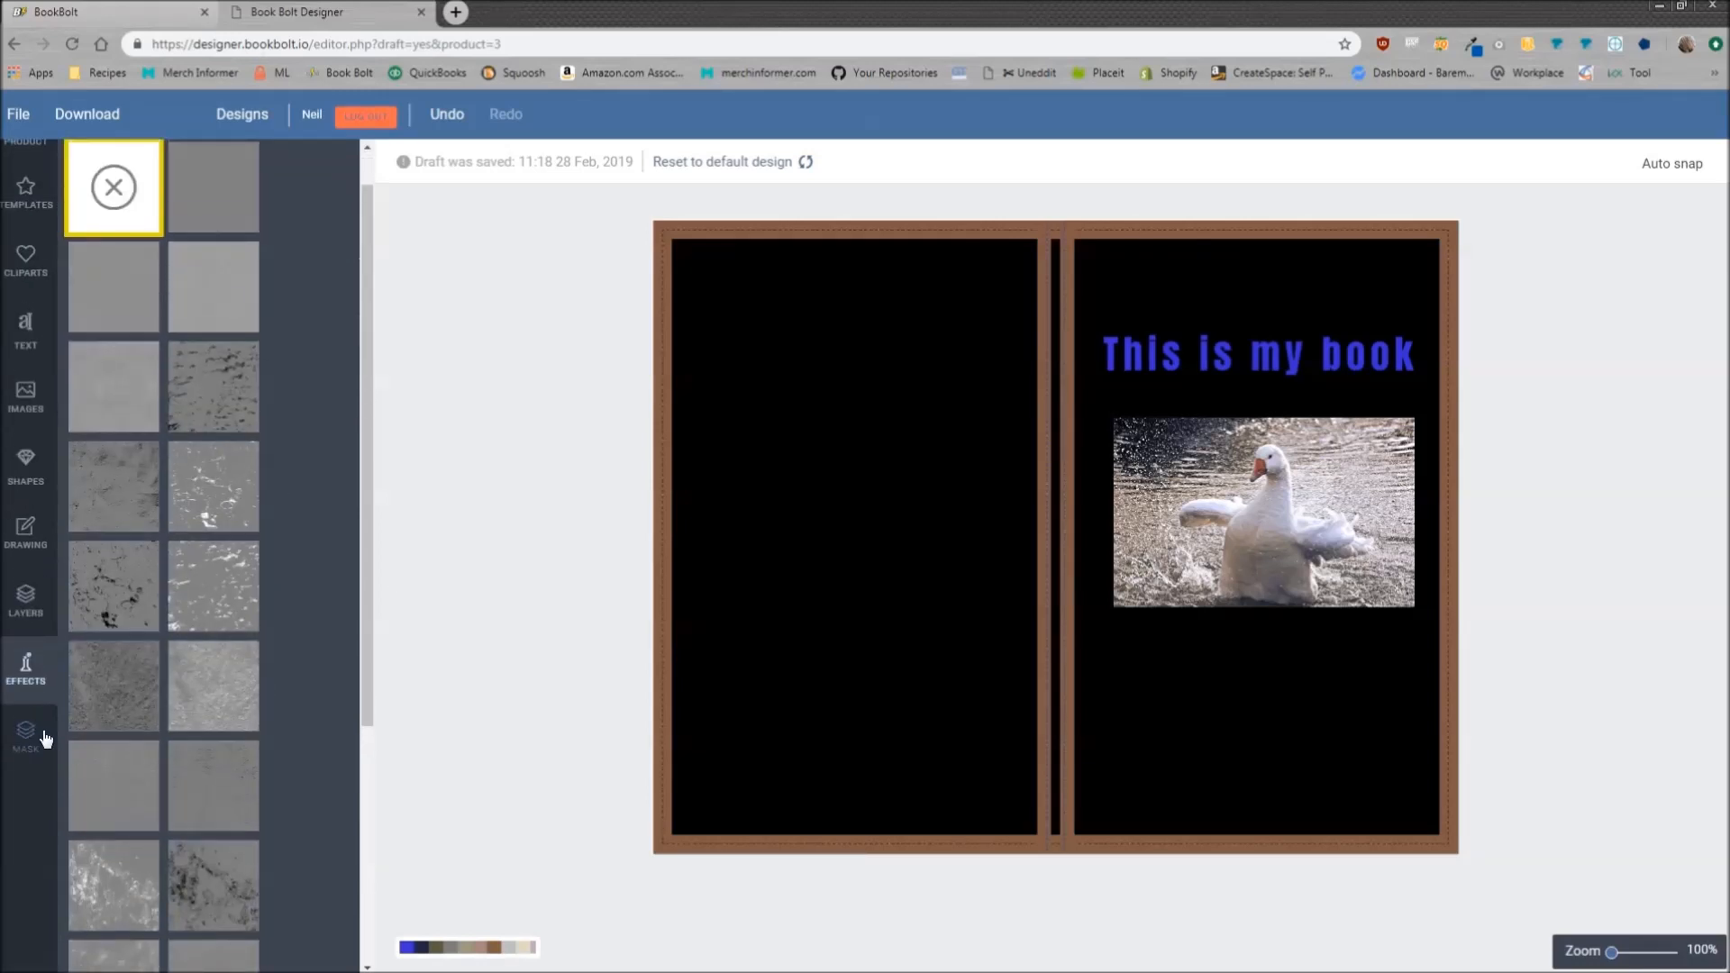
{"action": "left_click", "coordinate": [26, 729]}
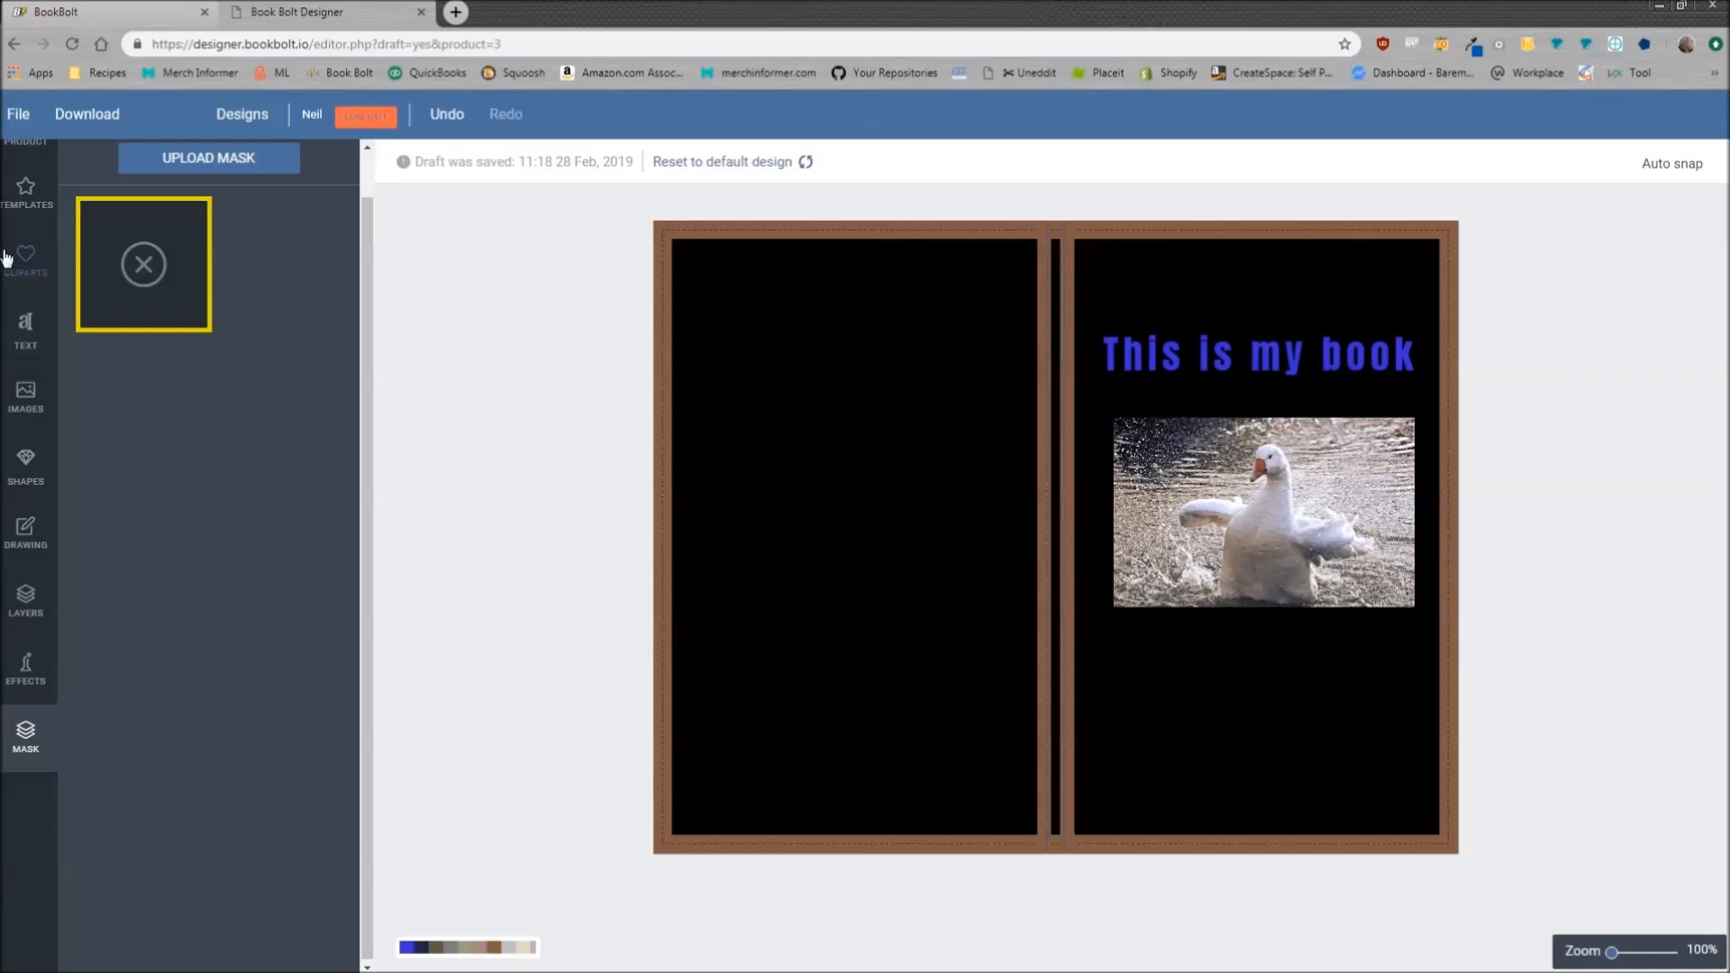
Download the black goose cover with blue title as a PDF
{"action": "left_click", "coordinate": [26, 171]}
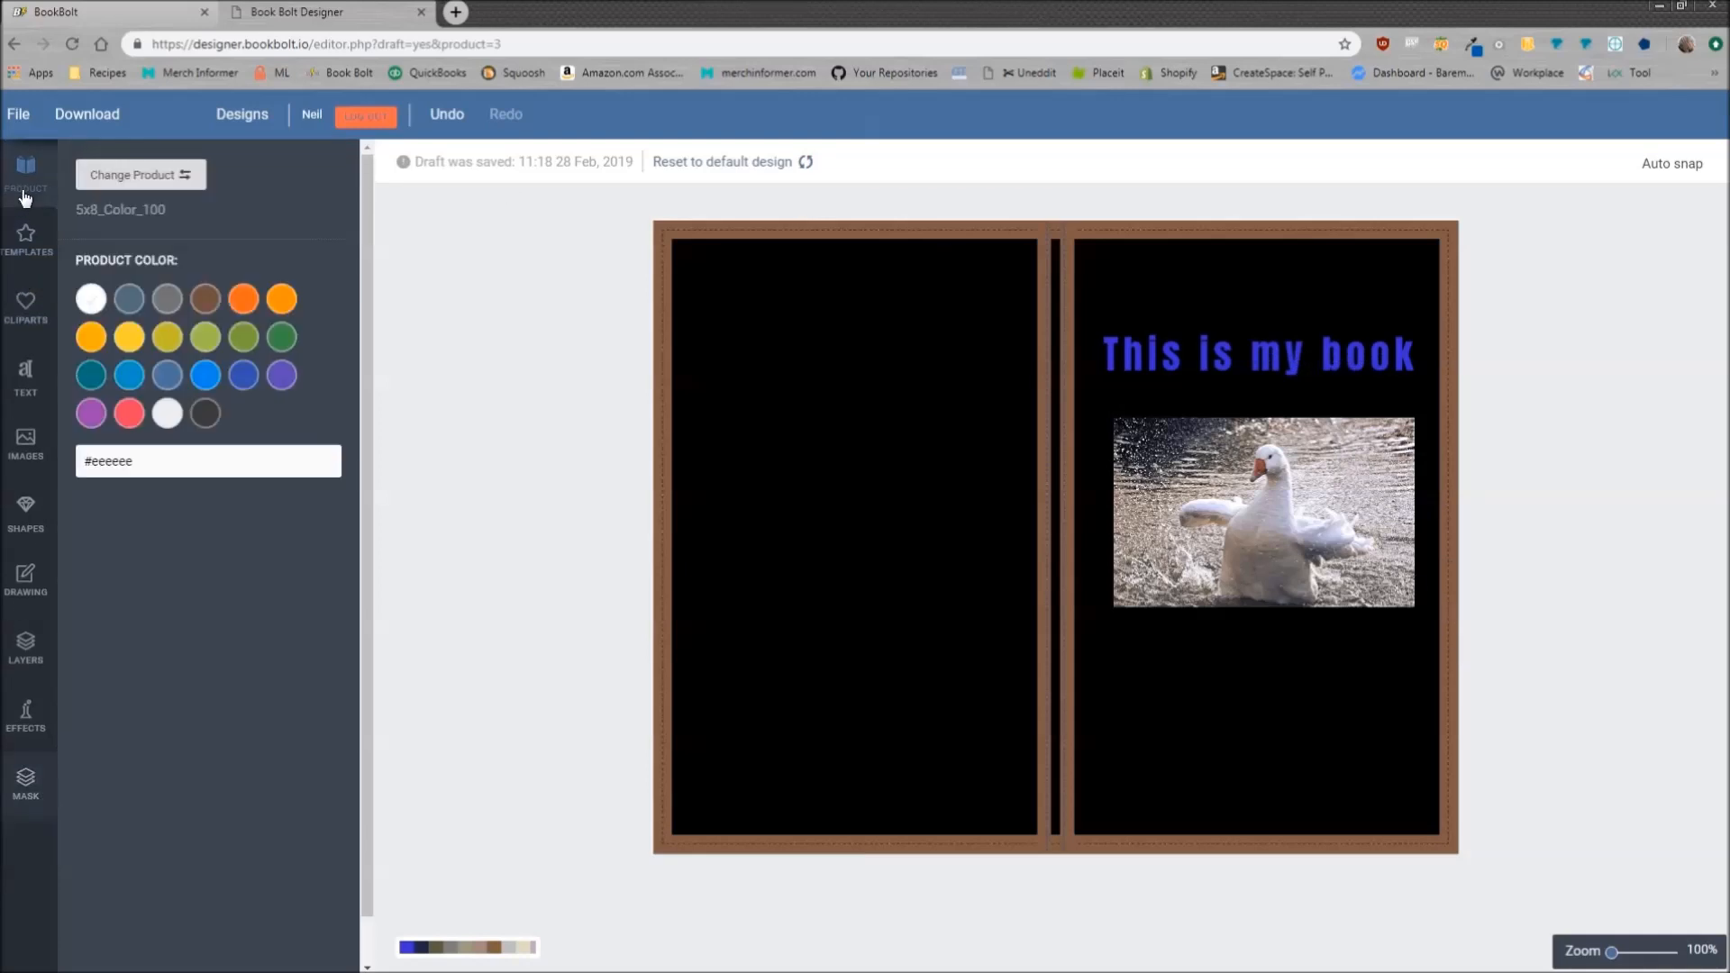
{"action": "mouse_move", "coordinate": [1000, 342]}
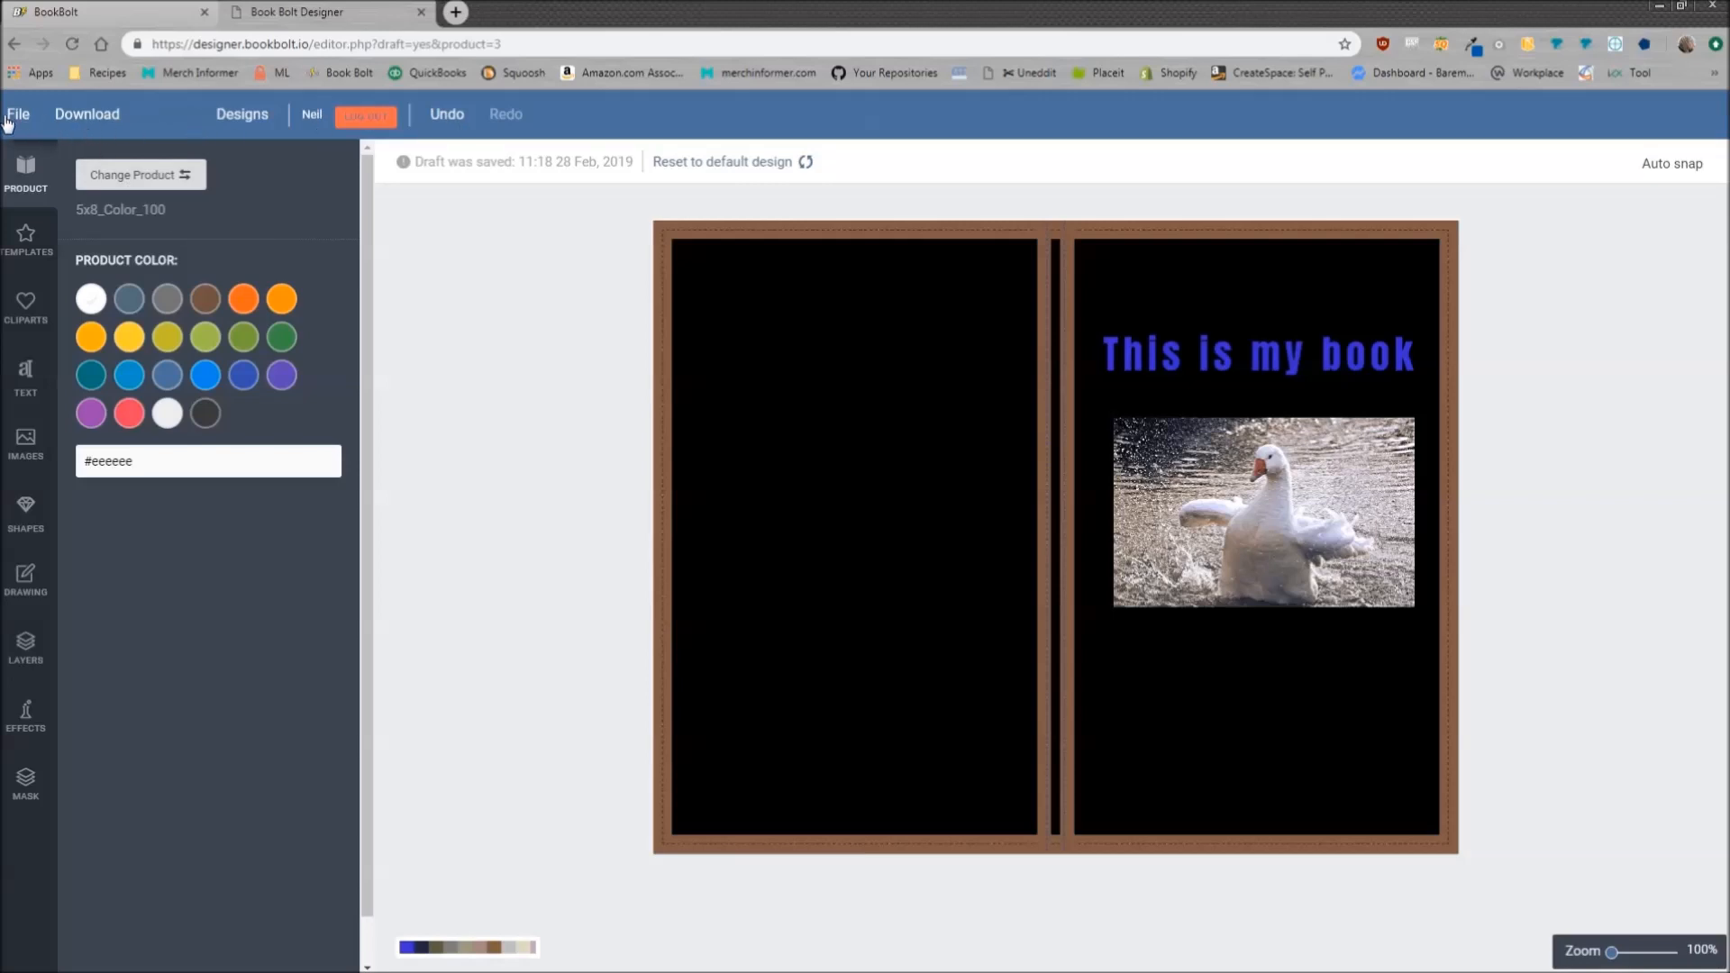
{"action": "left_click", "coordinate": [85, 114]}
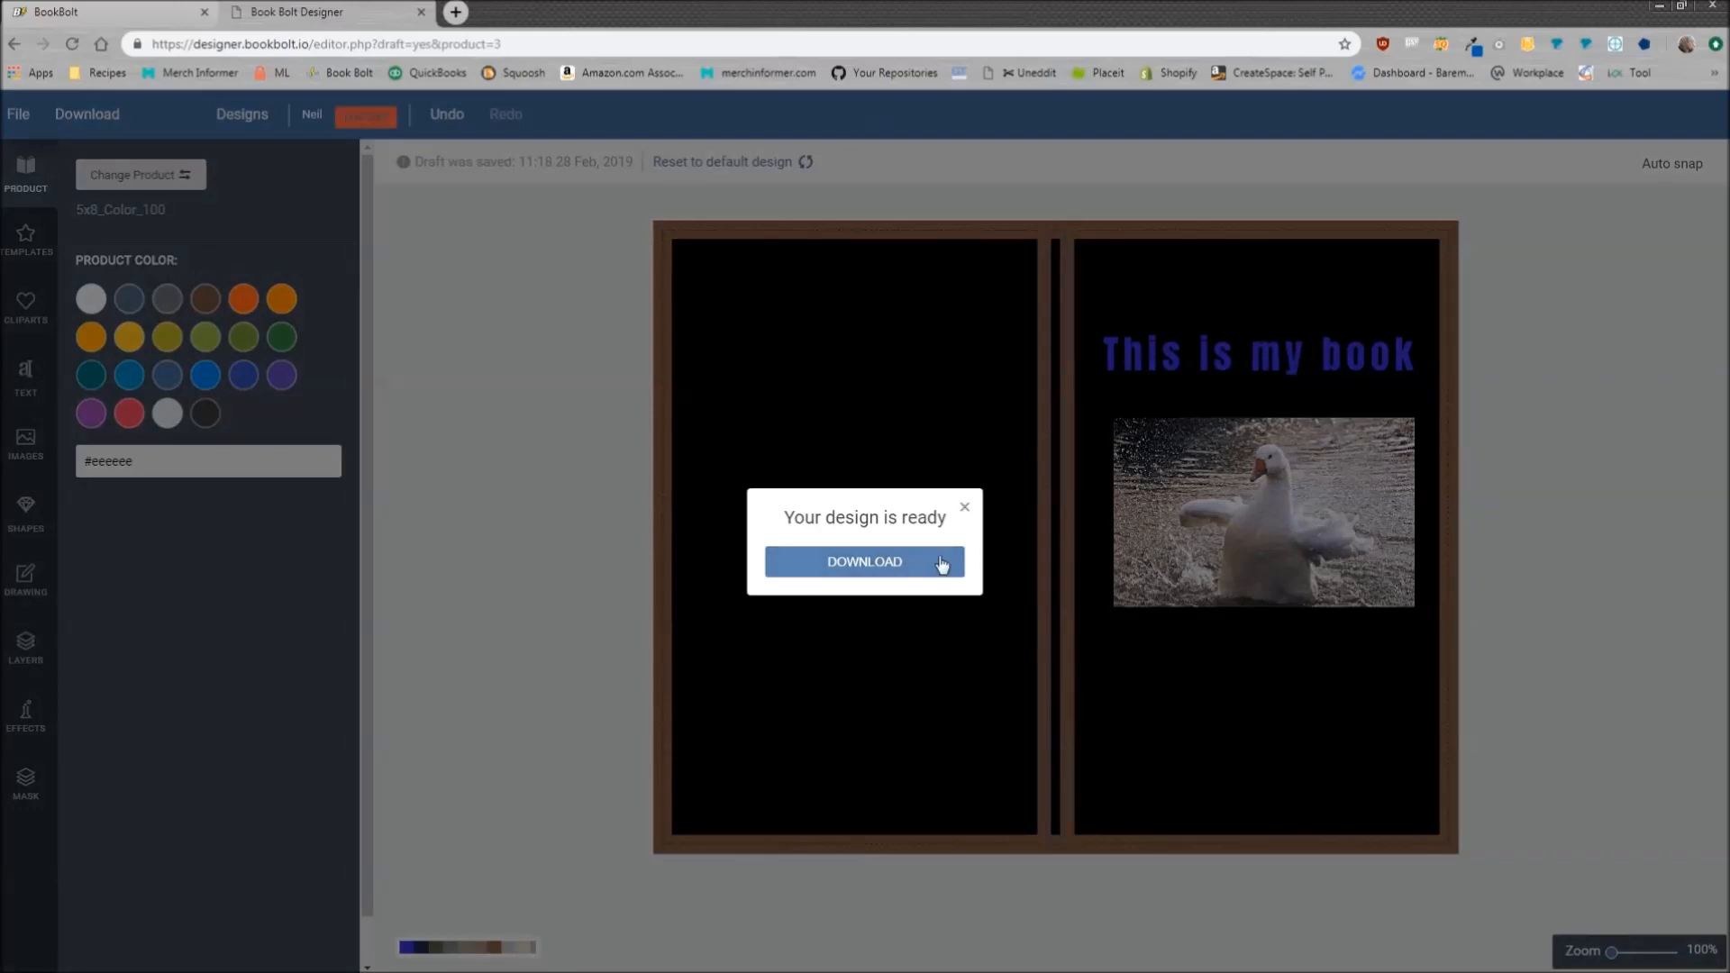
{"action": "left_click", "coordinate": [864, 562]}
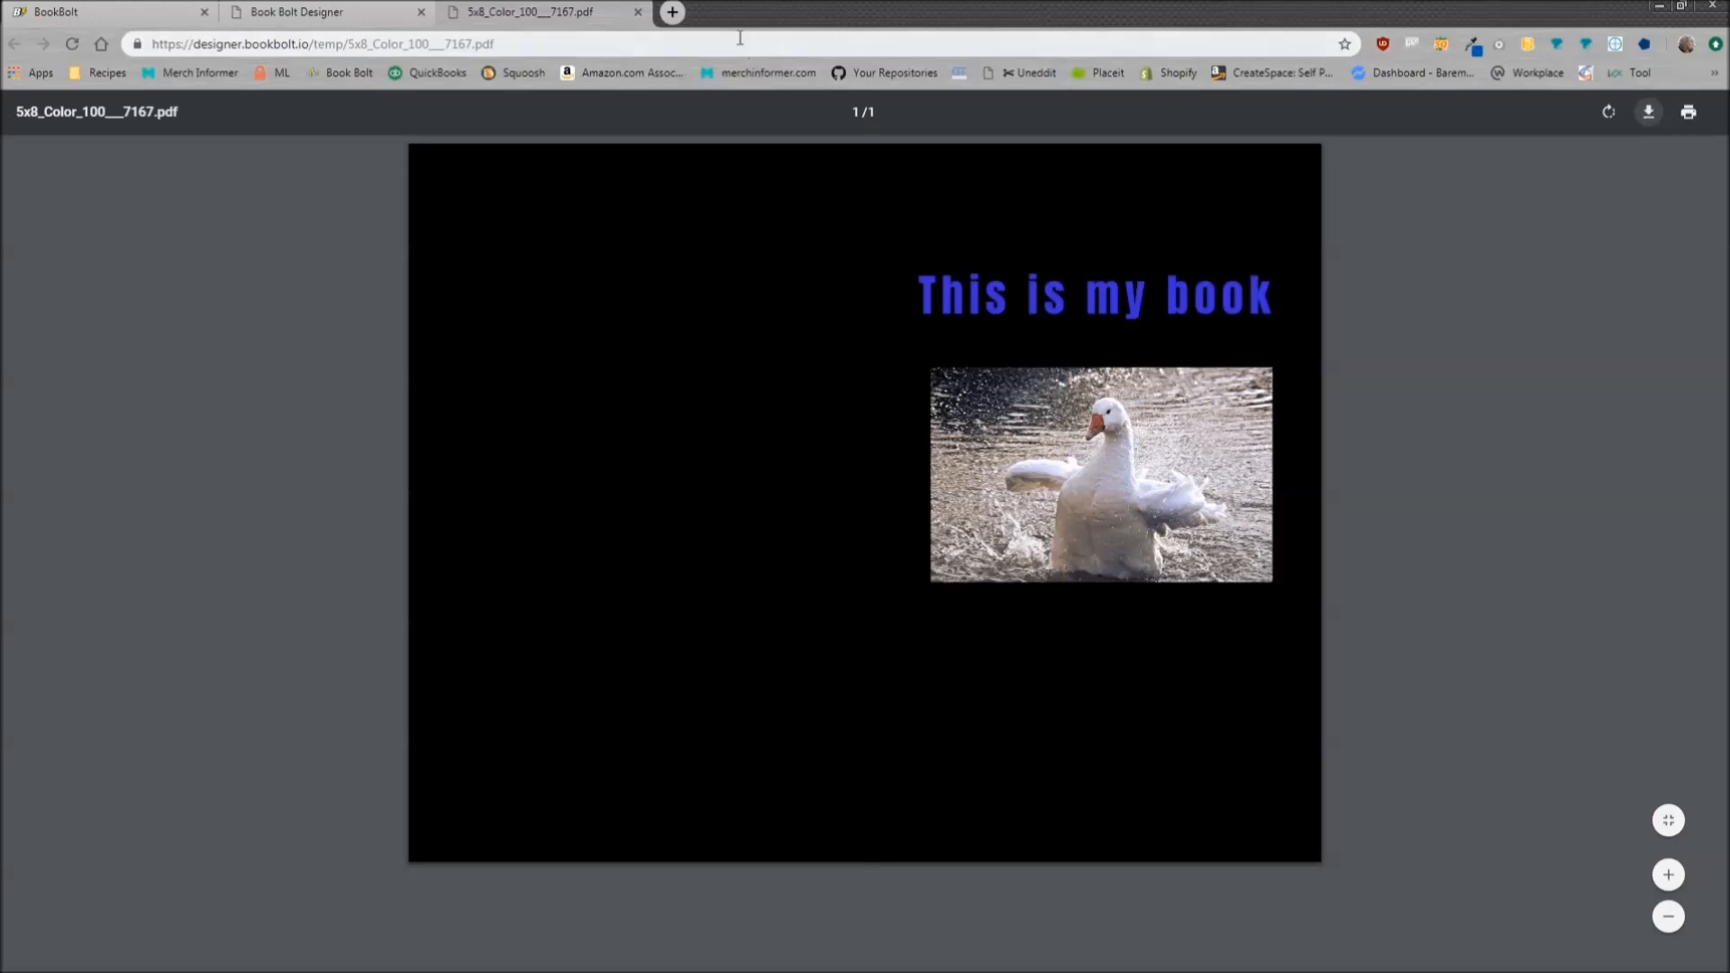
Return to the first tab and navigate to bookbolt.io
{"action": "left_click", "coordinate": [108, 13]}
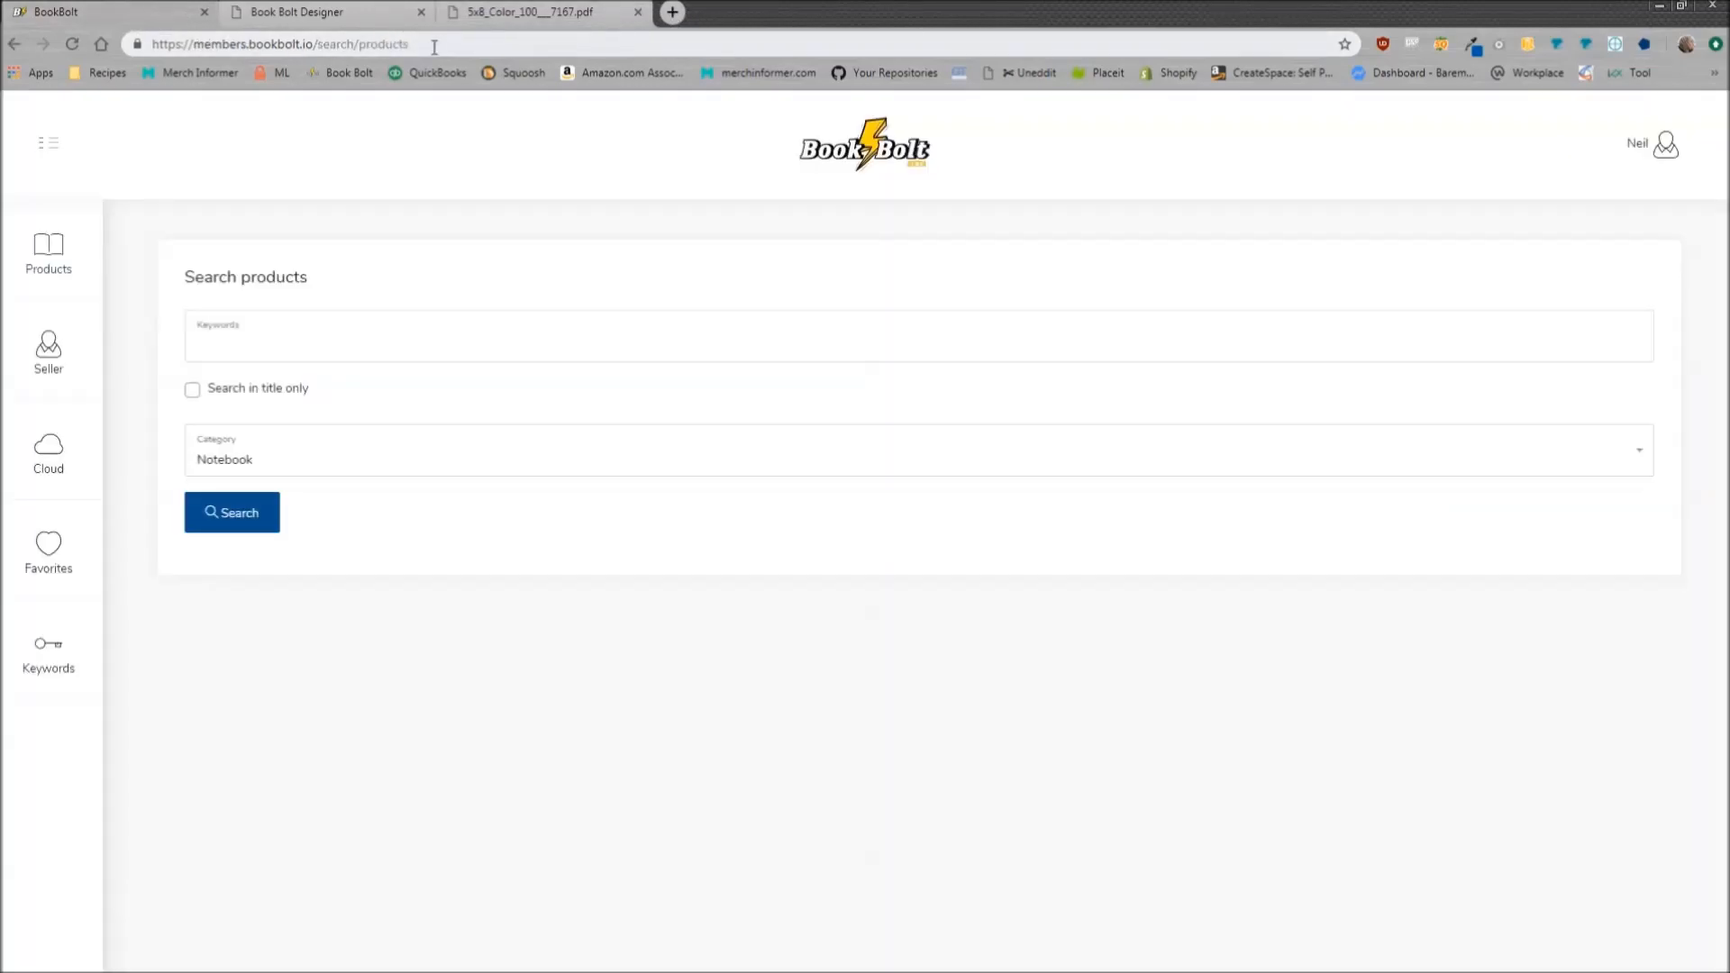
{"action": "left_click", "coordinate": [270, 44]}
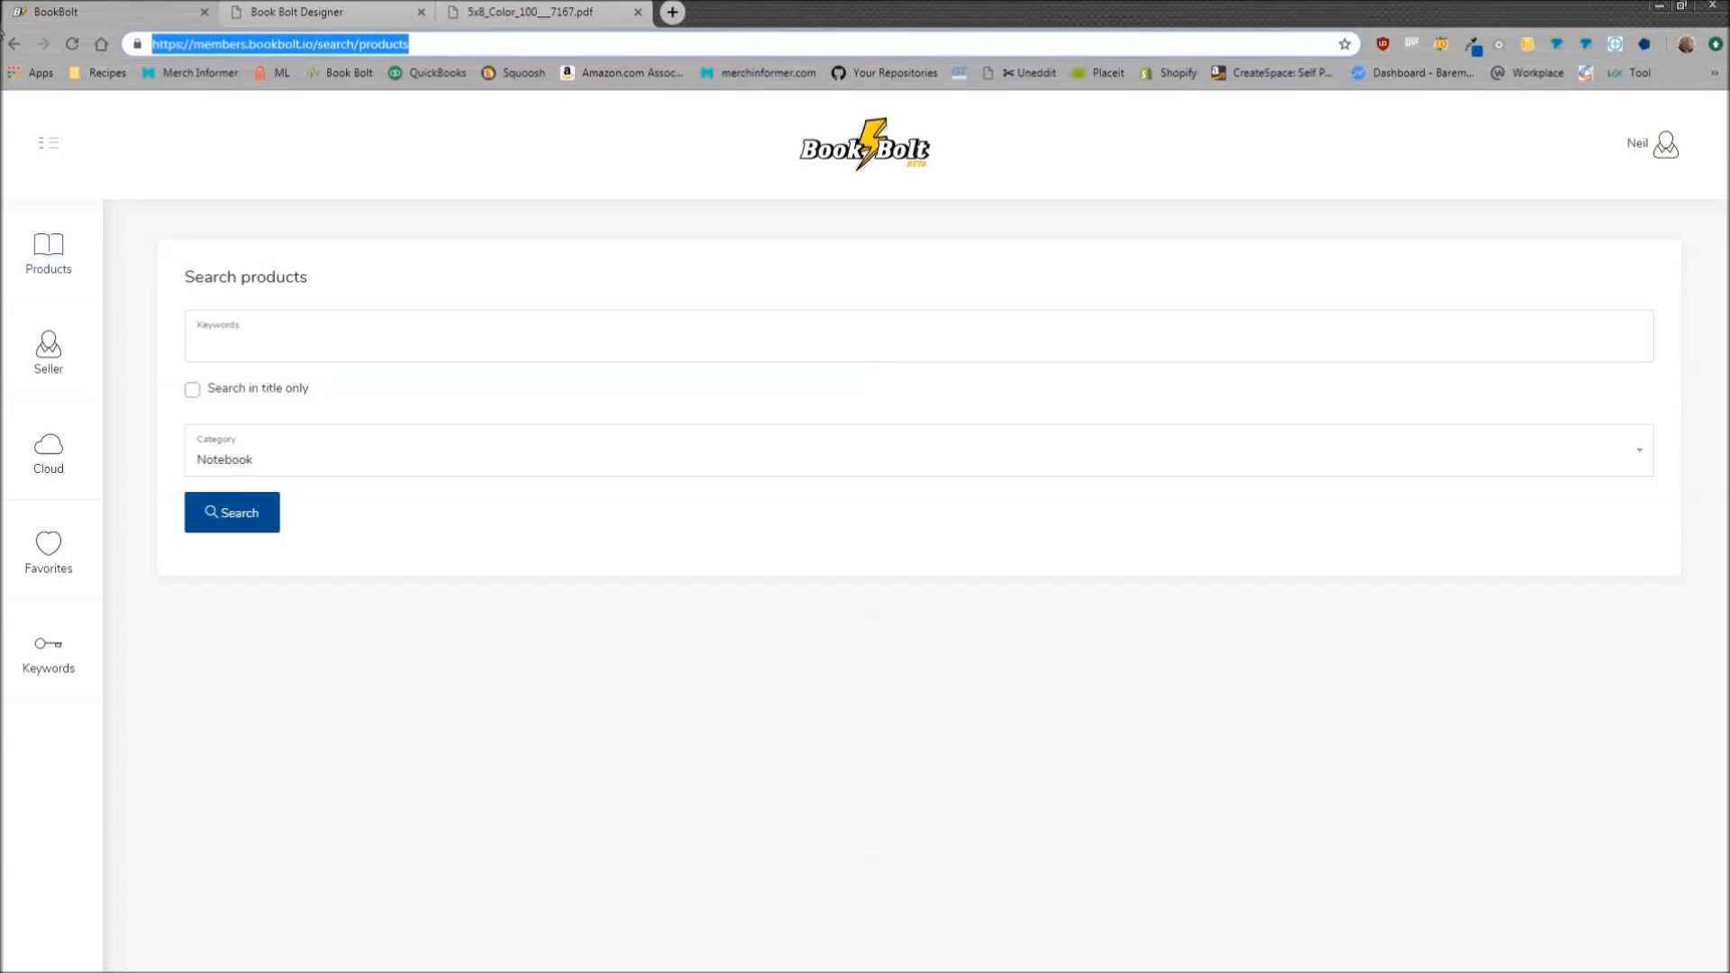
{"action": "type", "text": "bookbolt.io"}
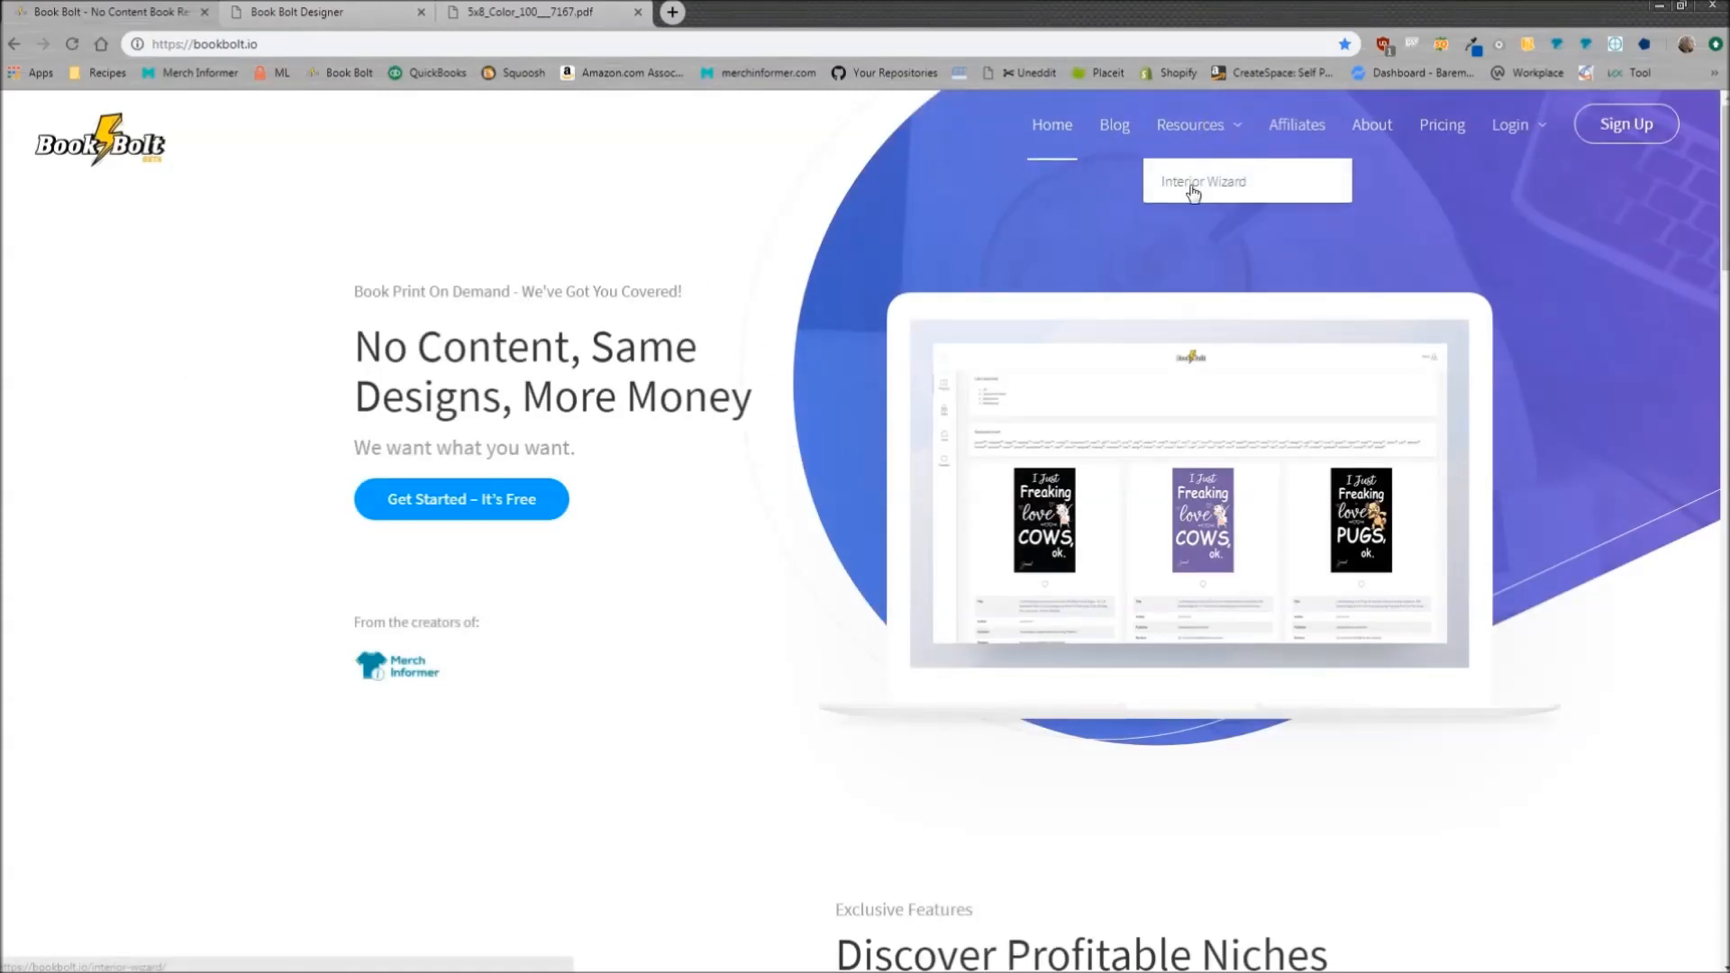
Open Interior Wizard and scroll through the Blank, Journal, College and Wide Ruled previews
{"action": "left_click", "coordinate": [1204, 181]}
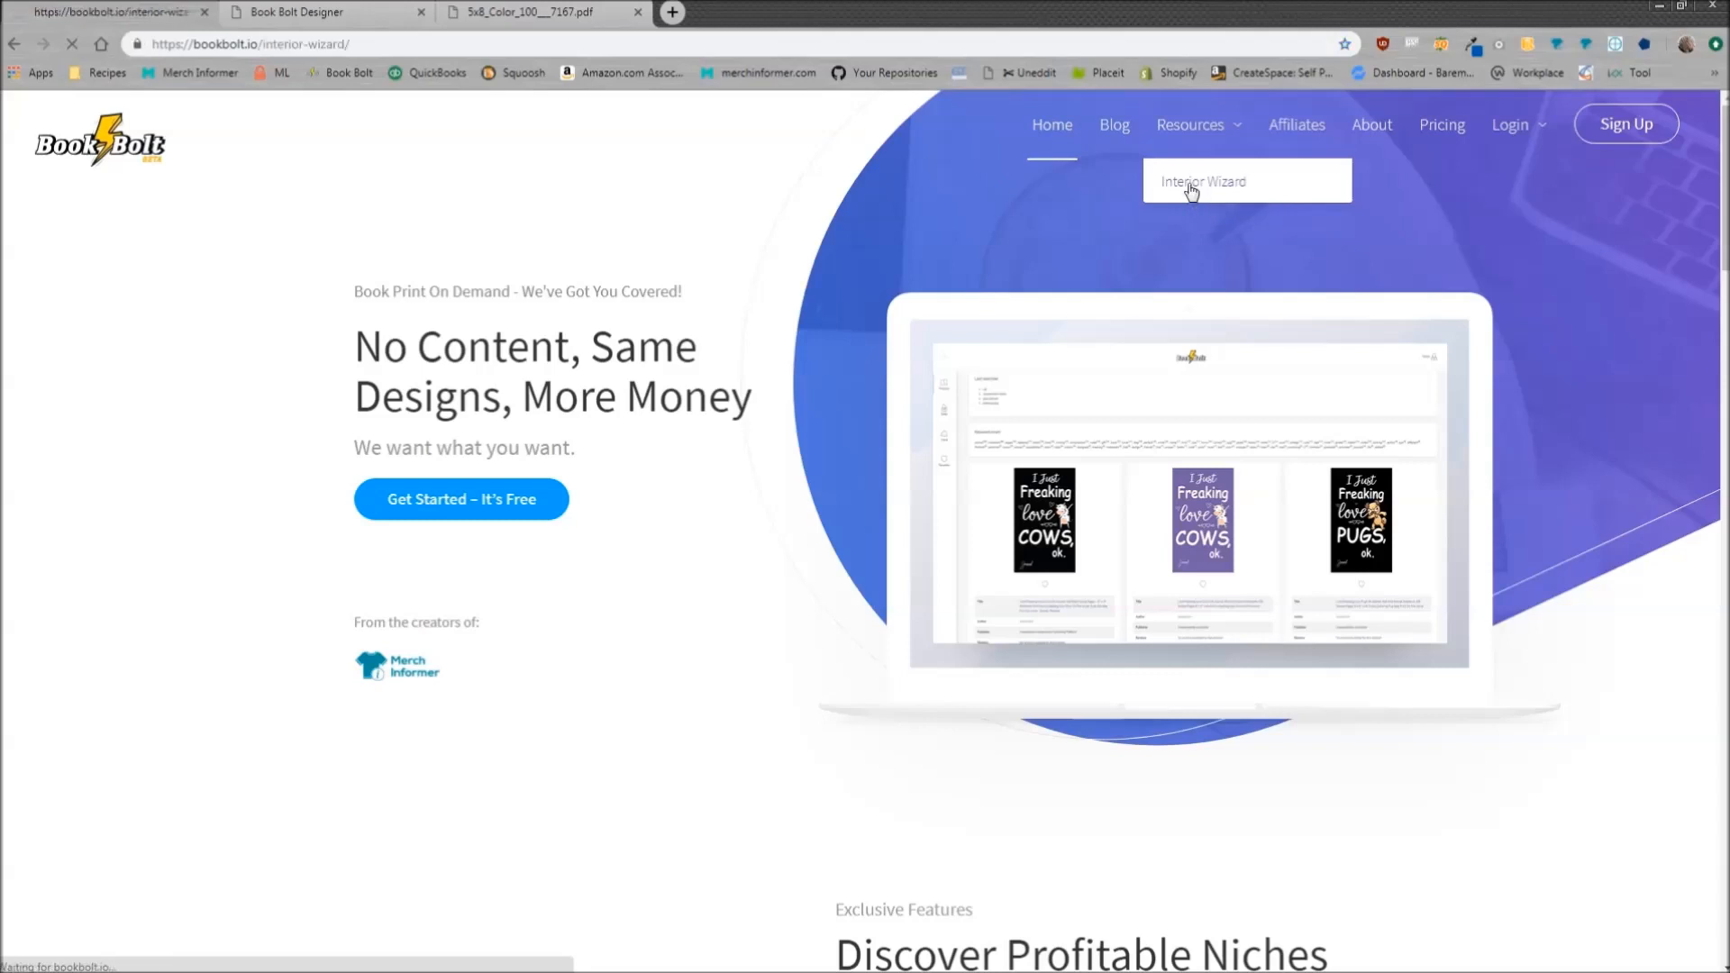
{"action": "left_click", "coordinate": [1204, 180]}
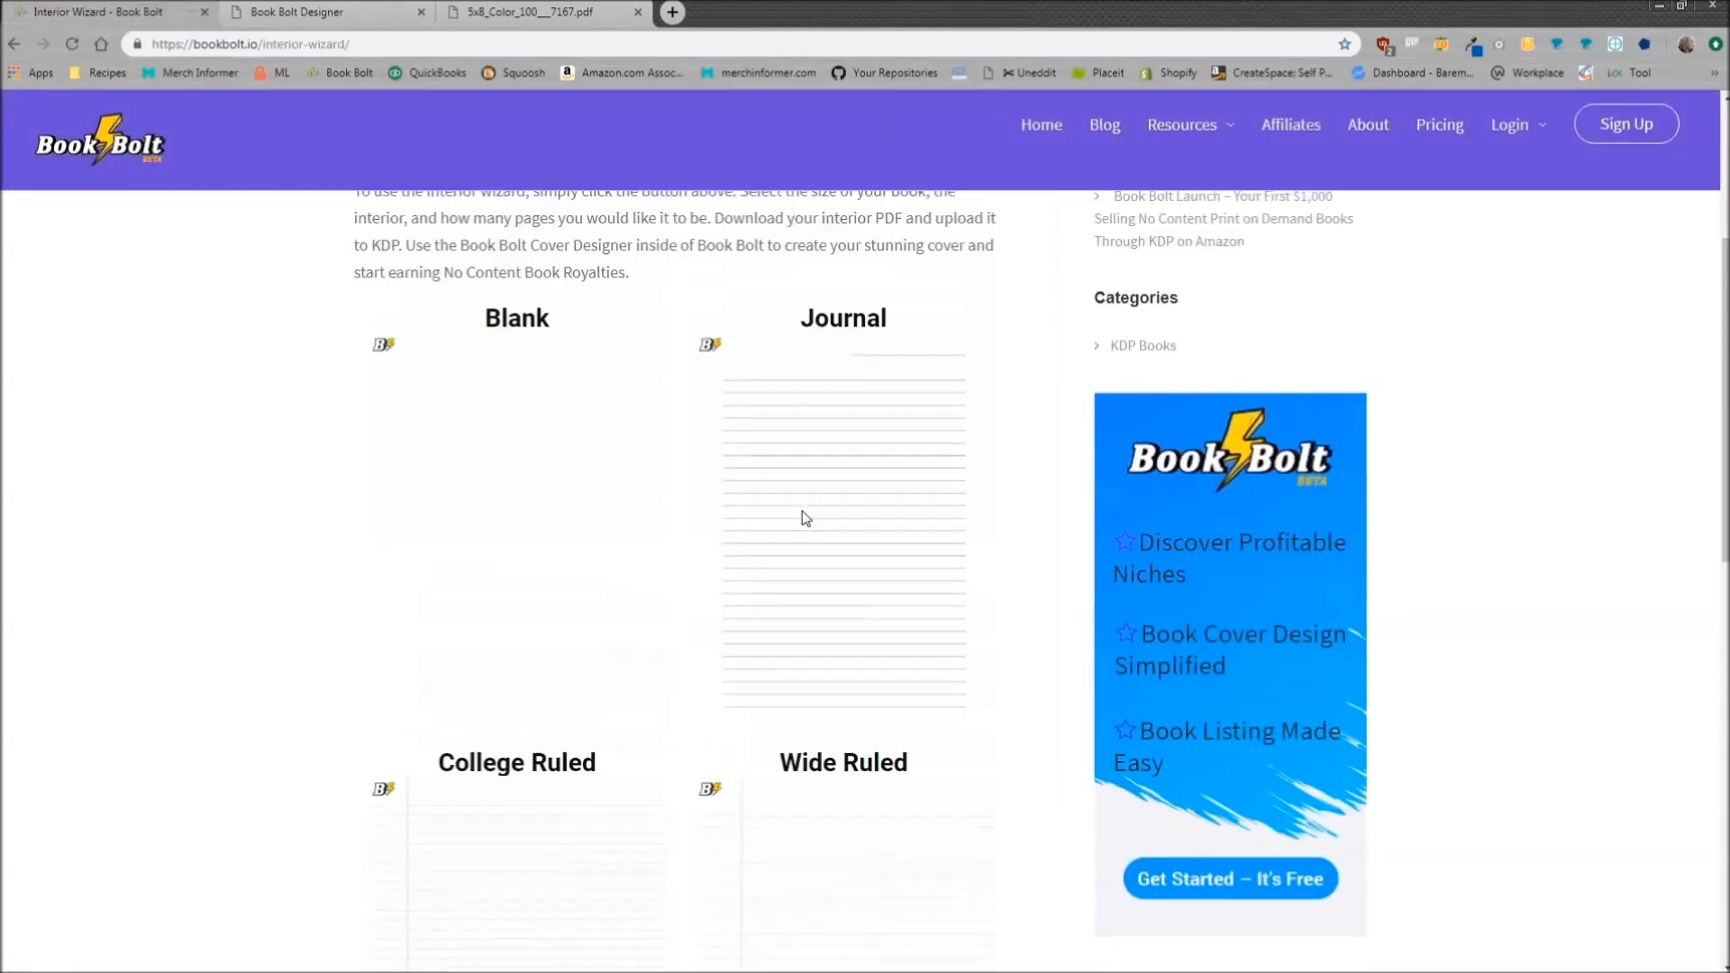
{"action": "scroll", "scroll_direction": "up", "scroll_amount": 3}
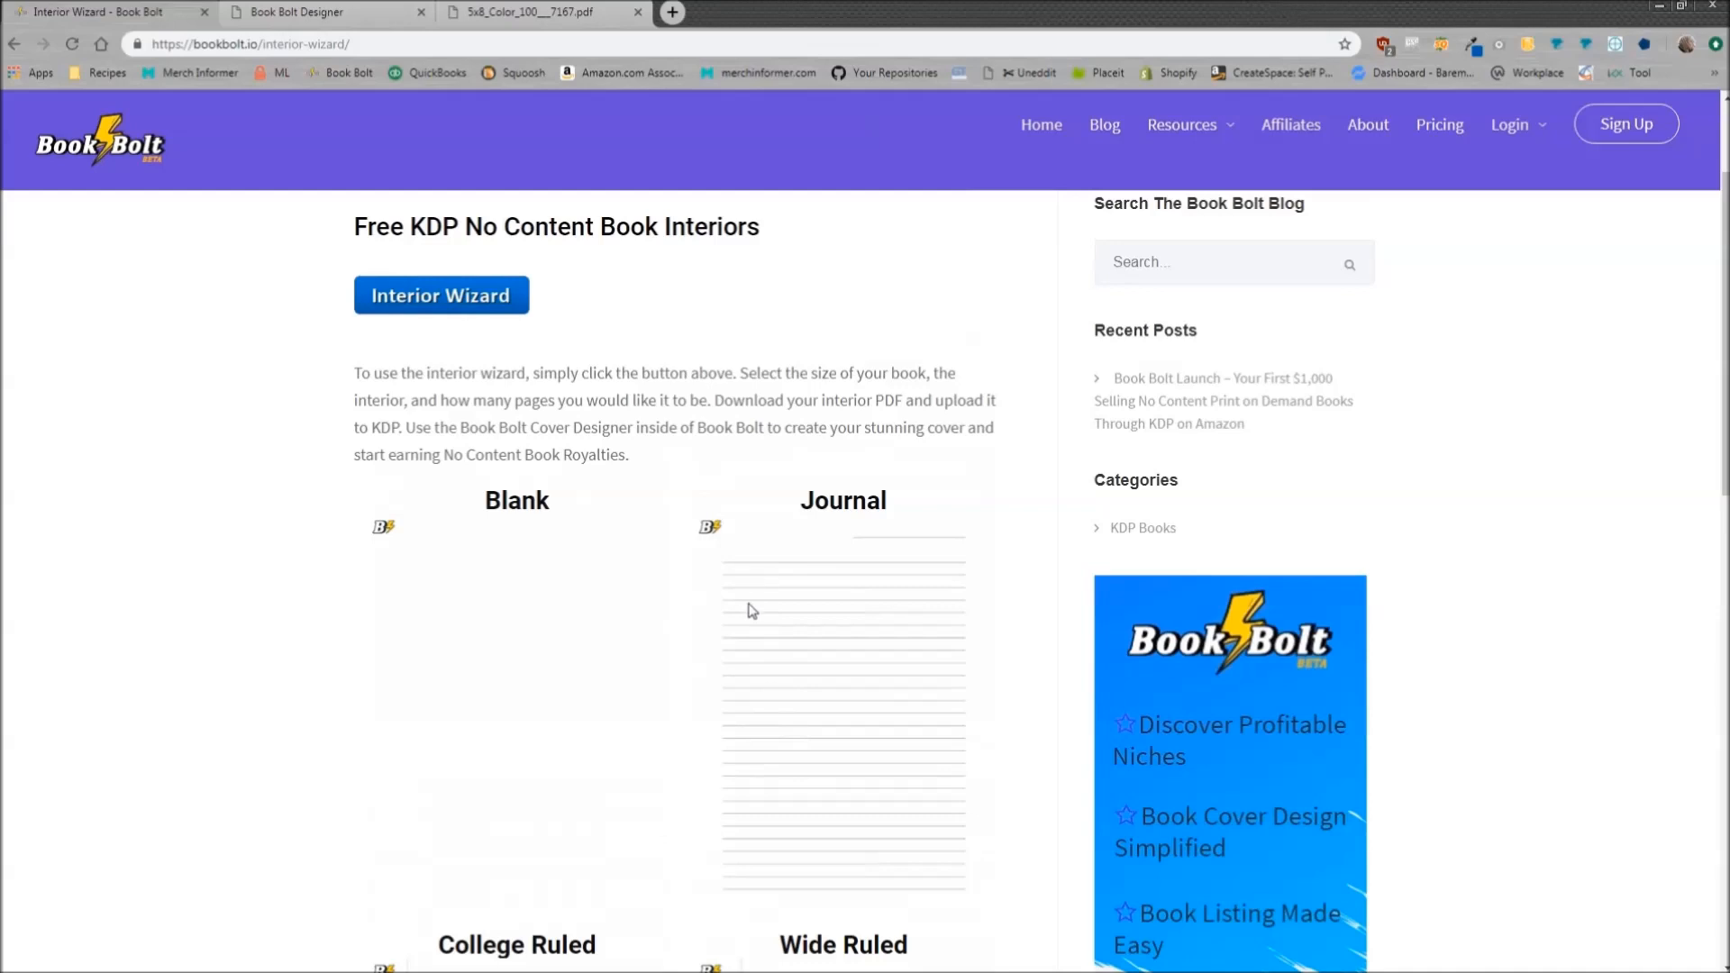
{"action": "mouse_move", "coordinate": [483, 637]}
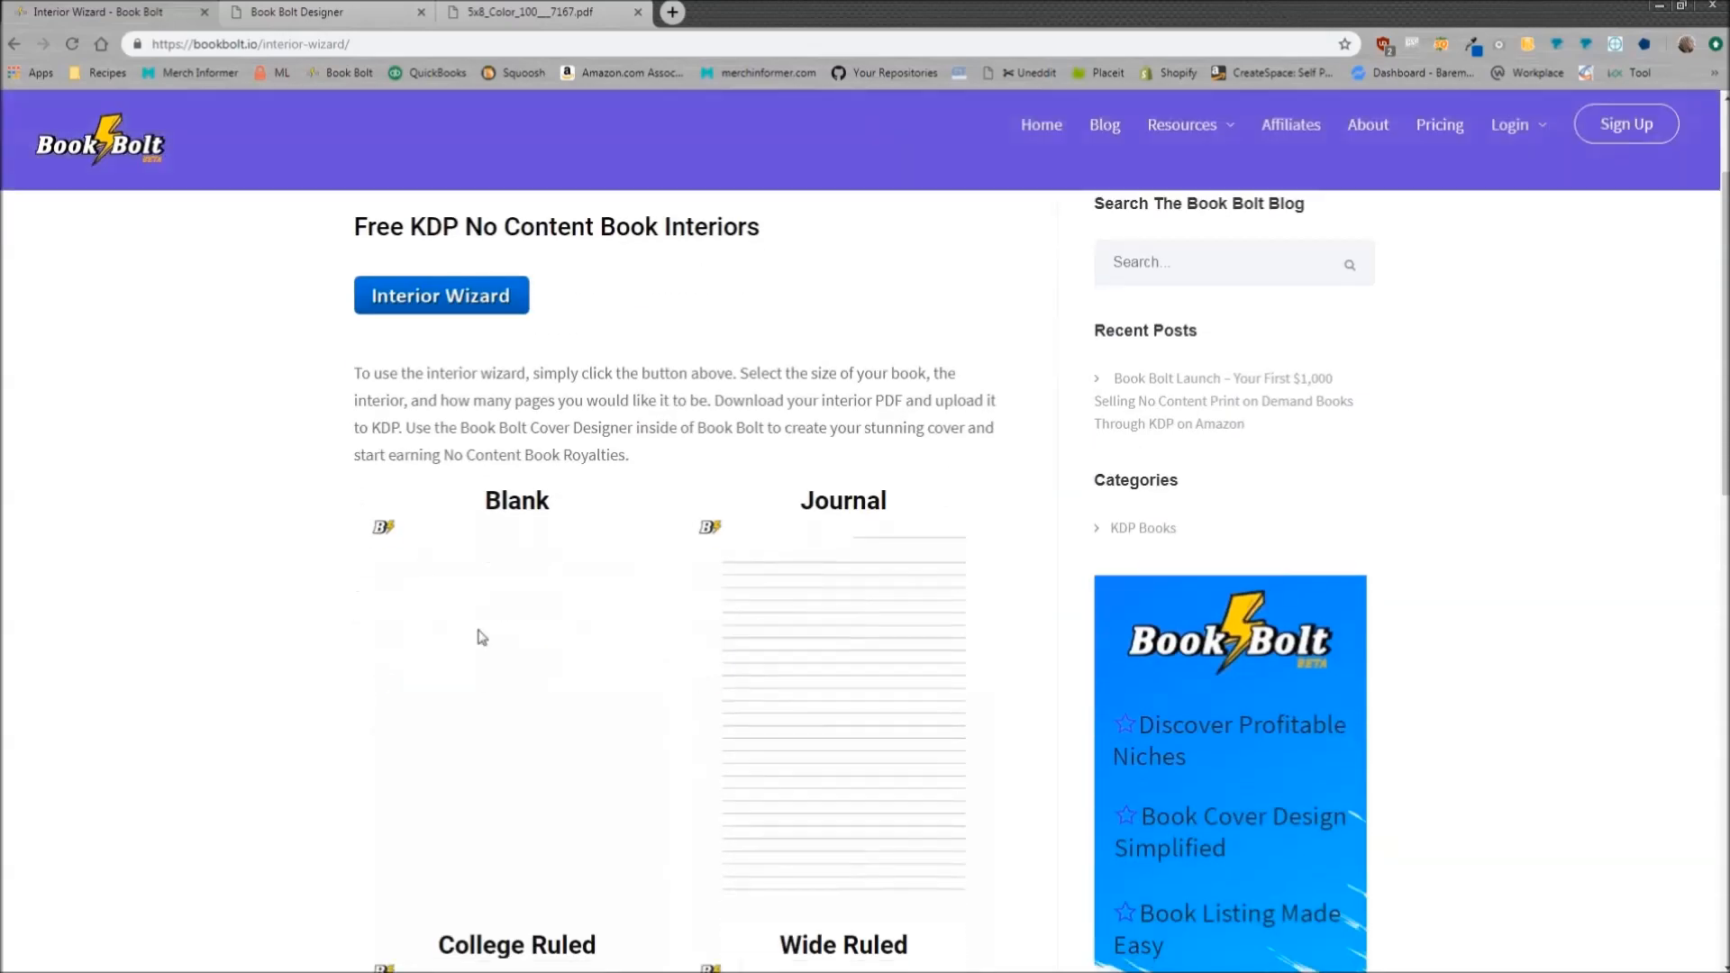
{"action": "scroll", "scroll_direction": "down", "scroll_amount": 3}
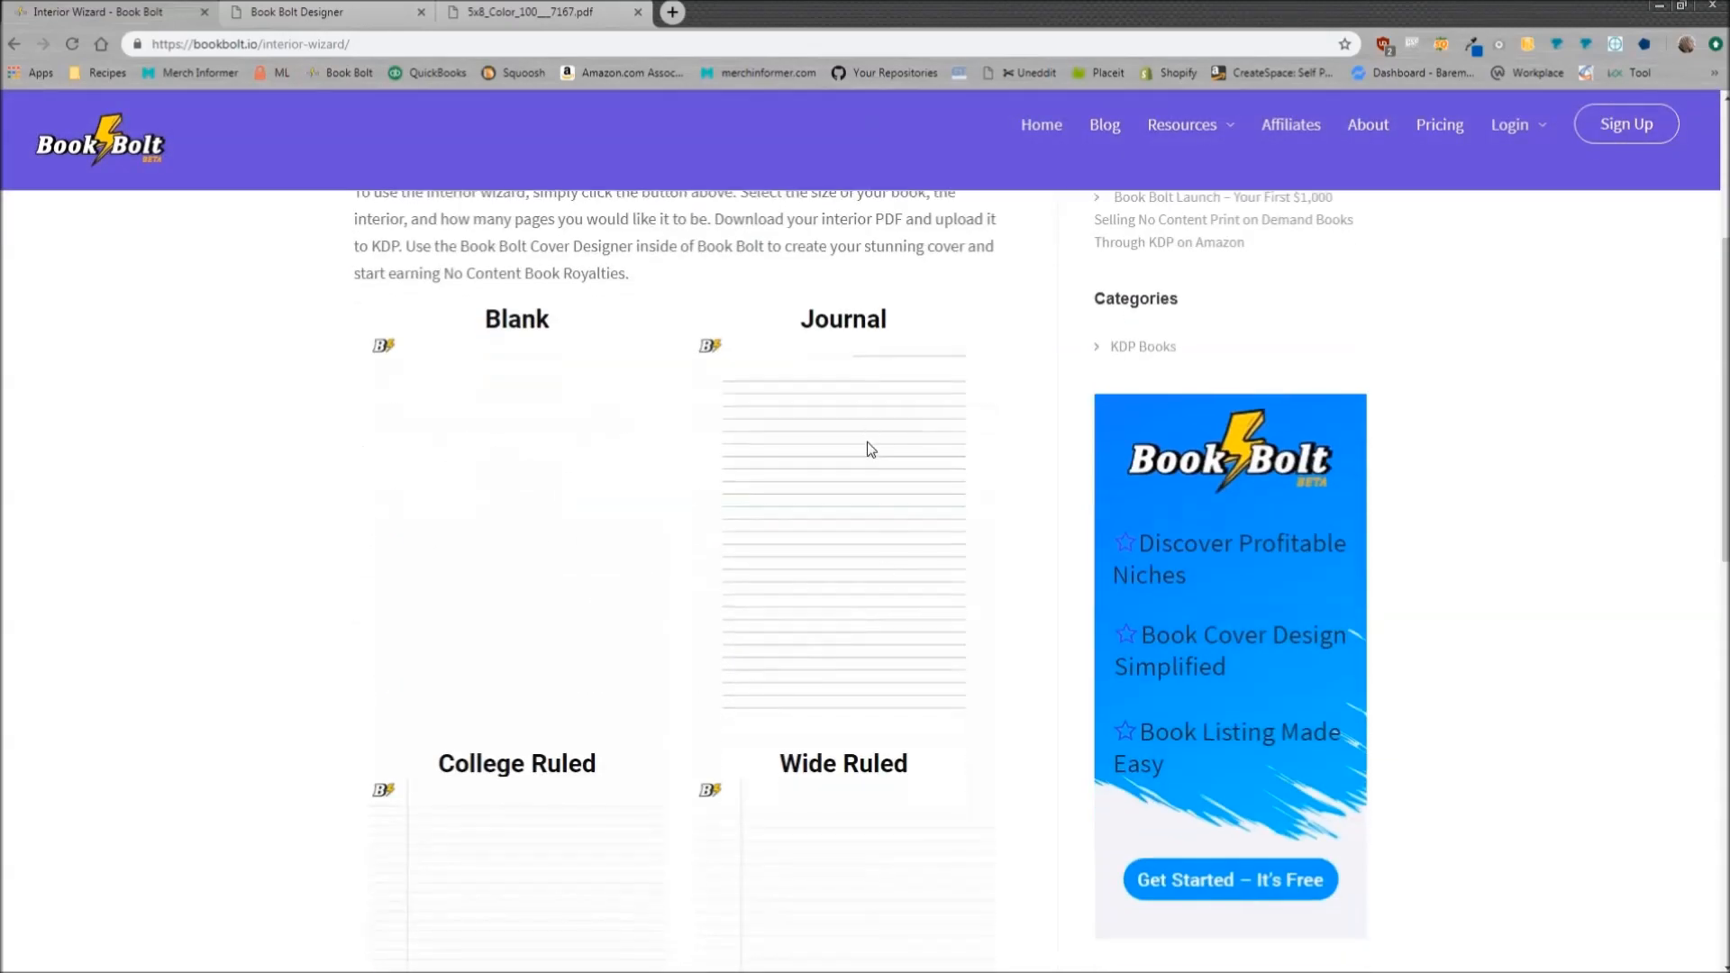
{"action": "scroll", "scroll_direction": "up", "scroll_amount": 3}
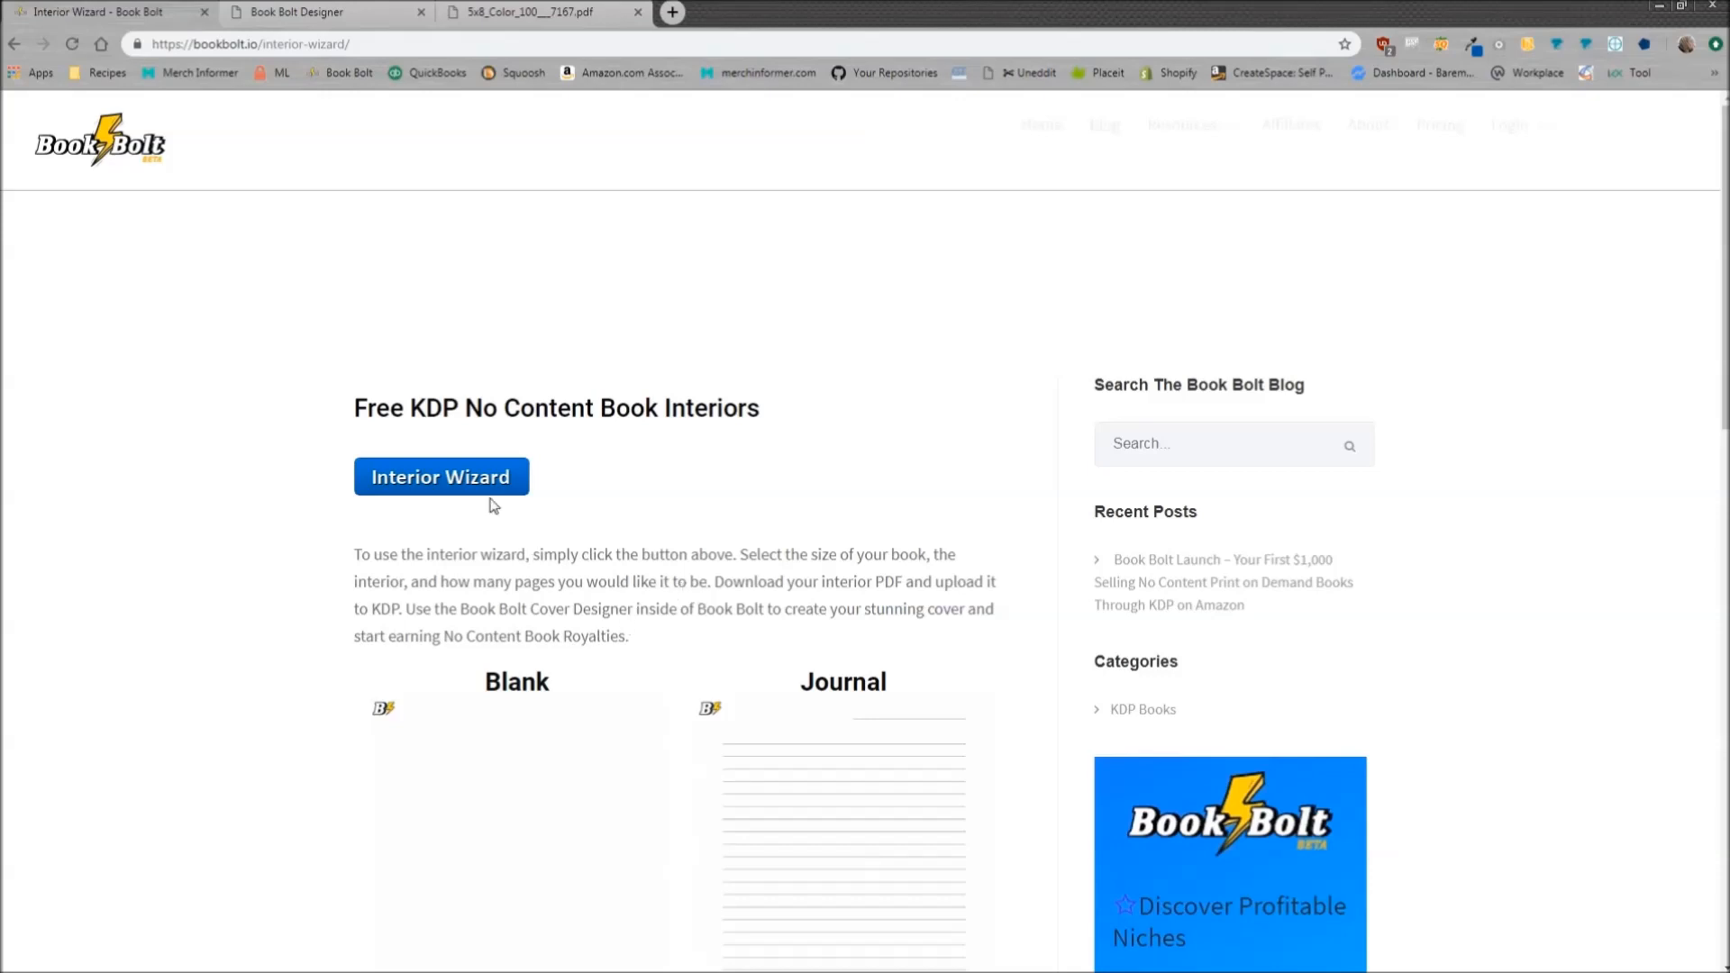
Configure a College ruled 5 x 8 interior with 100 pages and Bleed
{"action": "left_click", "coordinate": [442, 477]}
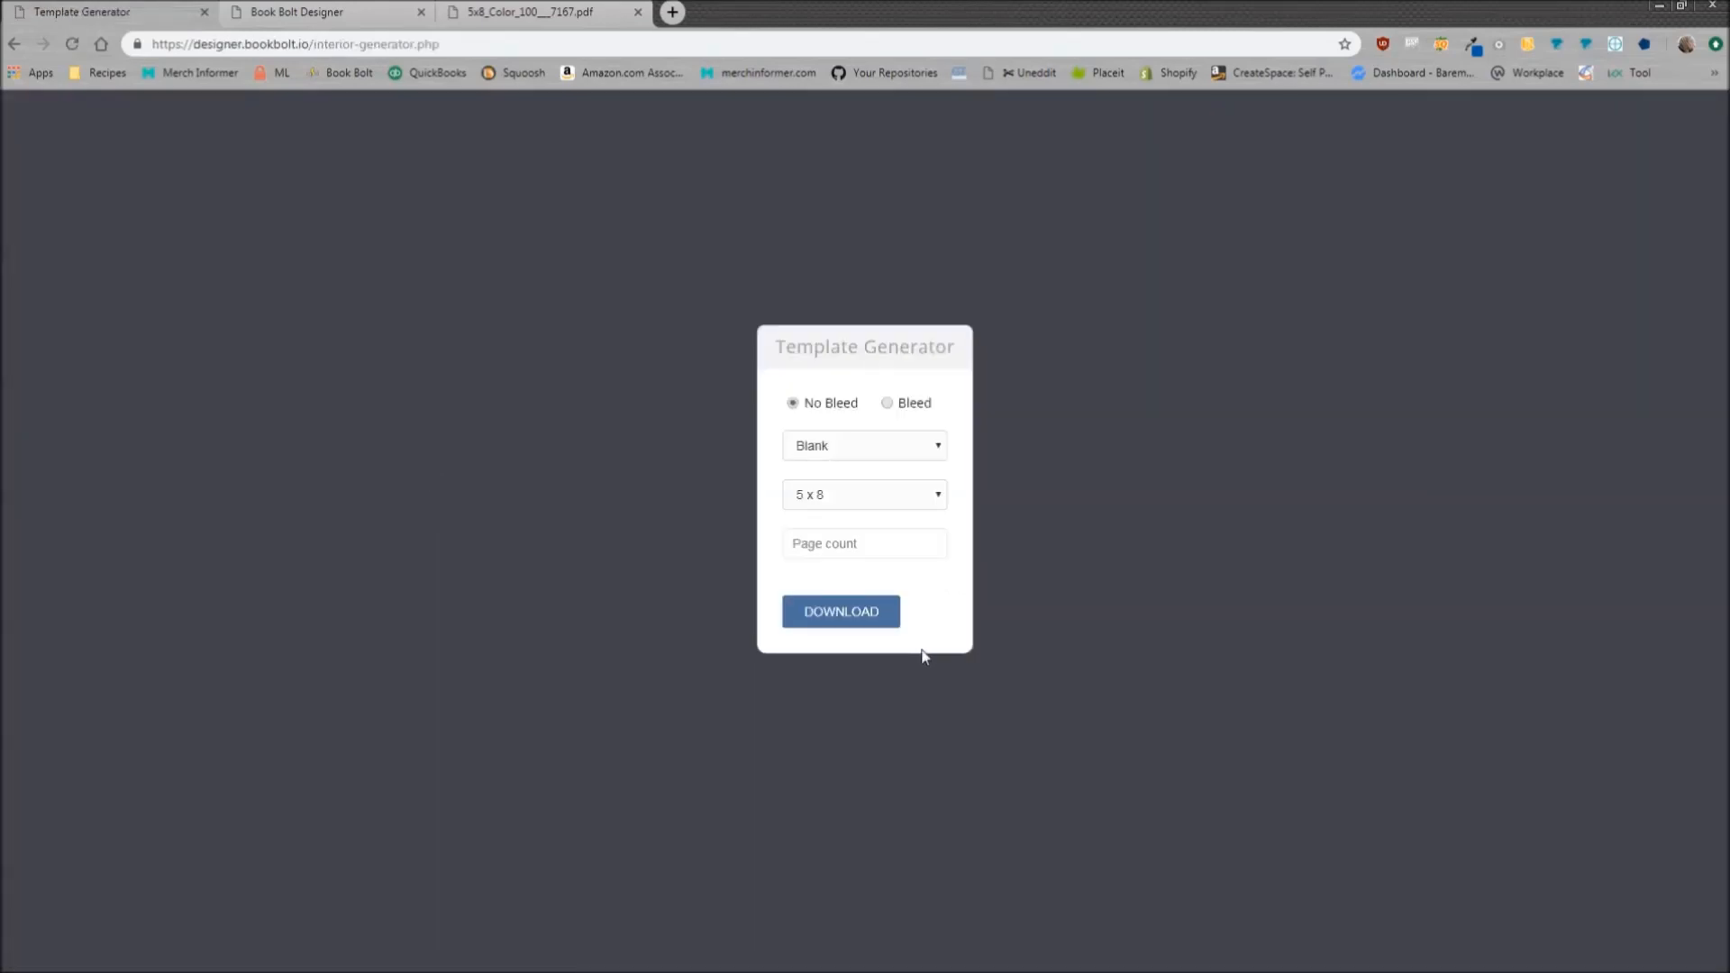
{"action": "mouse_move", "coordinate": [924, 661]}
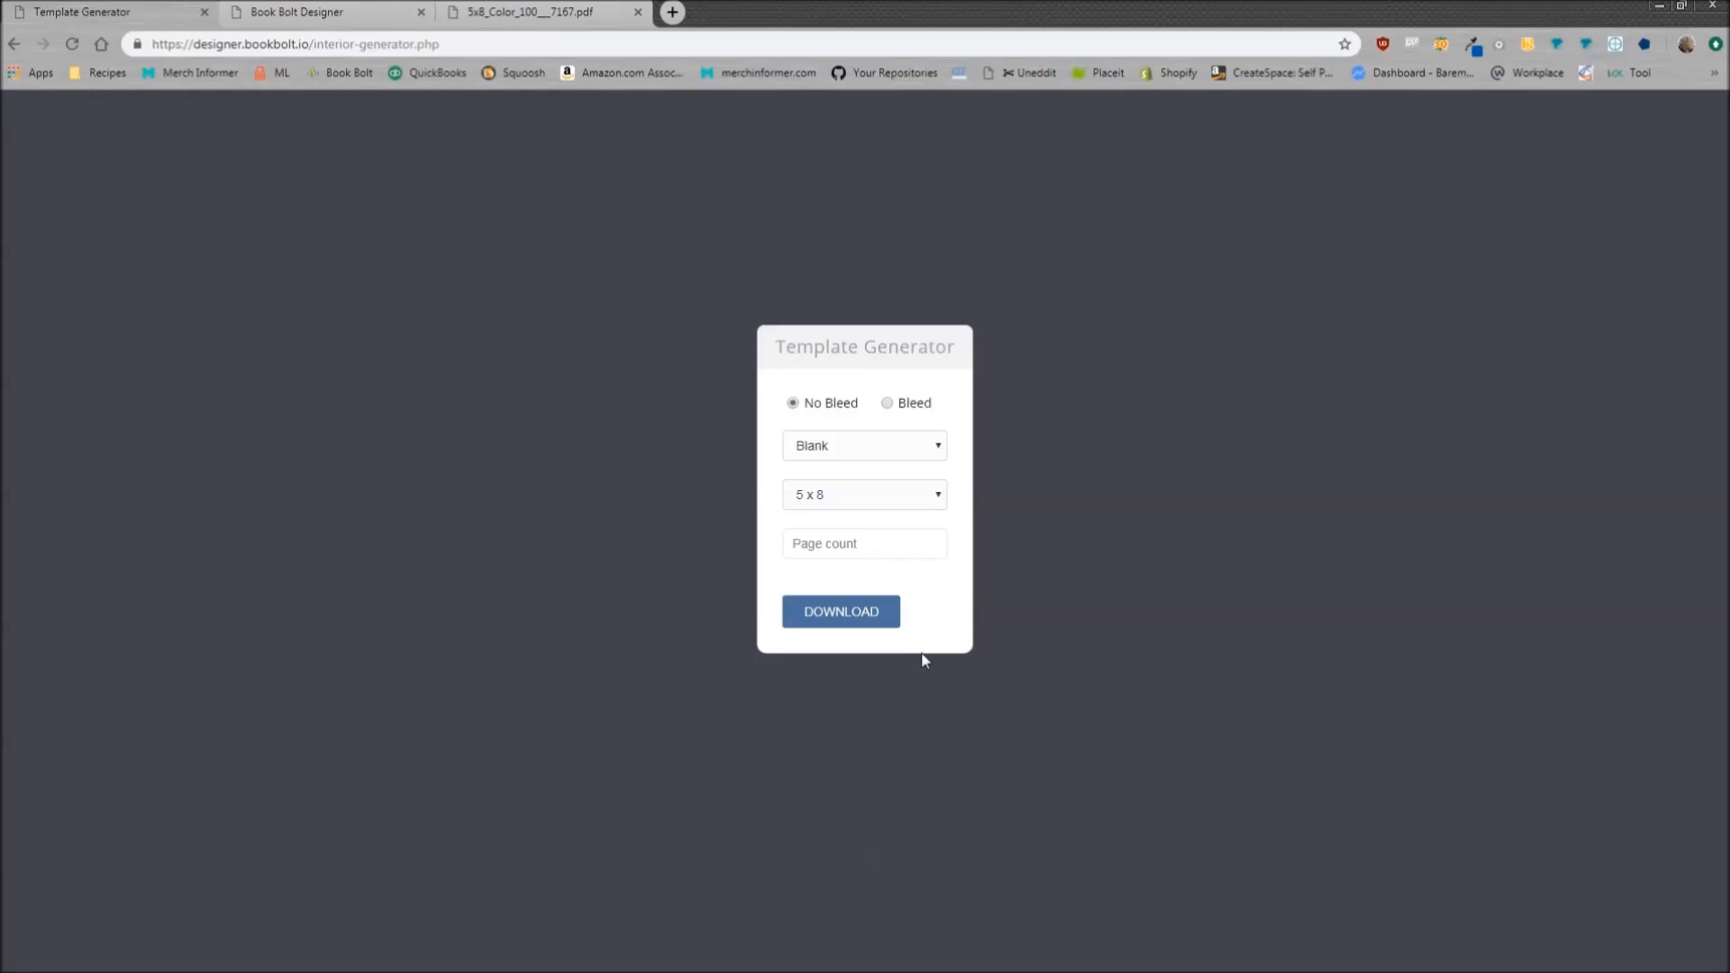
{"action": "mouse_move", "coordinate": [850, 459]}
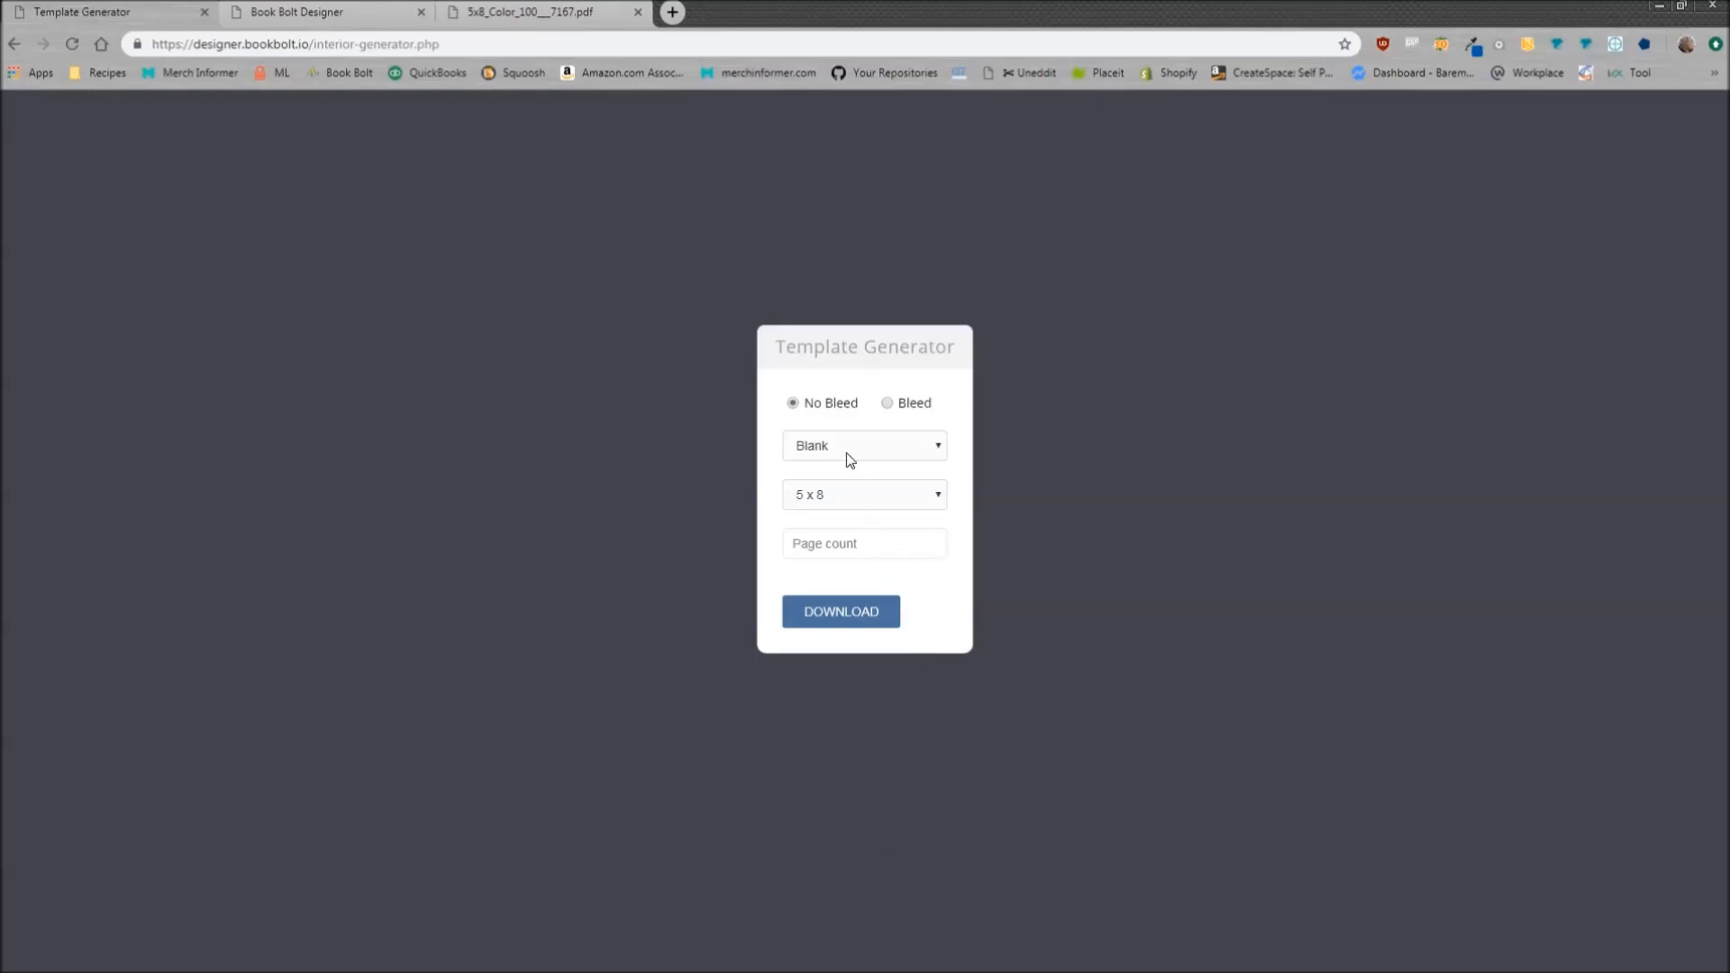
{"action": "left_click", "coordinate": [864, 445]}
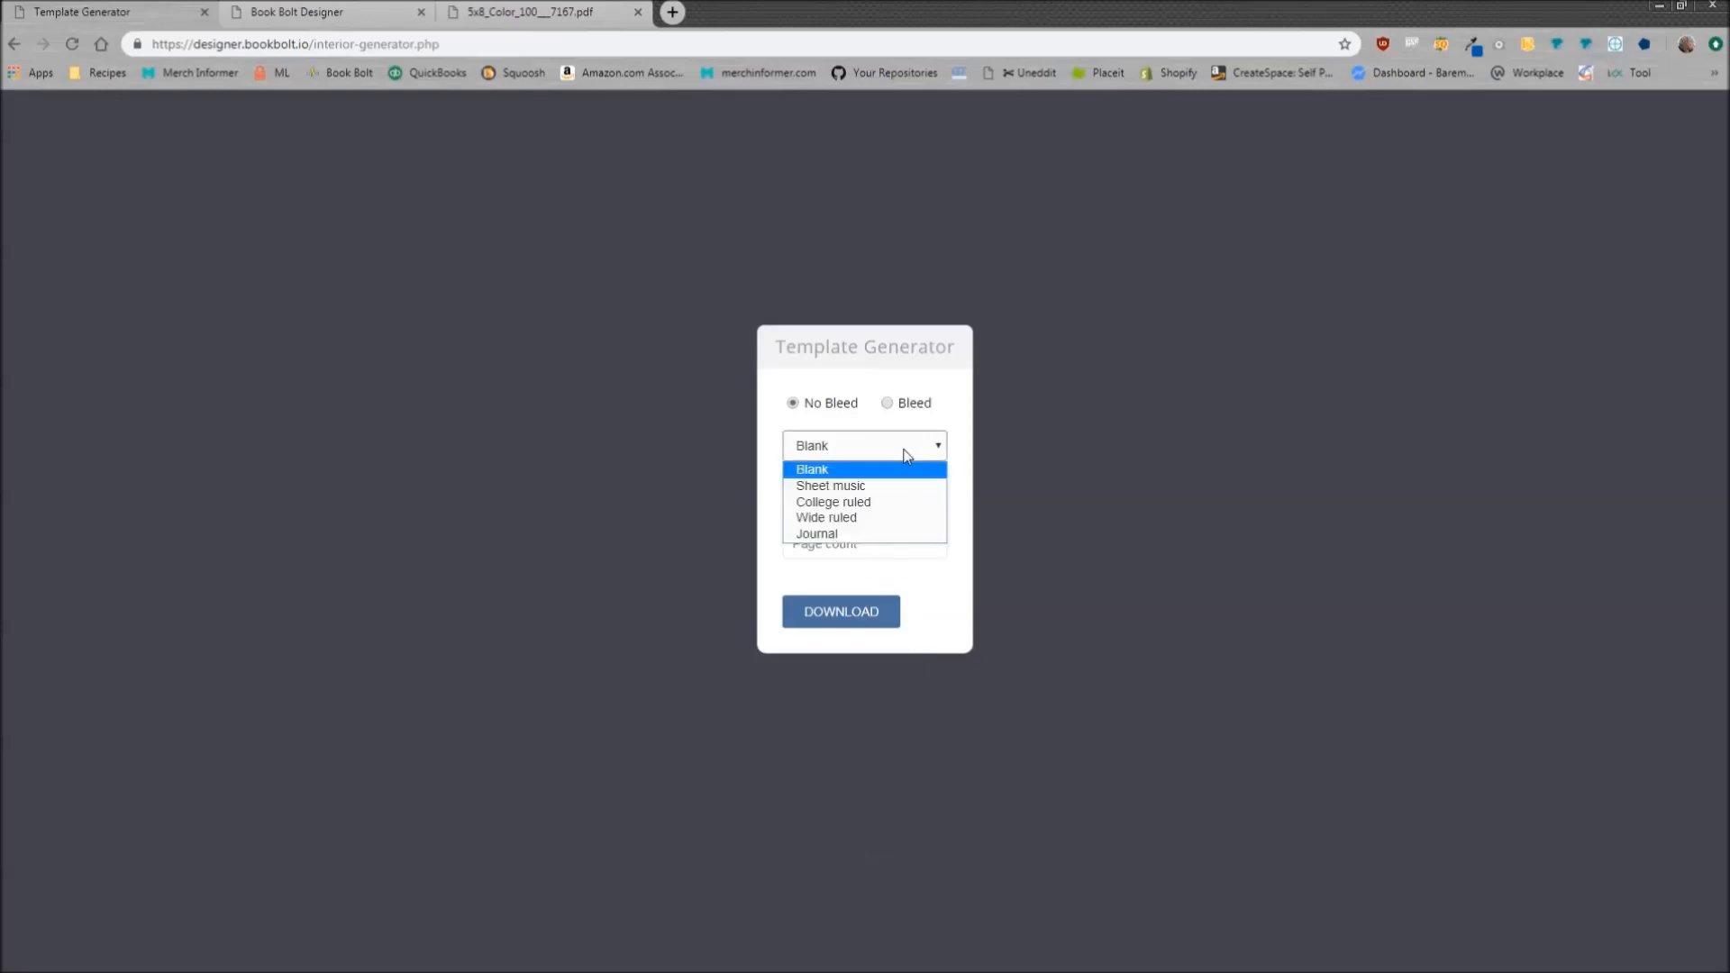
{"action": "mouse_move", "coordinate": [850, 519]}
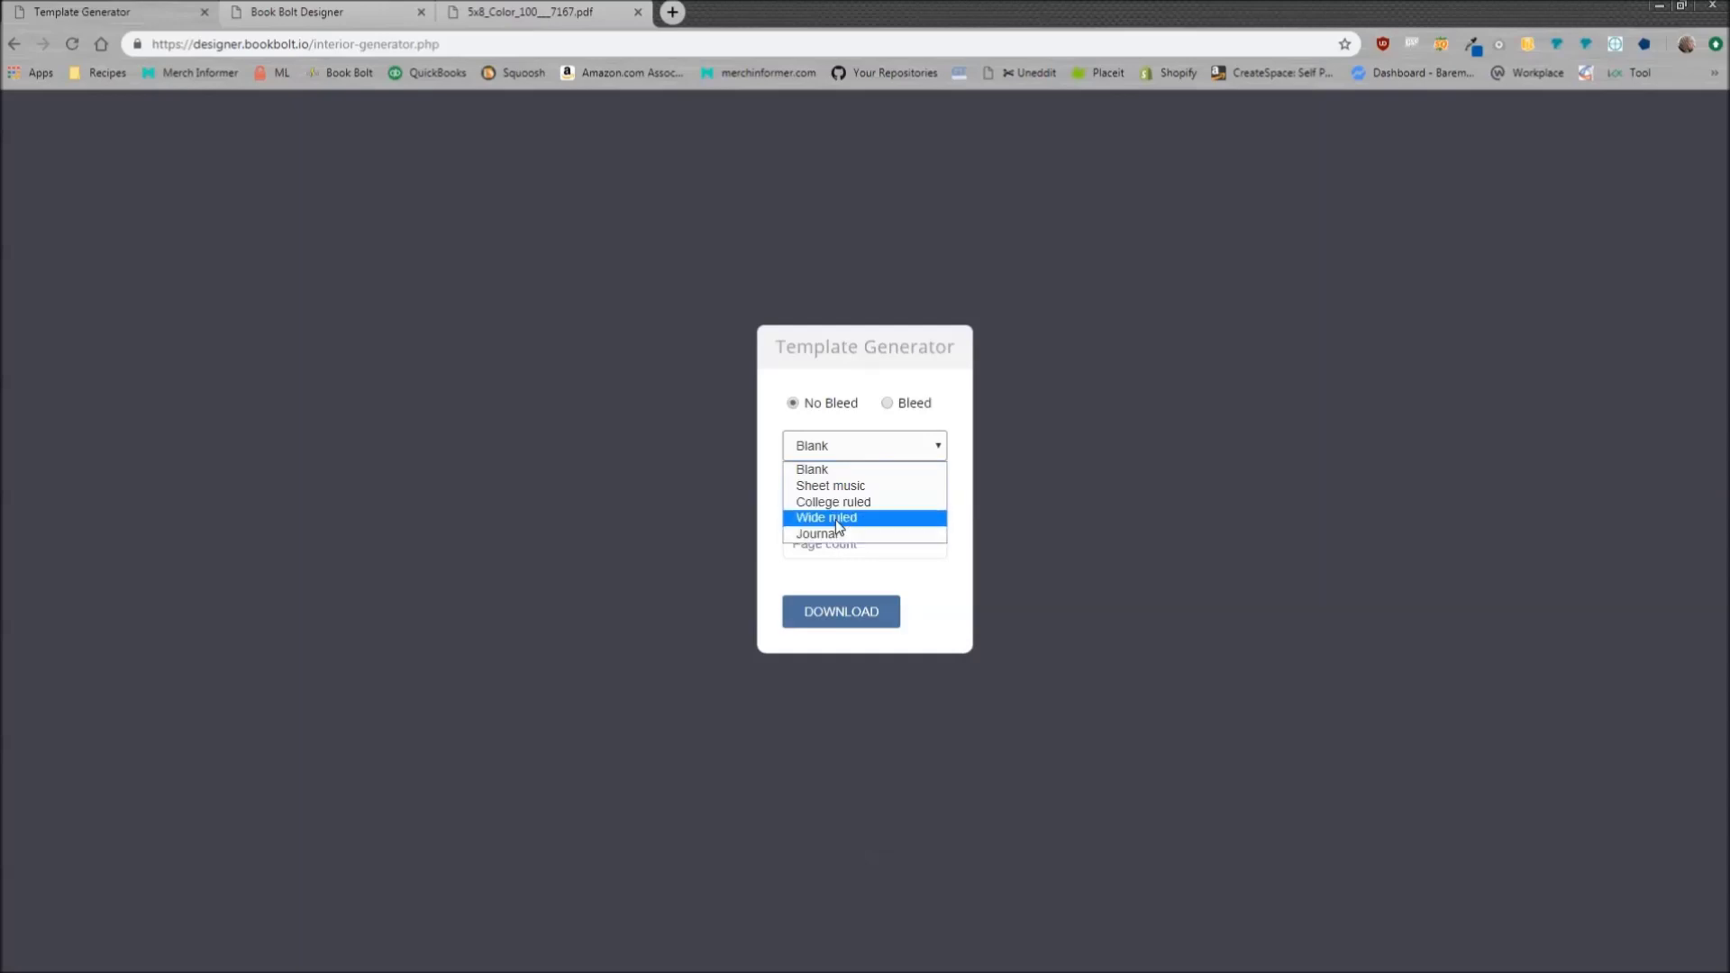
{"action": "left_click", "coordinate": [832, 502]}
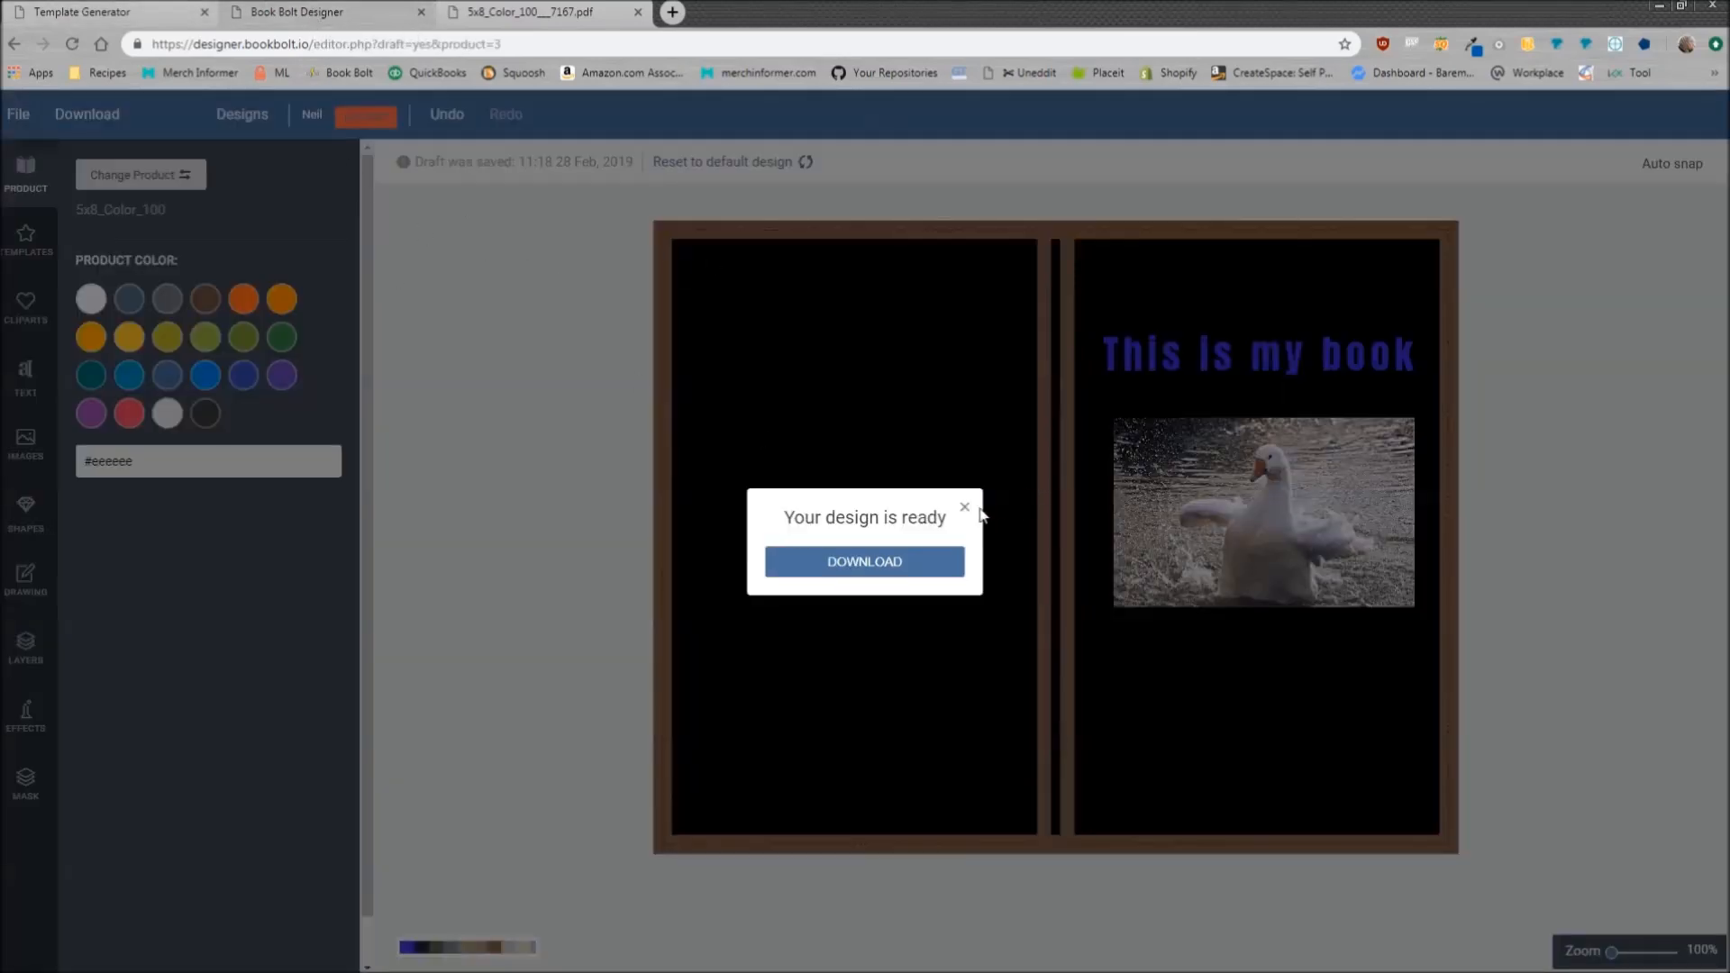
{"action": "left_click", "coordinate": [964, 506]}
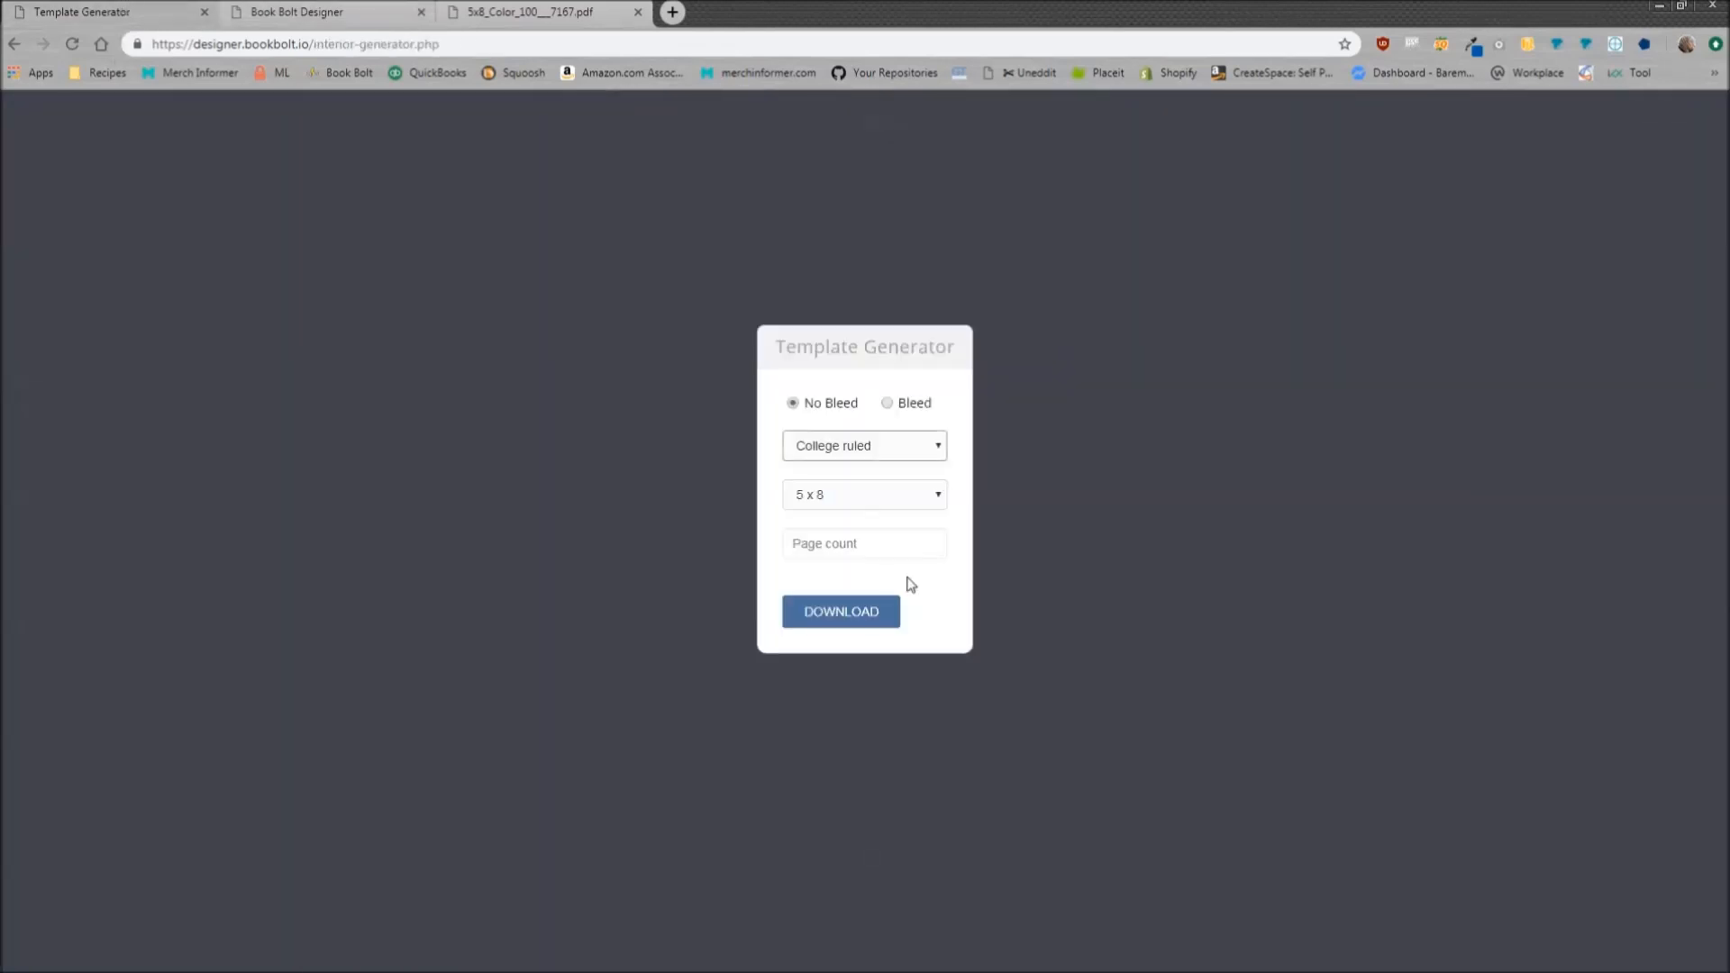
{"action": "type", "text": "100"}
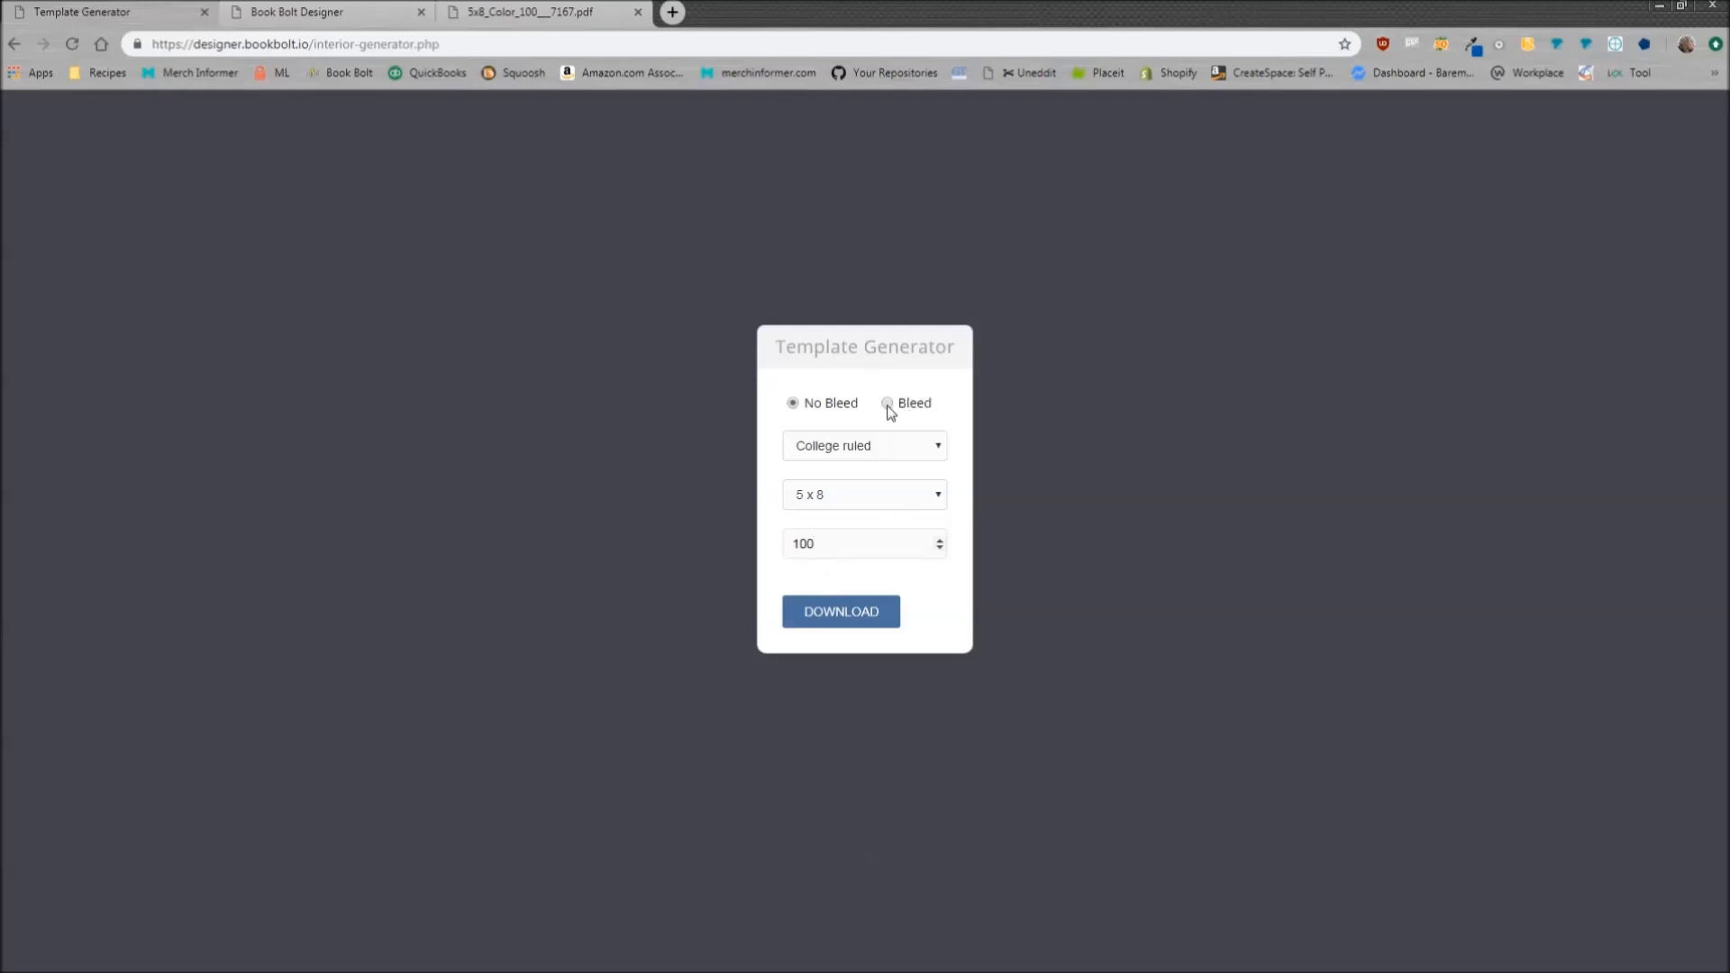
{"action": "left_click", "coordinate": [887, 403]}
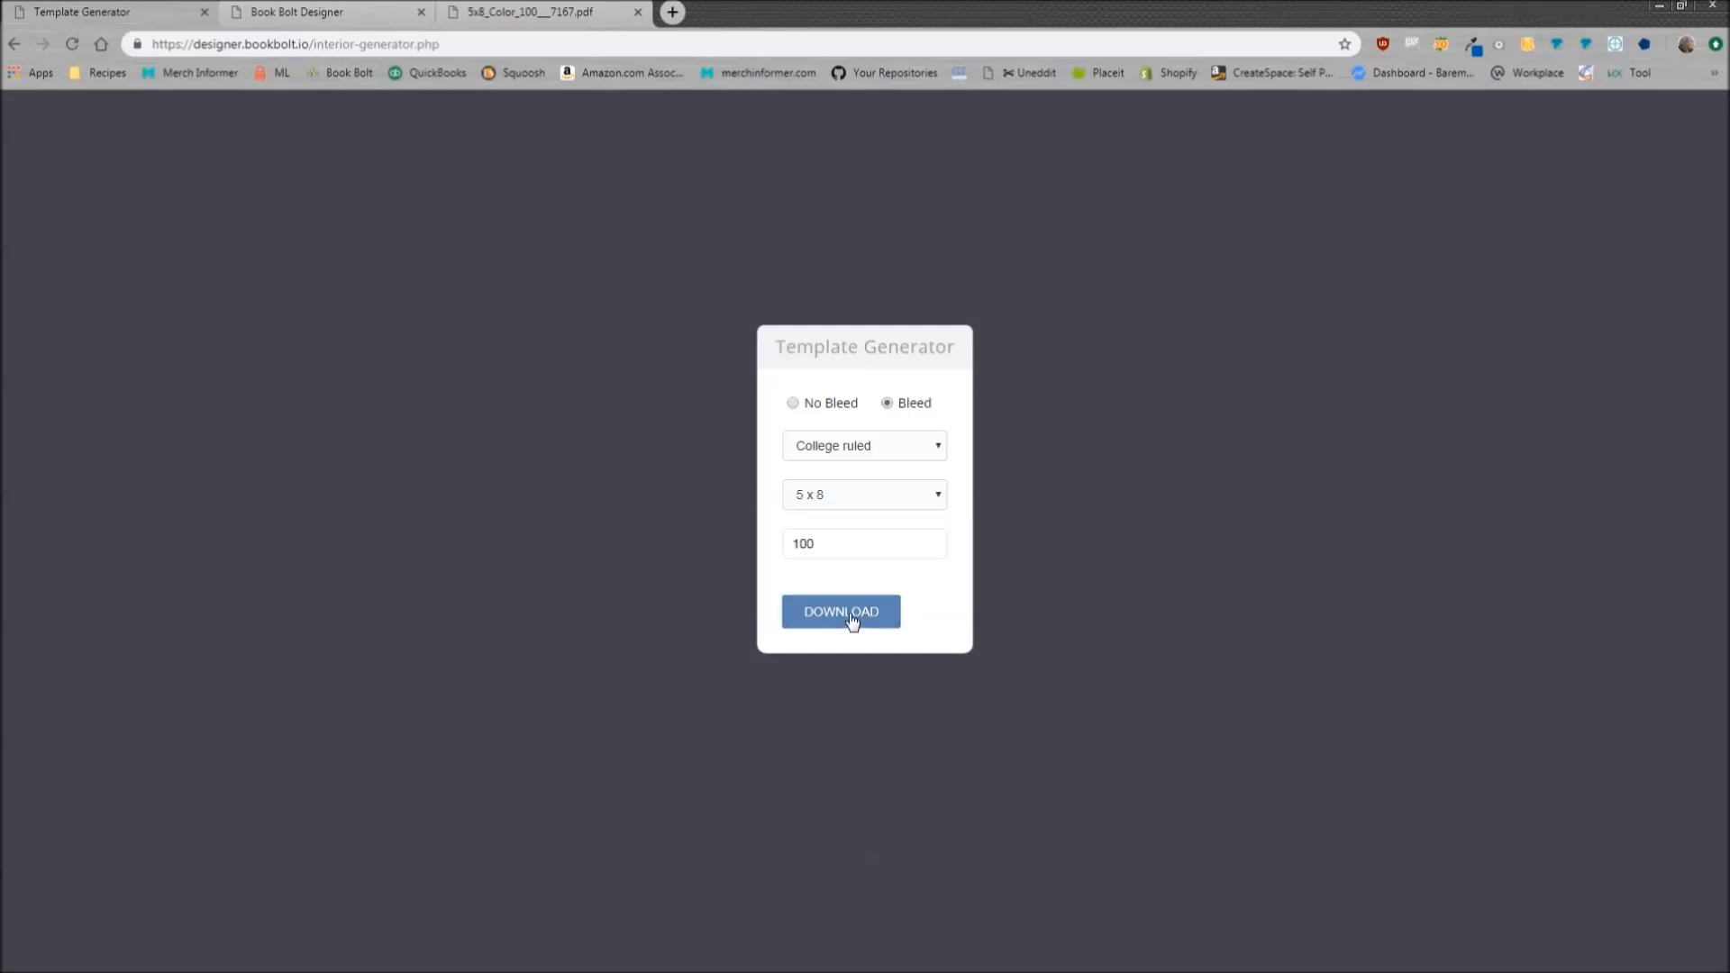
Download the college ruled interior PDF and scroll through its lined pages
{"action": "left_click", "coordinate": [841, 611]}
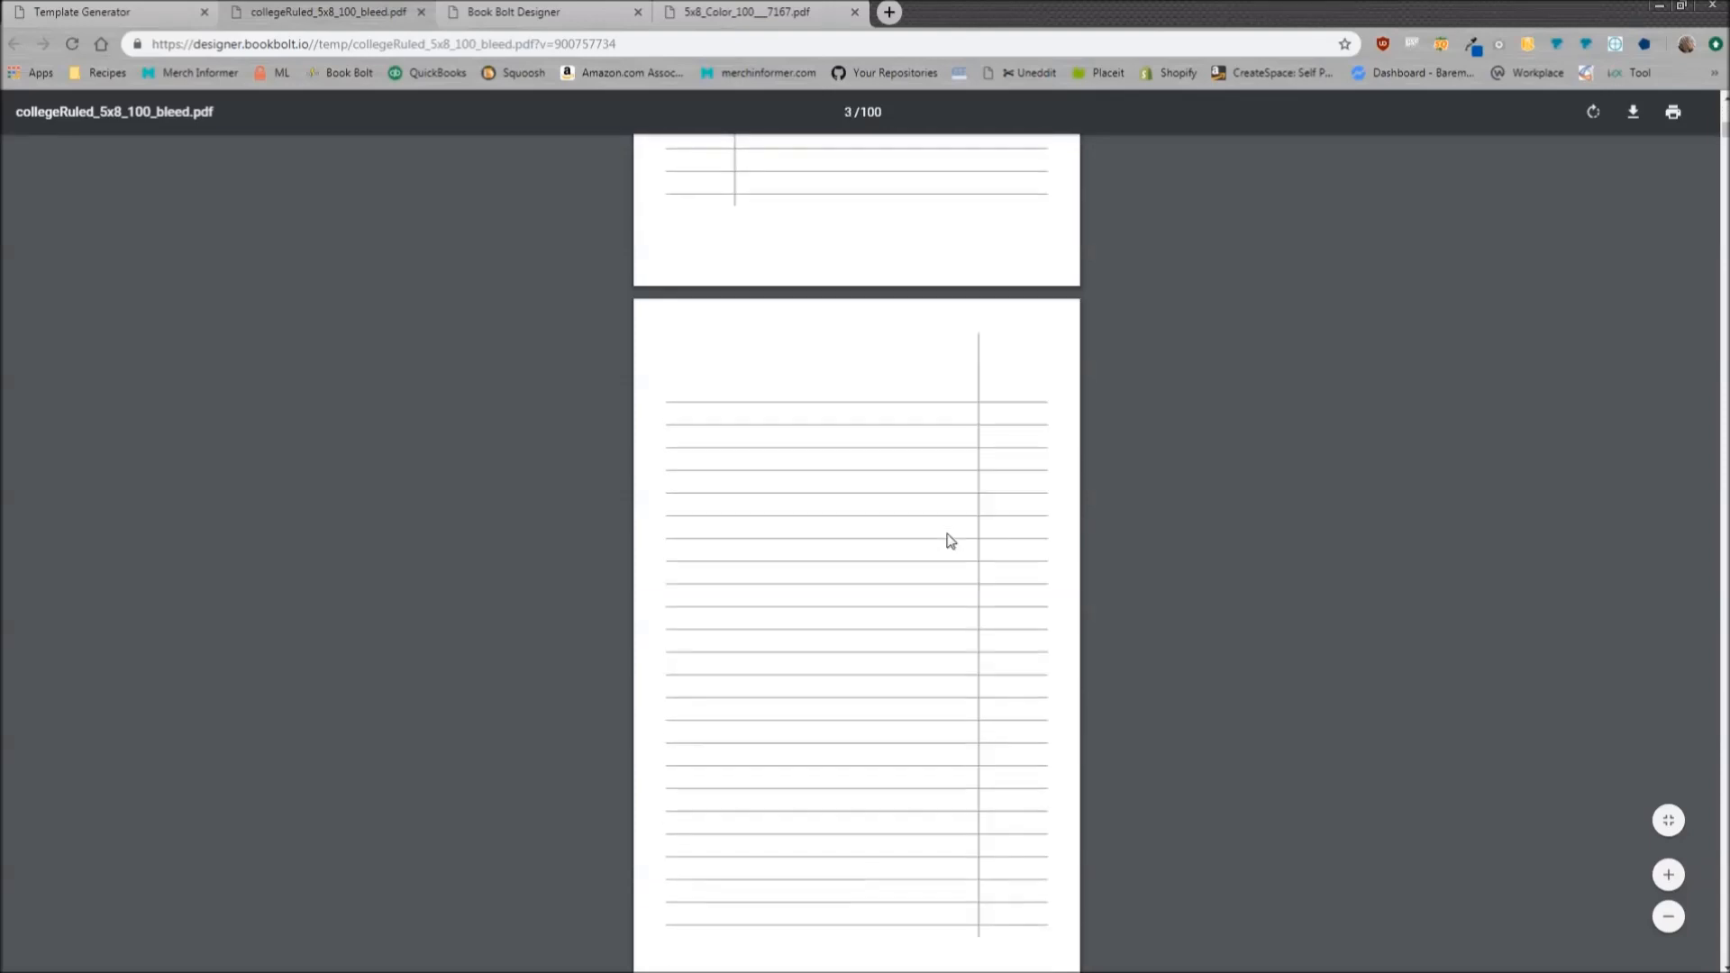
{"action": "scroll", "scroll_direction": "down", "scroll_amount": 3}
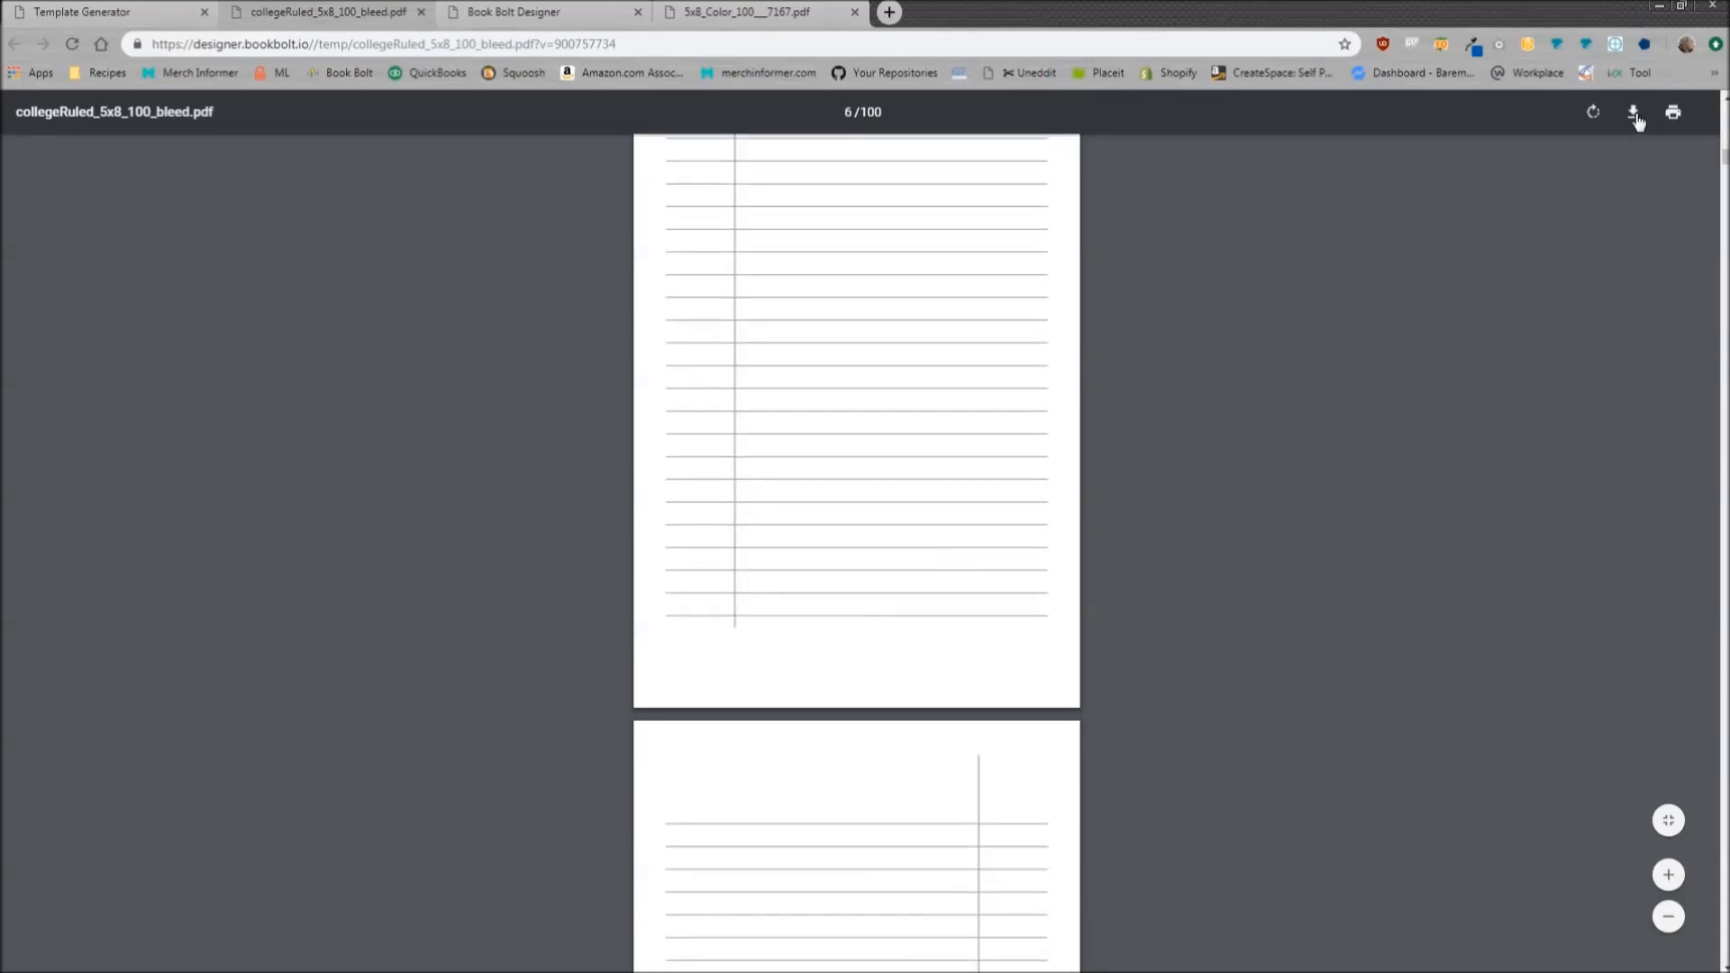
{"action": "mouse_move", "coordinate": [1474, 376]}
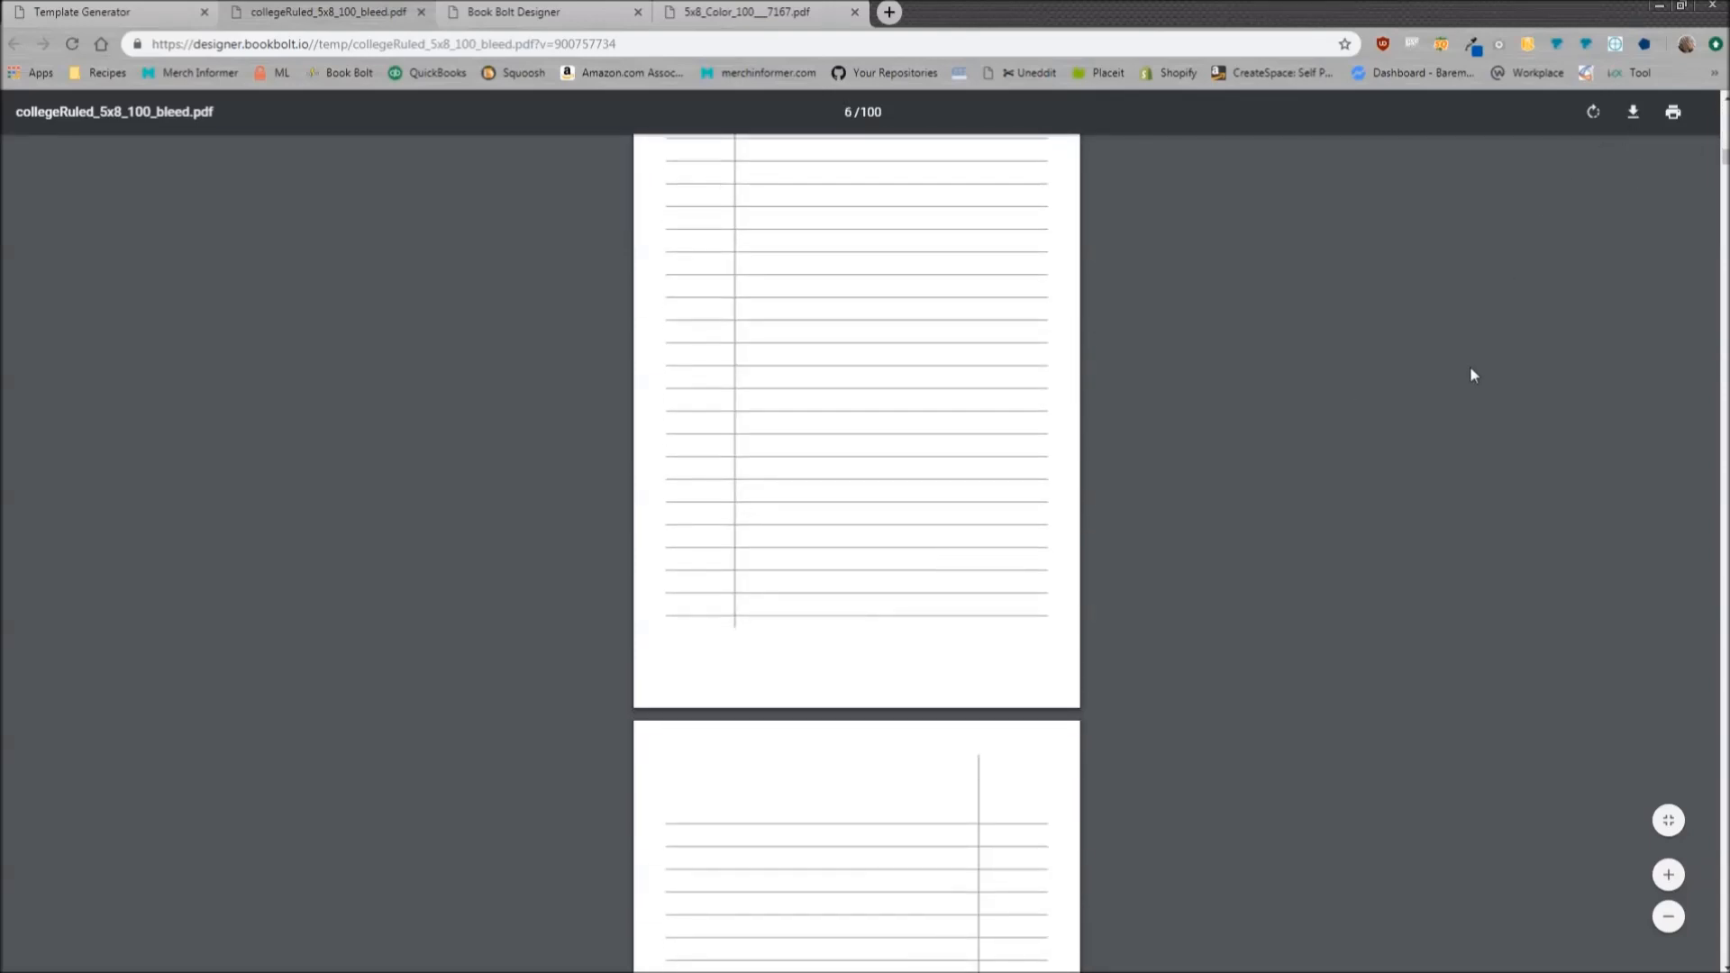
{"action": "mouse_move", "coordinate": [1488, 364]}
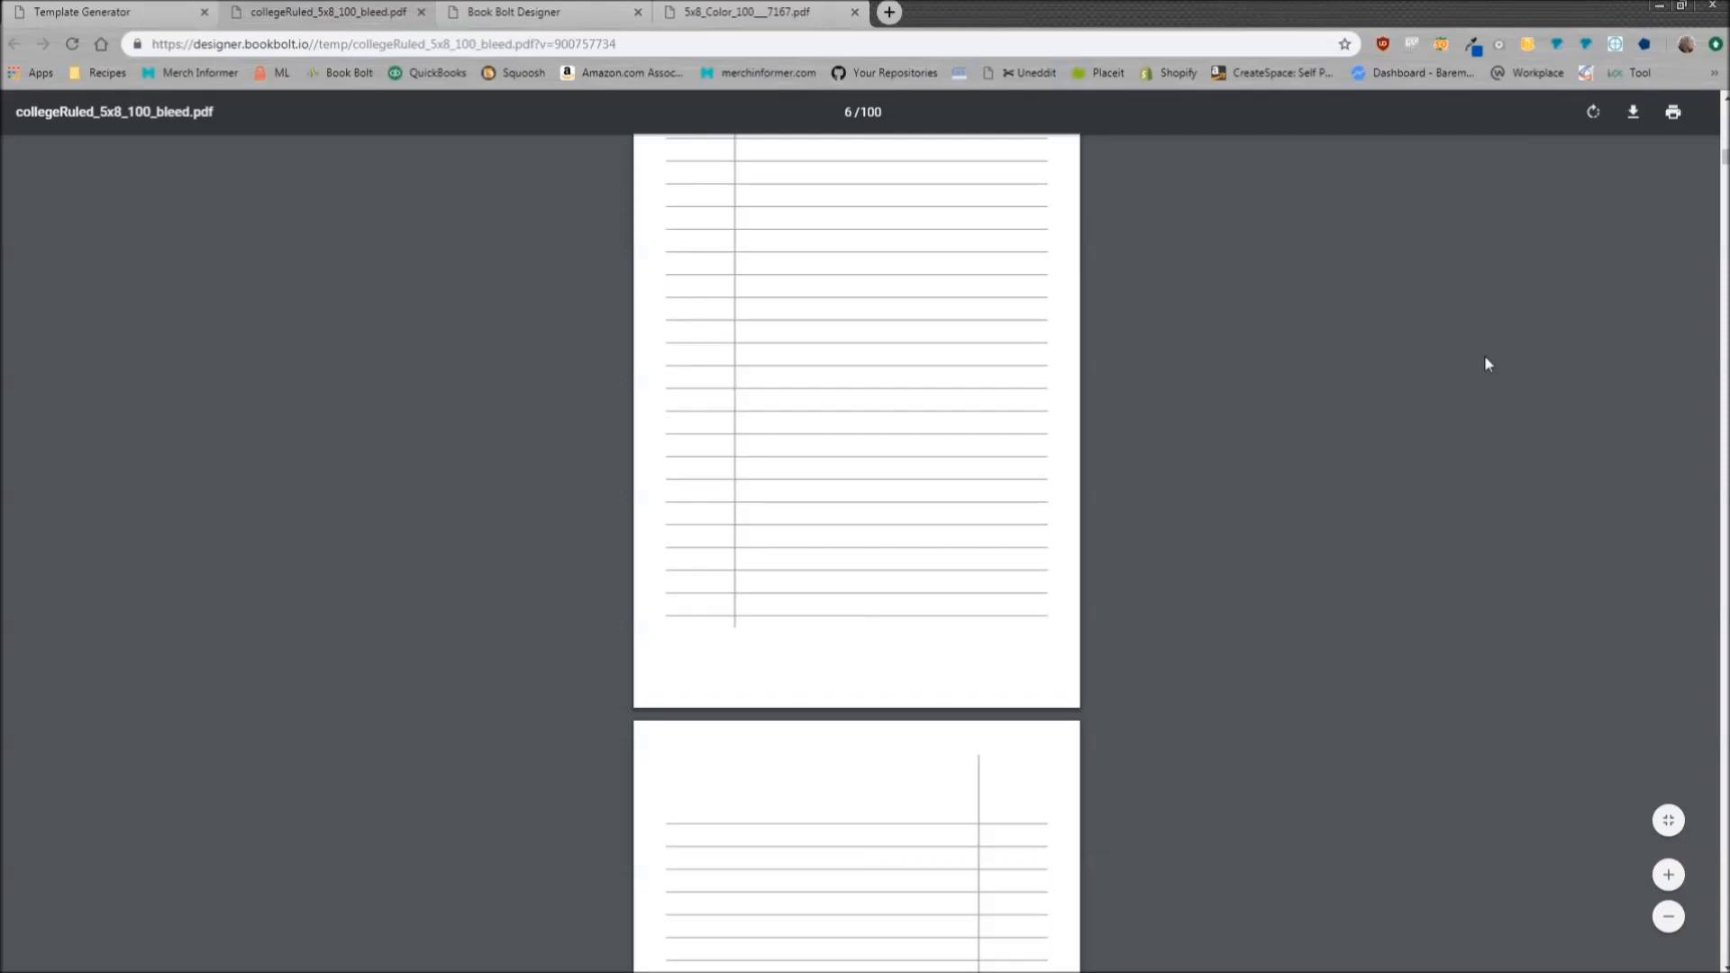
{"action": "mouse_move", "coordinate": [1481, 367]}
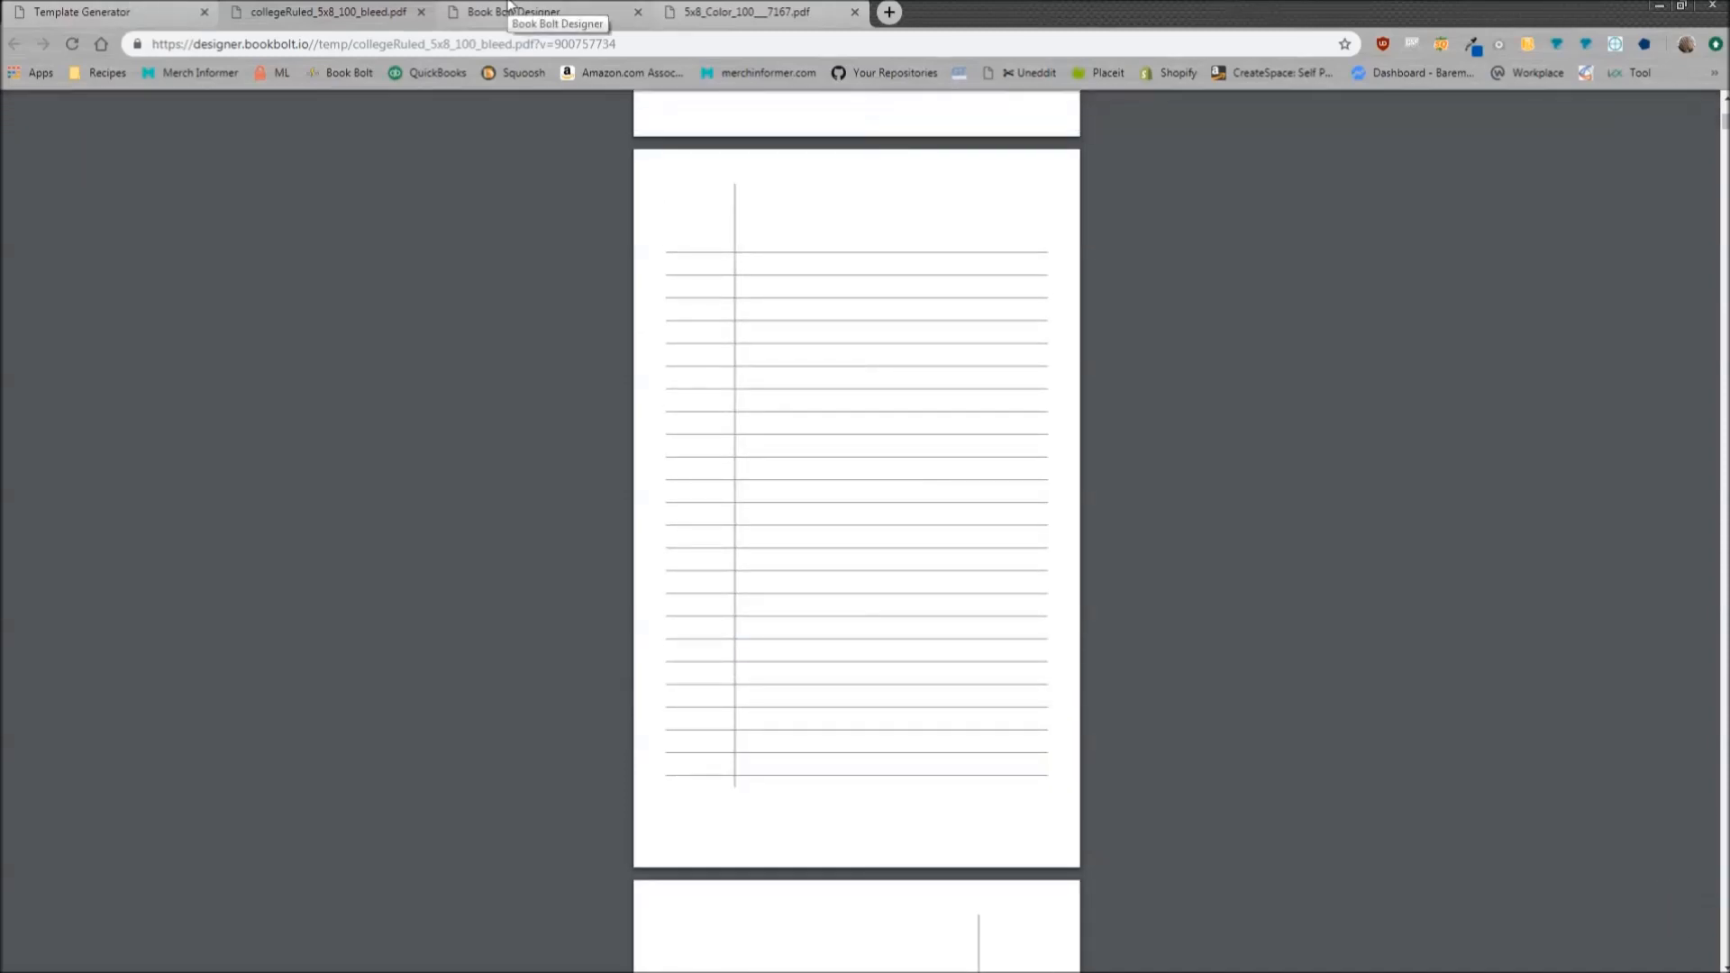
Switch back to the Book Bolt Designer tab showing the black cover
{"action": "left_click", "coordinate": [513, 12]}
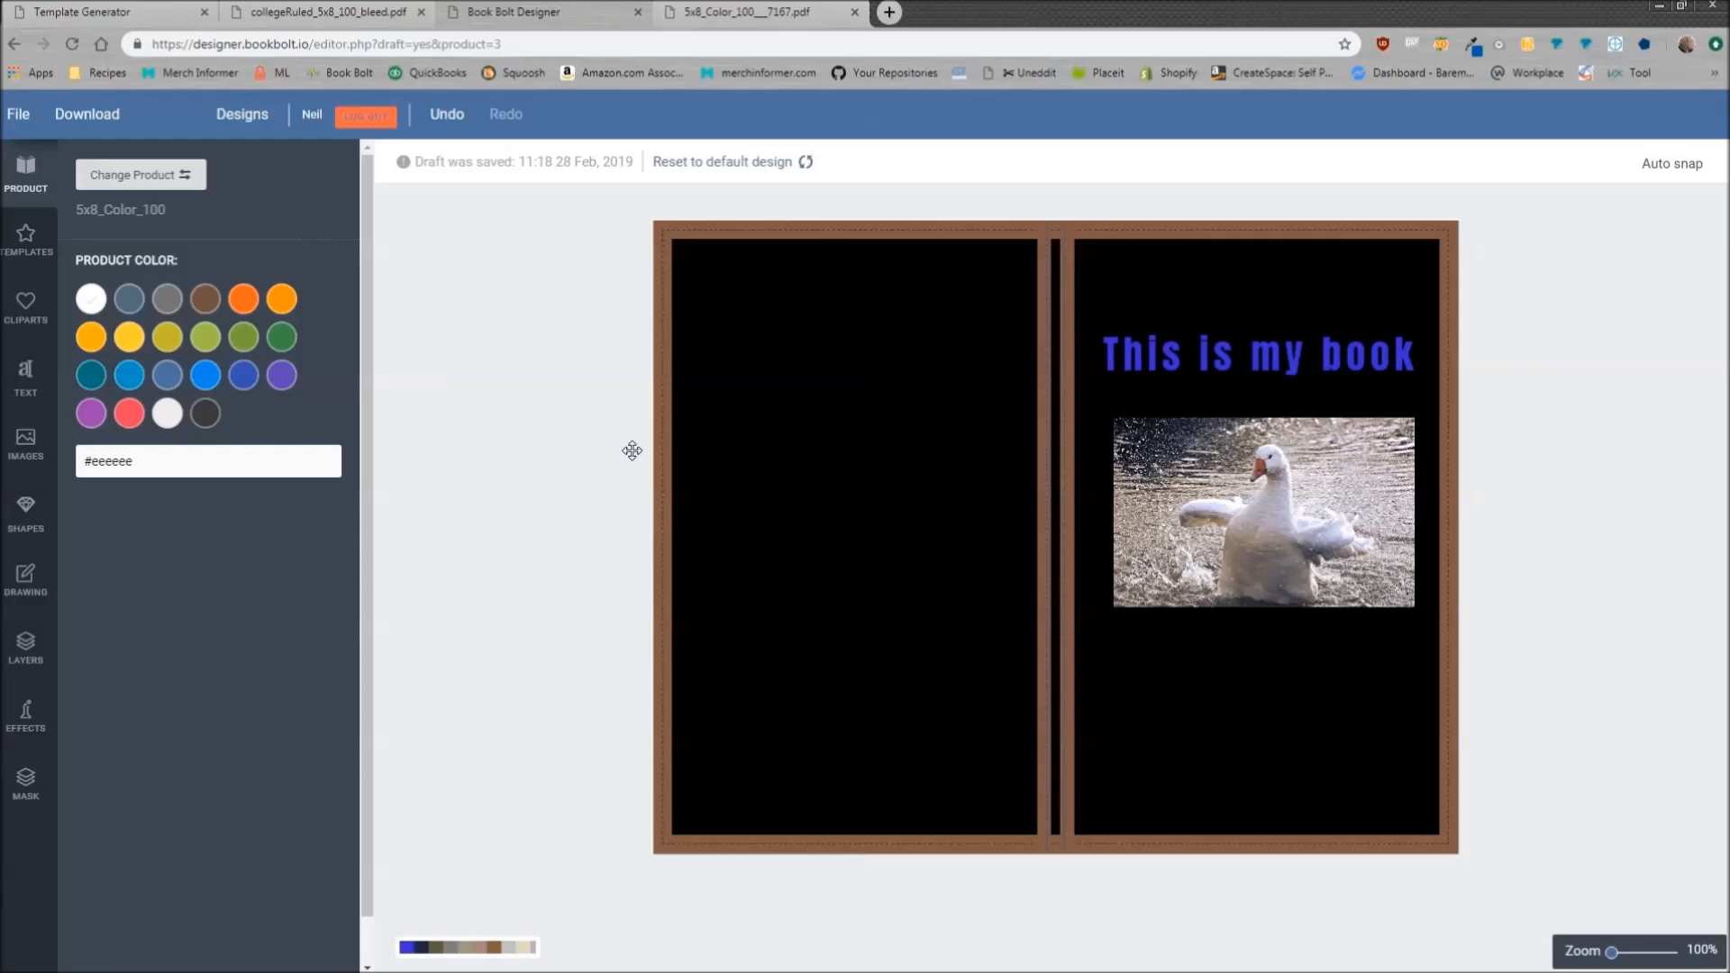
{"action": "mouse_move", "coordinate": [191, 646]}
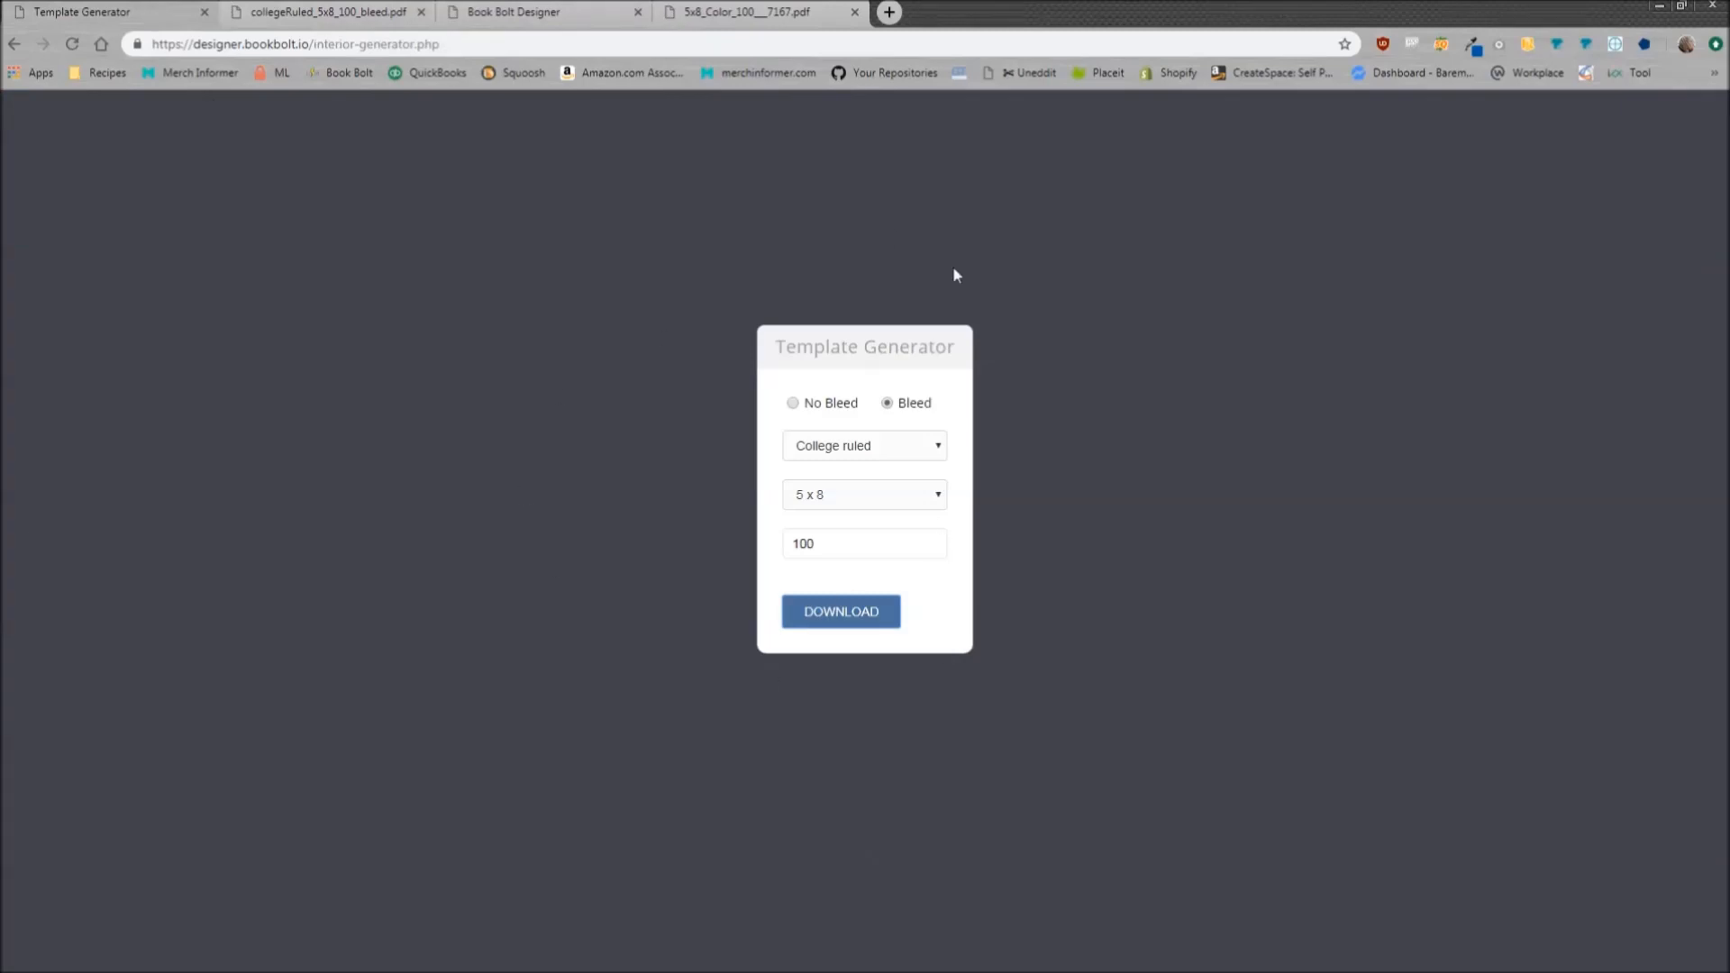
{"action": "mouse_move", "coordinate": [786, 660]}
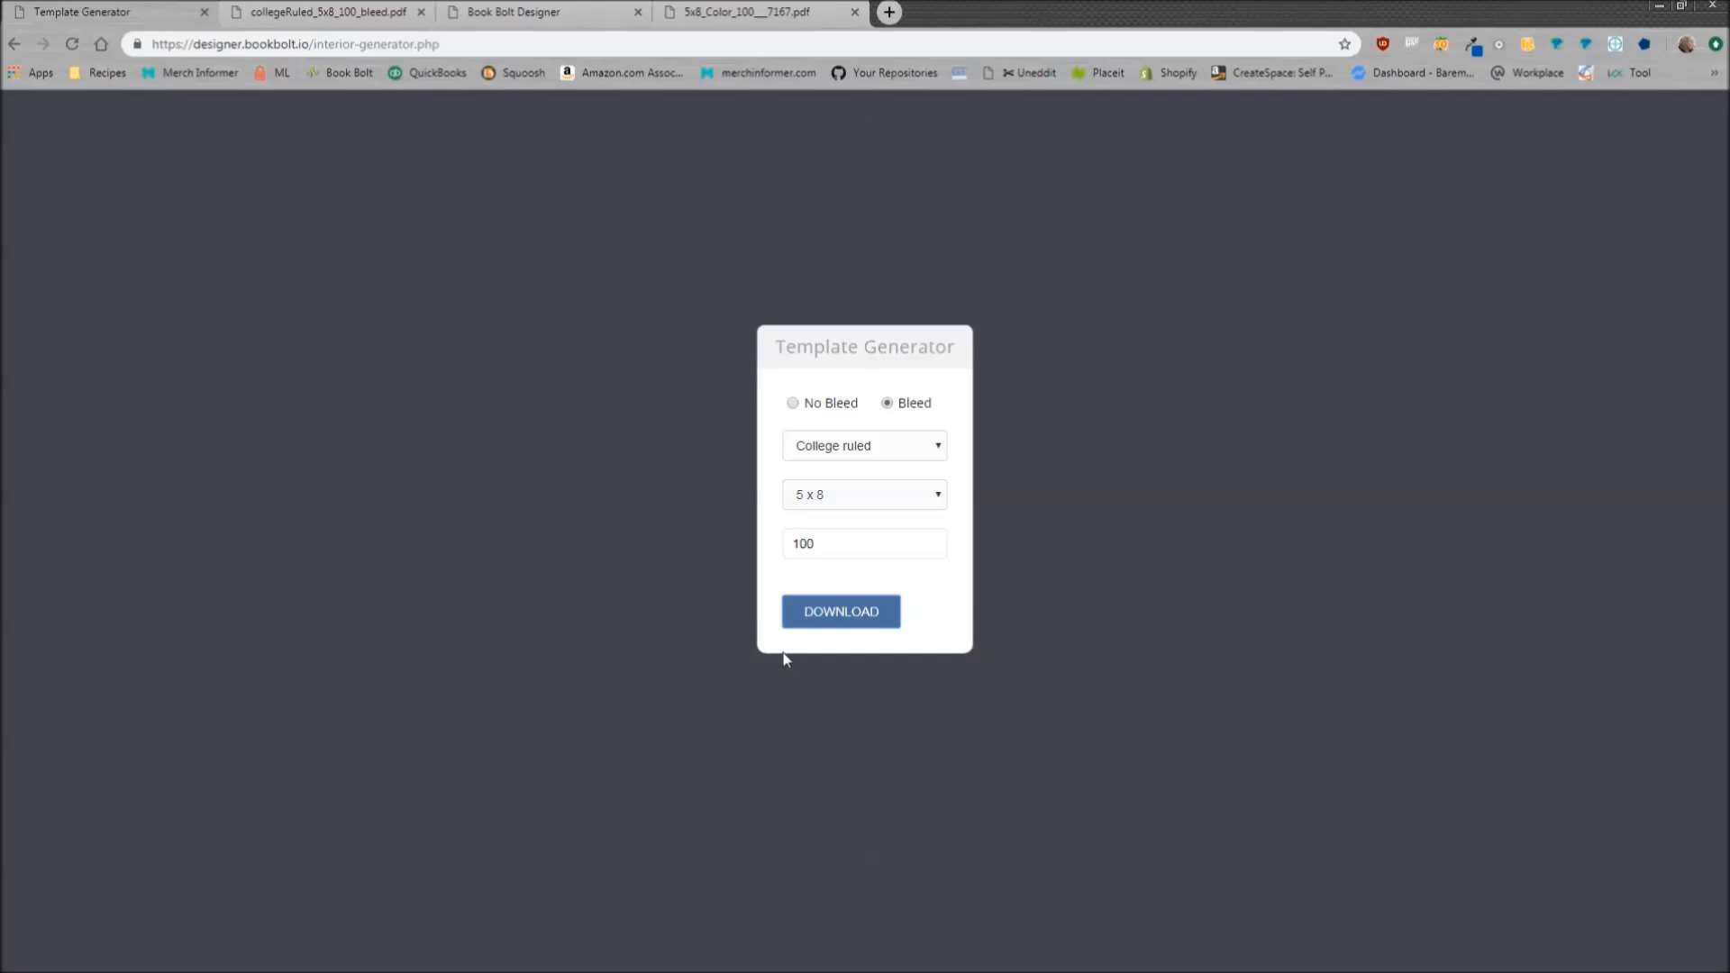
{"action": "mouse_move", "coordinate": [939, 419]}
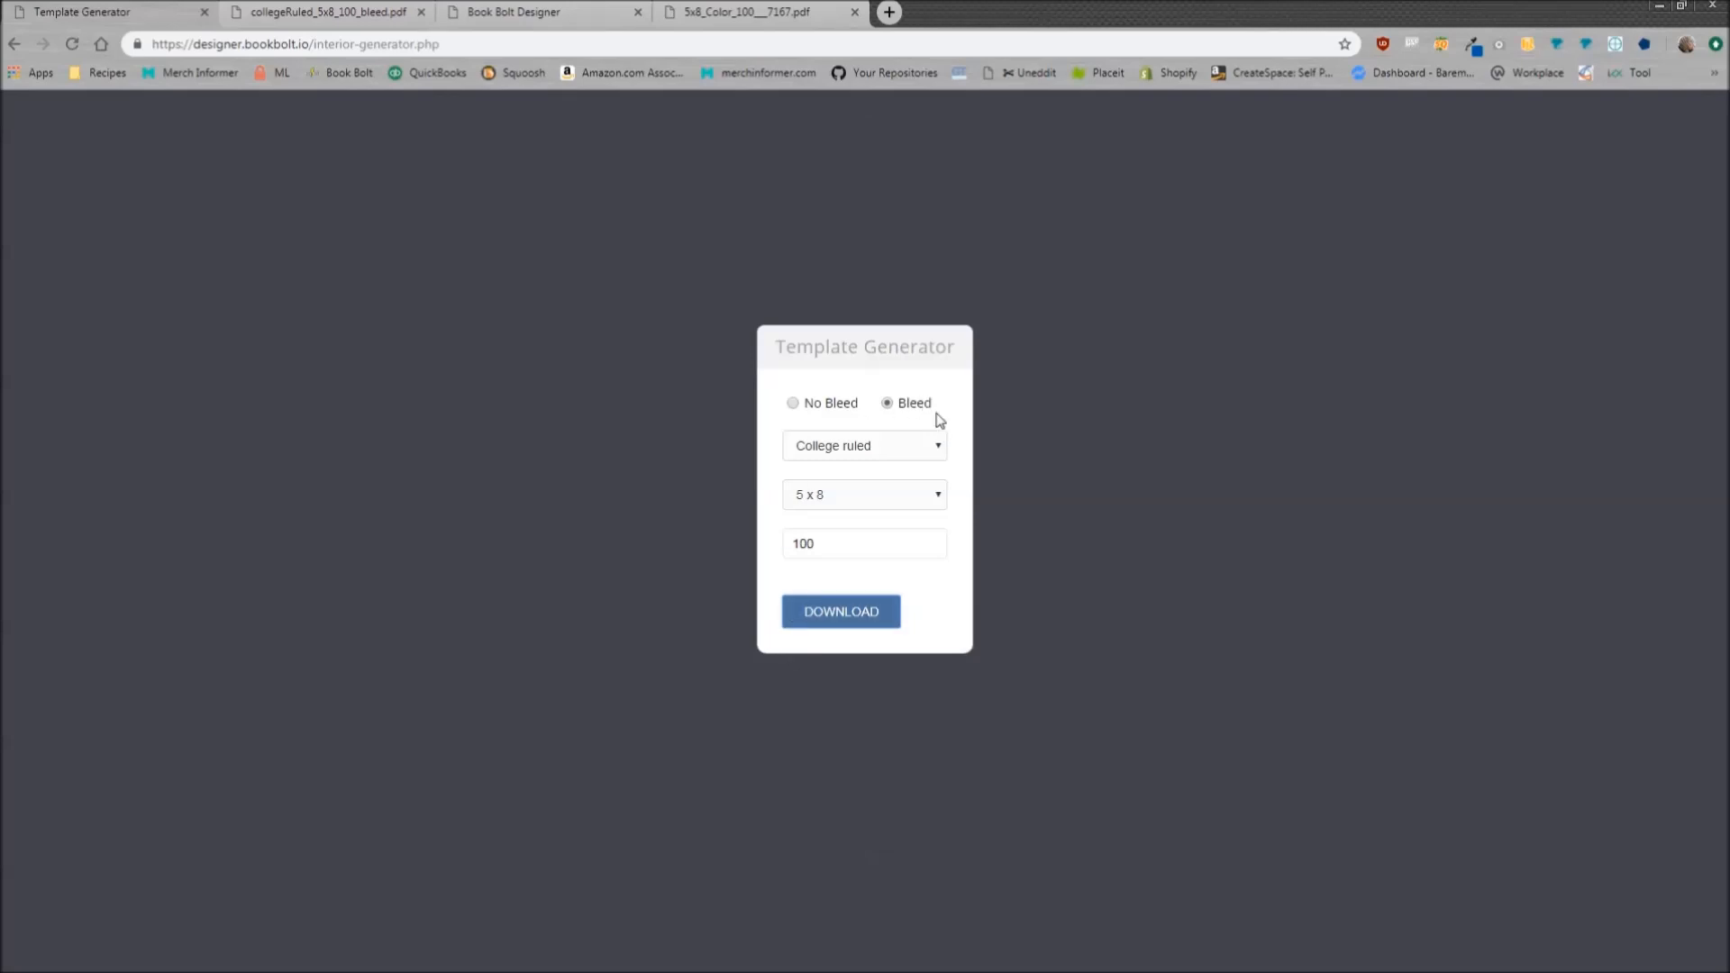
{"action": "mouse_move", "coordinate": [788, 704]}
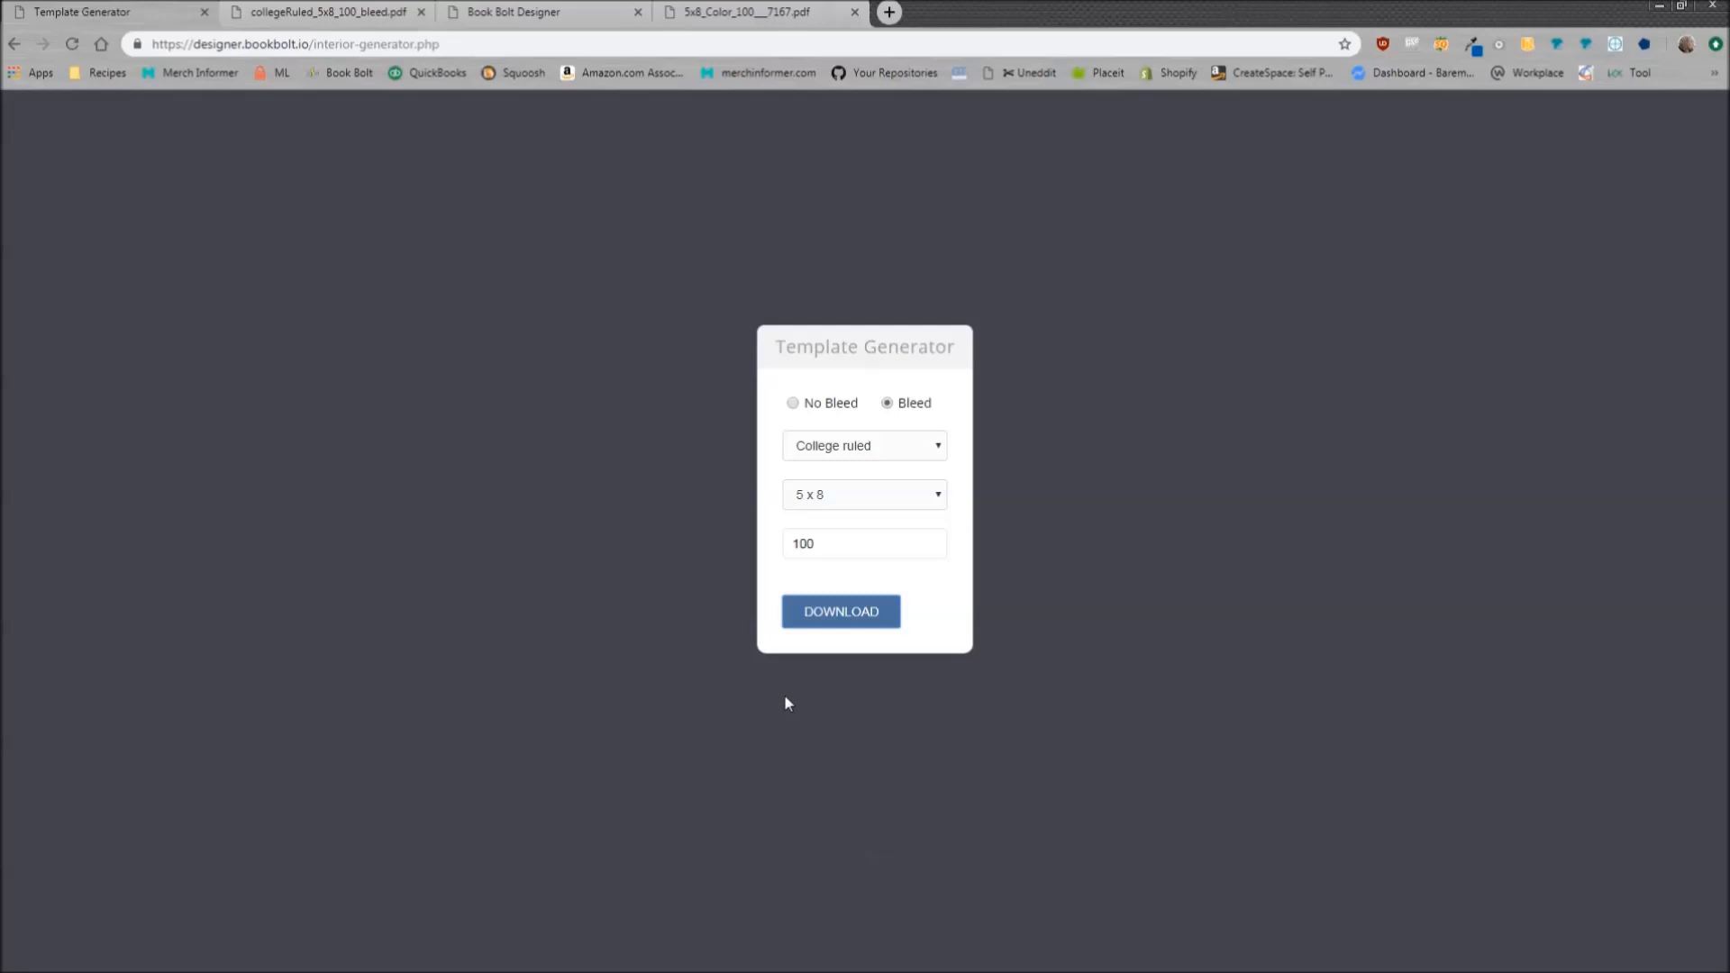